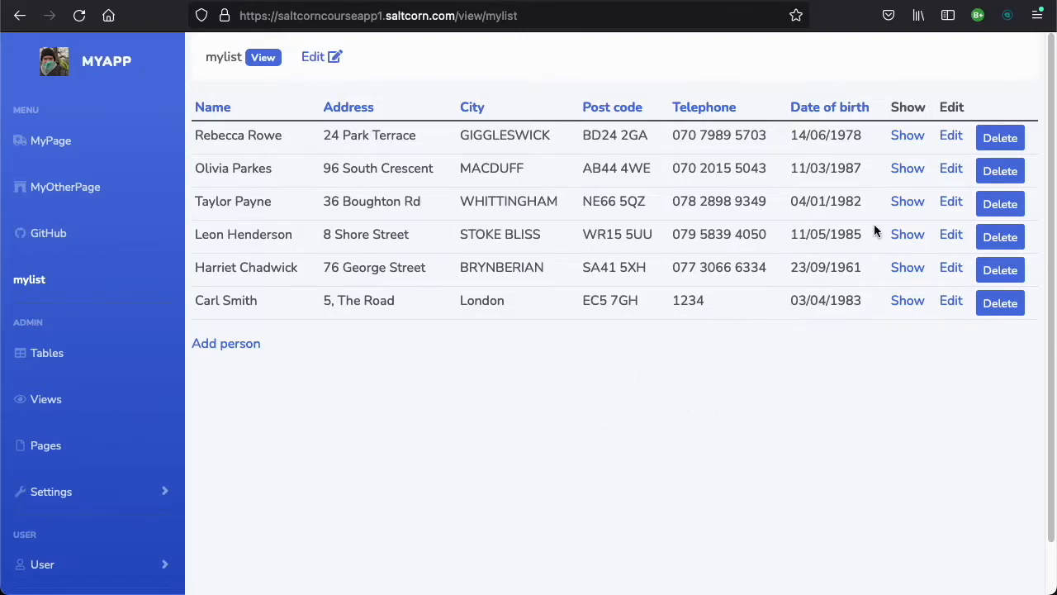
left_click(906, 135)
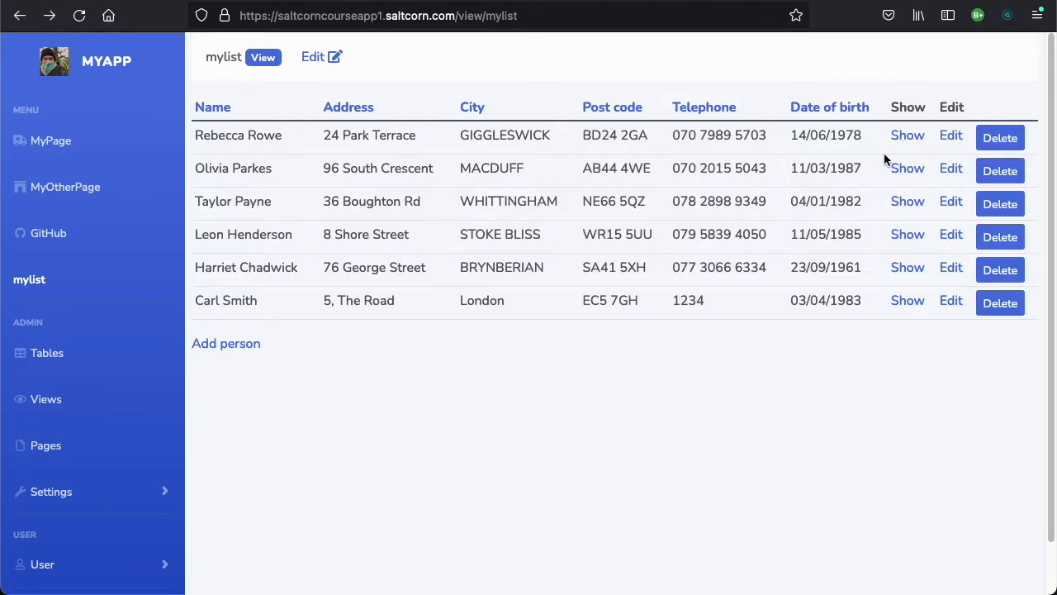
mouse_move(951, 135)
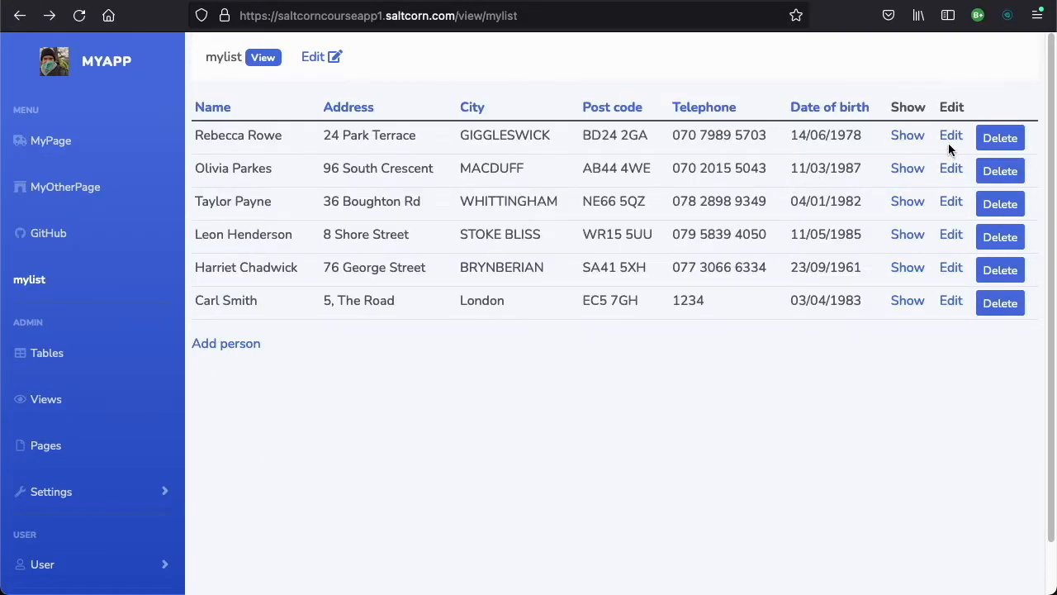
mouse_move(951, 136)
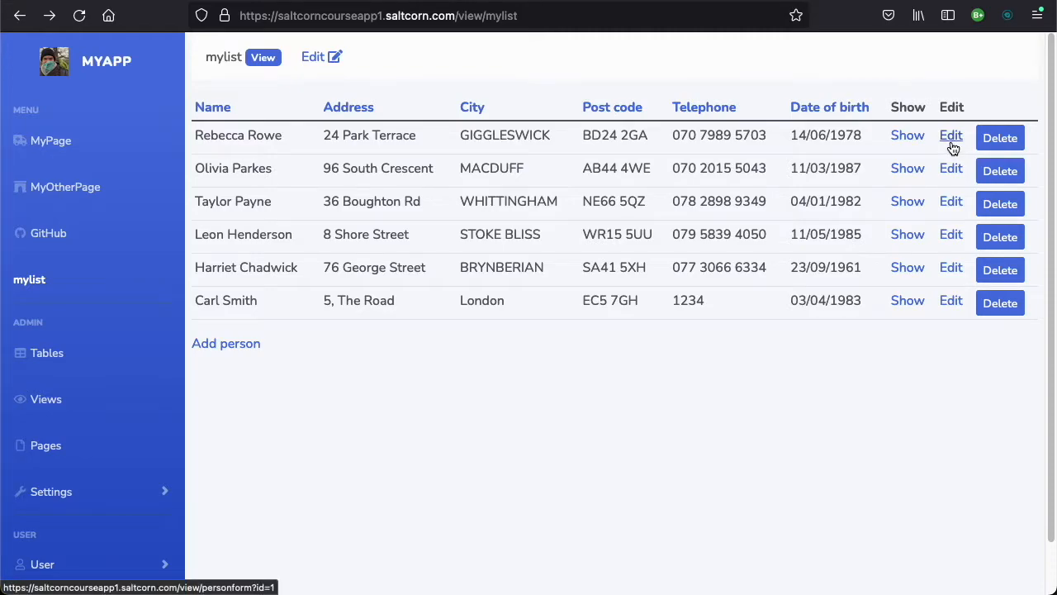
left_click(951, 136)
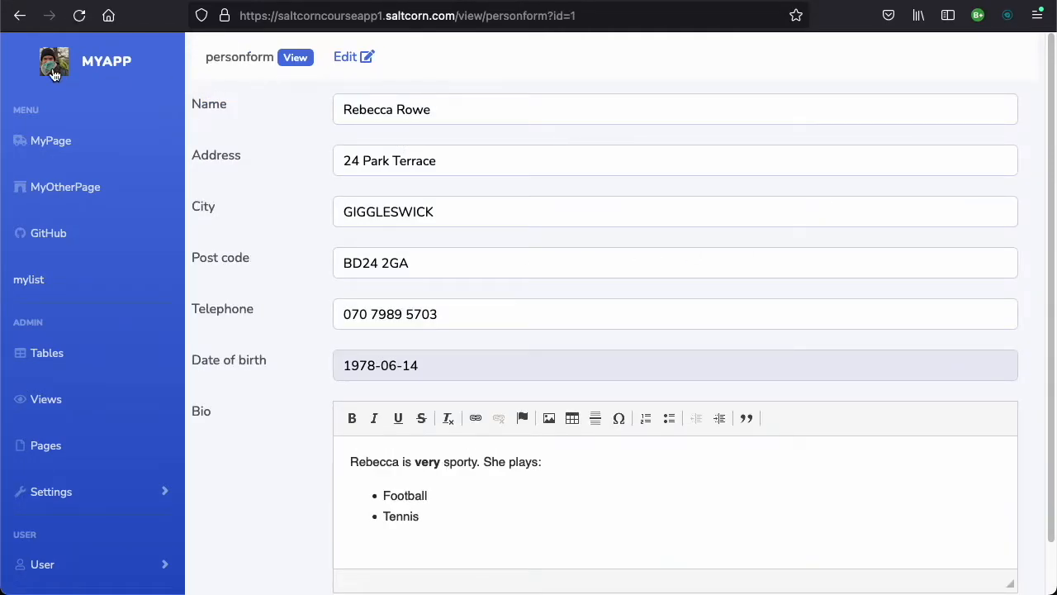
left_click(30, 279)
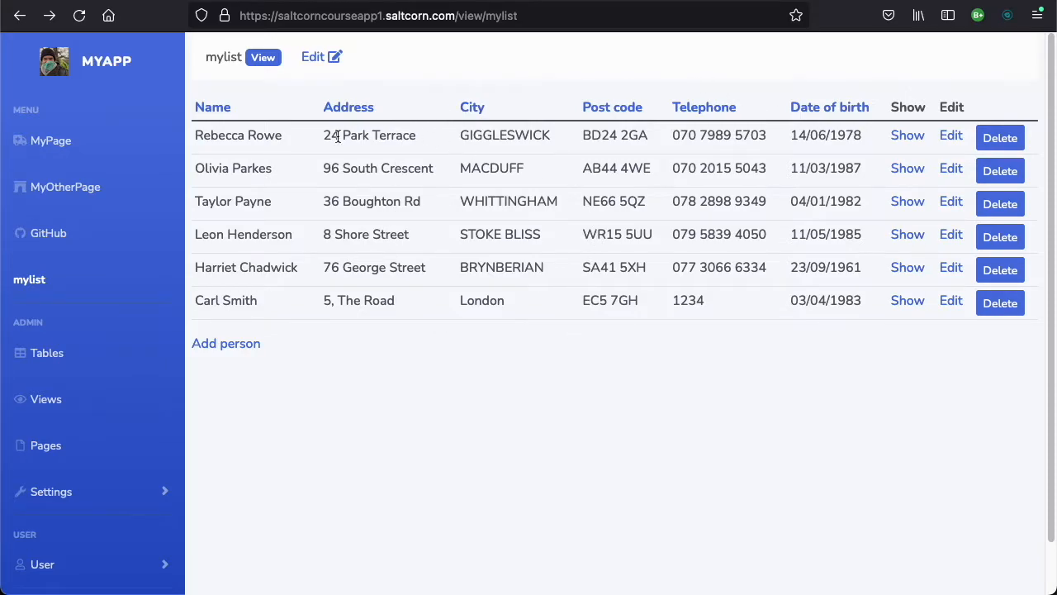
mouse_move(400, 185)
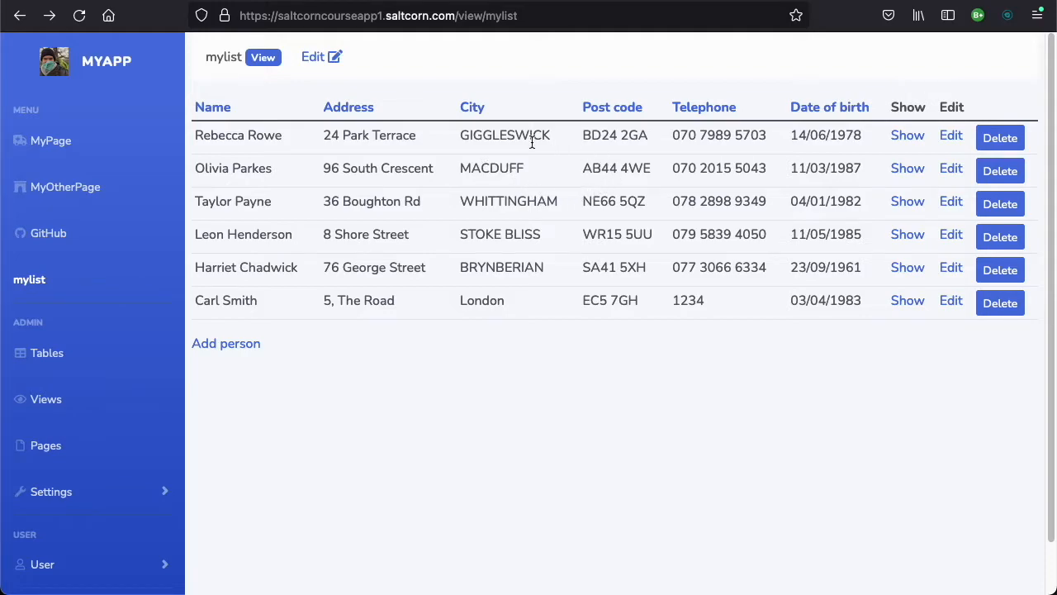
mouse_move(645, 304)
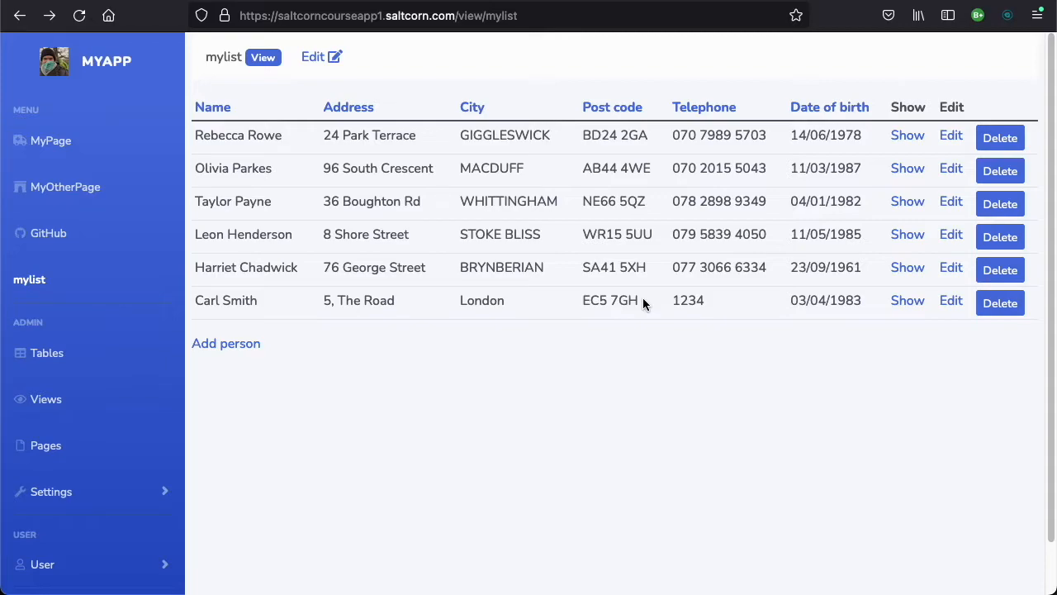
mouse_move(601, 163)
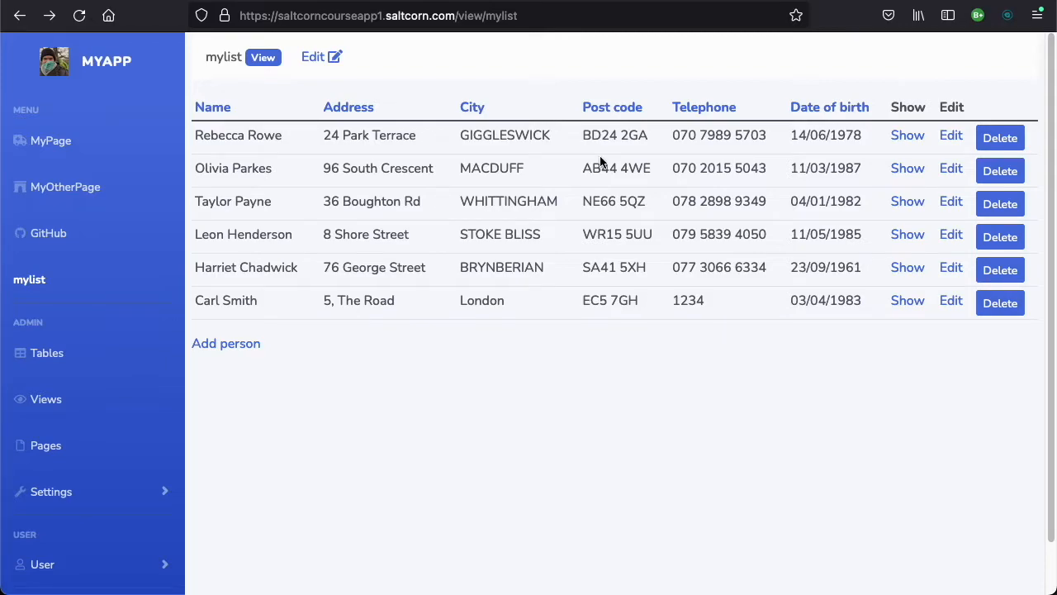
mouse_move(558, 238)
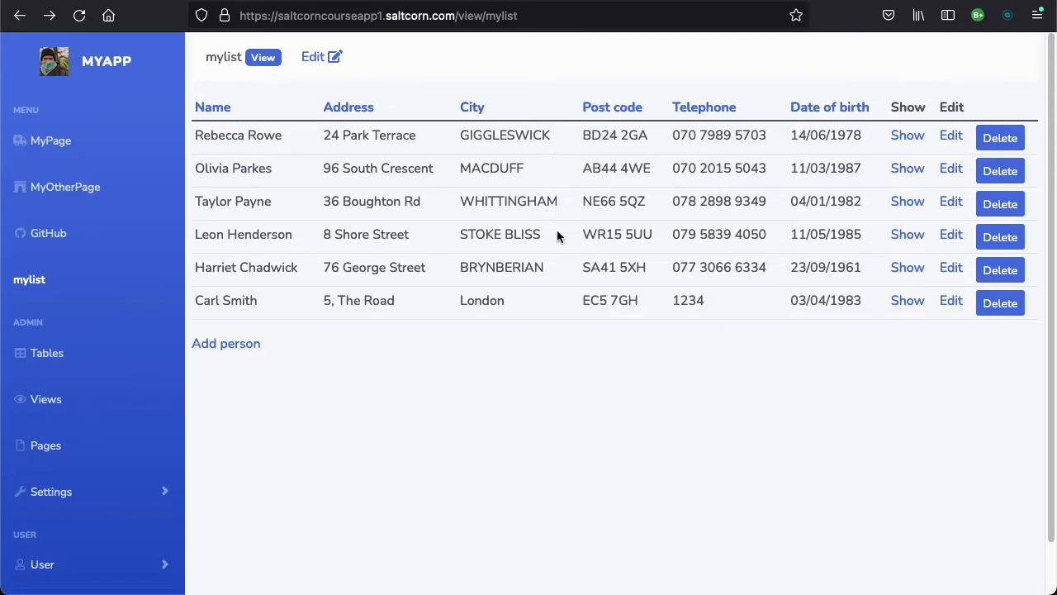
mouse_move(588, 200)
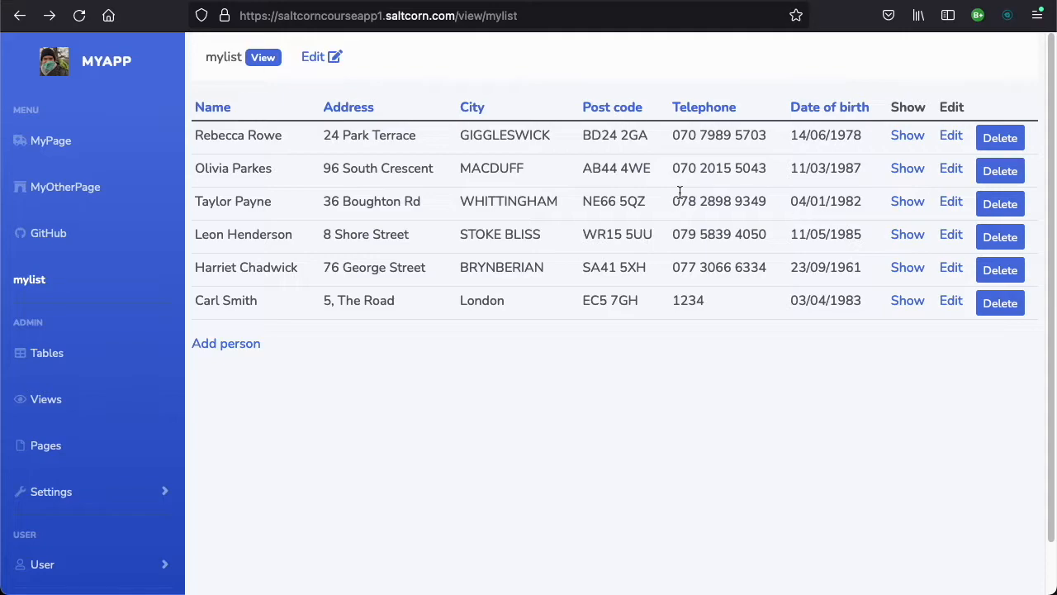
mouse_move(466, 248)
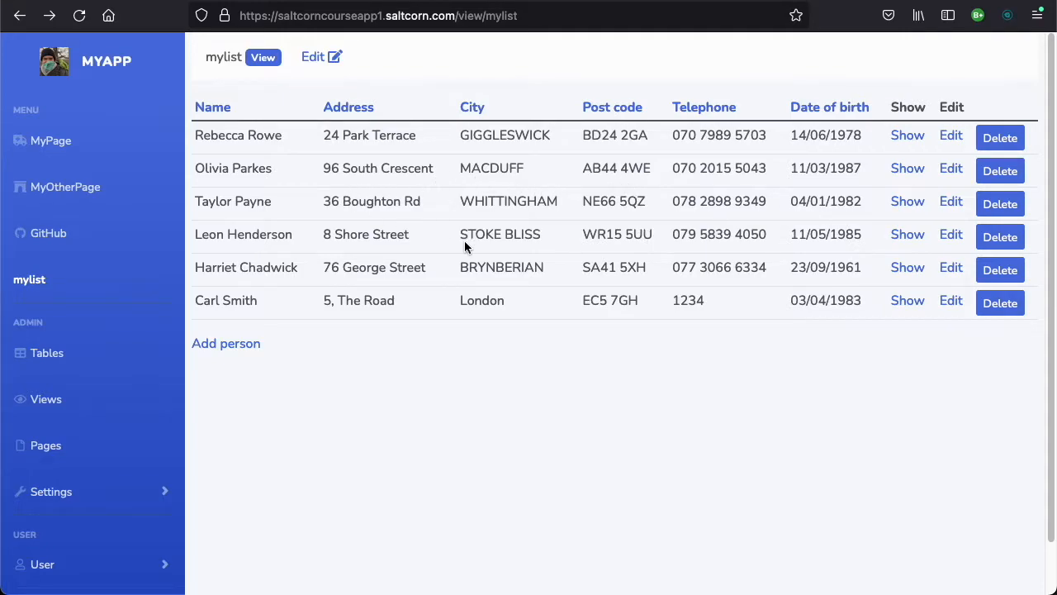
mouse_move(657, 165)
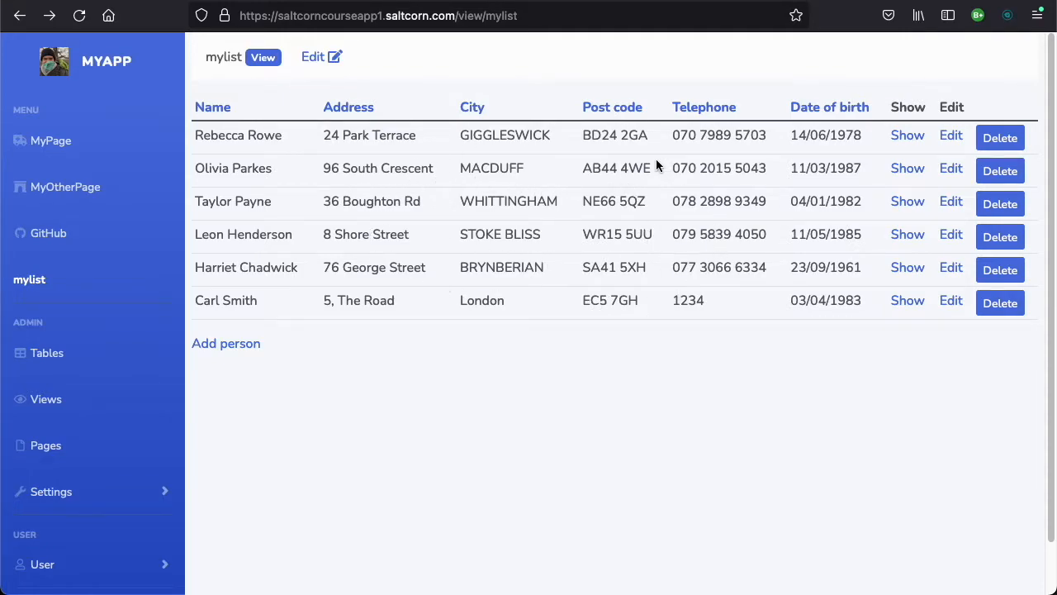
mouse_move(520, 142)
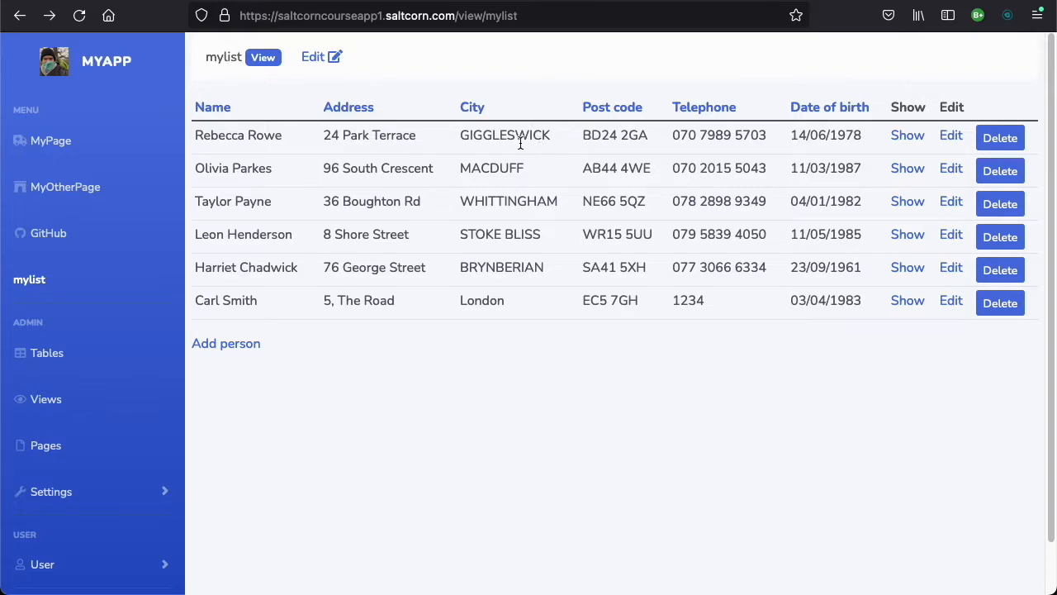
mouse_move(89, 425)
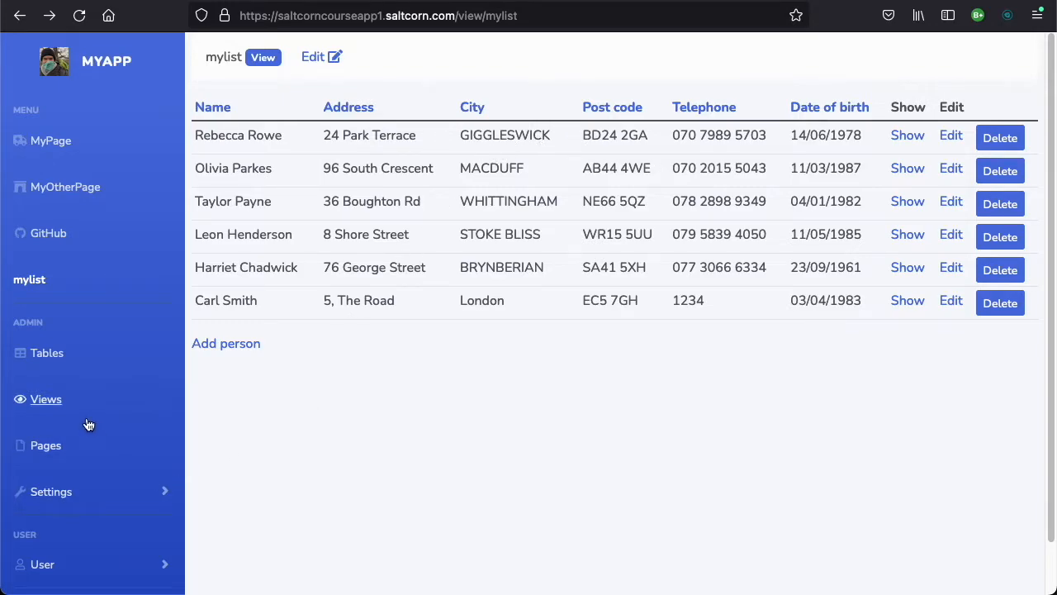
Add a new field labelled 'Status' to the people1 table and continue to its attributes
left_click(46, 354)
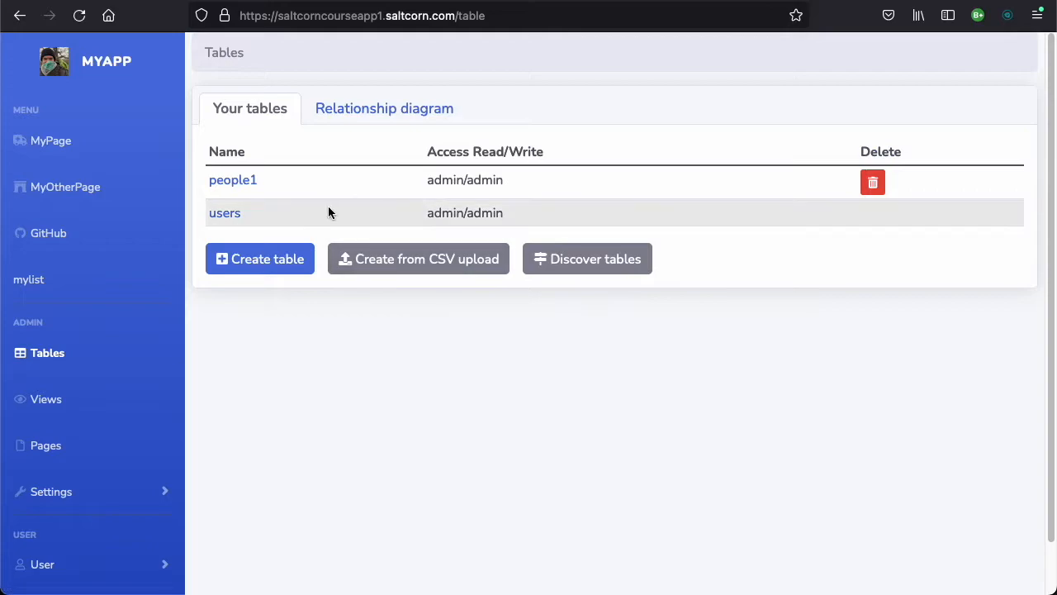
left_click(233, 179)
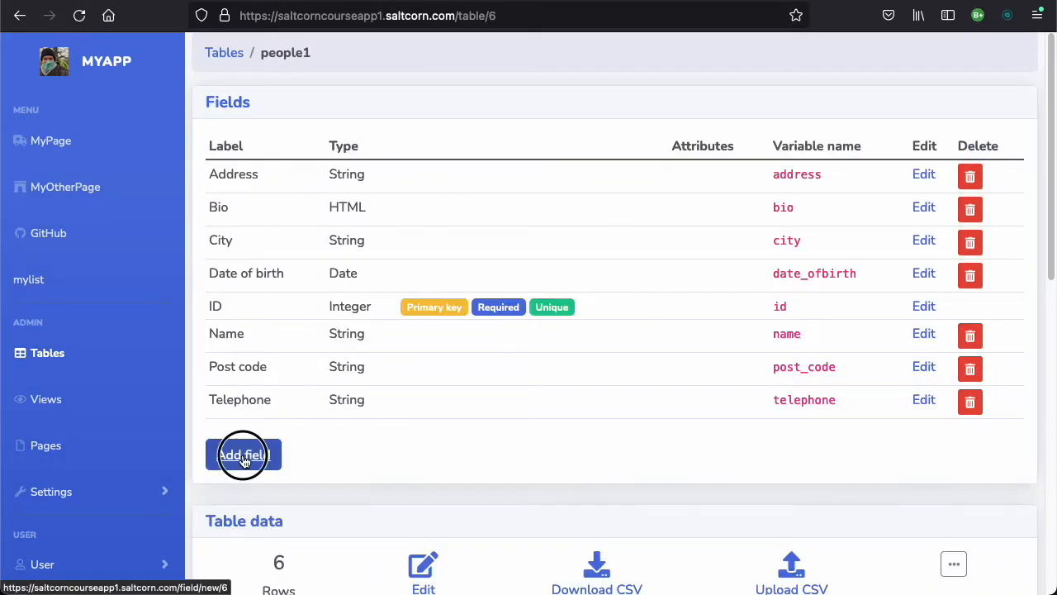
left_click(243, 454)
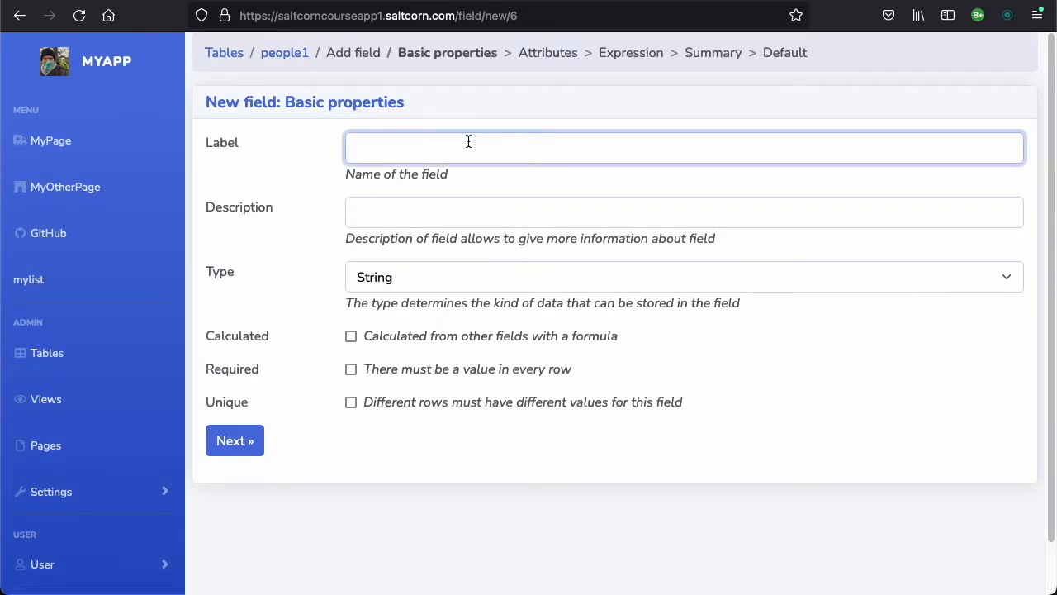
type("Stat")
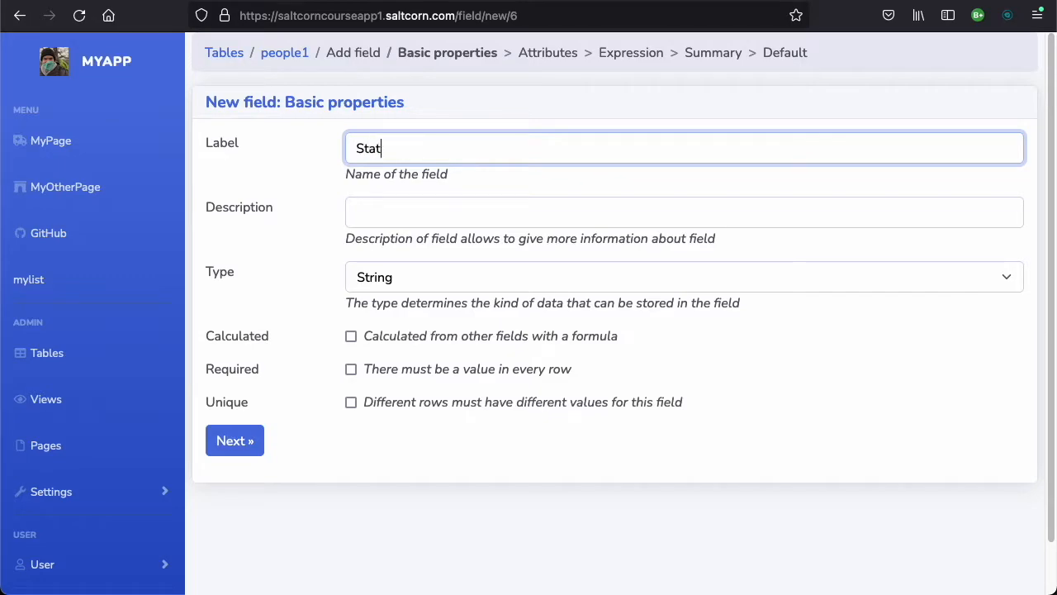
type("us")
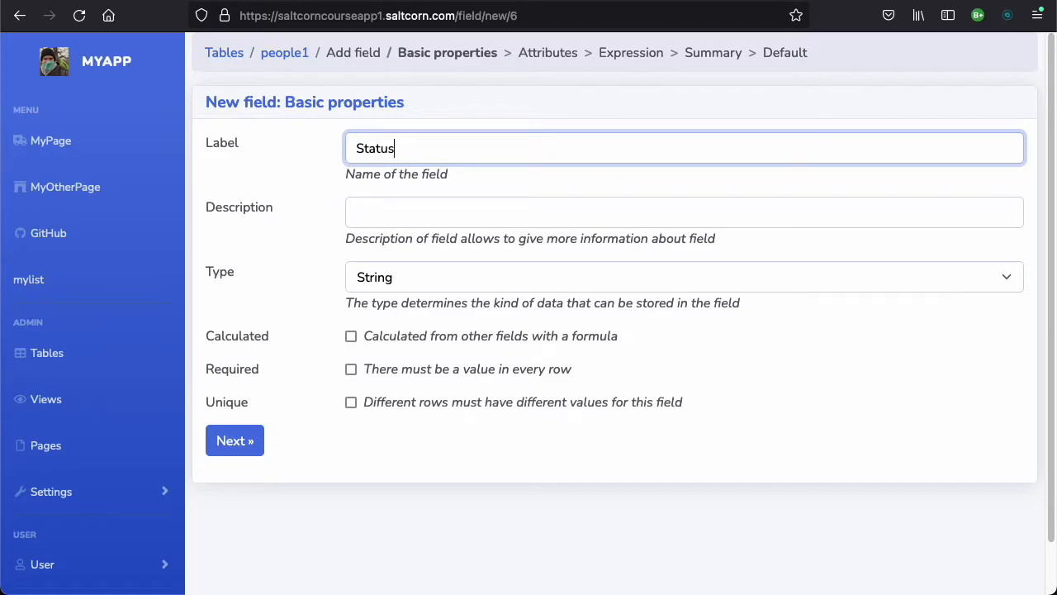
left_click(235, 439)
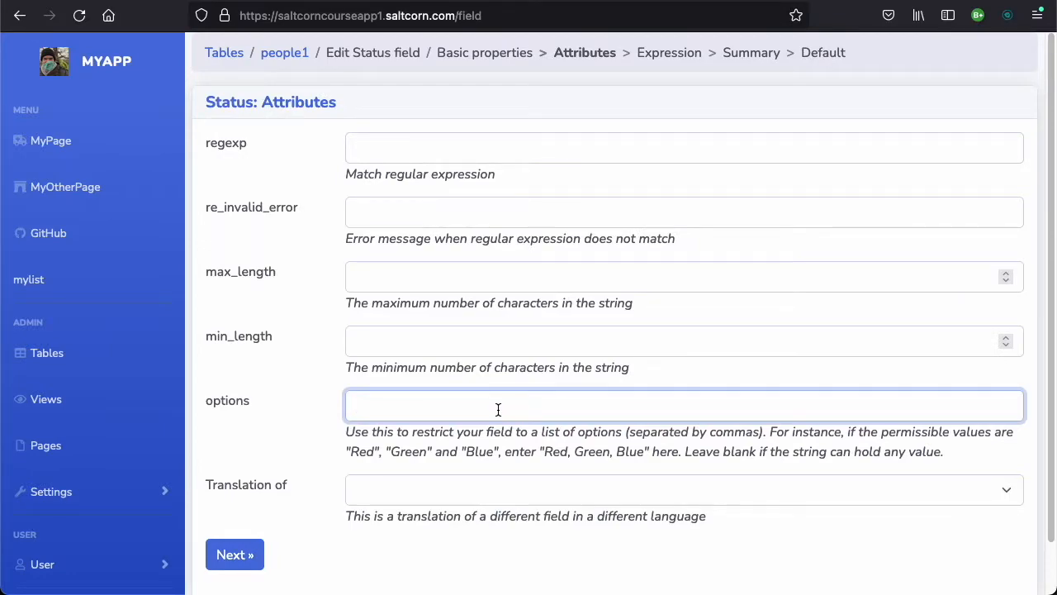
Enter 'Member, Prospect, Lapsed' as the Status field's allowed options
left_click(496, 405)
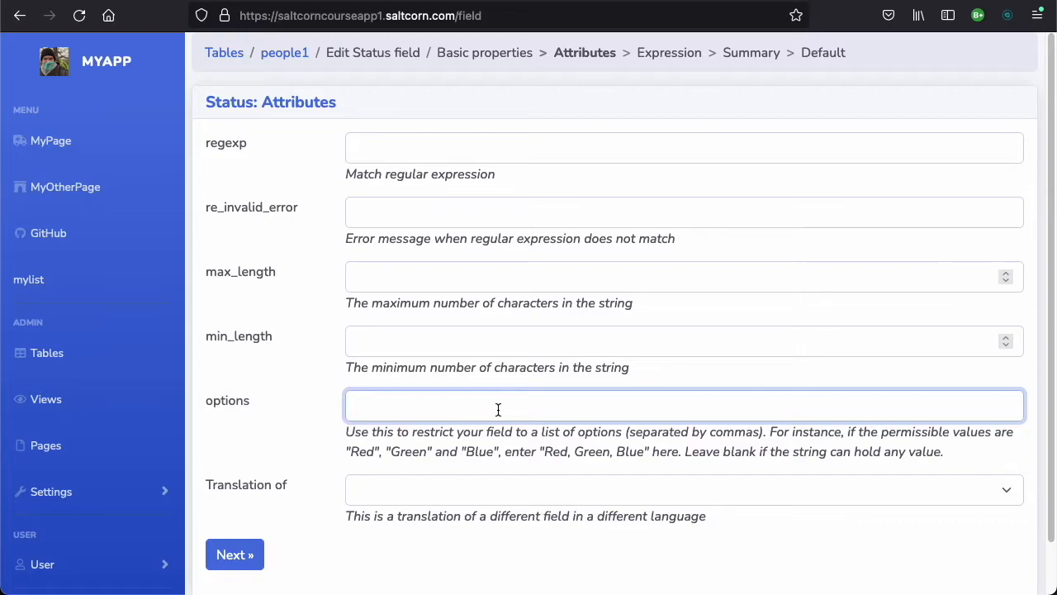
left_click(496, 405)
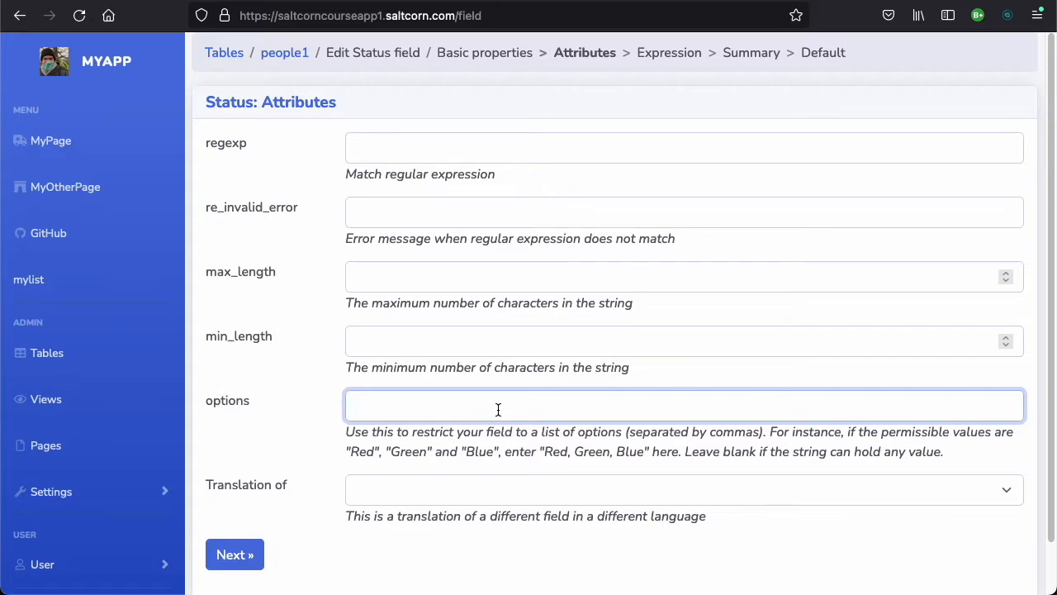
type("Member, Pr")
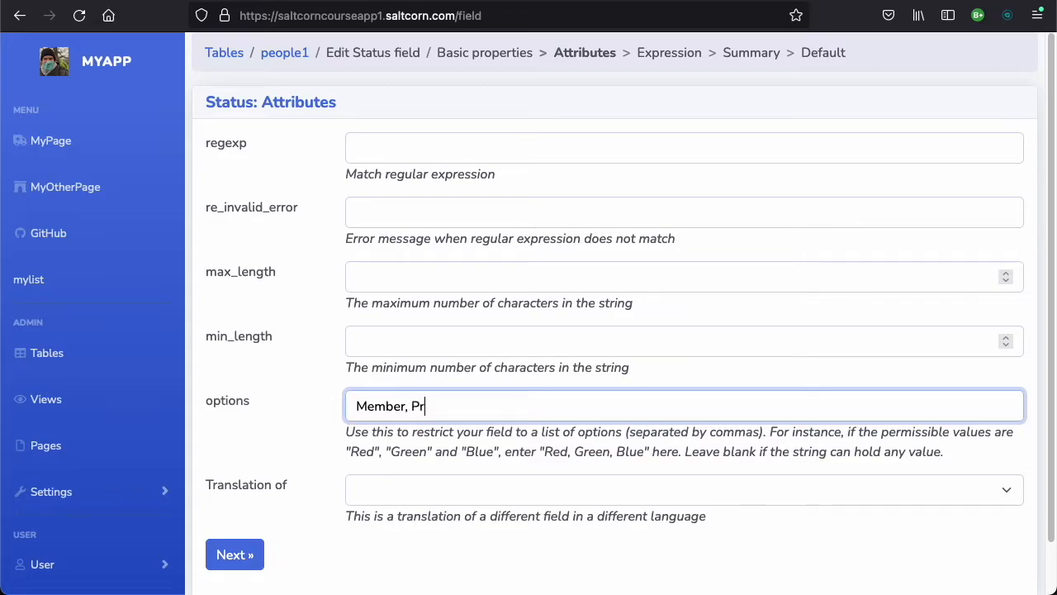
type("ospect,")
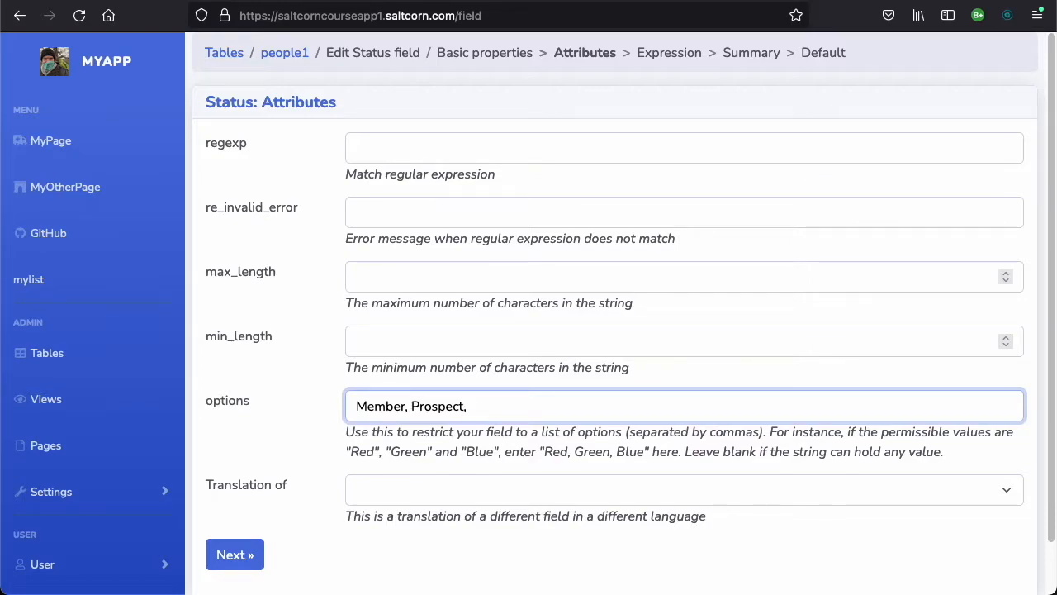
type("Lapsed")
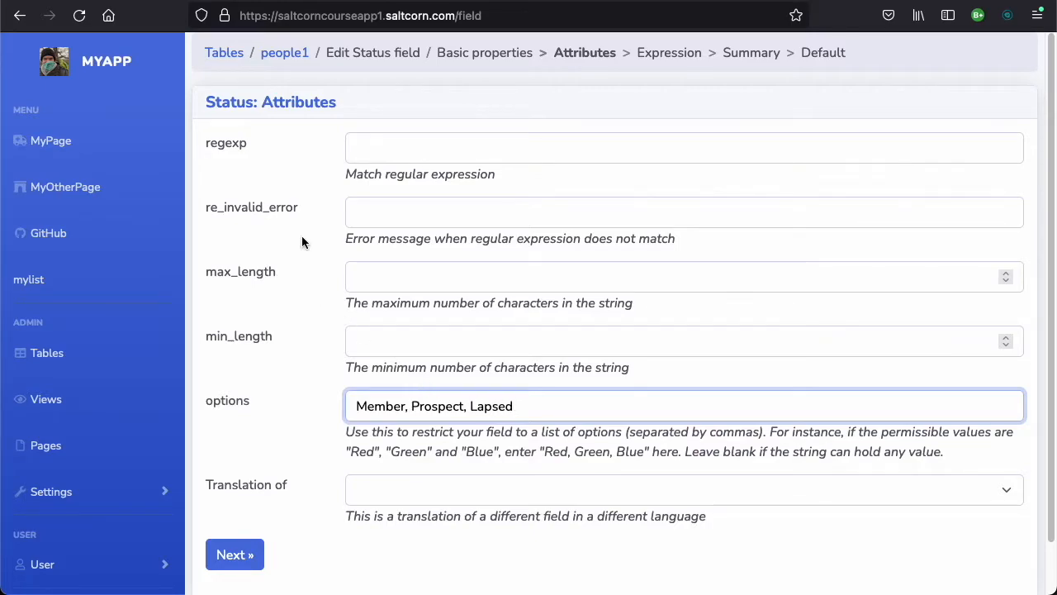
mouse_move(344, 438)
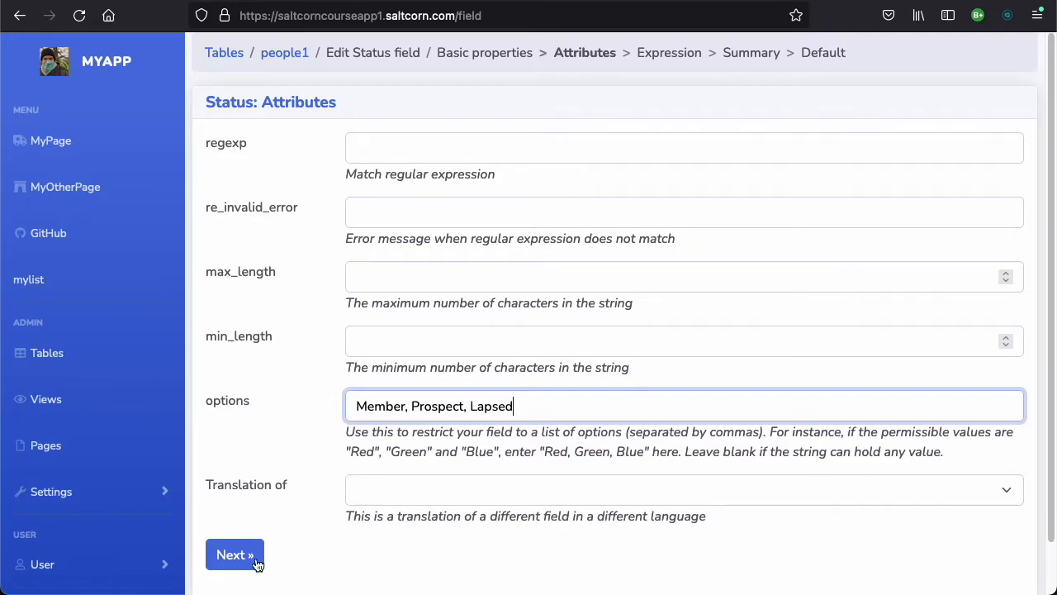
left_click(235, 555)
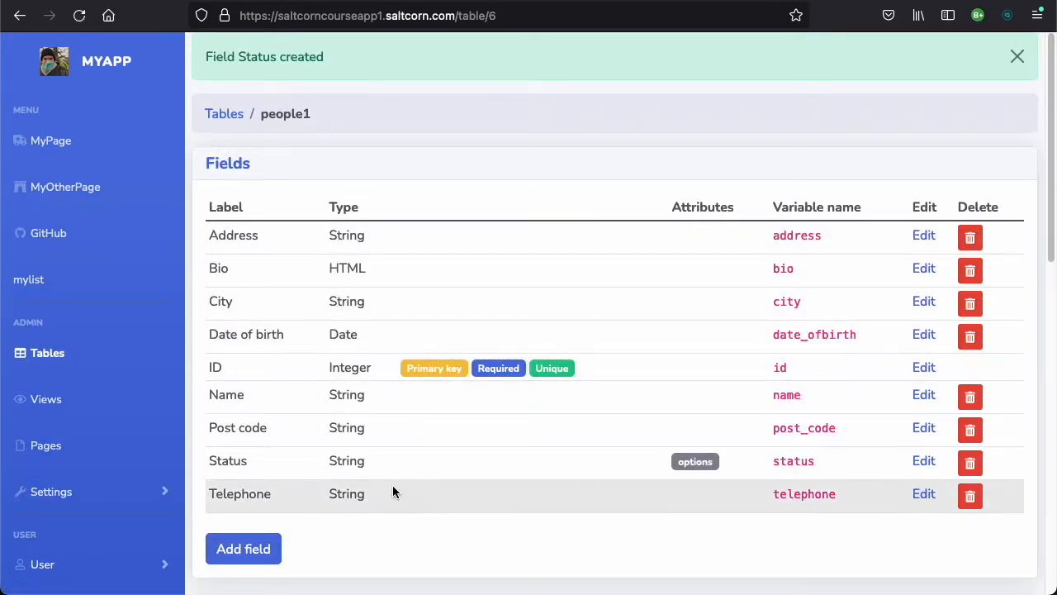
scroll("down", 3)
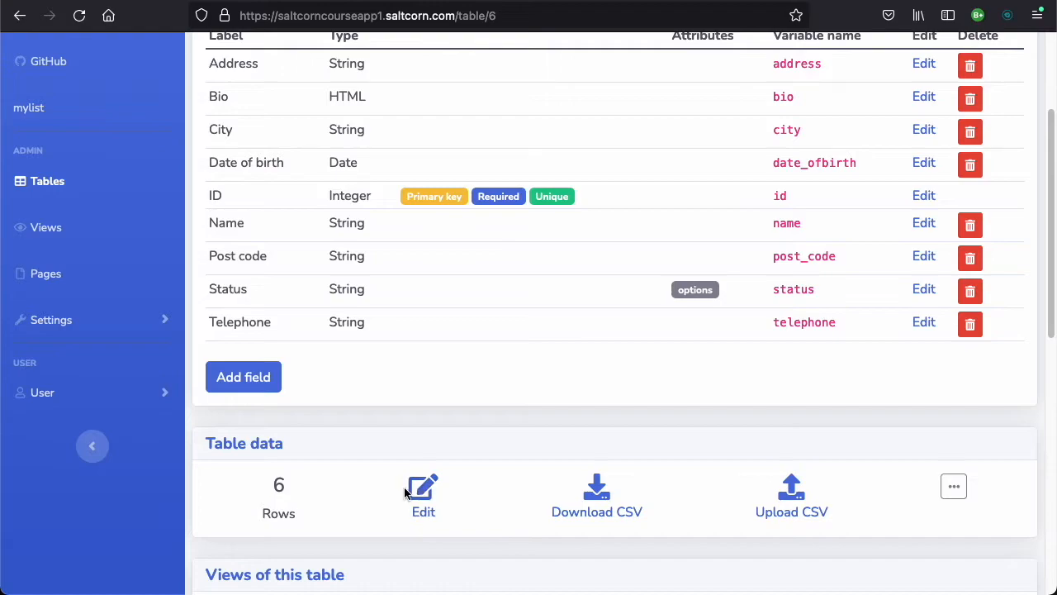
left_click(423, 492)
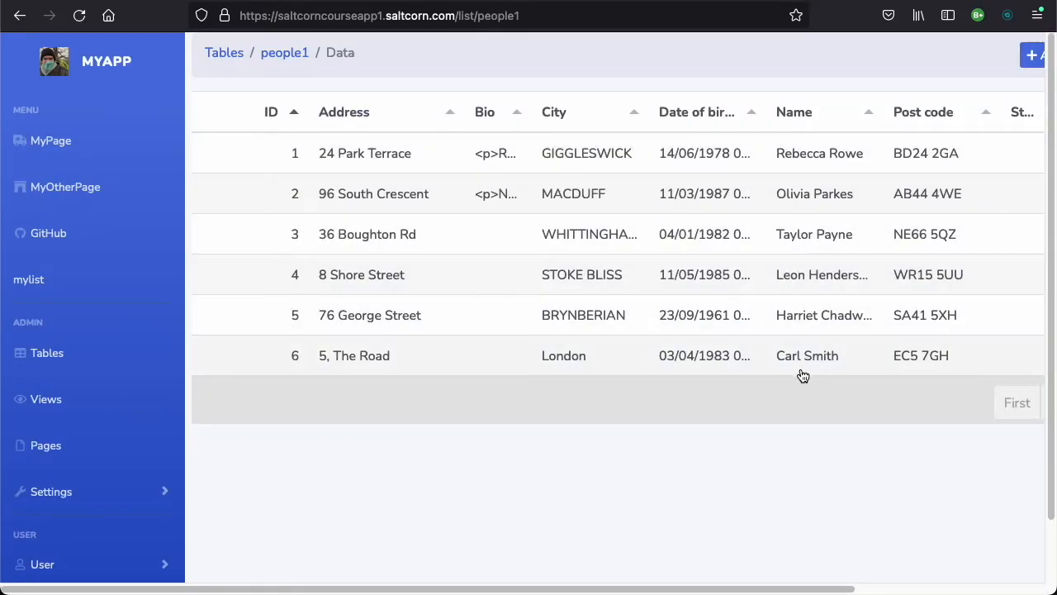
left_click(1027, 152)
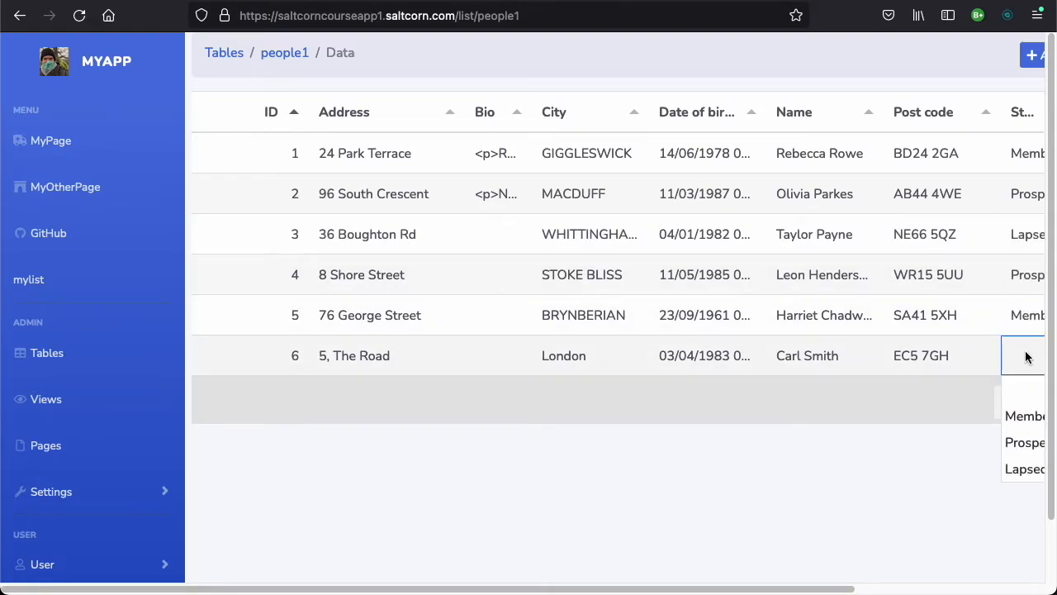
left_click(1024, 469)
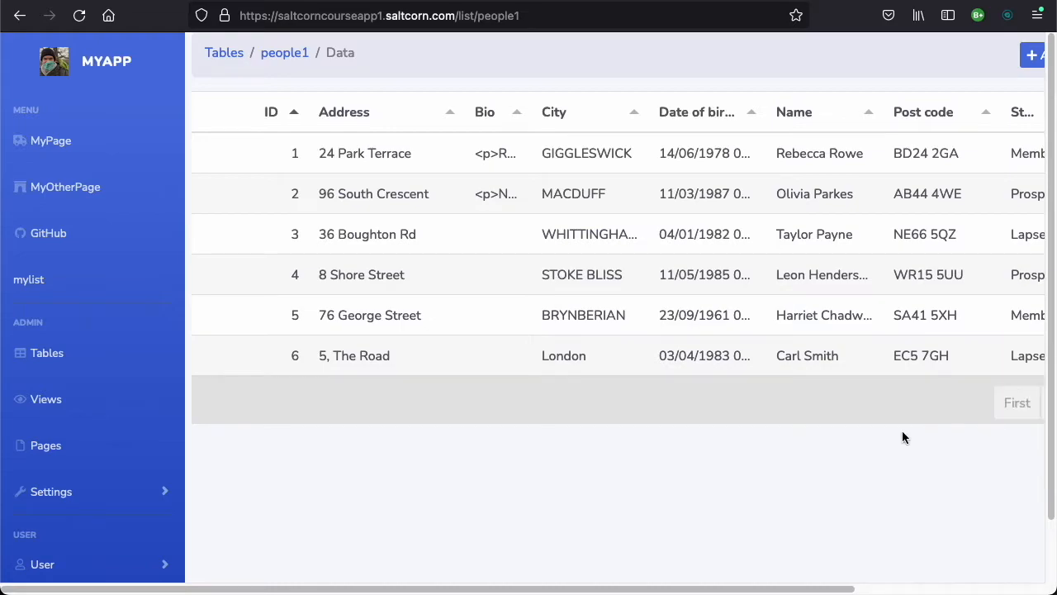
mouse_move(243, 291)
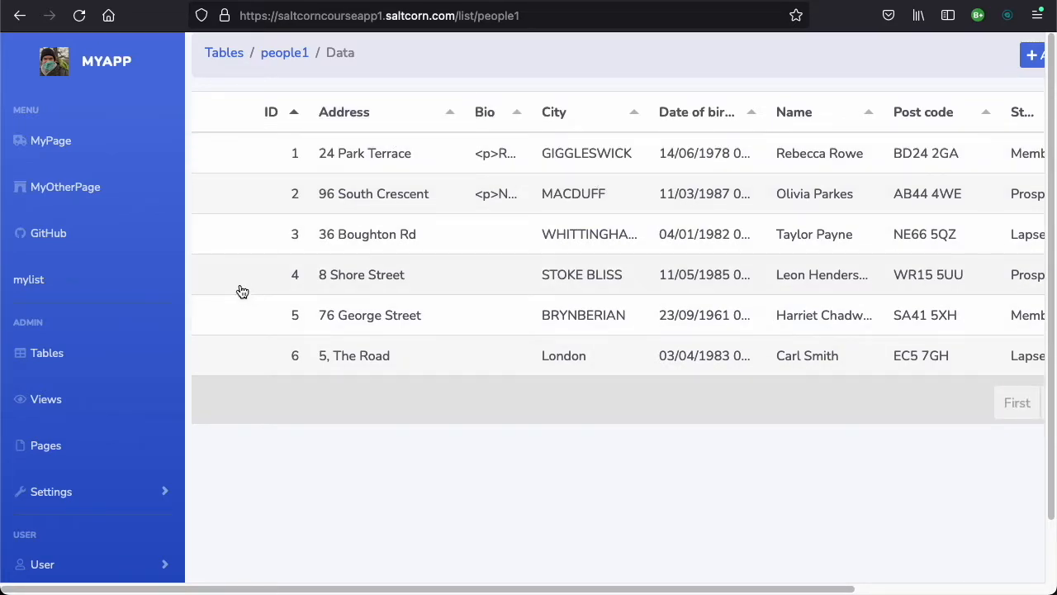
mouse_move(47, 398)
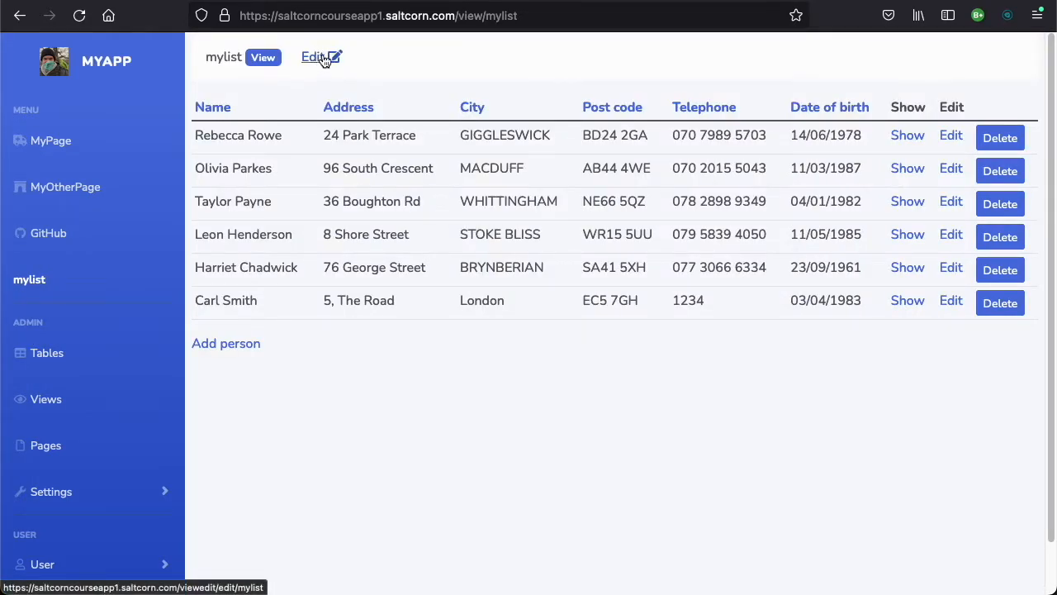
In mylist's column settings, delete the View link Show column
left_click(314, 56)
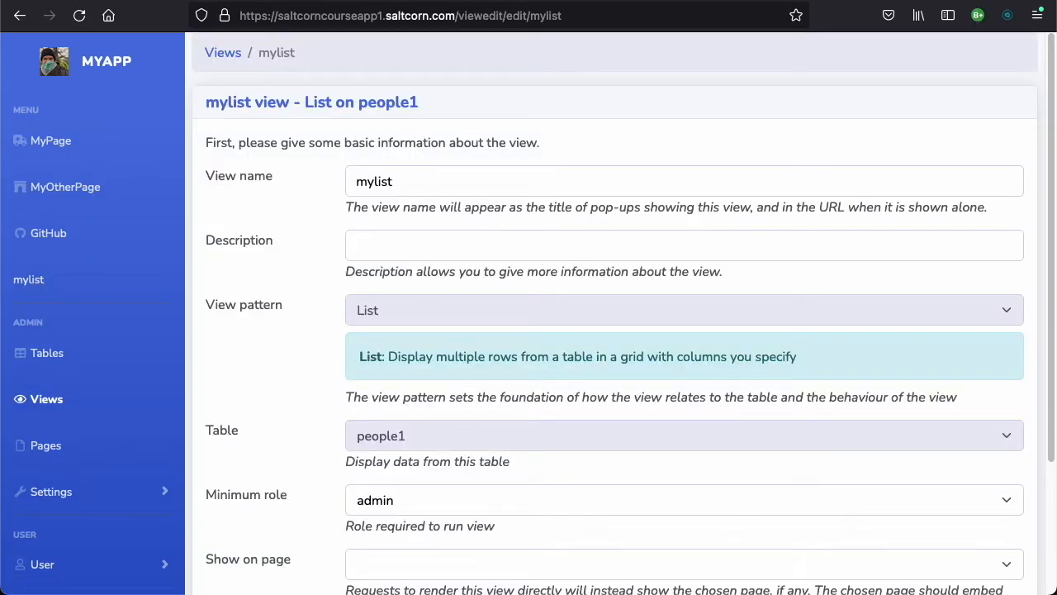
scroll("down", 3)
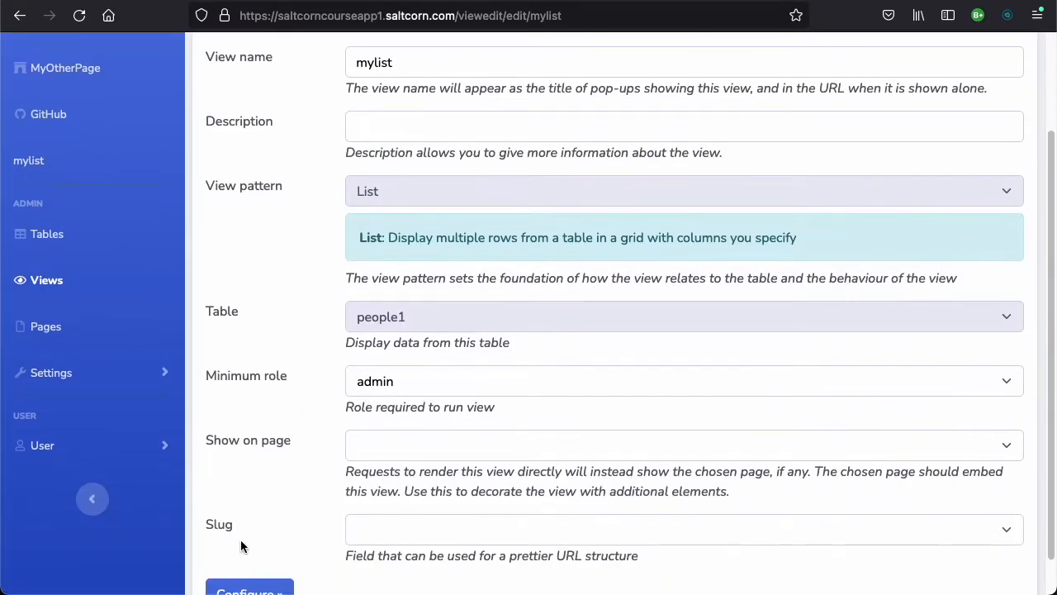
left_click(247, 591)
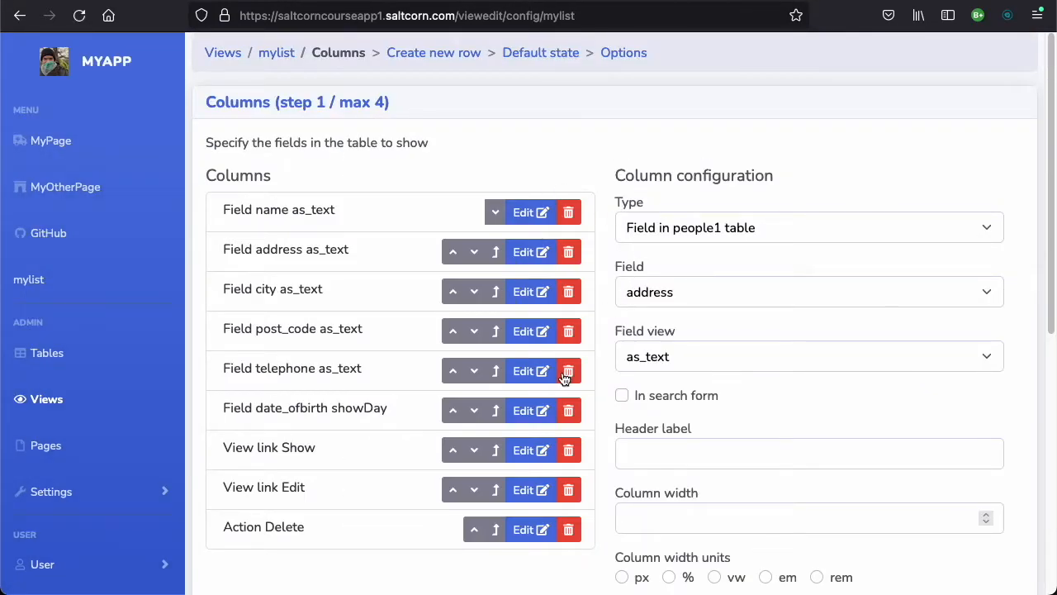
scroll("down", 3)
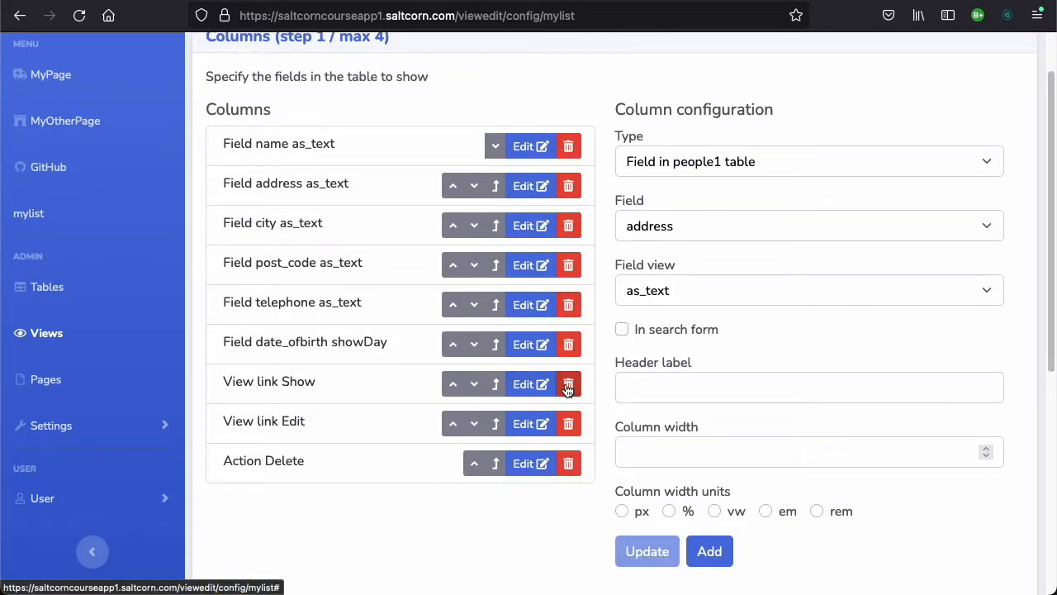
left_click(568, 383)
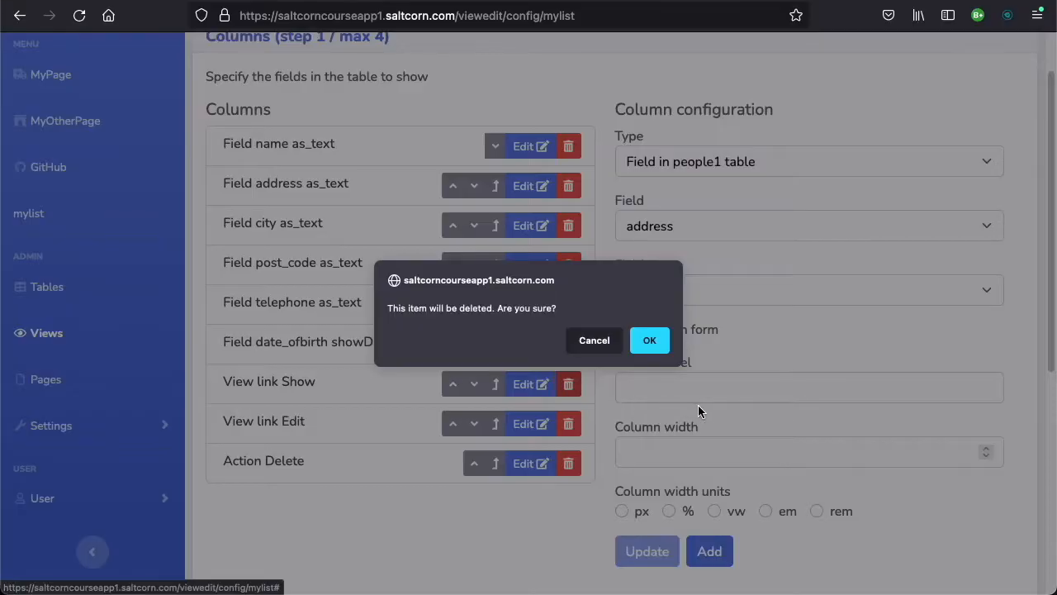
left_click(649, 341)
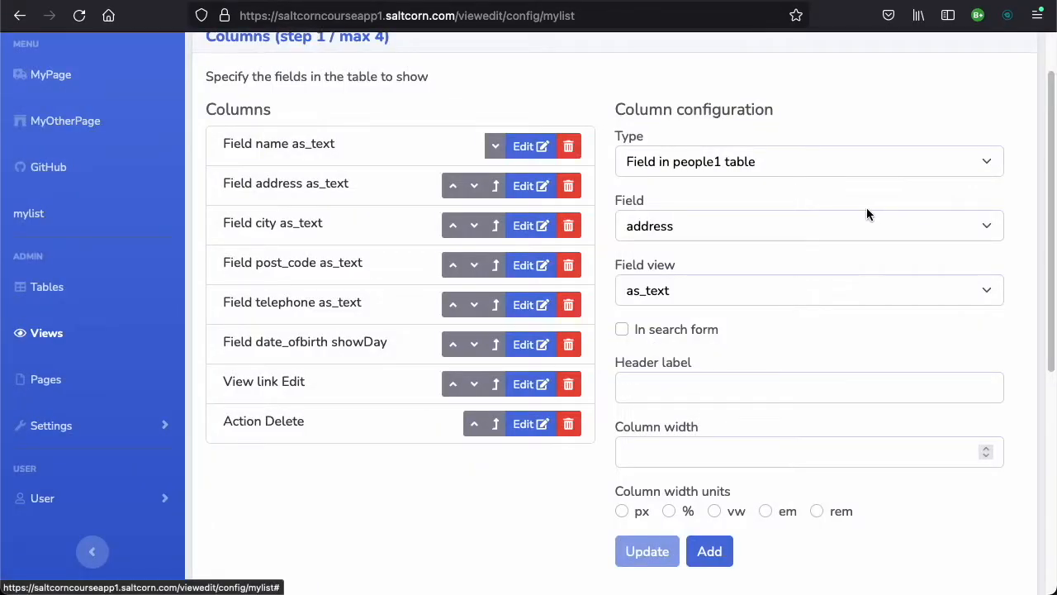
Add a column showing the status field and view the updated mylist
left_click(808, 162)
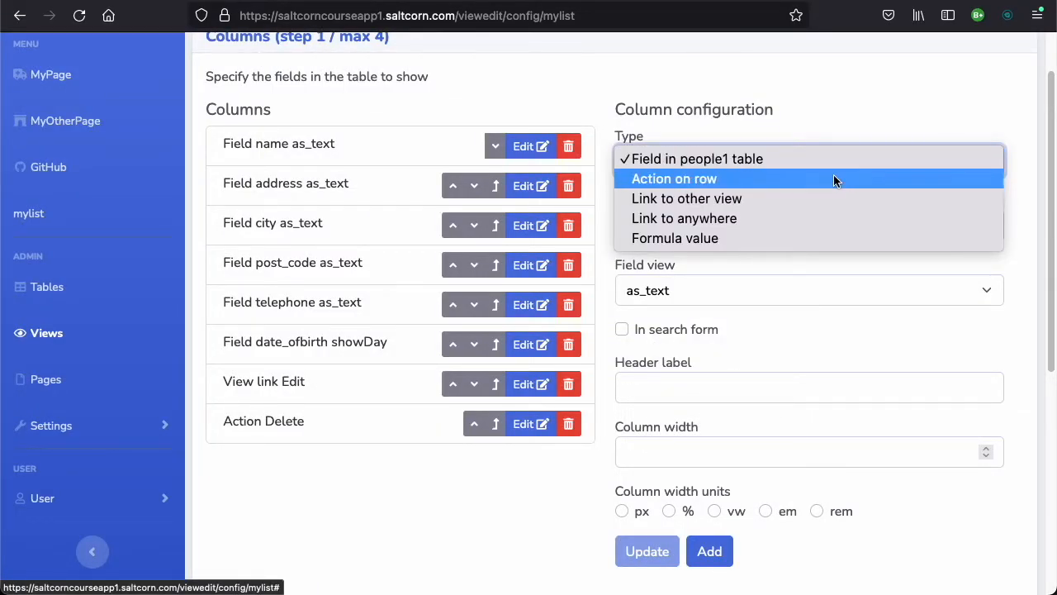
left_click(692, 159)
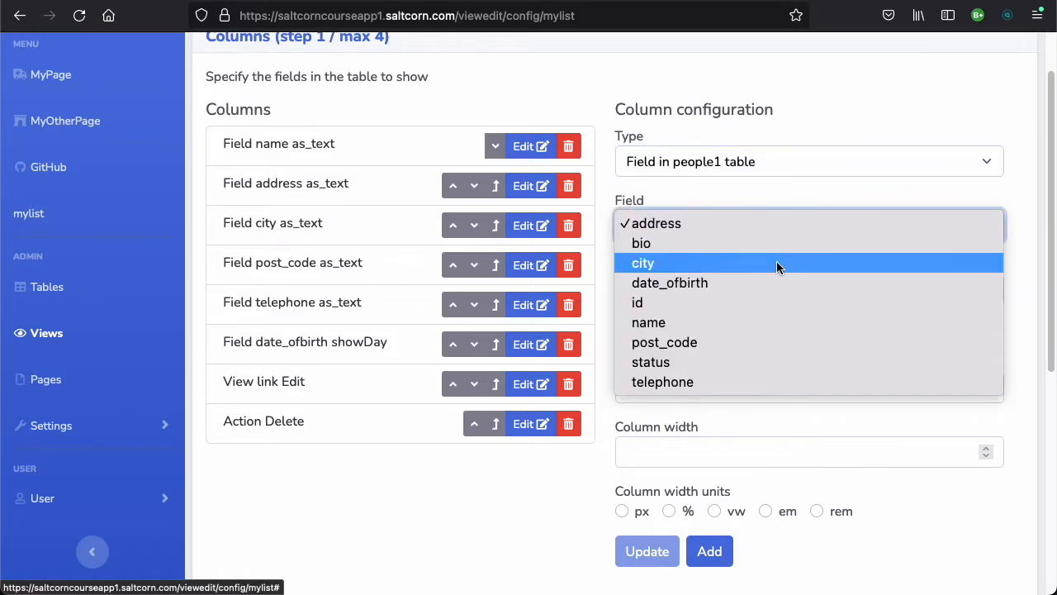
left_click(650, 362)
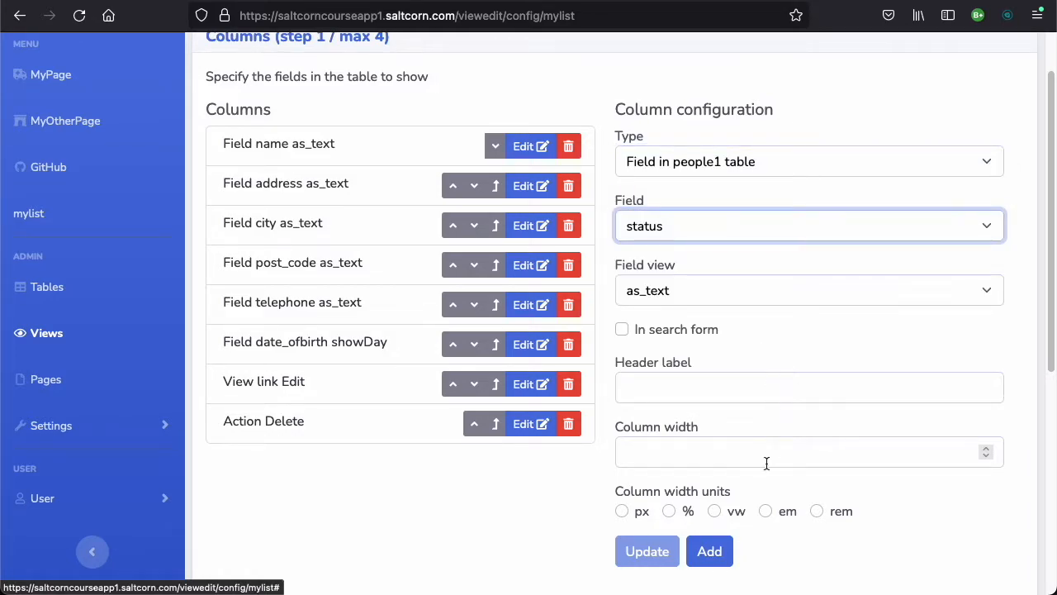
left_click(709, 552)
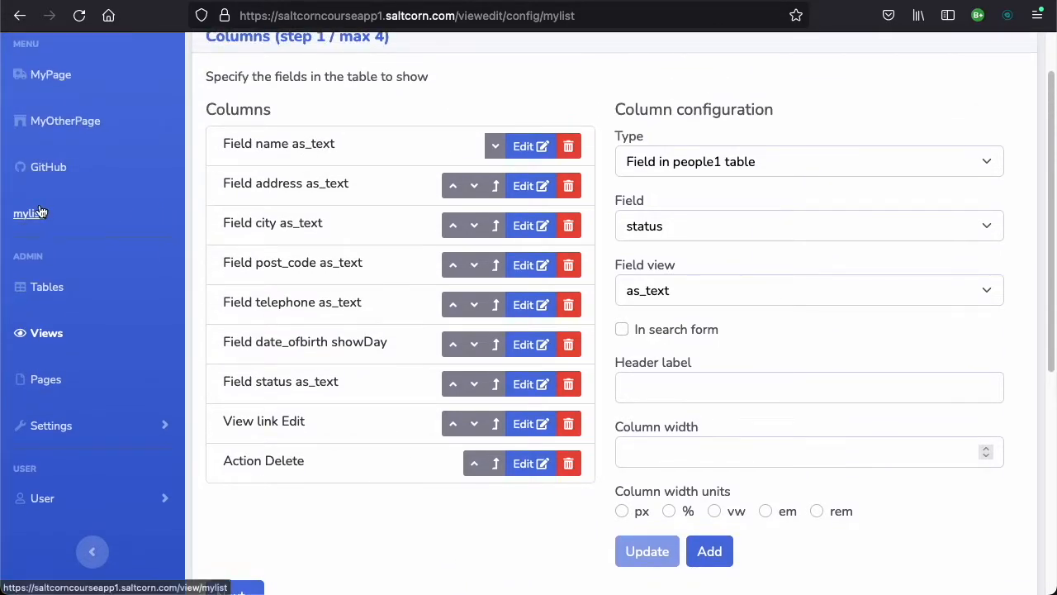
left_click(30, 213)
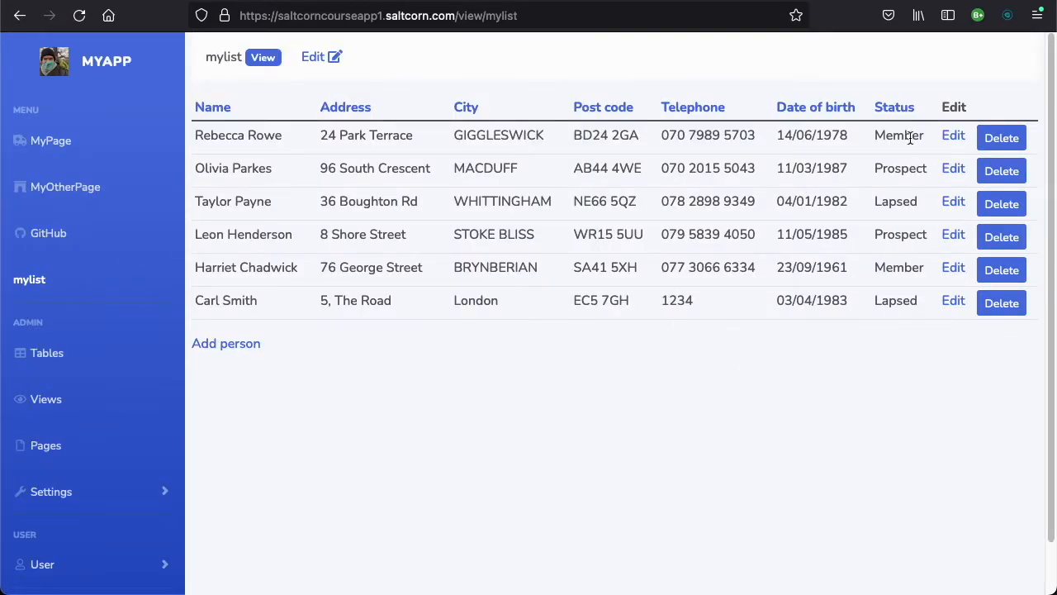
mouse_move(892, 175)
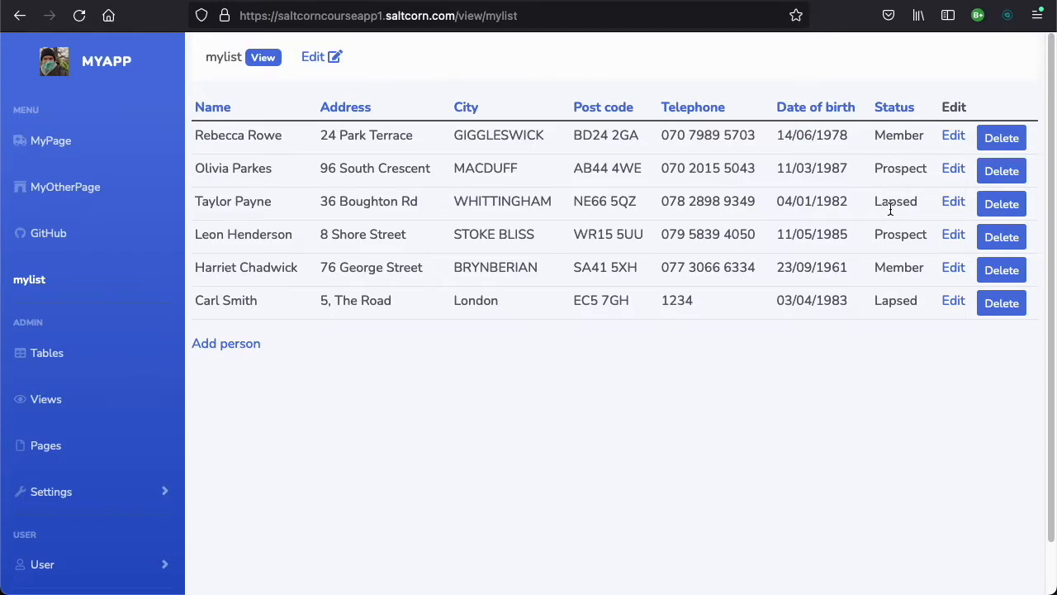
mouse_move(825, 198)
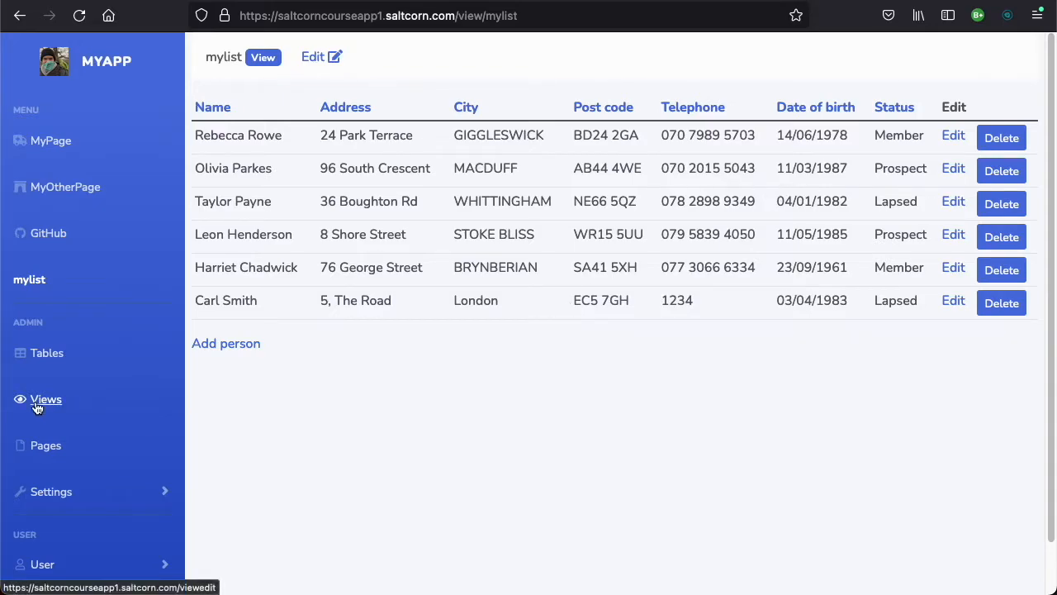
Create a new view with the Filter pattern named PersonFilter
left_click(46, 398)
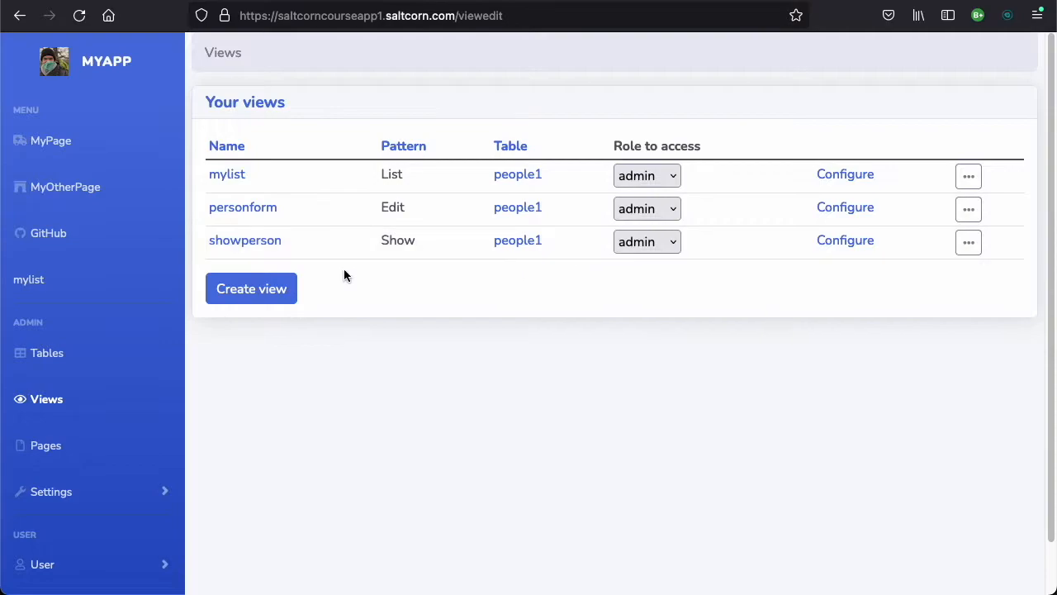
left_click(251, 288)
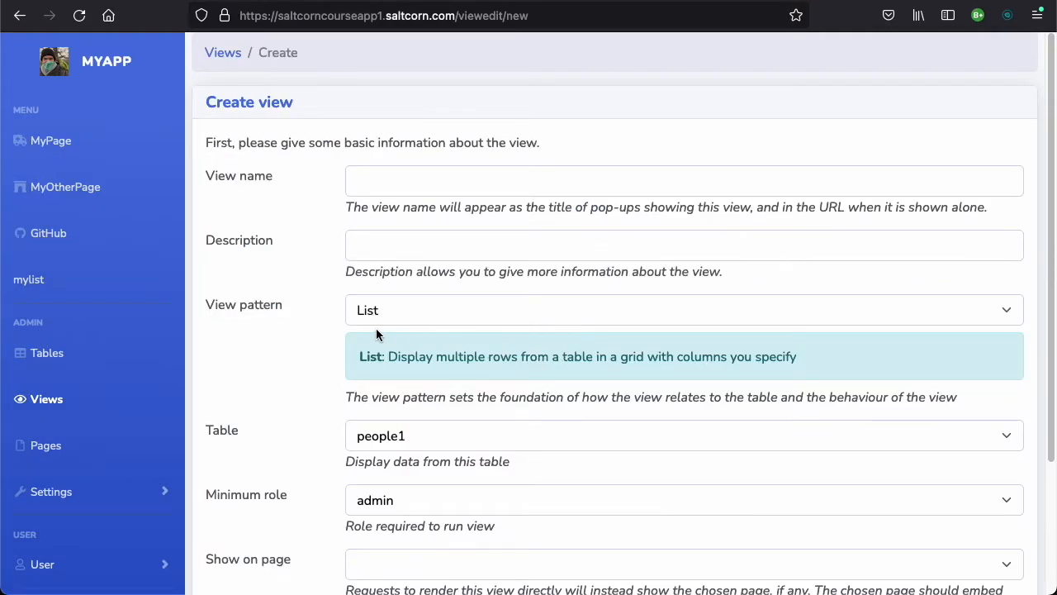
left_click(683, 311)
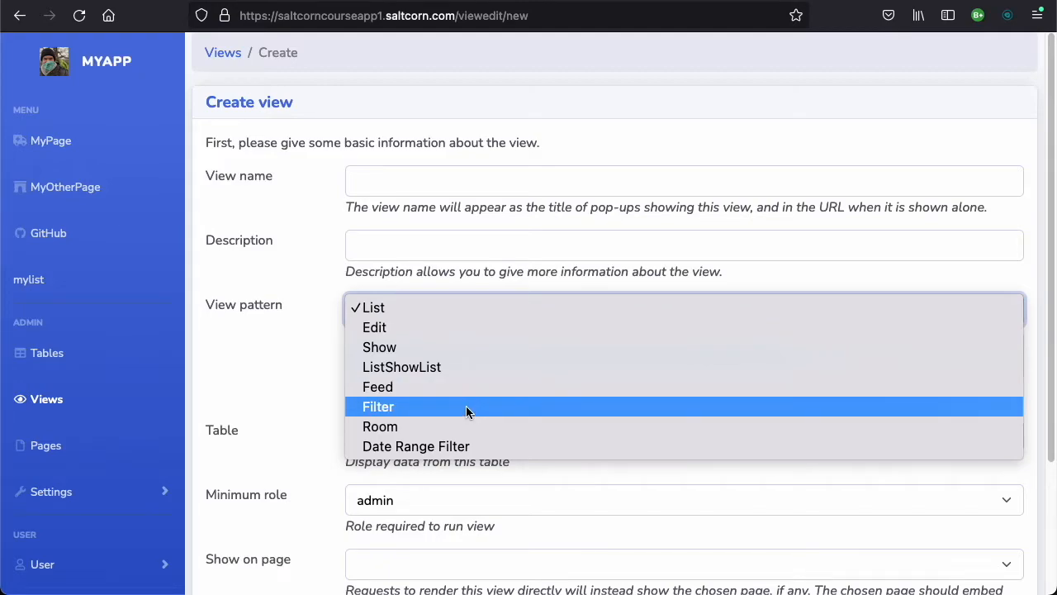
left_click(376, 406)
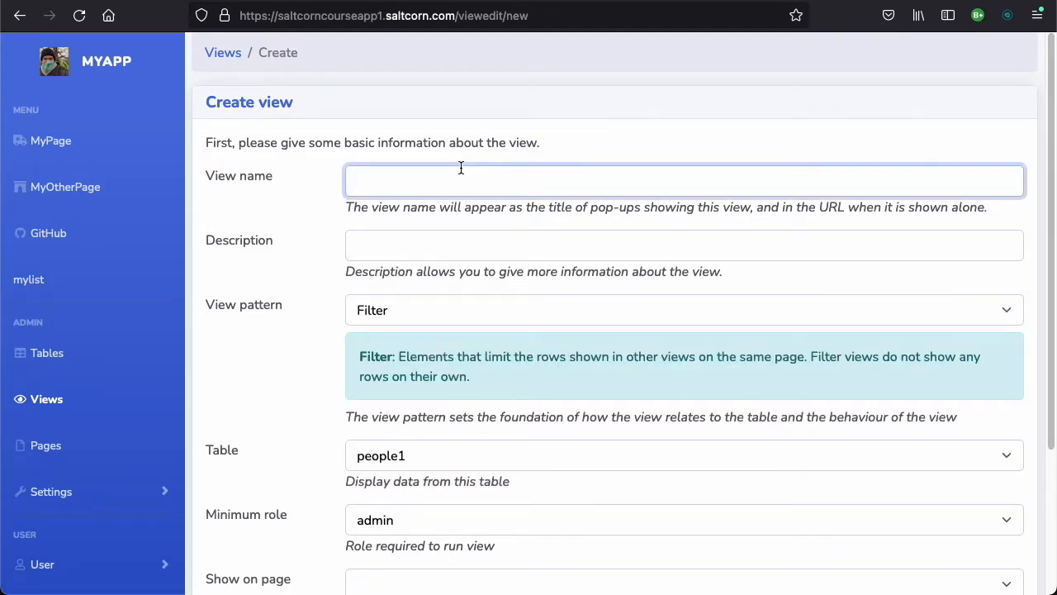
type("PersonFilter")
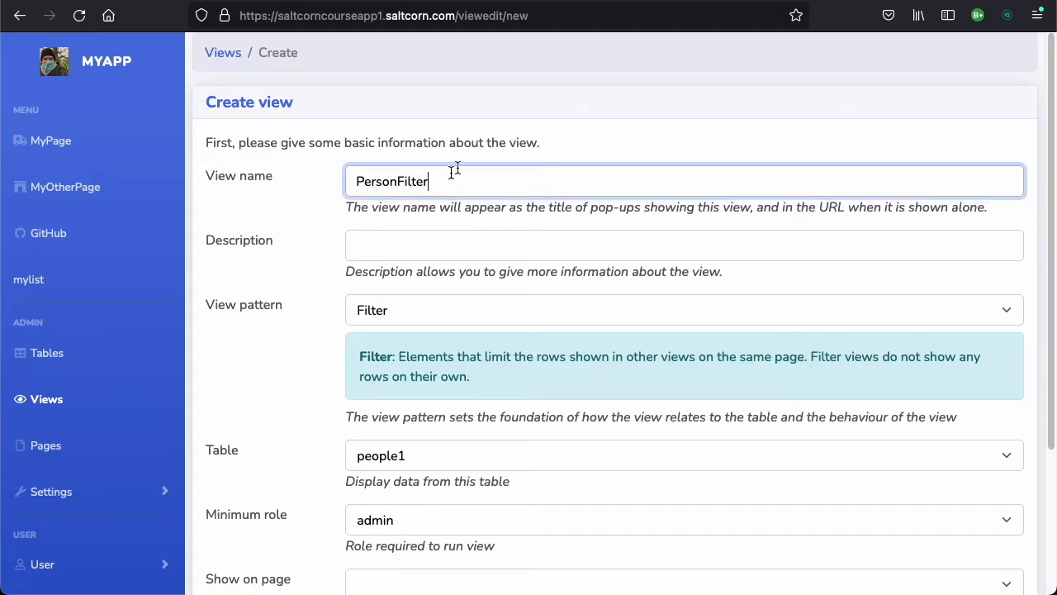
scroll("down", 3)
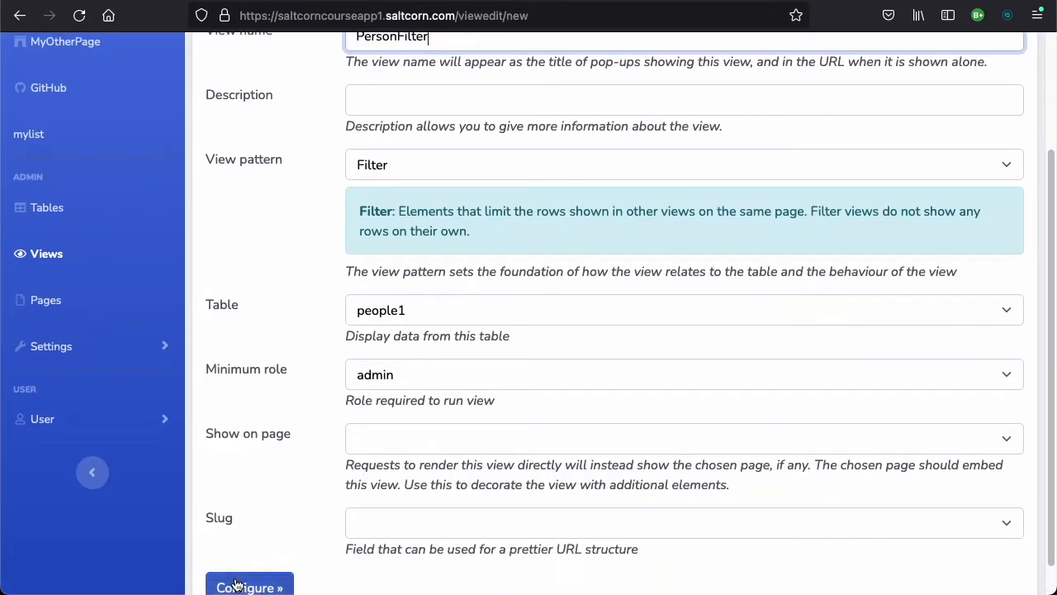
Move on from the view settings to the PersonFilter layout builder
left_click(248, 588)
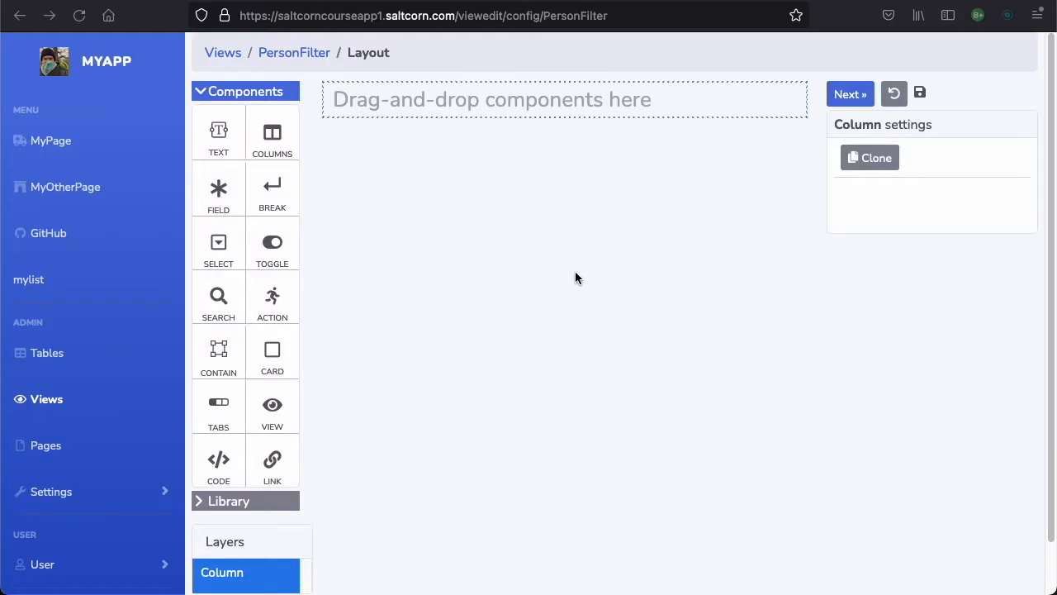
mouse_move(581, 278)
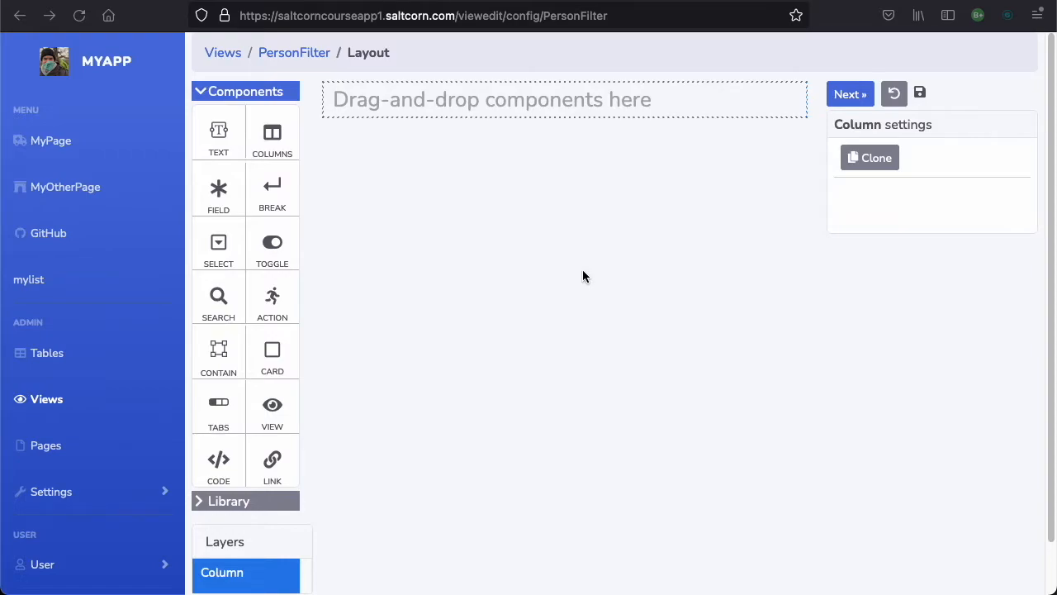
mouse_move(499, 290)
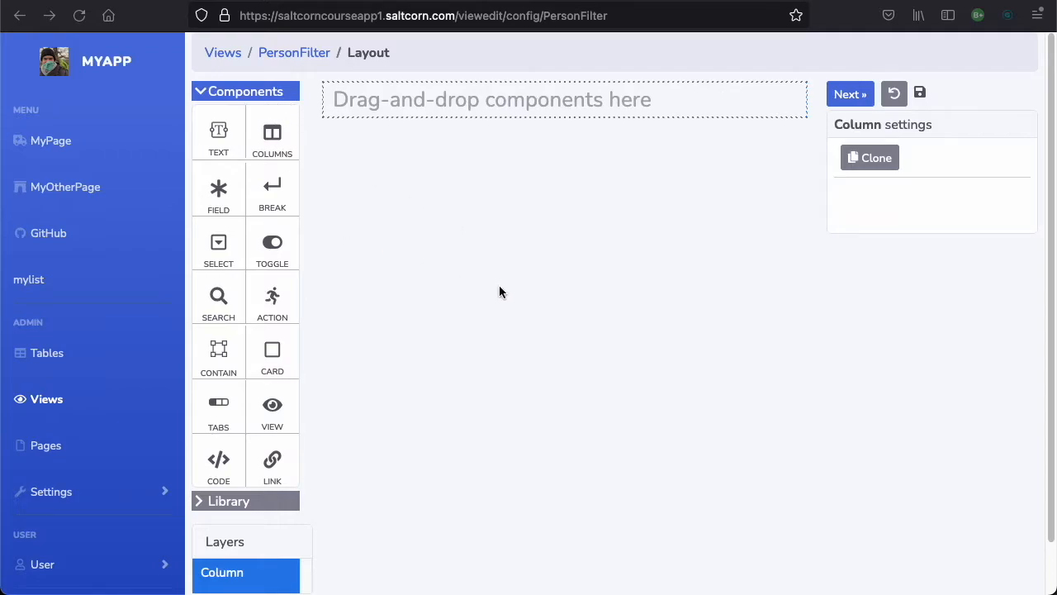
mouse_move(459, 301)
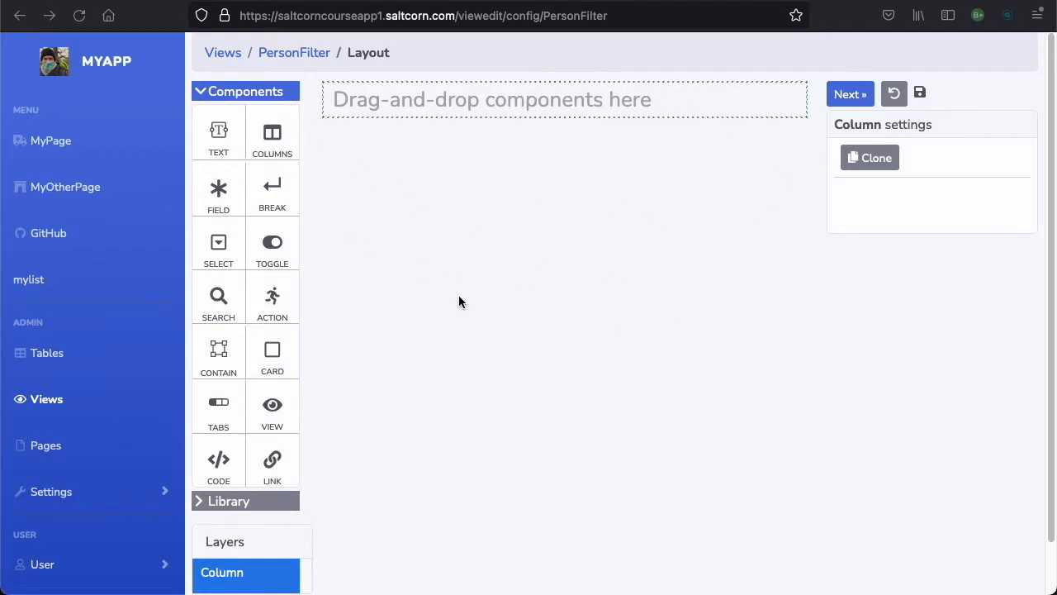
mouse_move(453, 278)
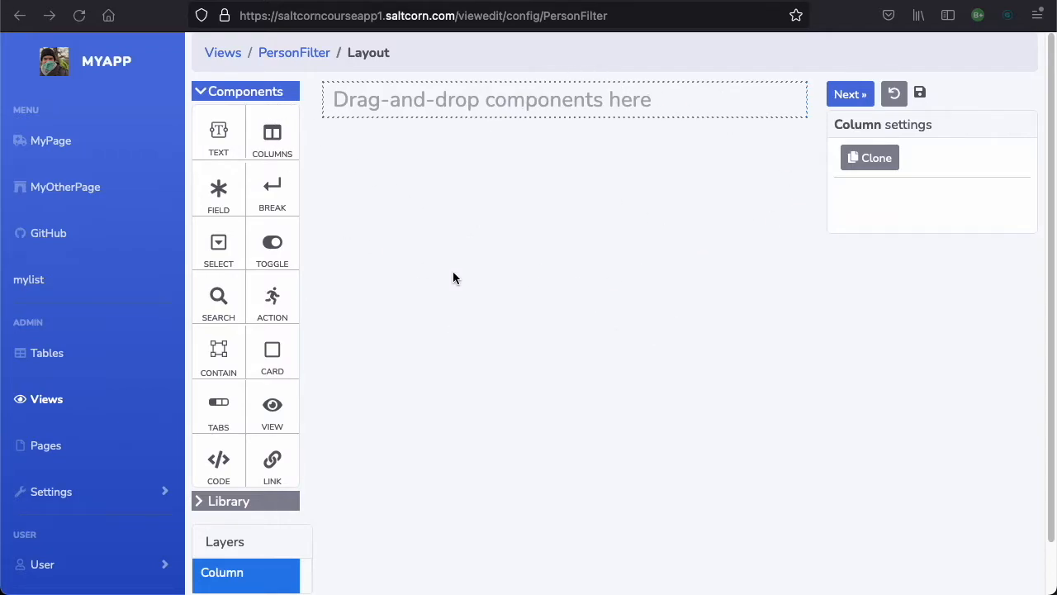
mouse_move(482, 214)
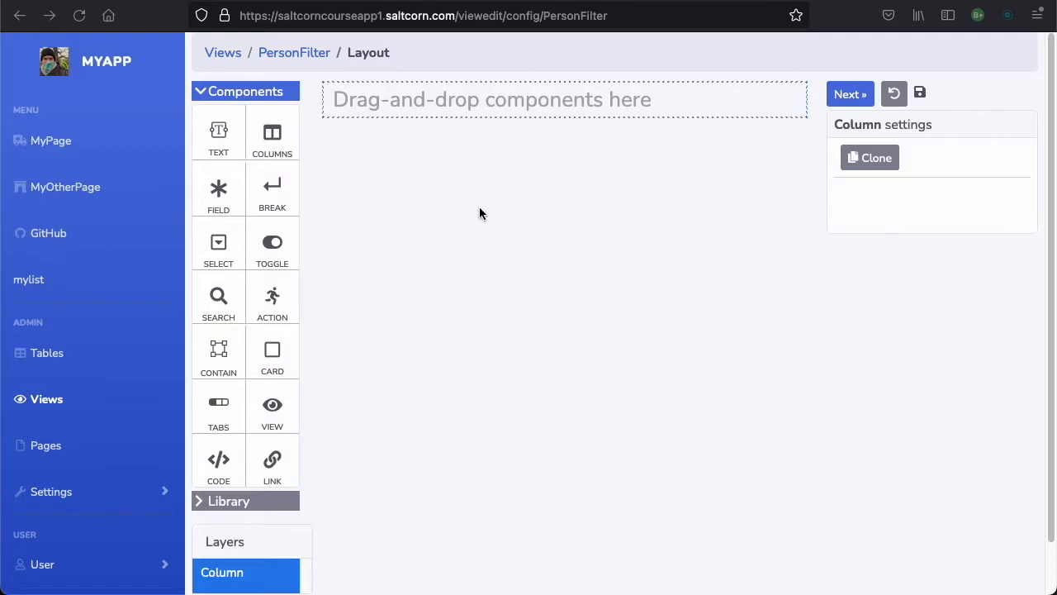
mouse_move(281, 222)
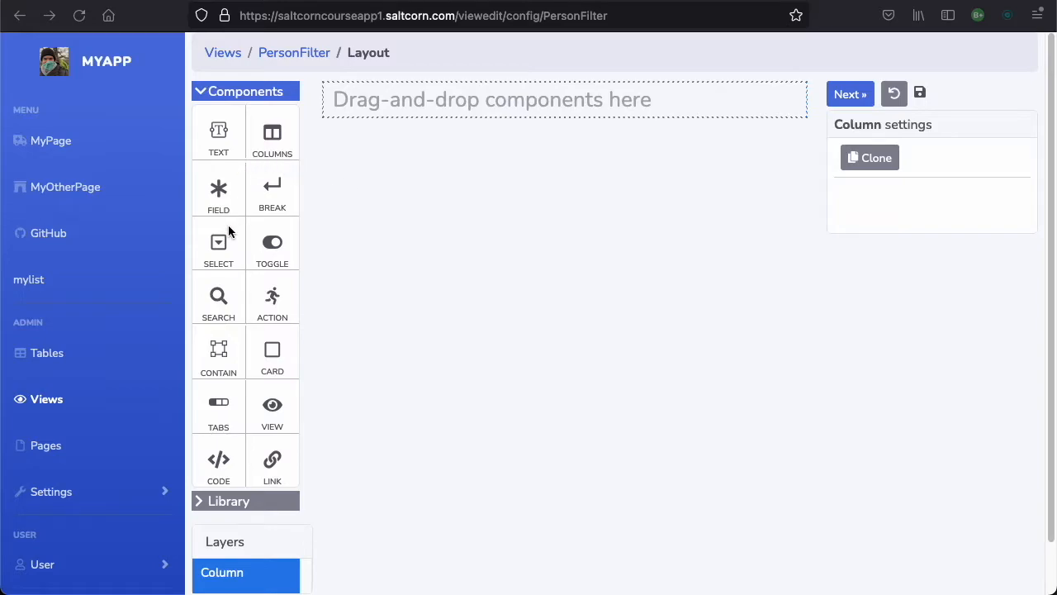
mouse_move(331, 381)
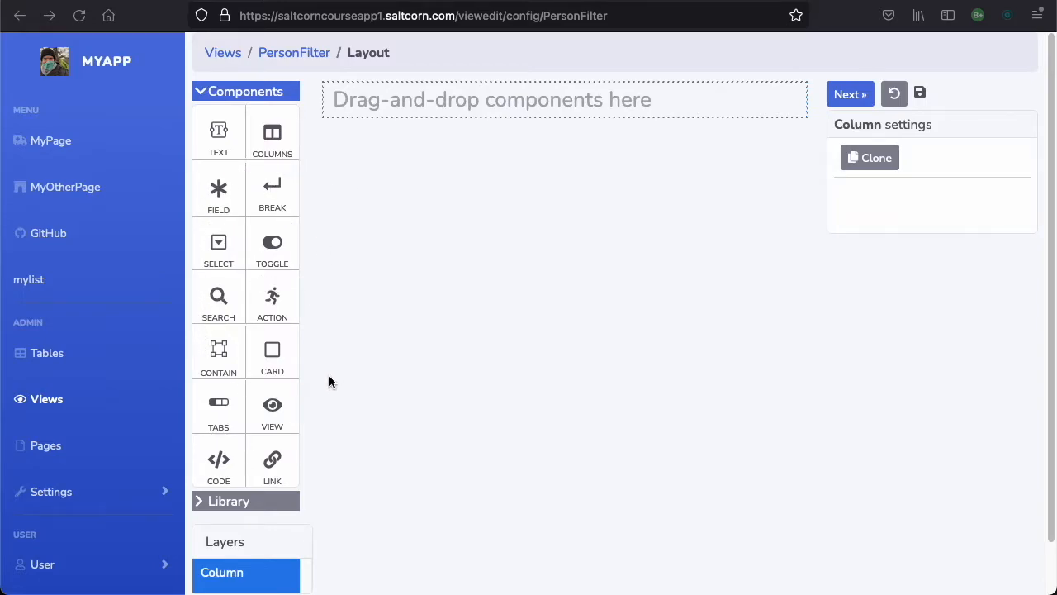
mouse_move(243, 301)
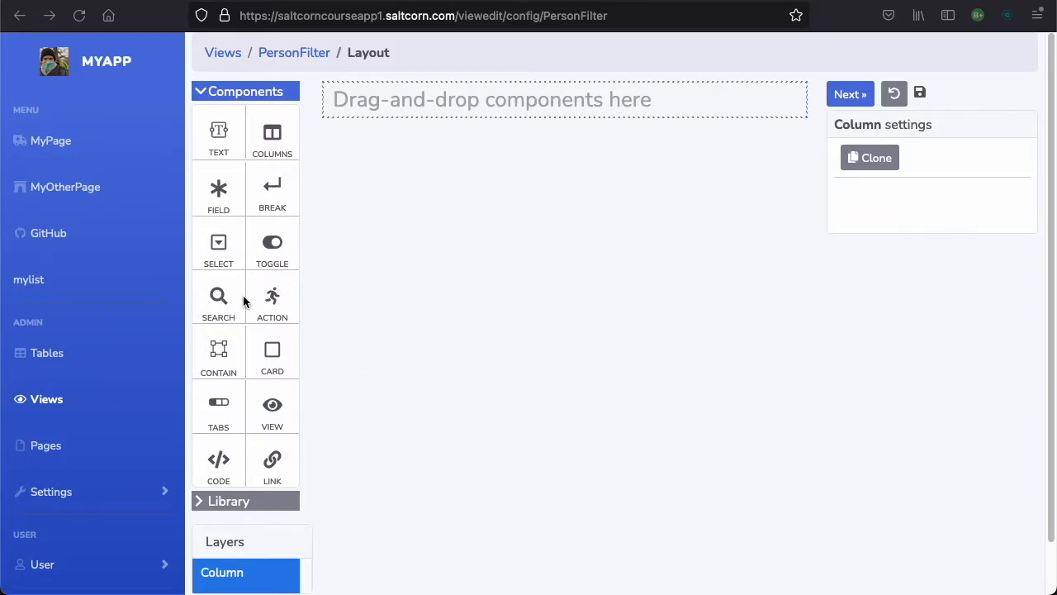
mouse_move(218, 298)
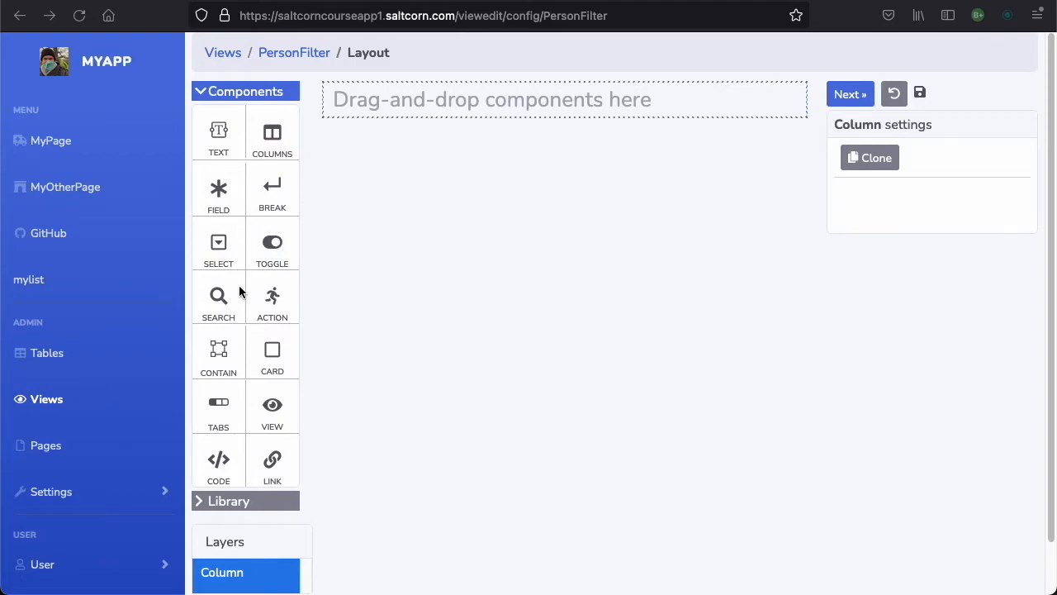
mouse_move(228, 197)
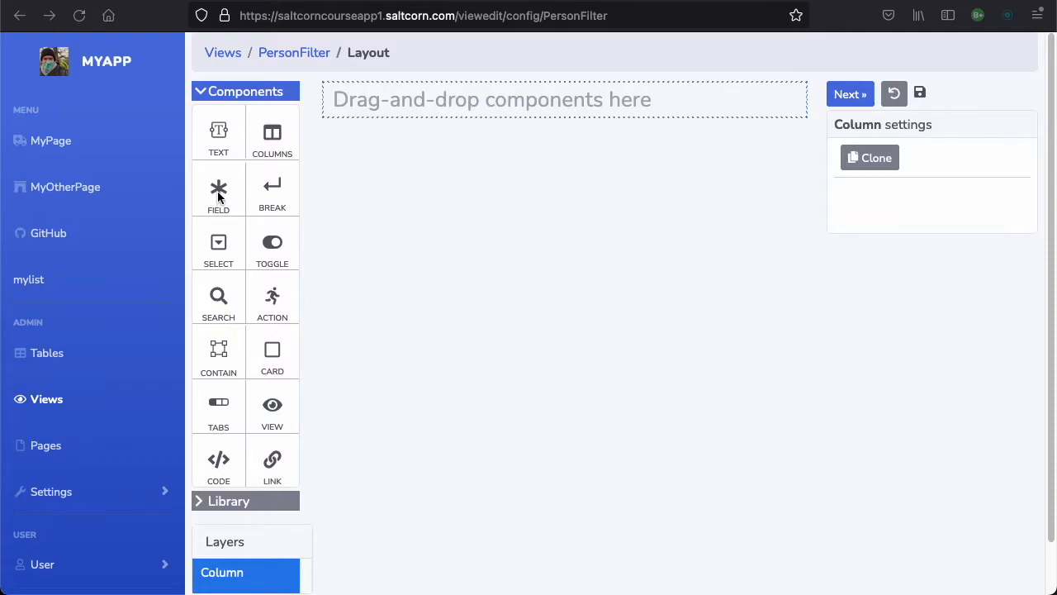
mouse_move(249, 197)
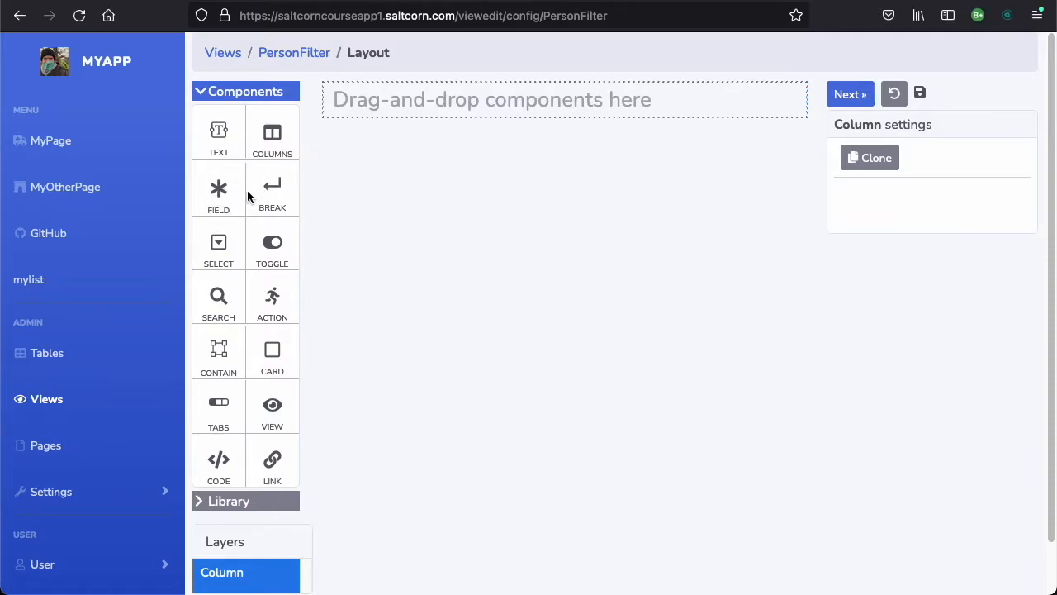
Add a Field component bound to Status shown with the edit (dropdown) field view
left_click(218, 192)
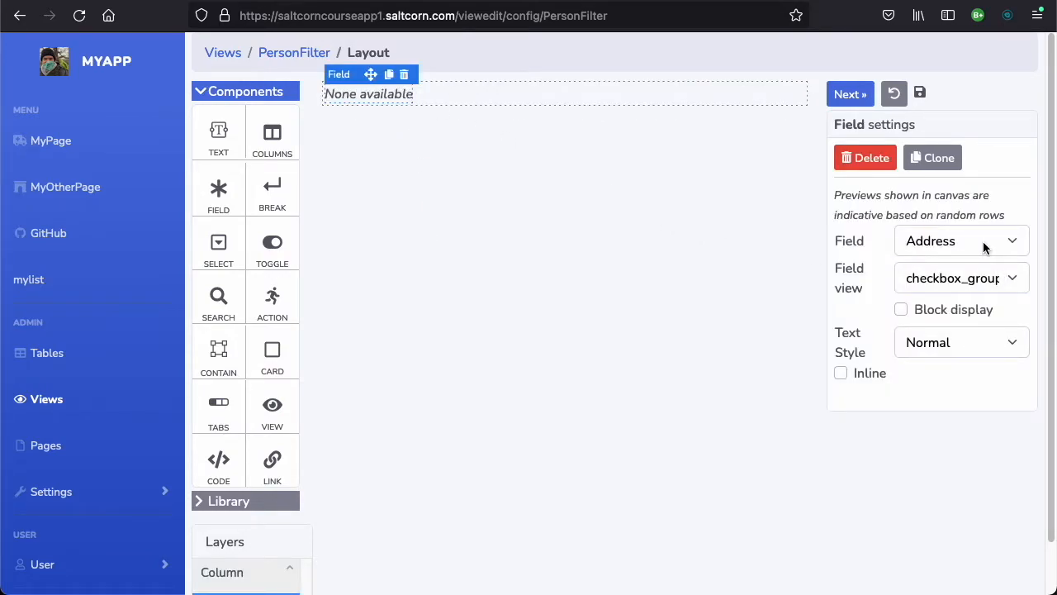
left_click(961, 241)
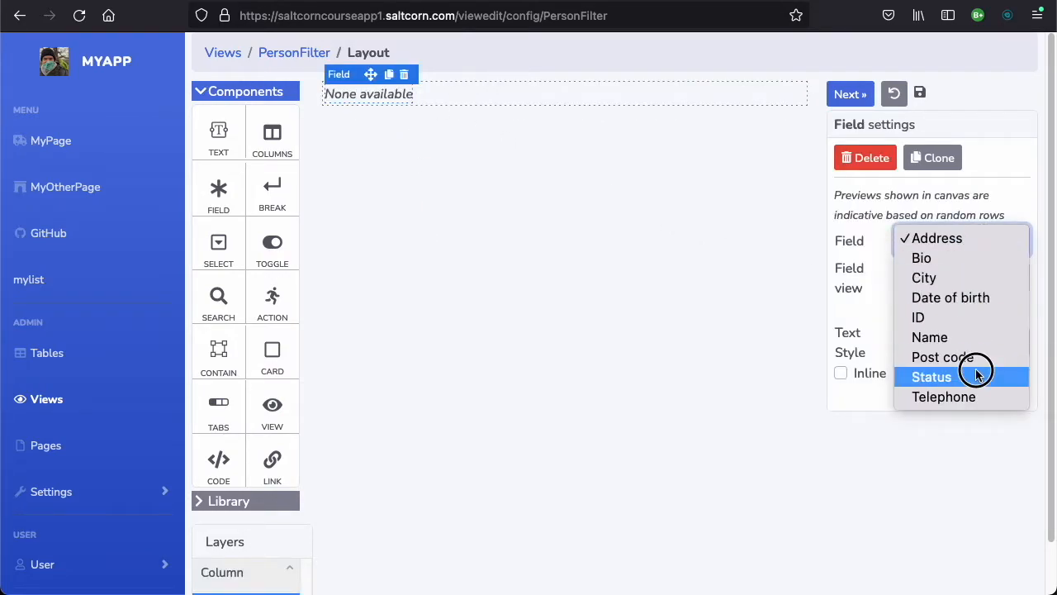
left_click(932, 377)
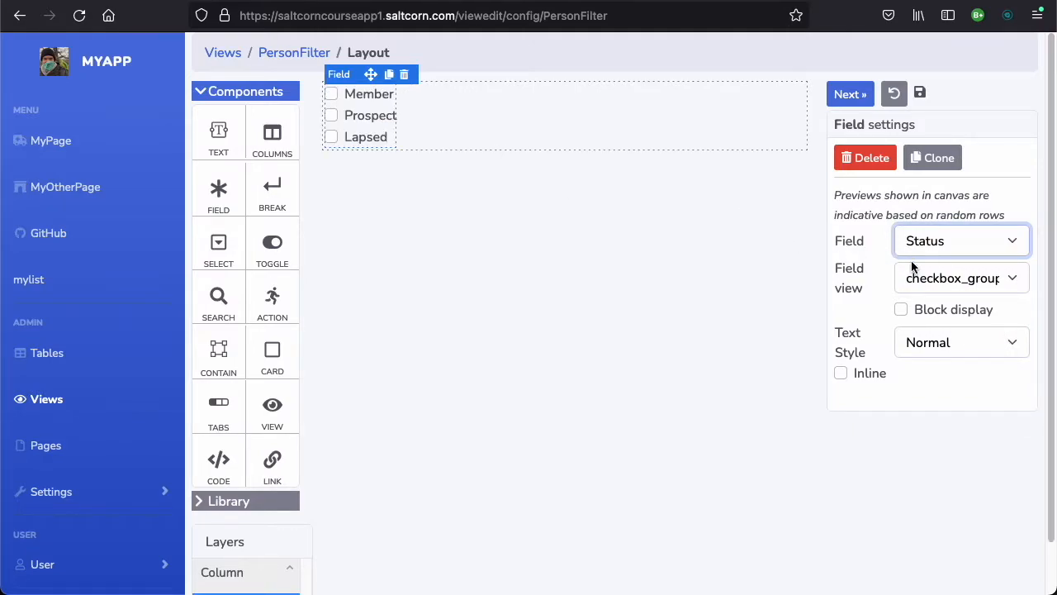
left_click(961, 278)
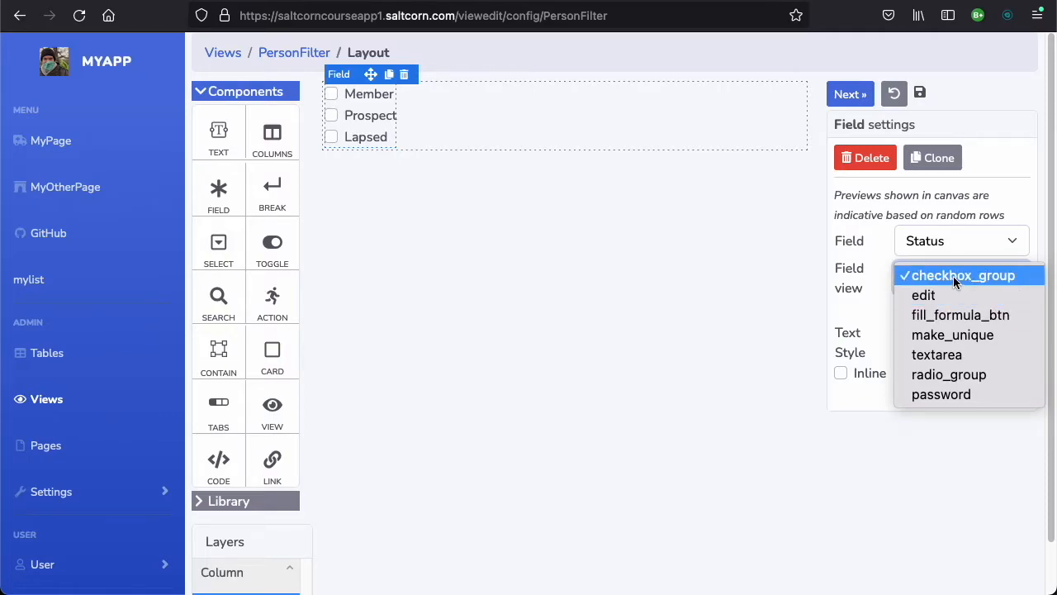
mouse_move(968, 413)
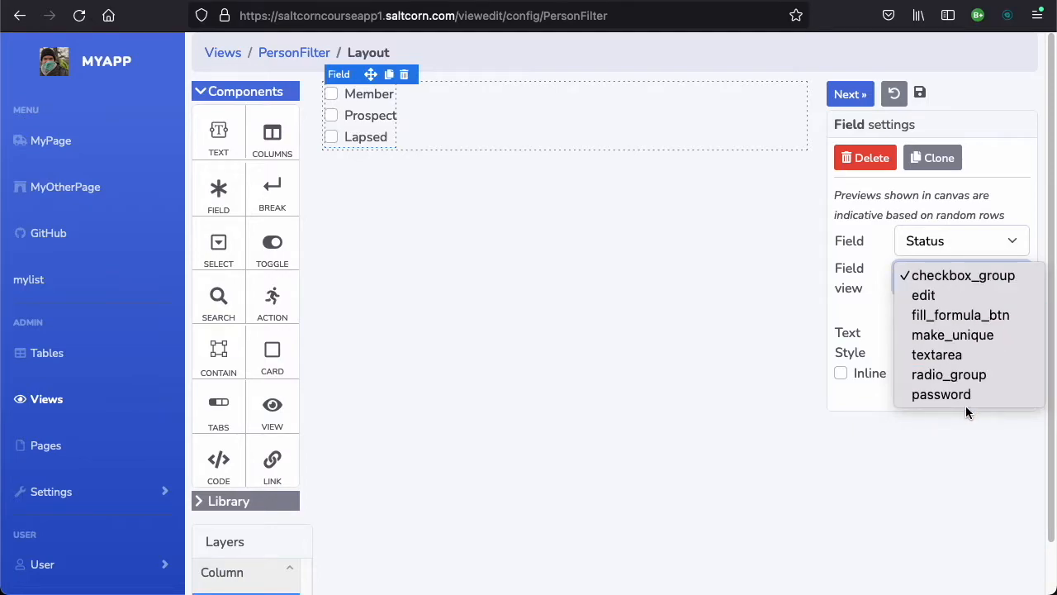
mouse_move(948, 373)
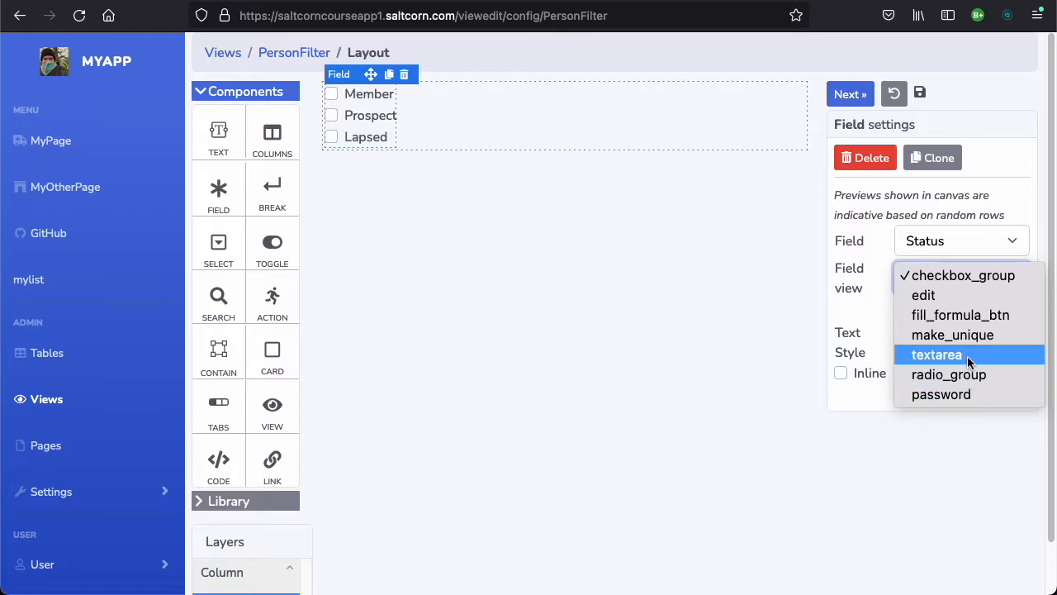
mouse_move(971, 334)
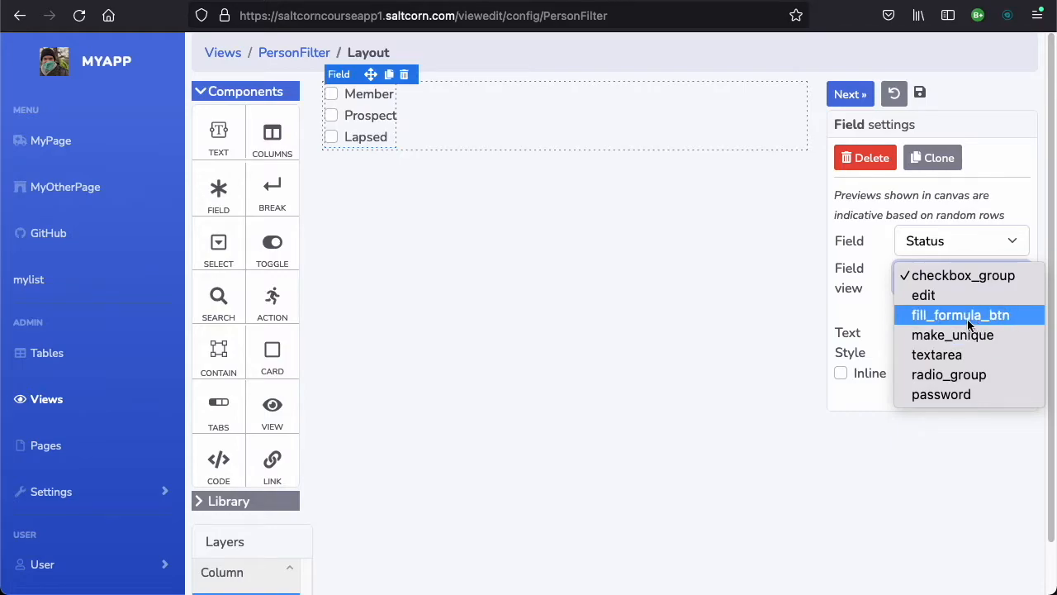
mouse_move(949, 294)
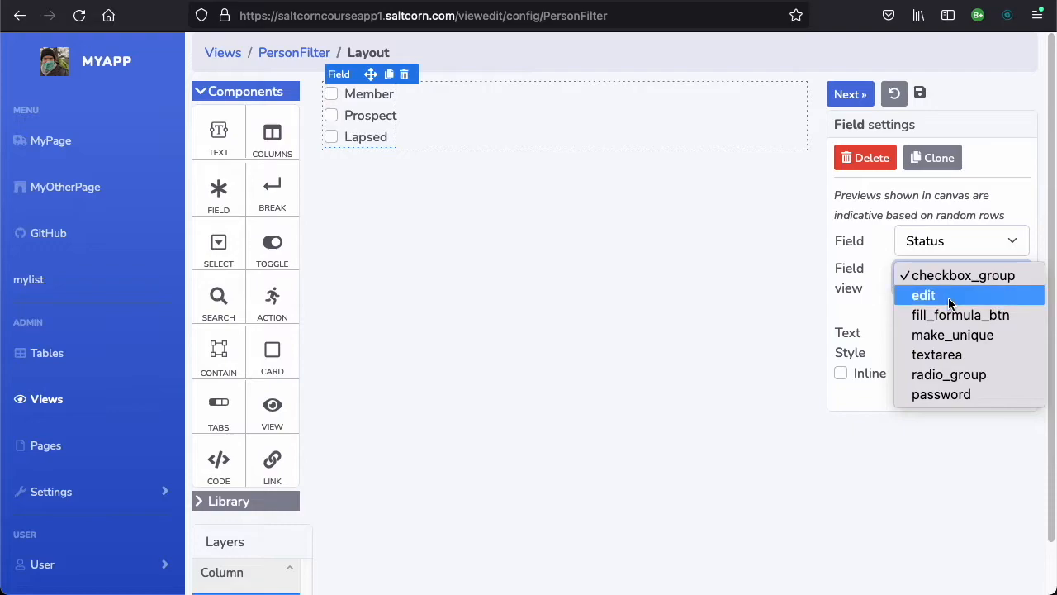
left_click(923, 294)
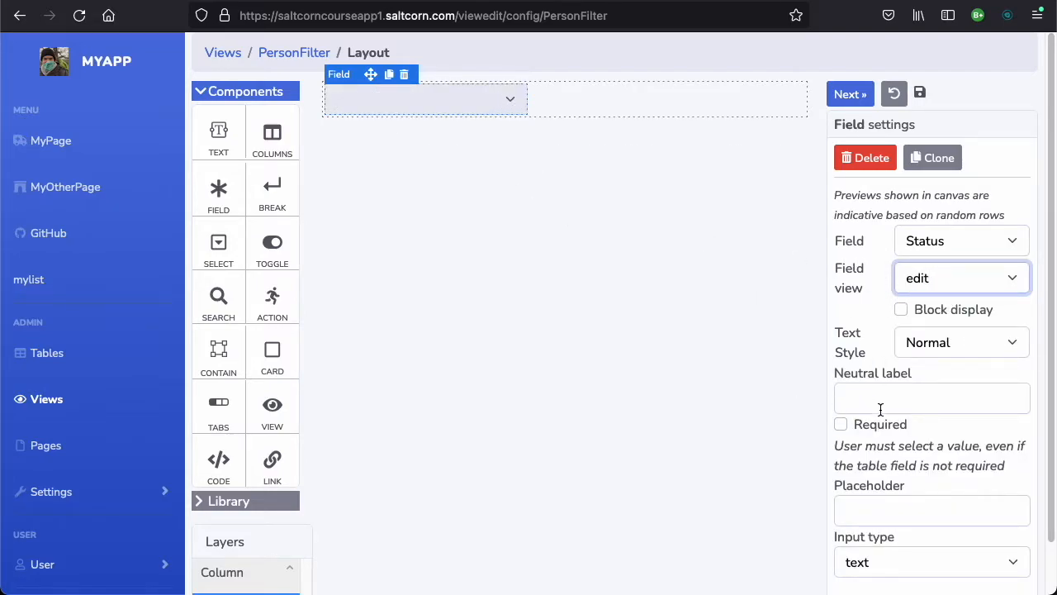
mouse_move(636, 198)
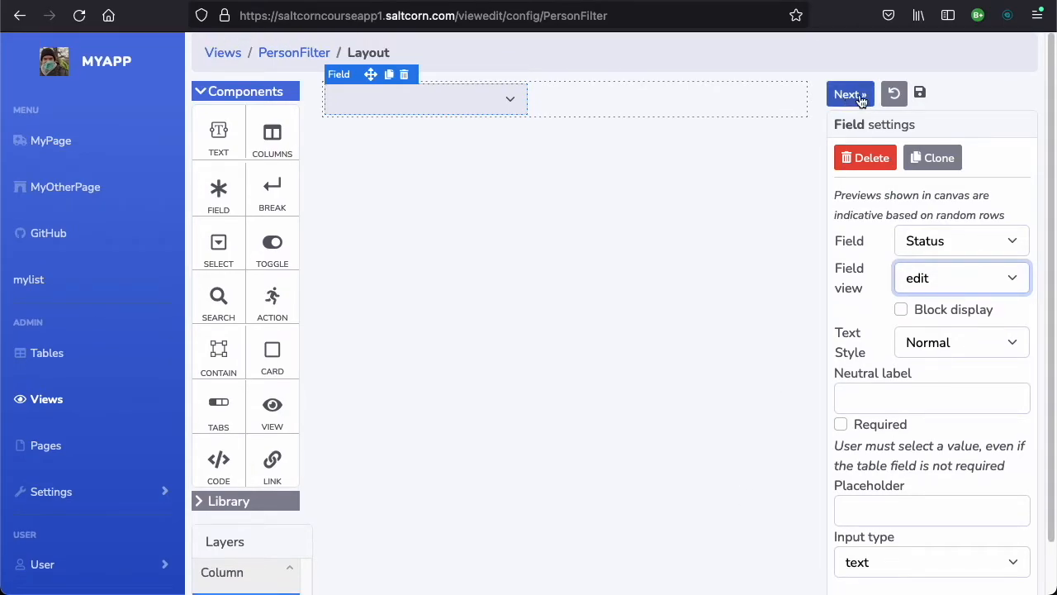
Save PersonFilter, then try its dropdown with Member, Prospect and a cleared filter
left_click(849, 92)
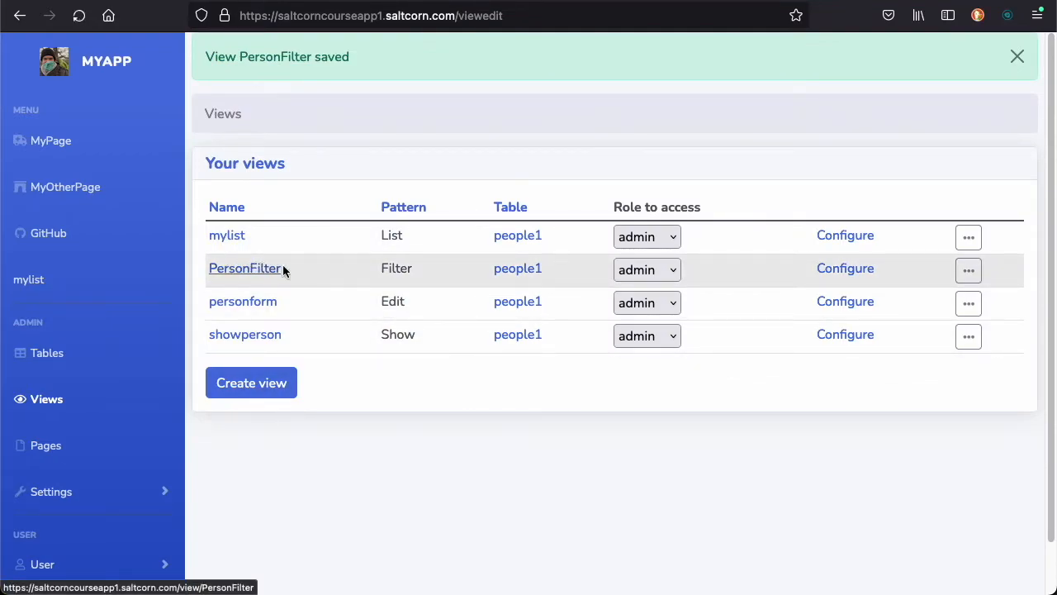
left_click(245, 267)
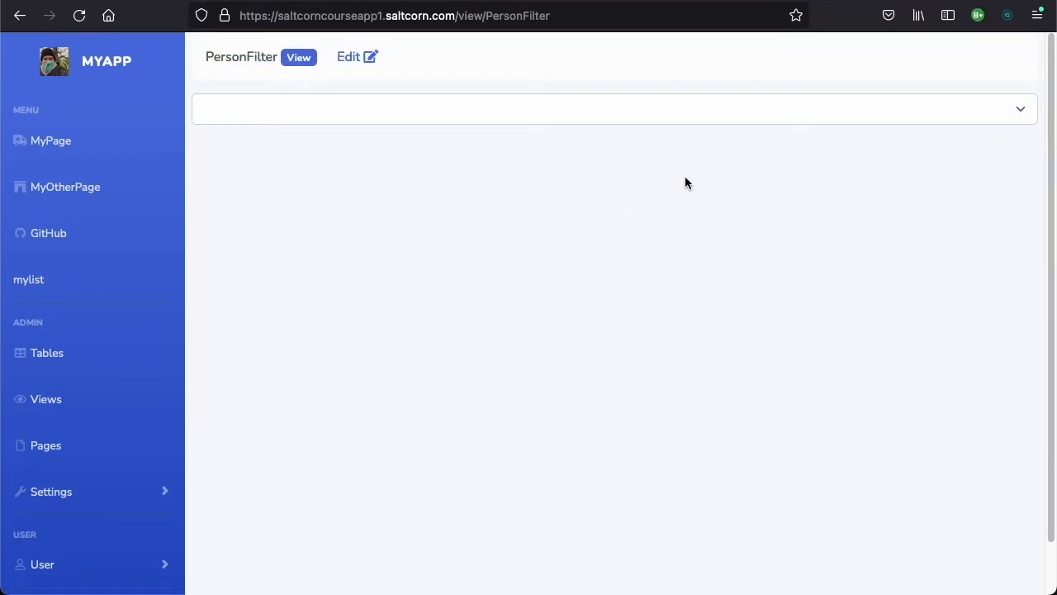
mouse_move(863, 125)
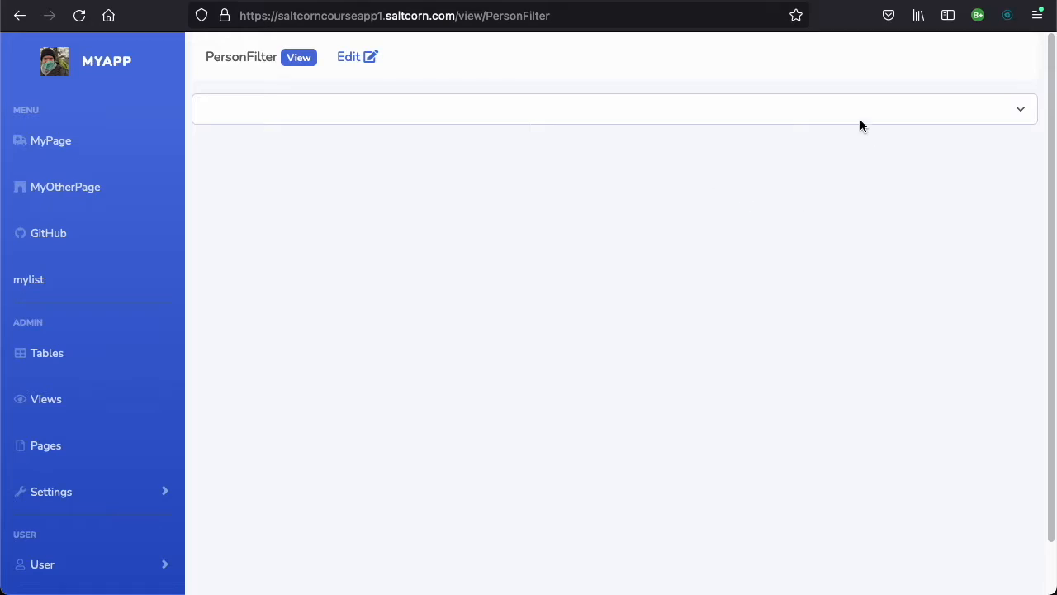
mouse_move(585, 119)
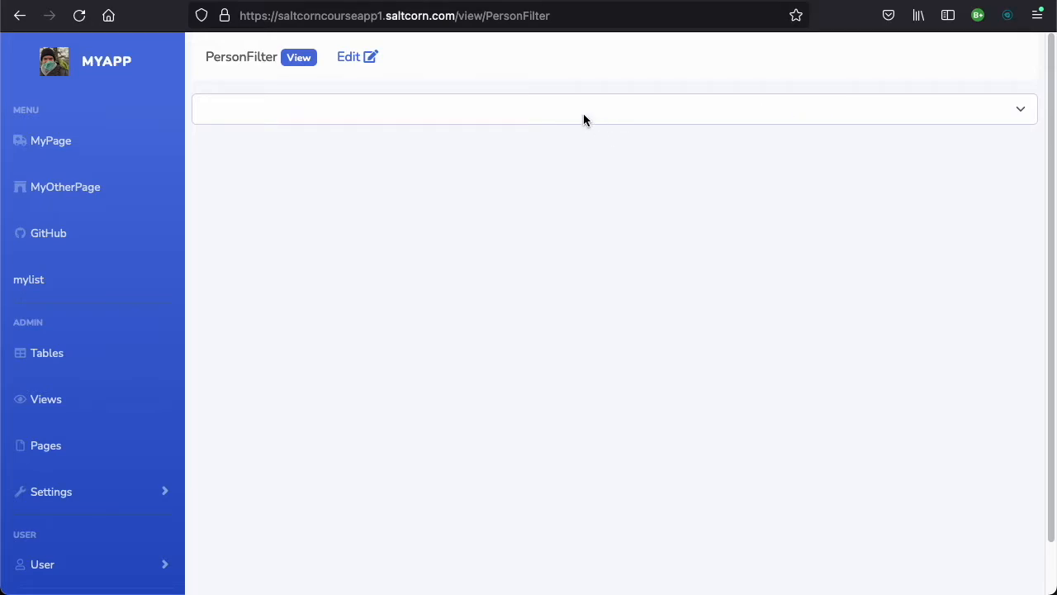
left_click(615, 109)
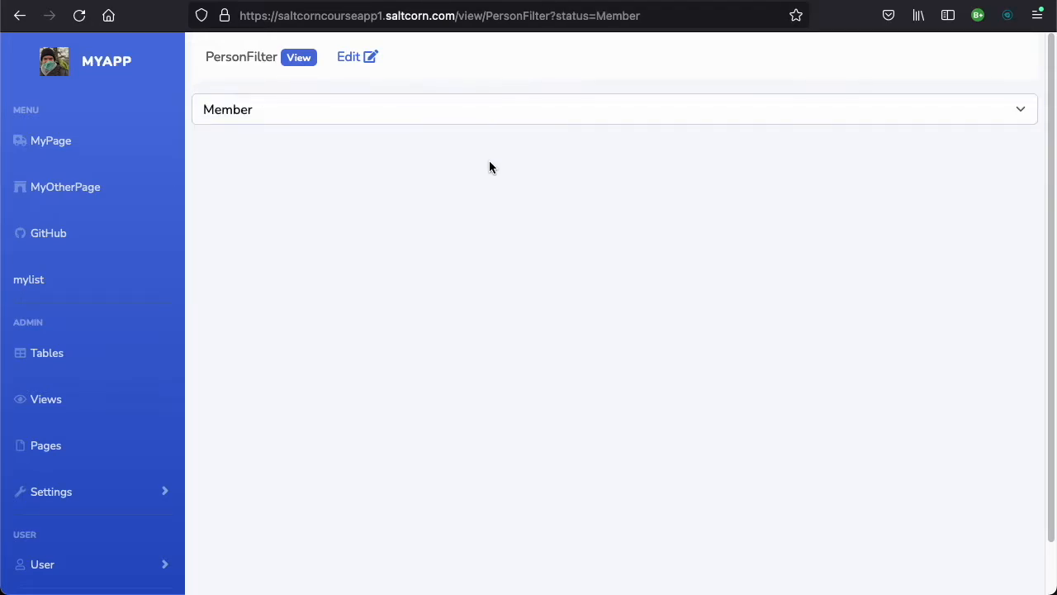
left_click(615, 109)
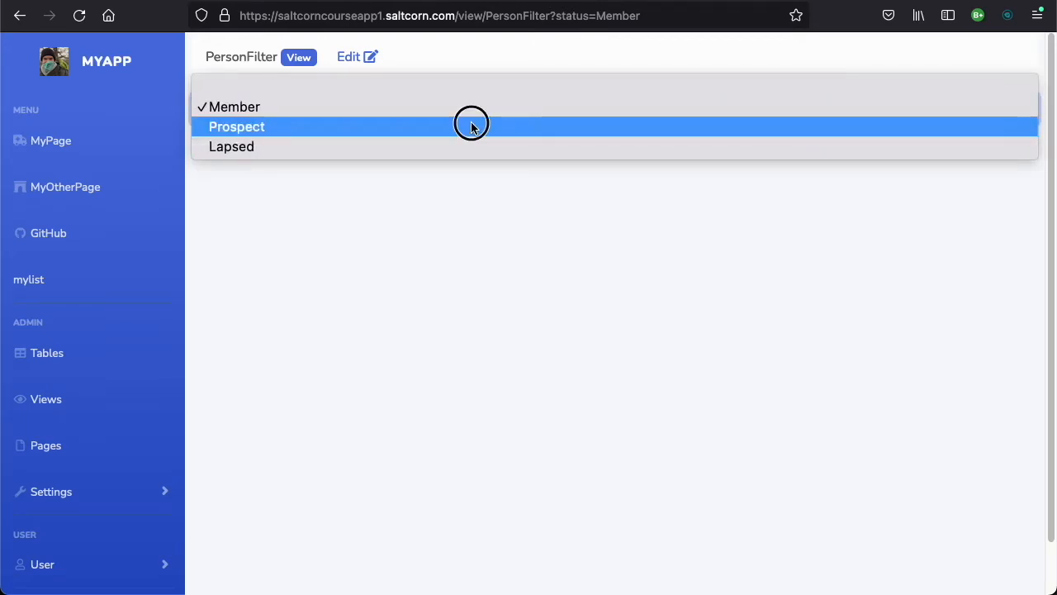
left_click(236, 125)
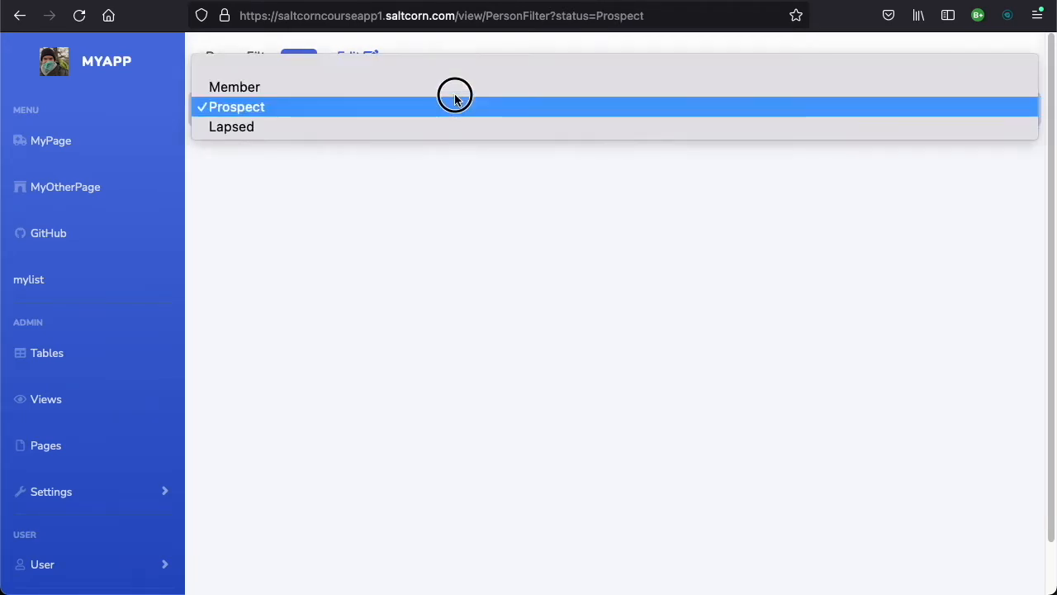
left_click(231, 126)
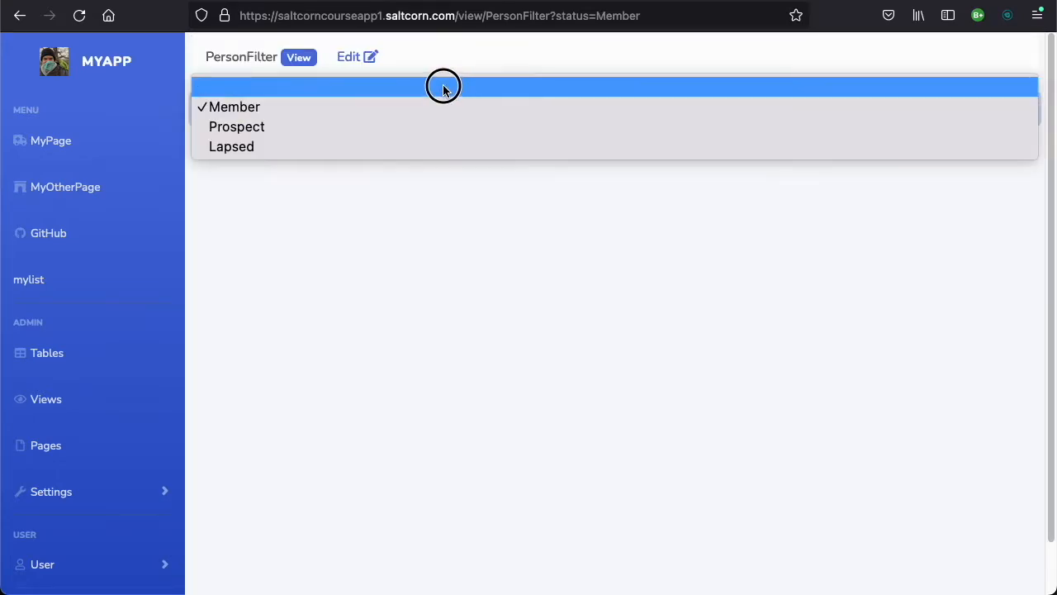
left_click(444, 89)
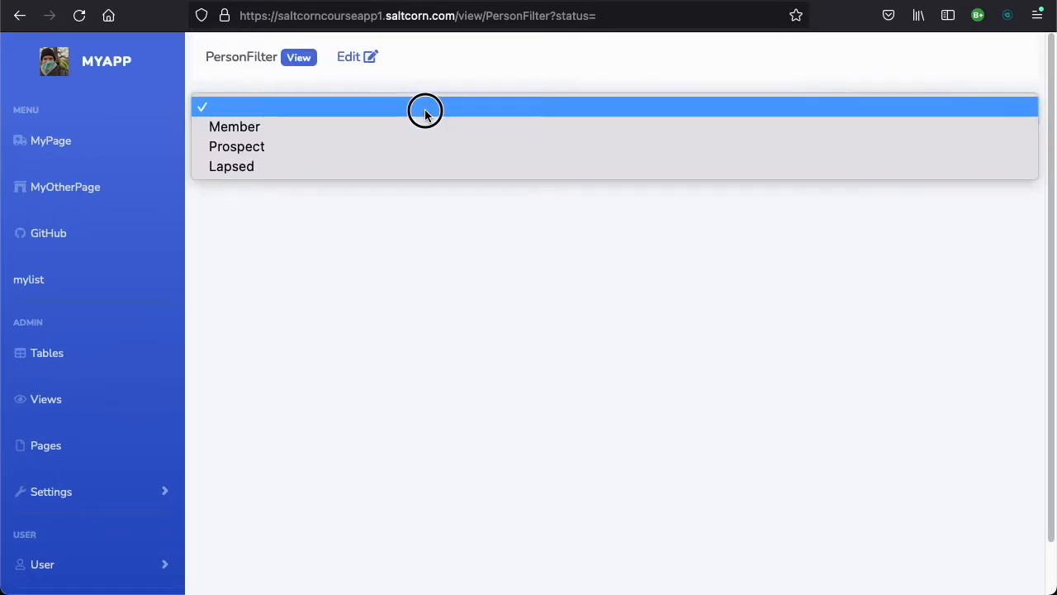
mouse_move(240, 112)
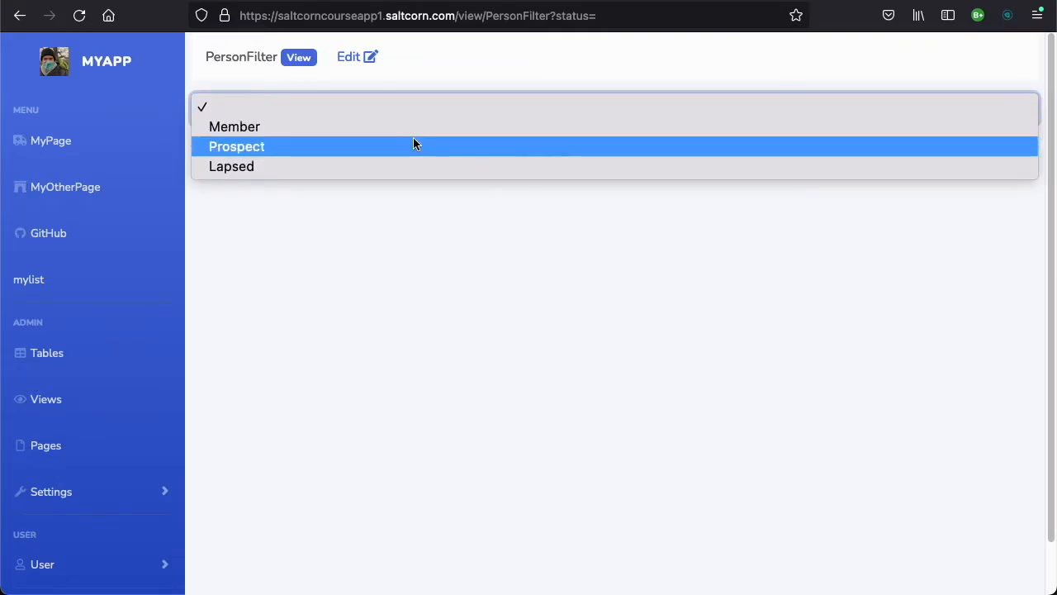
Switch the status filter through Prospect, Lapsed and Member, ending on Prospect
left_click(236, 145)
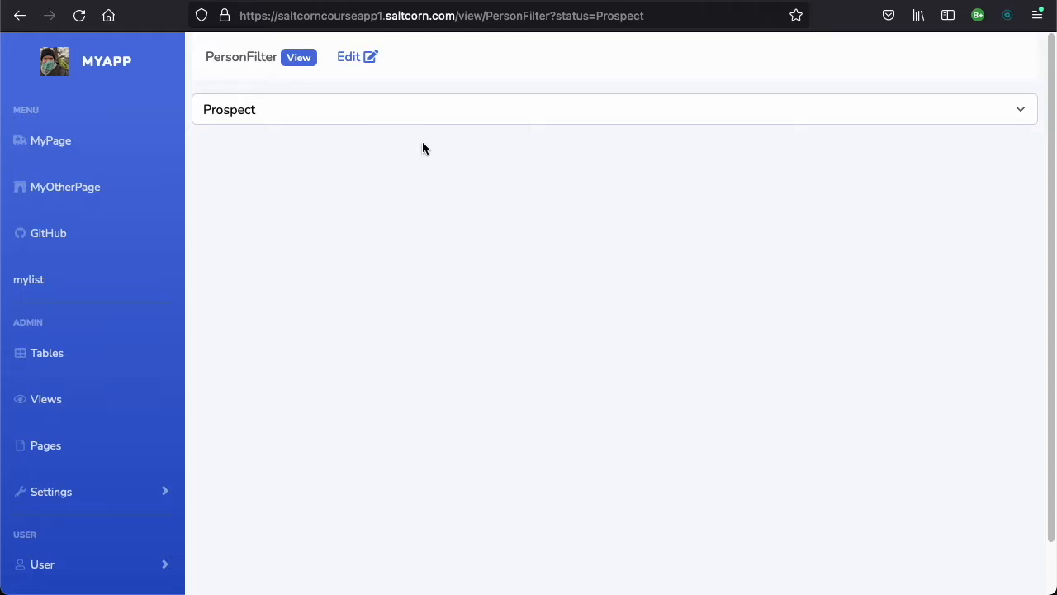
mouse_move(438, 141)
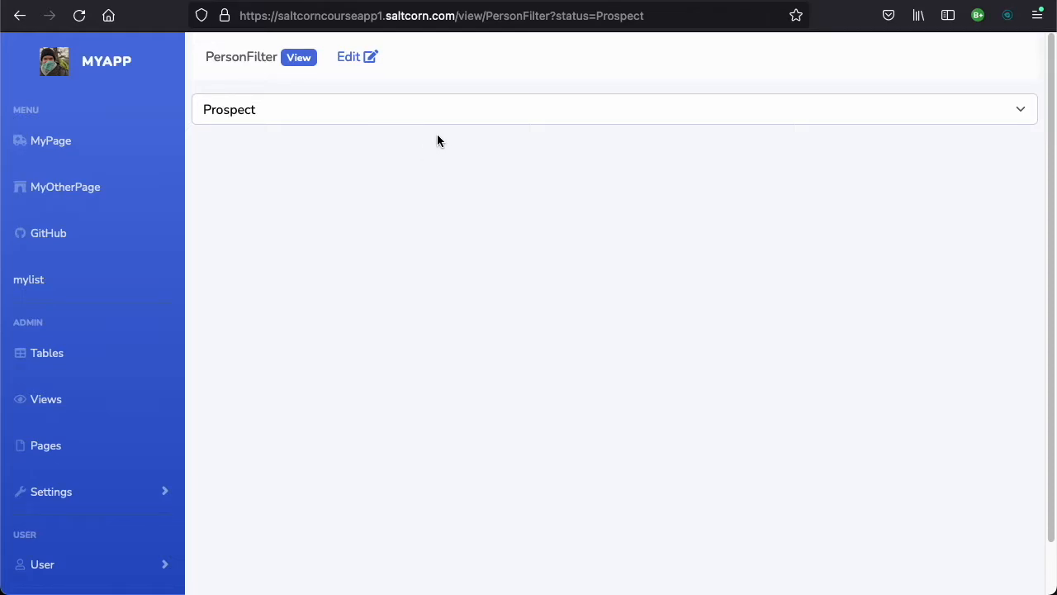
mouse_move(482, 164)
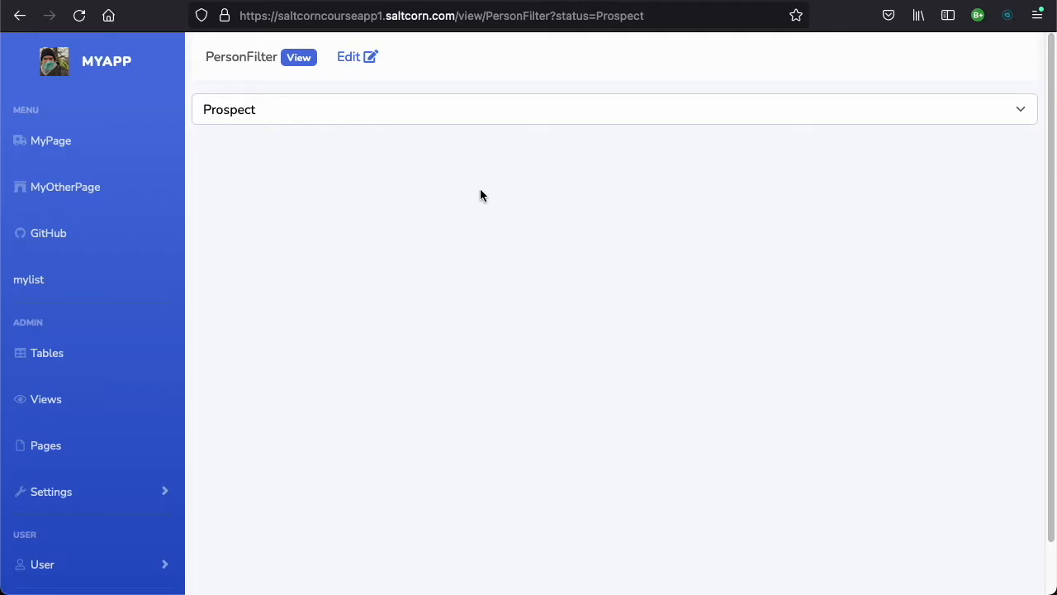
mouse_move(542, 185)
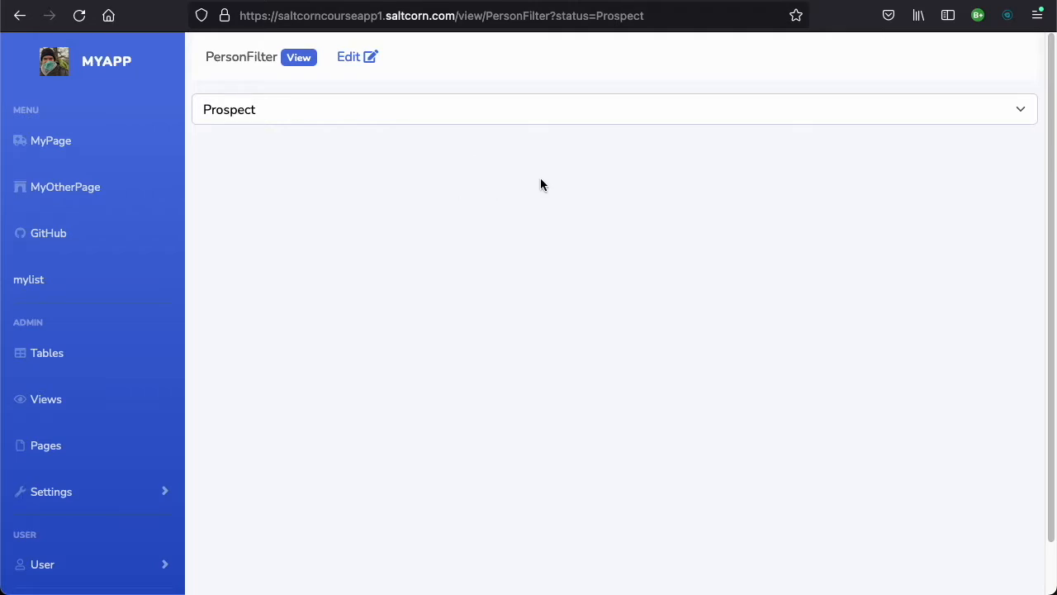
mouse_move(658, 89)
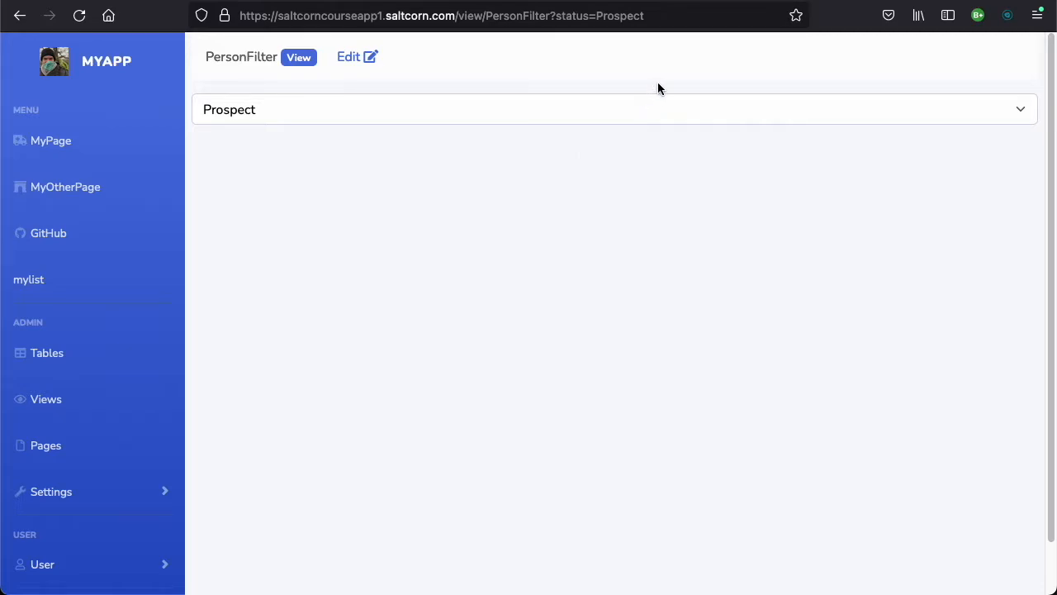
mouse_move(712, 40)
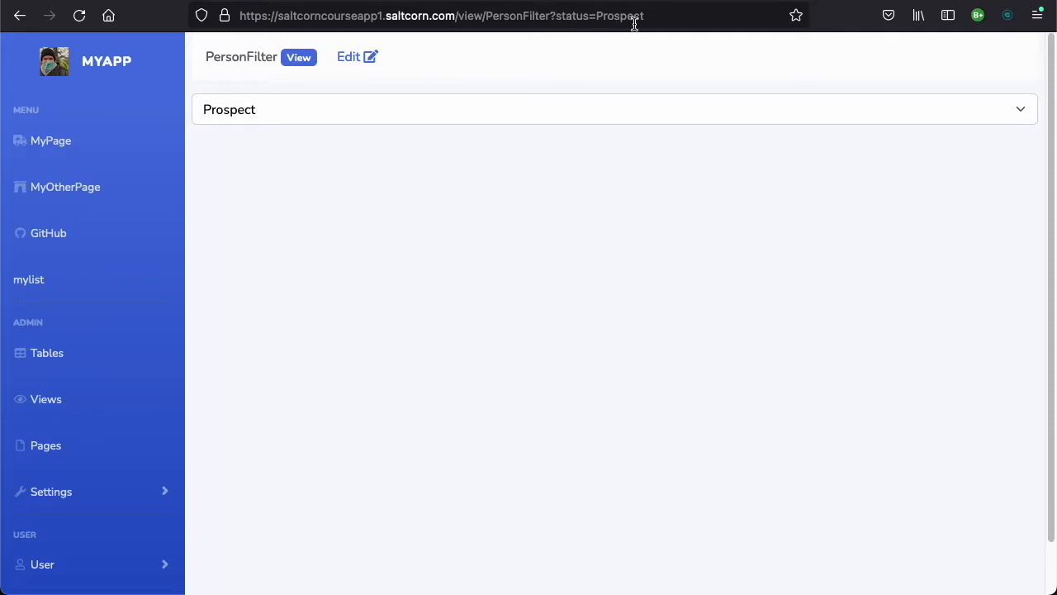
mouse_move(657, 20)
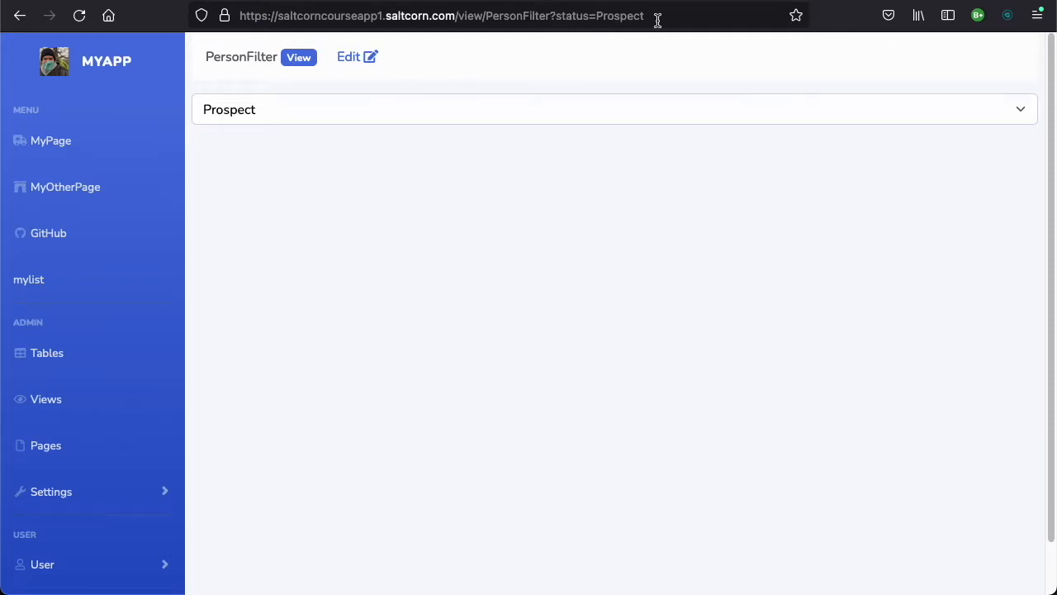
left_click(615, 109)
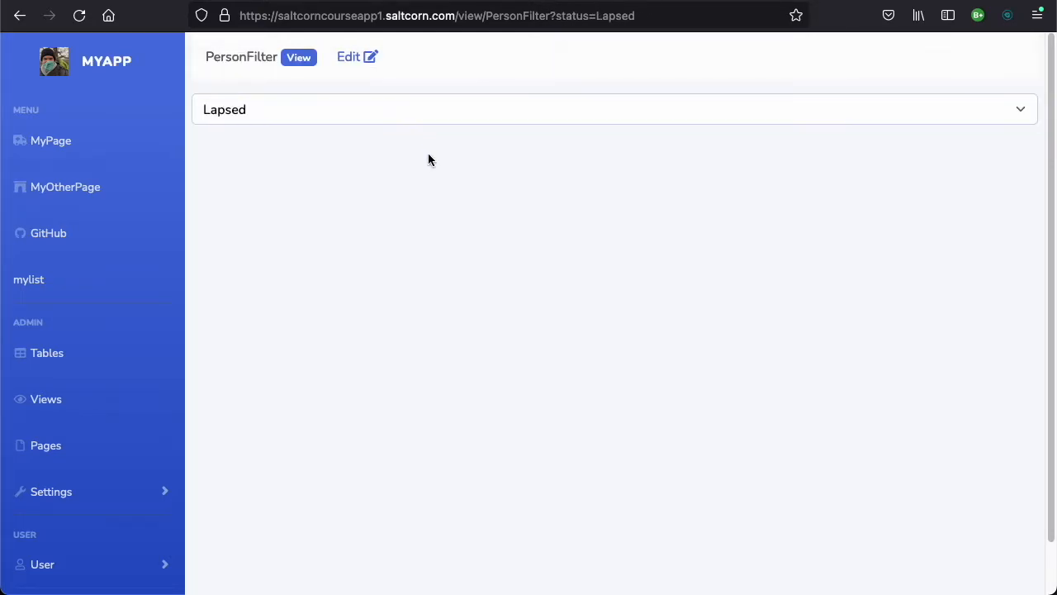
left_click(611, 109)
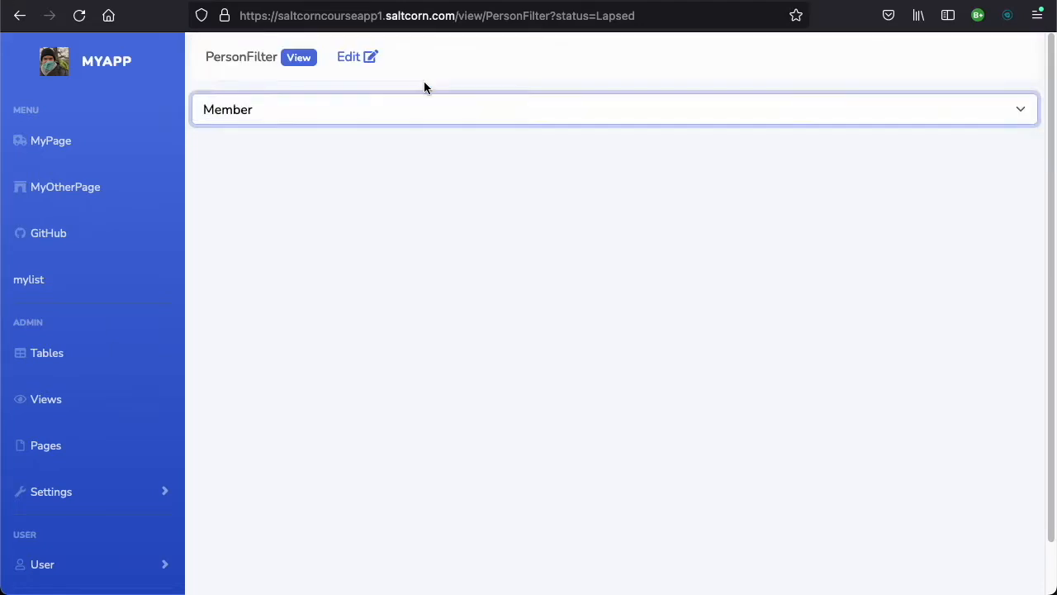
left_click(615, 109)
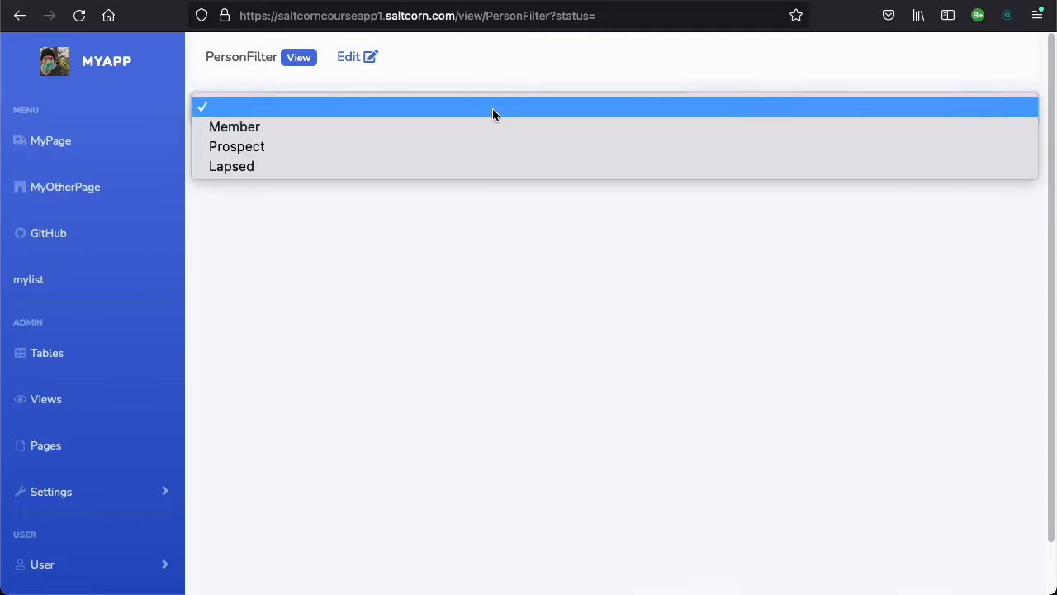
left_click(236, 145)
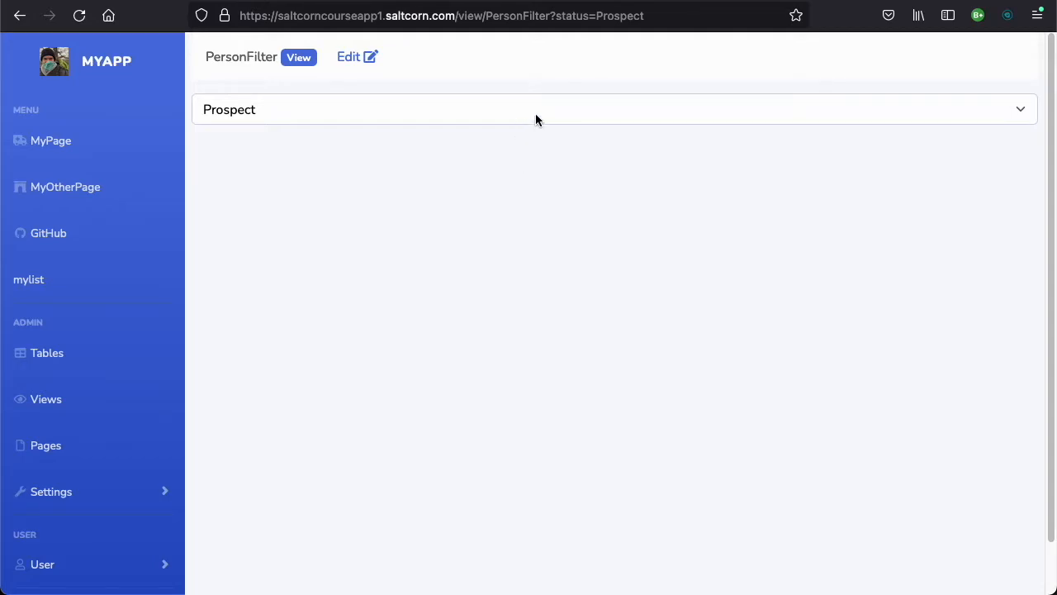
mouse_move(549, 125)
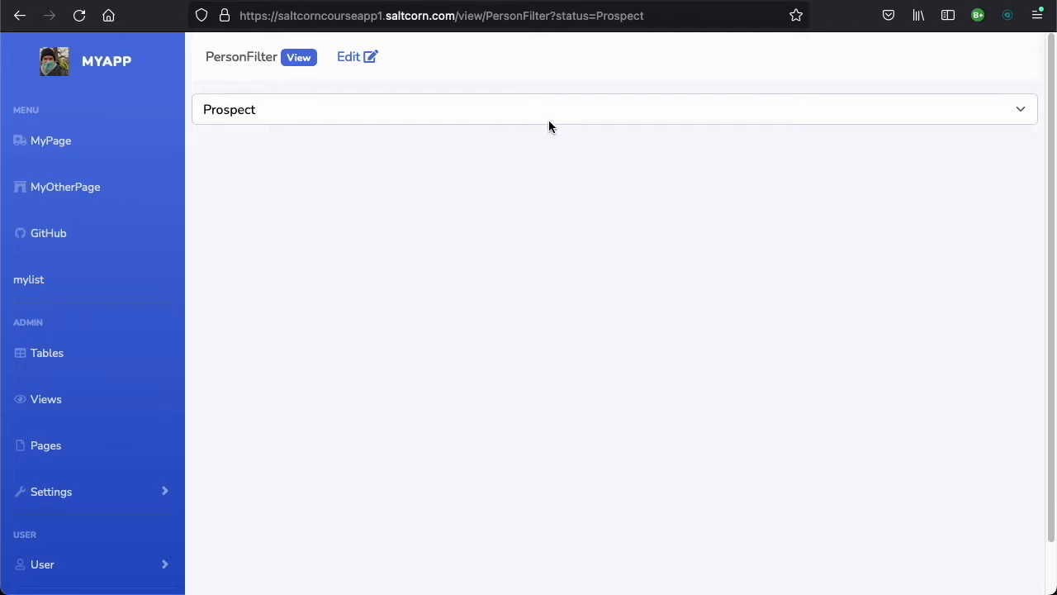
mouse_move(522, 157)
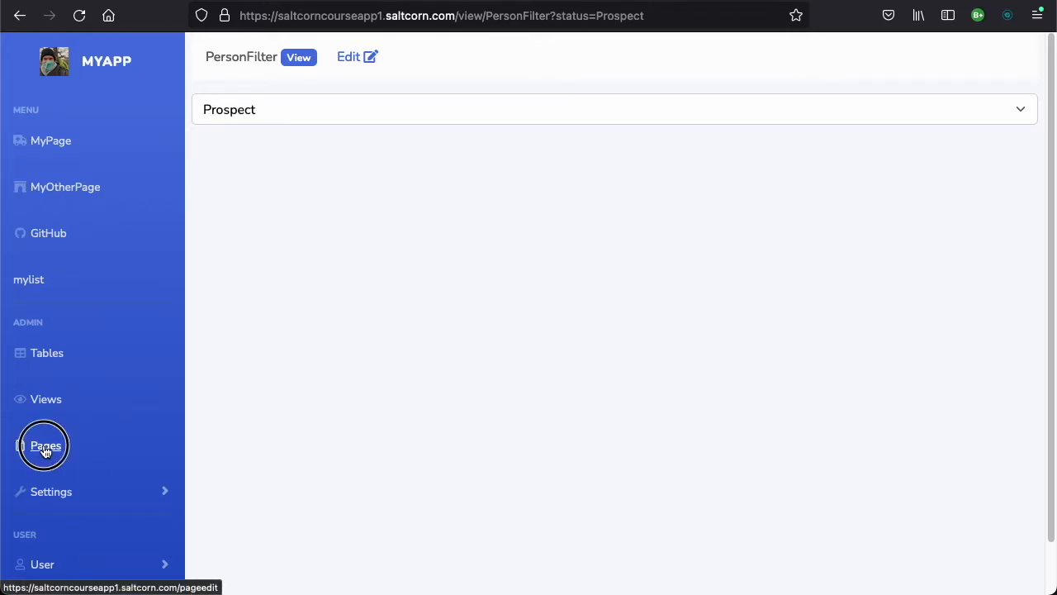
Create a new page named FilteredPeople and save it
left_click(46, 446)
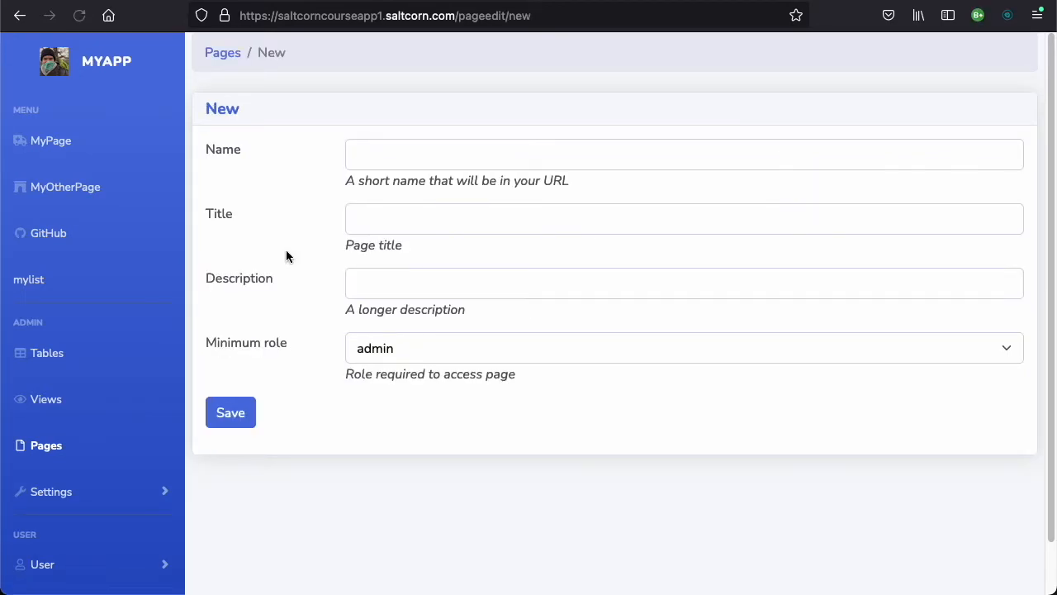
type("F")
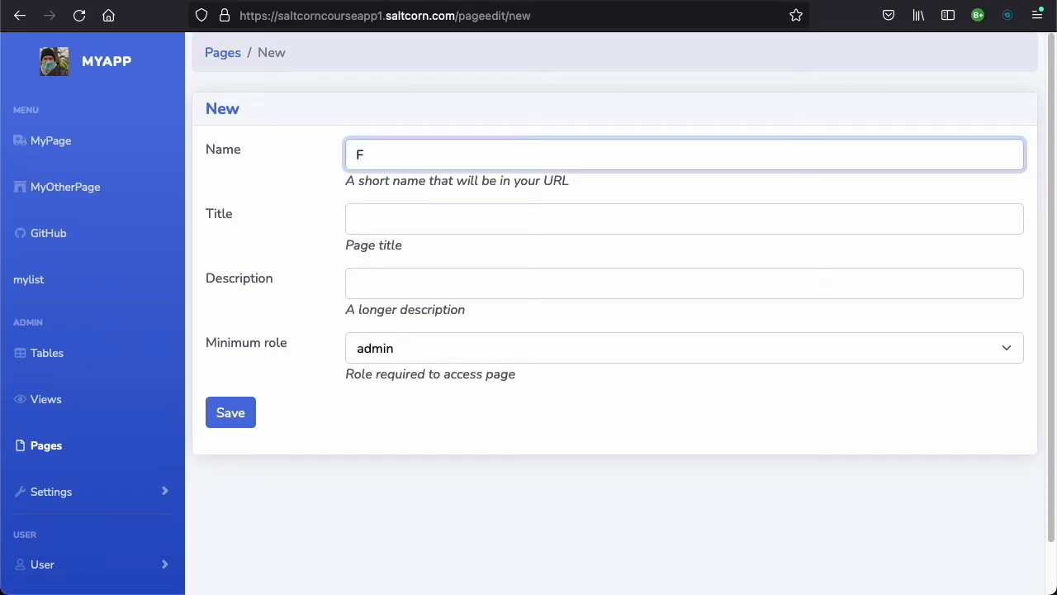
type("iltered")
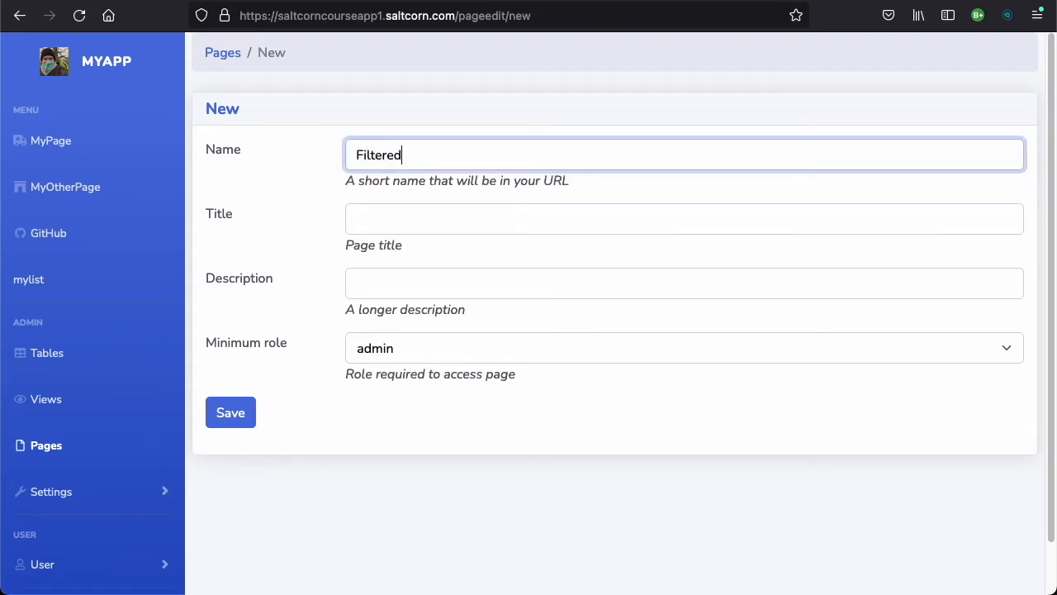
type("People")
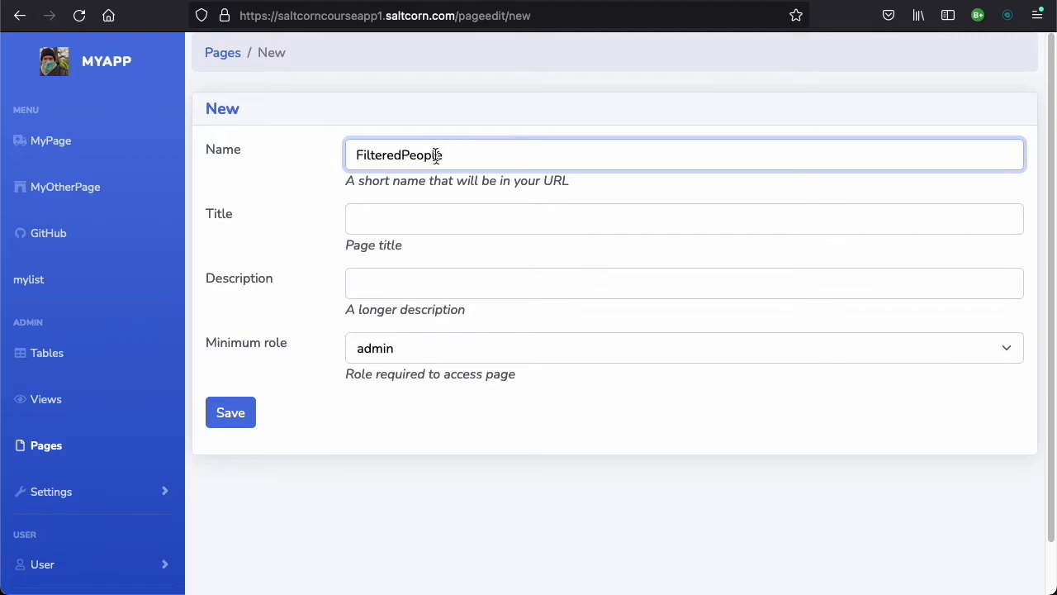
left_click(230, 413)
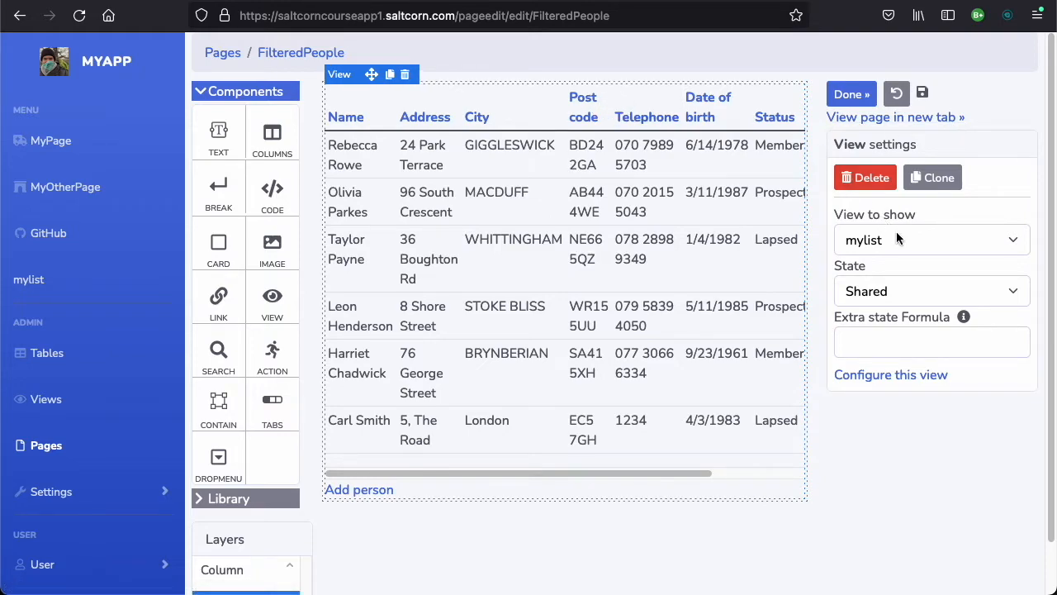
Embed PersonFilter above a second mylist view on the page and save it
left_click(932, 239)
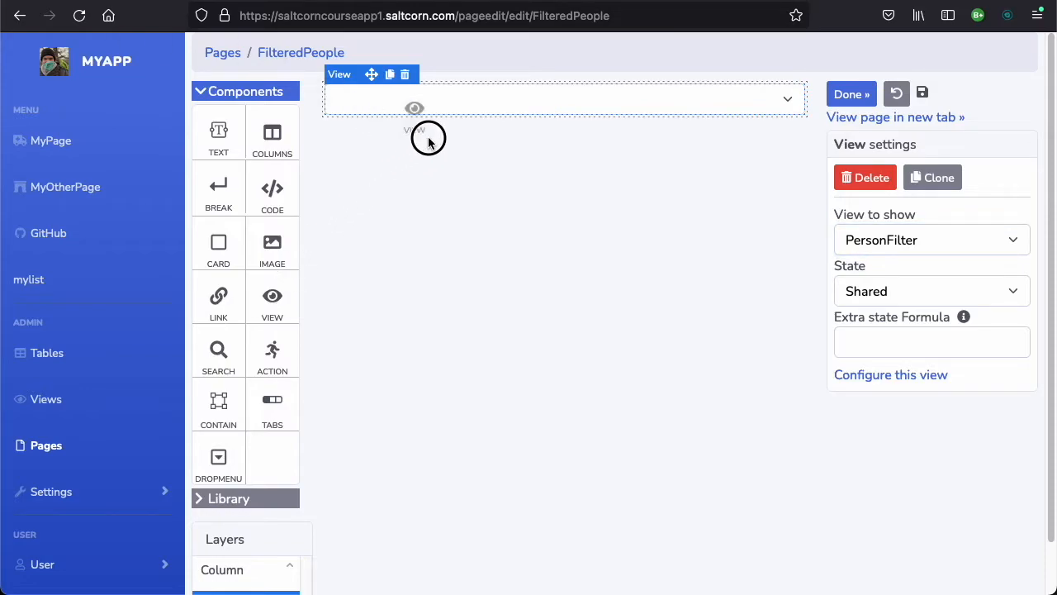
left_click(931, 239)
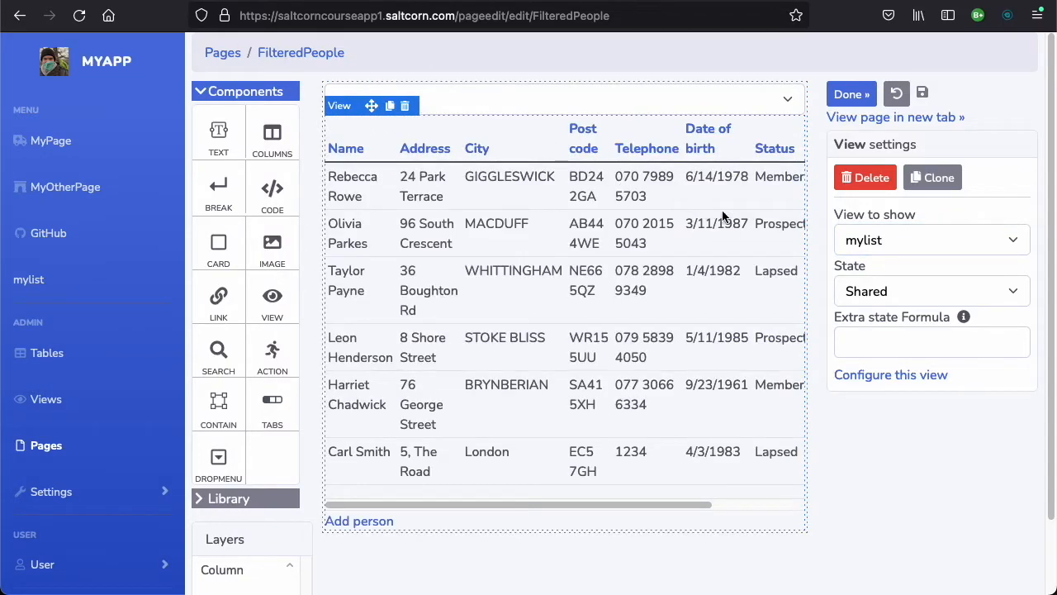
left_click(931, 240)
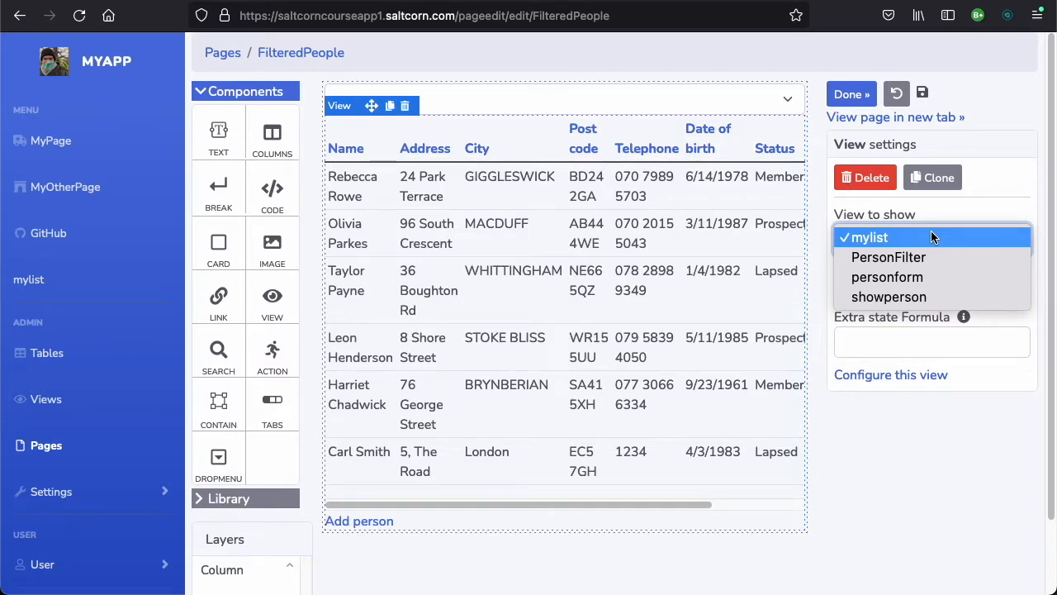
left_click(869, 238)
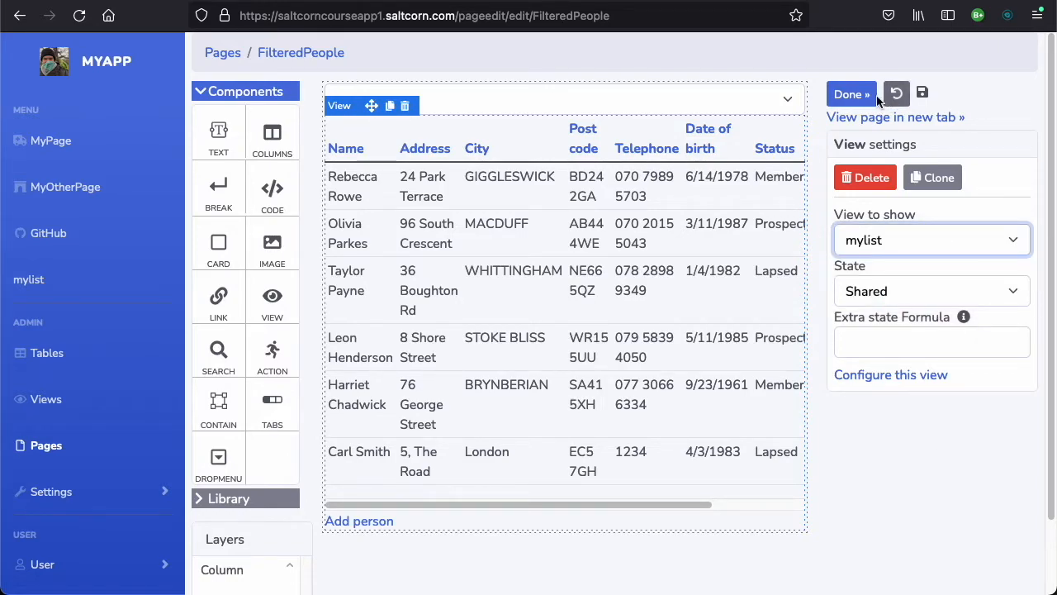
left_click(852, 93)
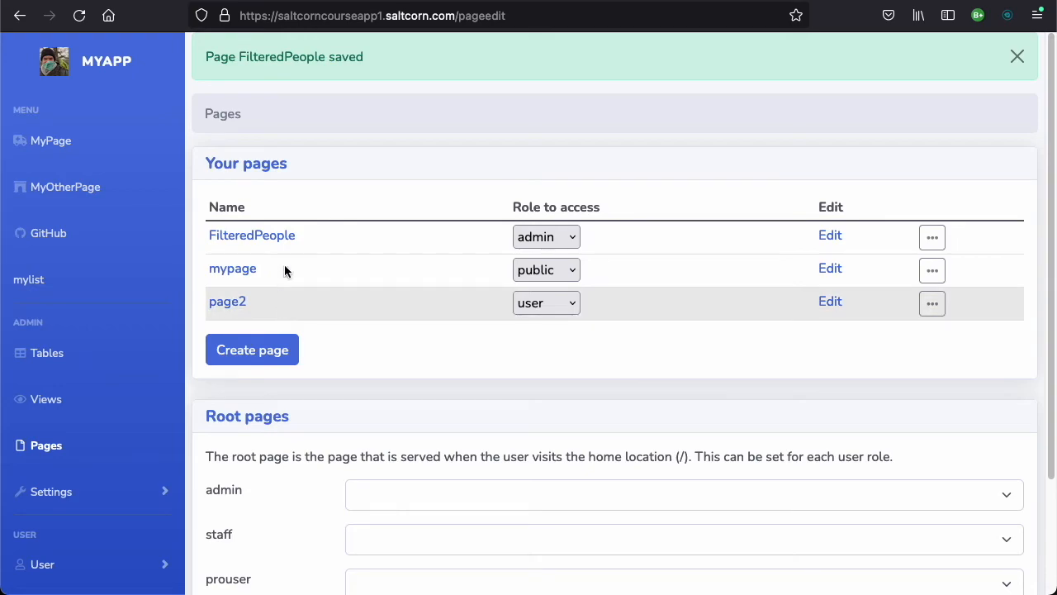
Open the FilteredPeople page and narrow the people list with the Status dropdown
left_click(251, 235)
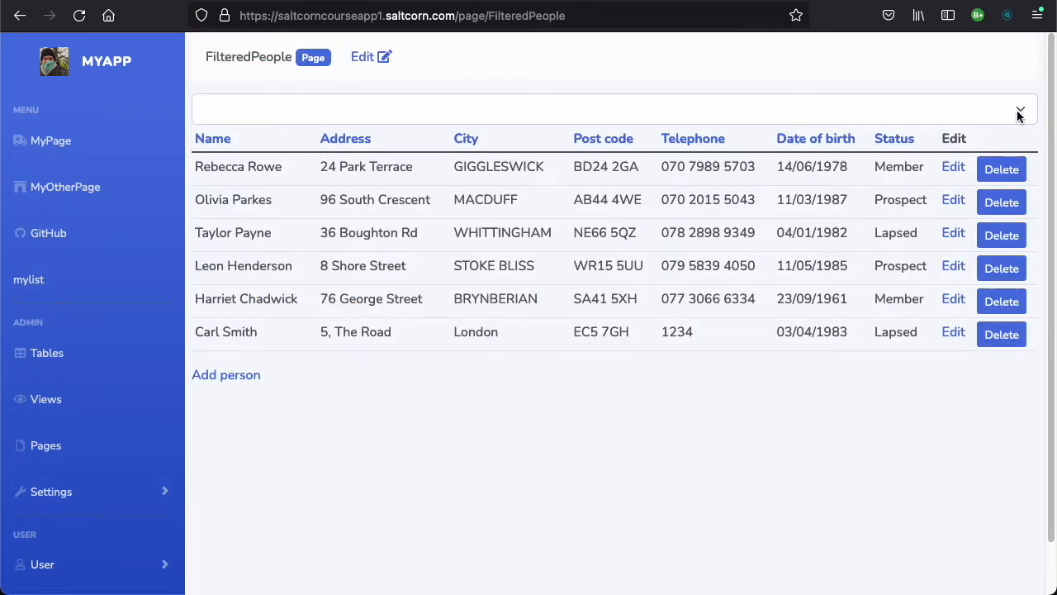
left_click(1019, 109)
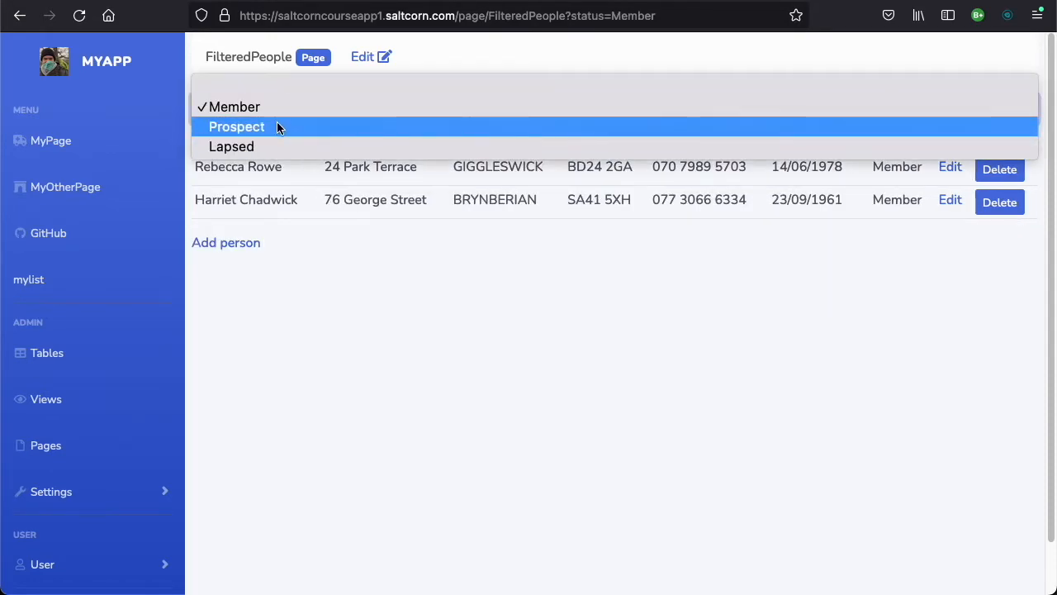
left_click(237, 125)
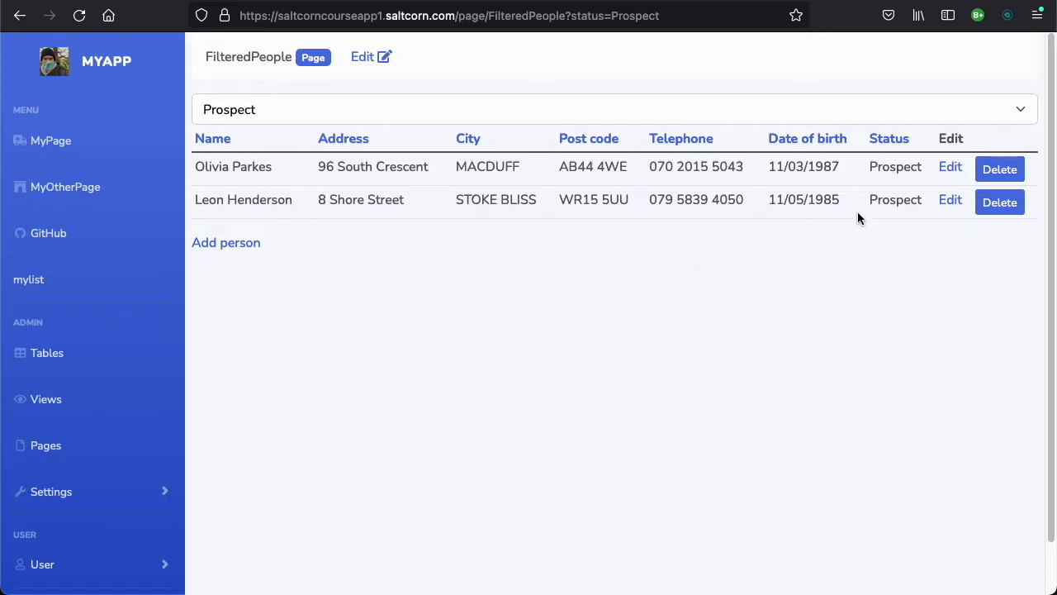
mouse_move(725, 119)
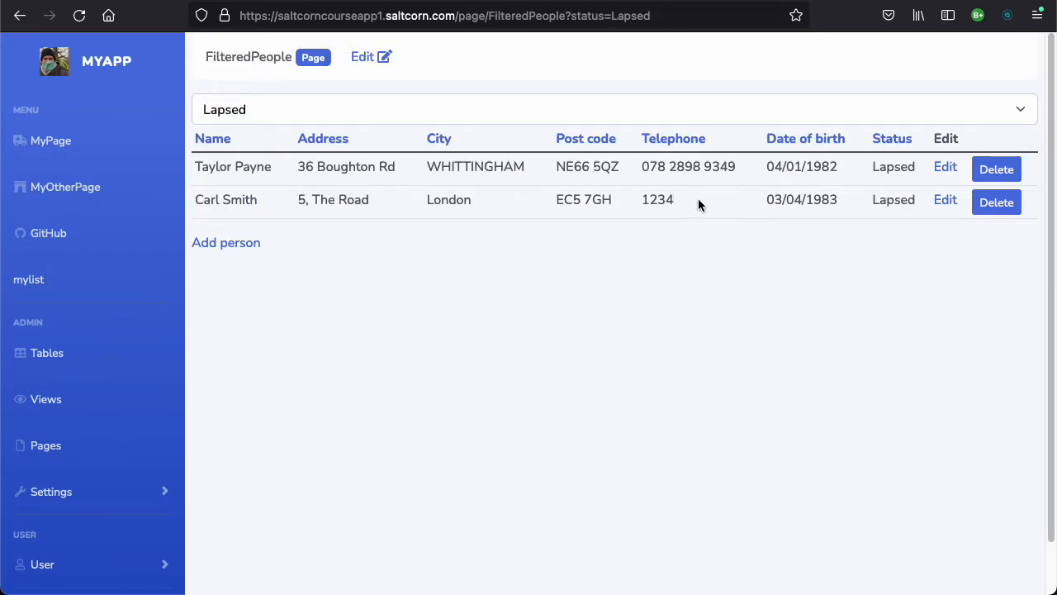
Switch the Status filter through Prospect and Lapsed, then back to show everyone
left_click(614, 109)
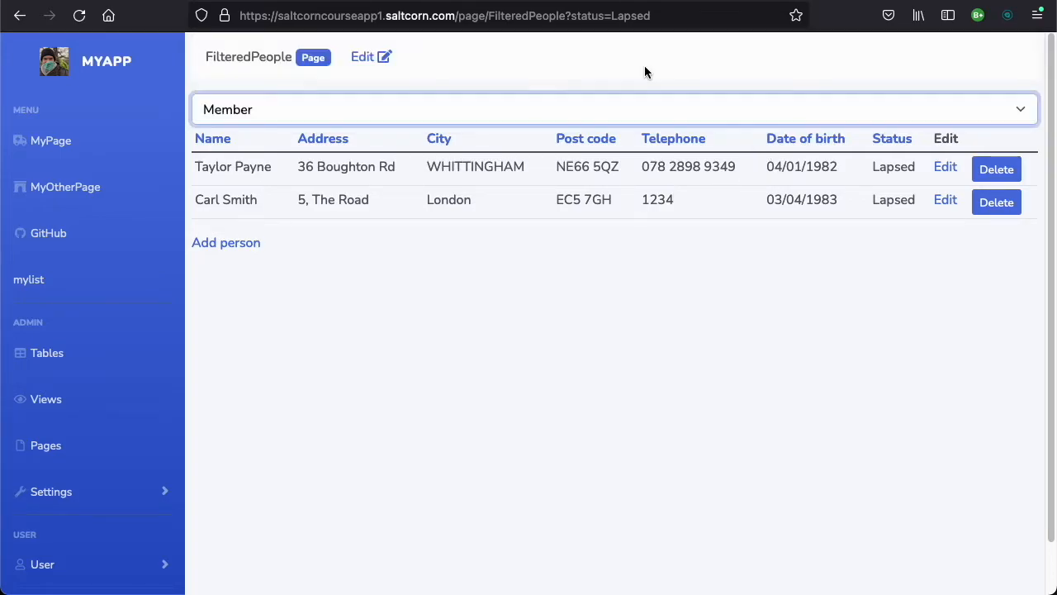
left_click(615, 109)
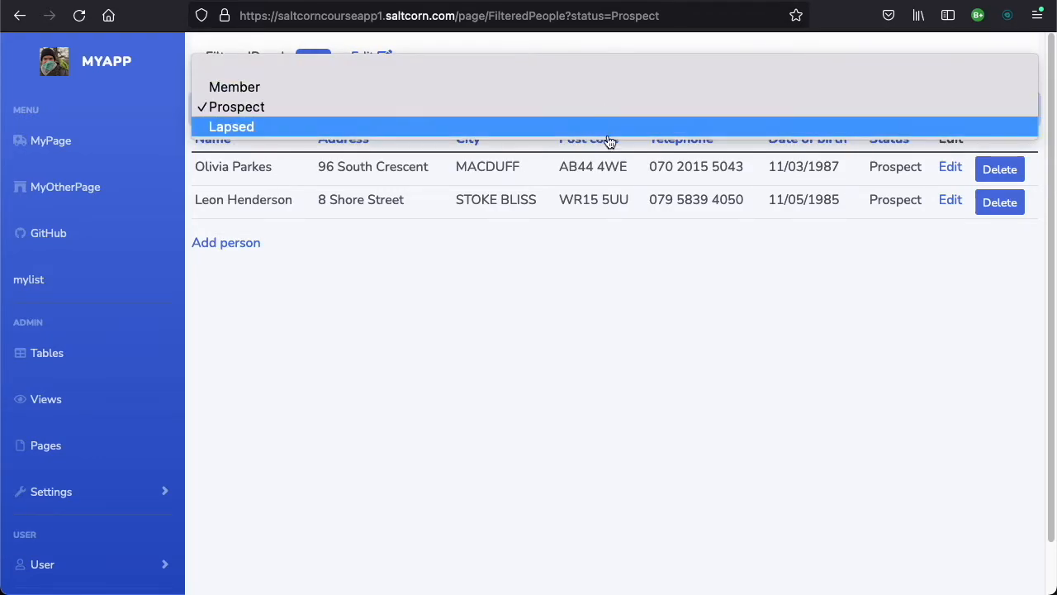
left_click(231, 126)
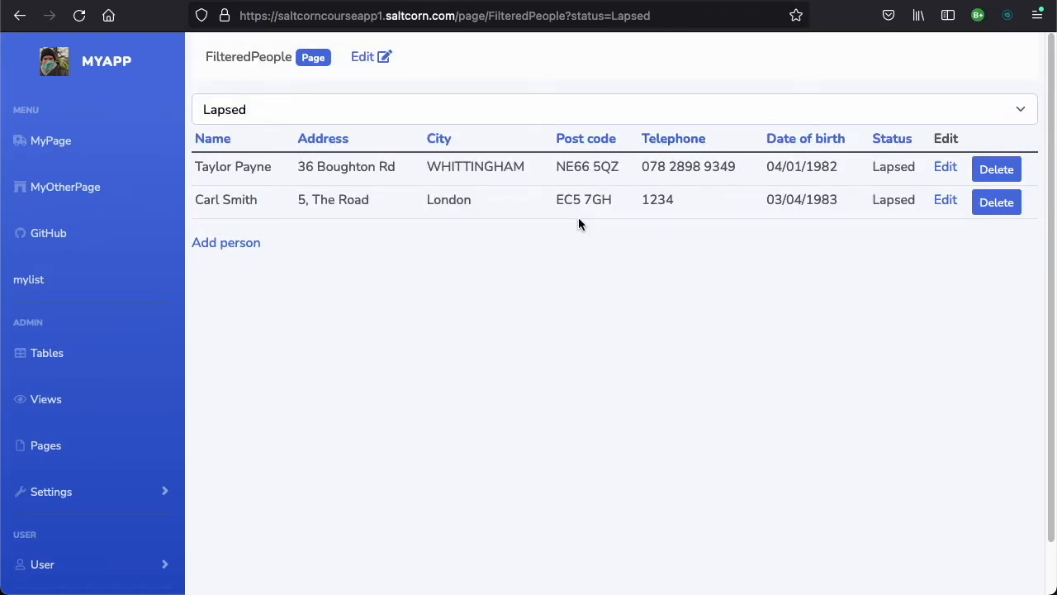
left_click(615, 109)
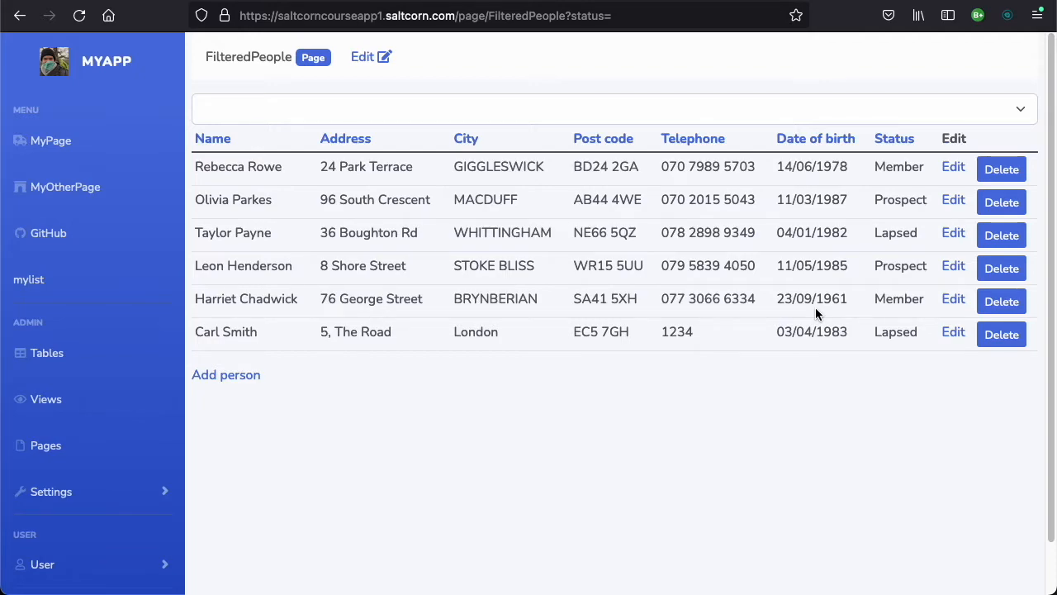
mouse_move(388, 91)
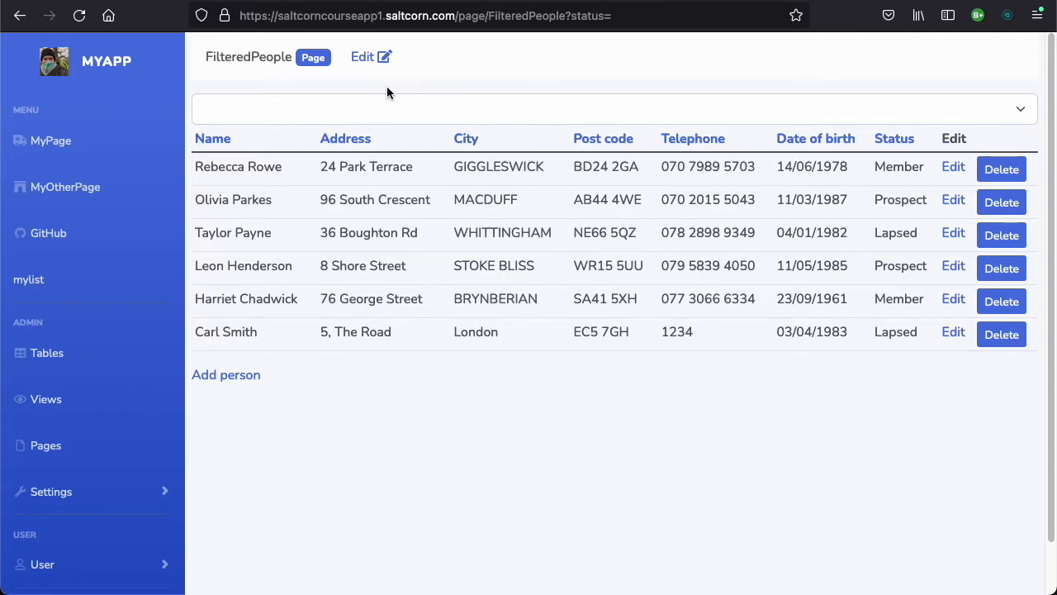
mouse_move(114, 390)
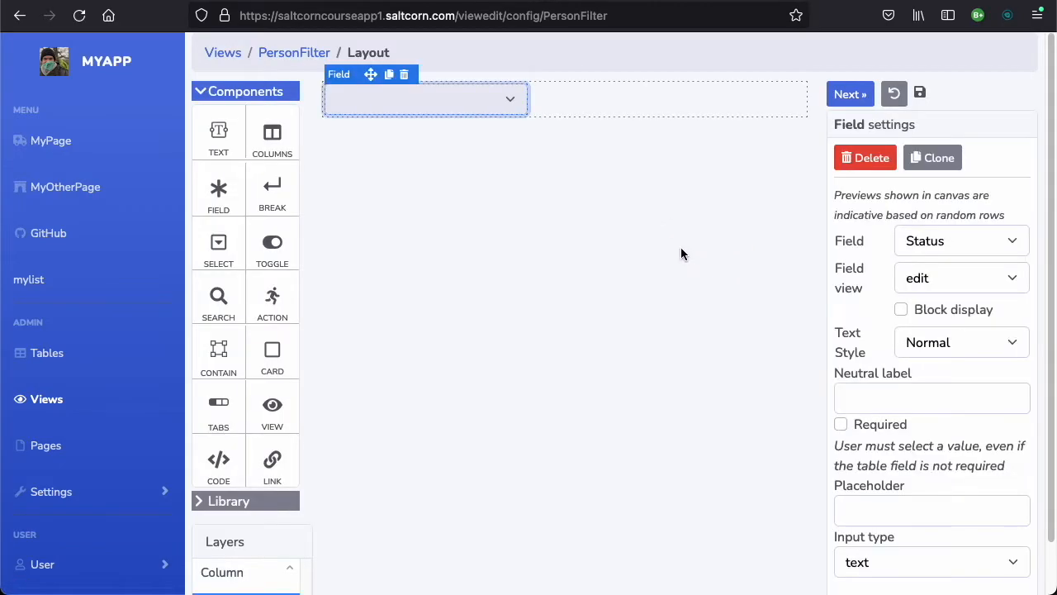
mouse_move(310, 241)
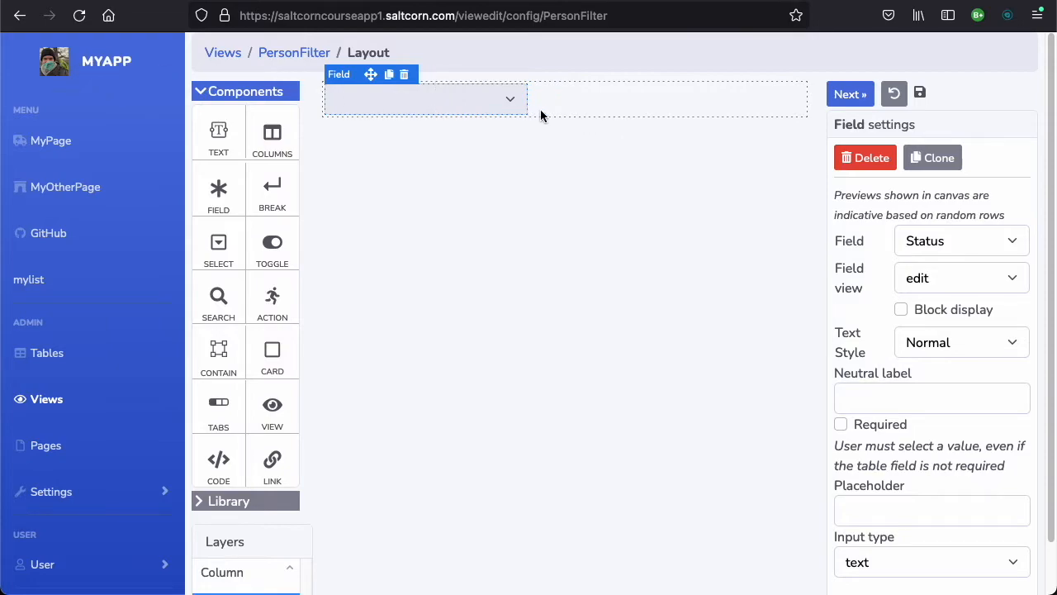
Drag a Toggle filter into the PersonFilter layout and select it for configuration
left_click_drag(271, 241, 569, 86)
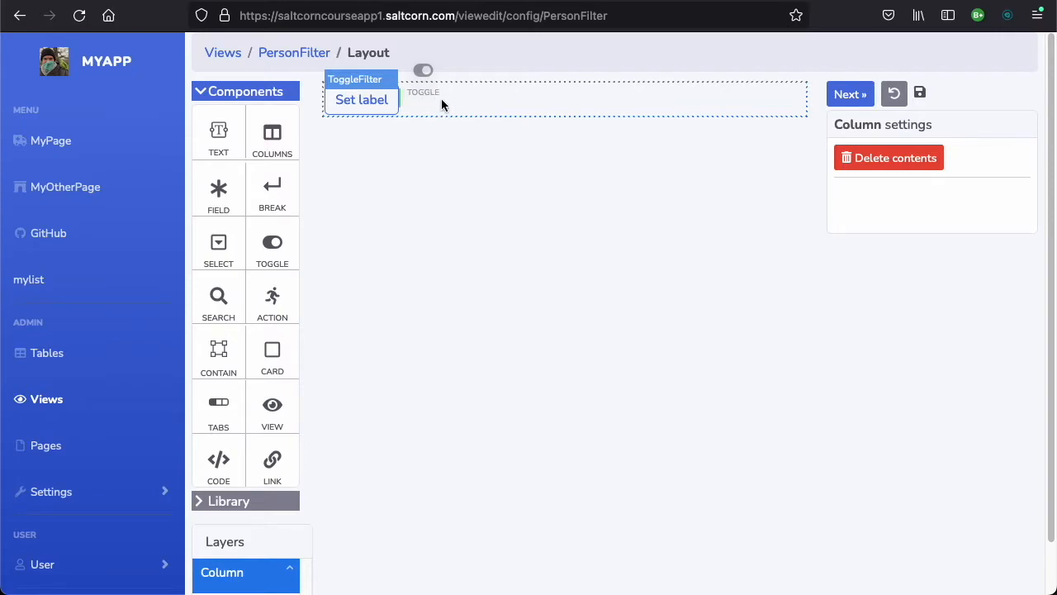
left_click(423, 95)
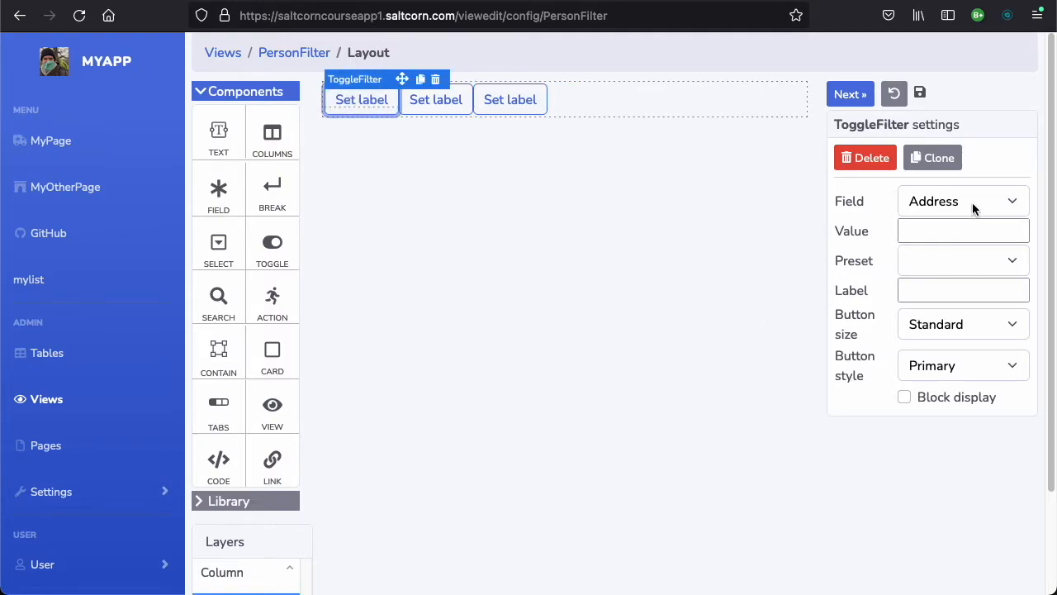
Set the first toggle filter to Field Status with value Member
left_click(961, 201)
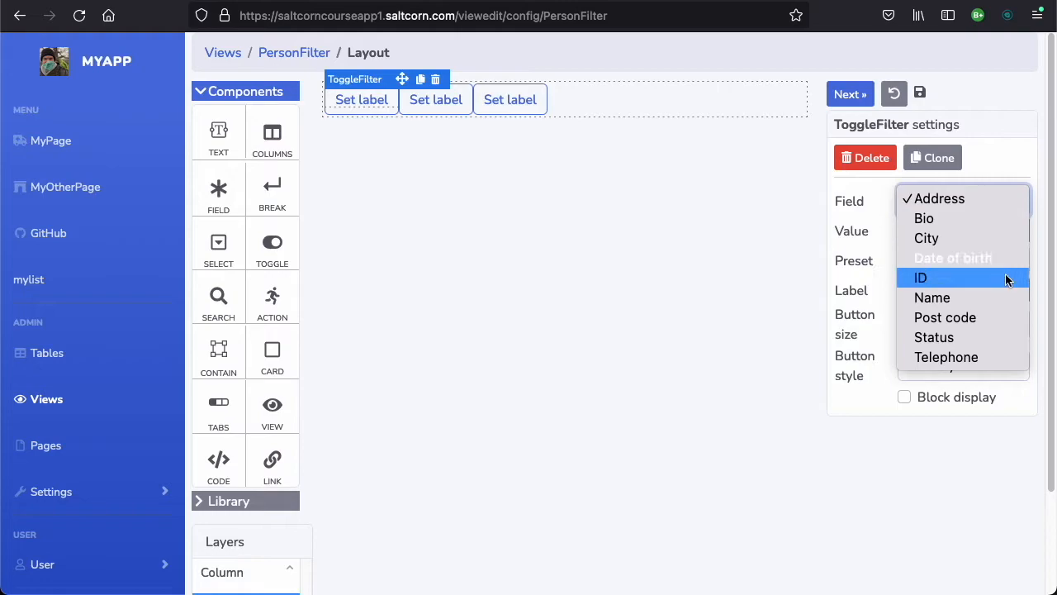
left_click(933, 337)
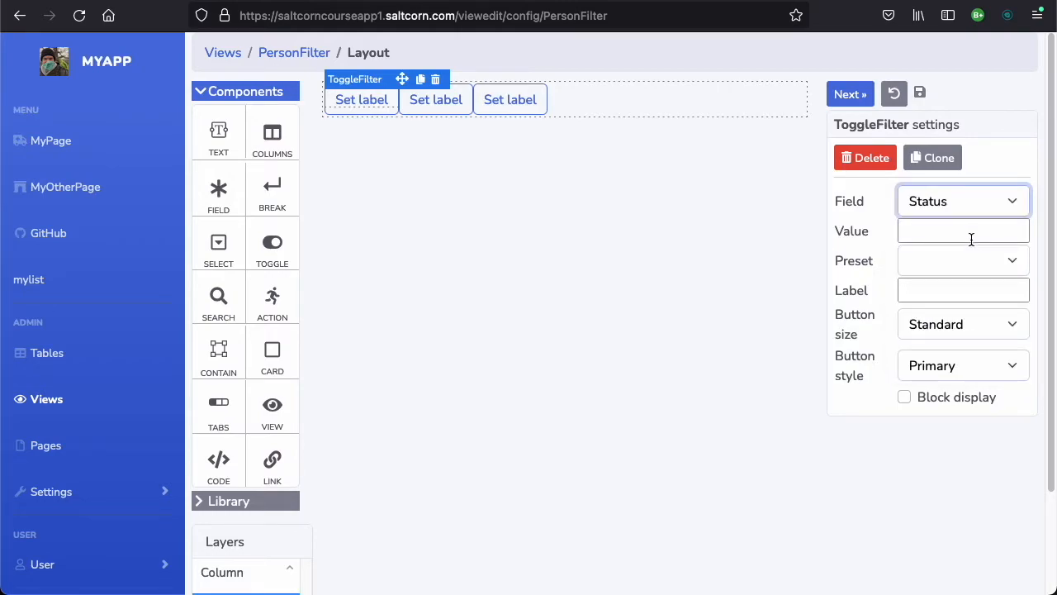
left_click(963, 231)
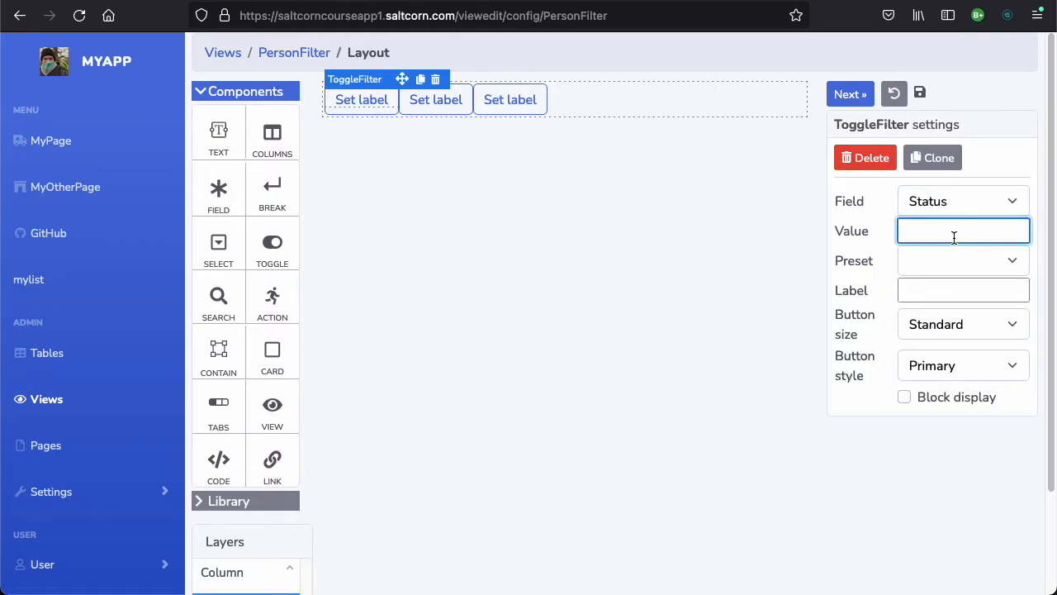
type("Membe")
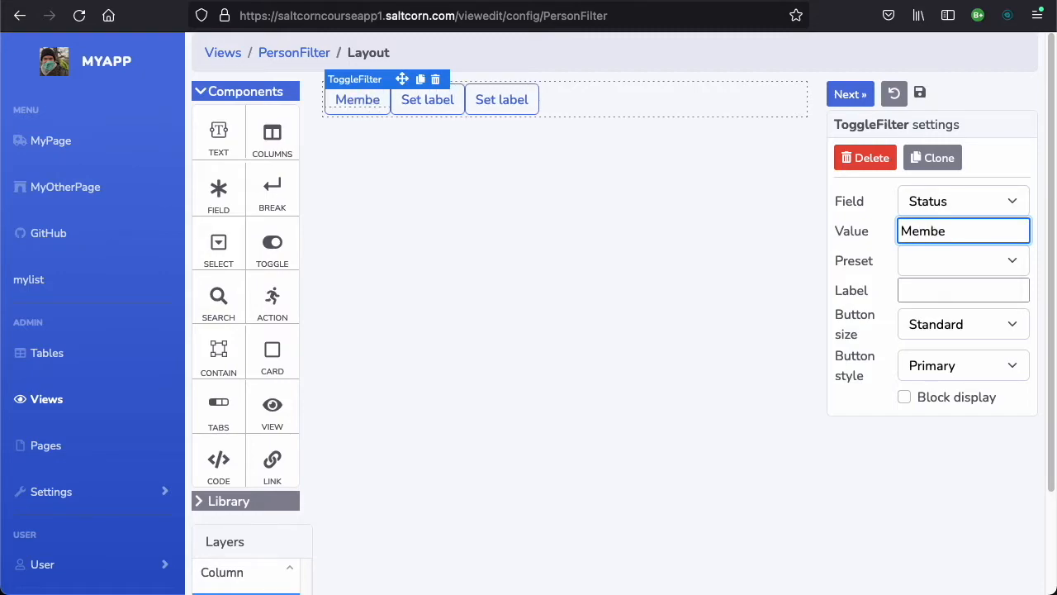
Set the second toggle filter to Field Status with value Lapsed
left_click(428, 99)
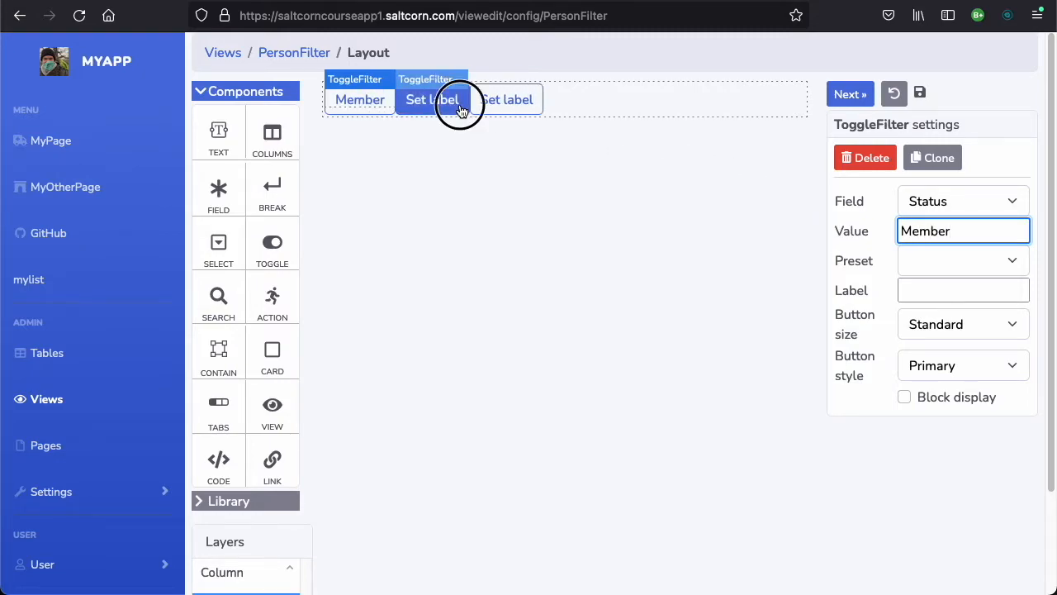
left_click(961, 200)
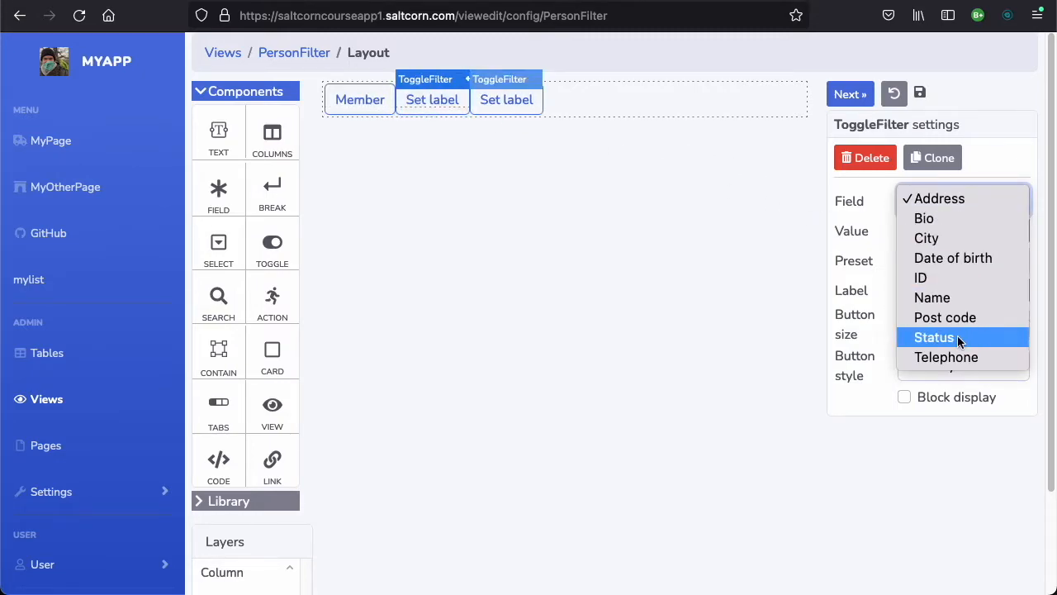
left_click(935, 337)
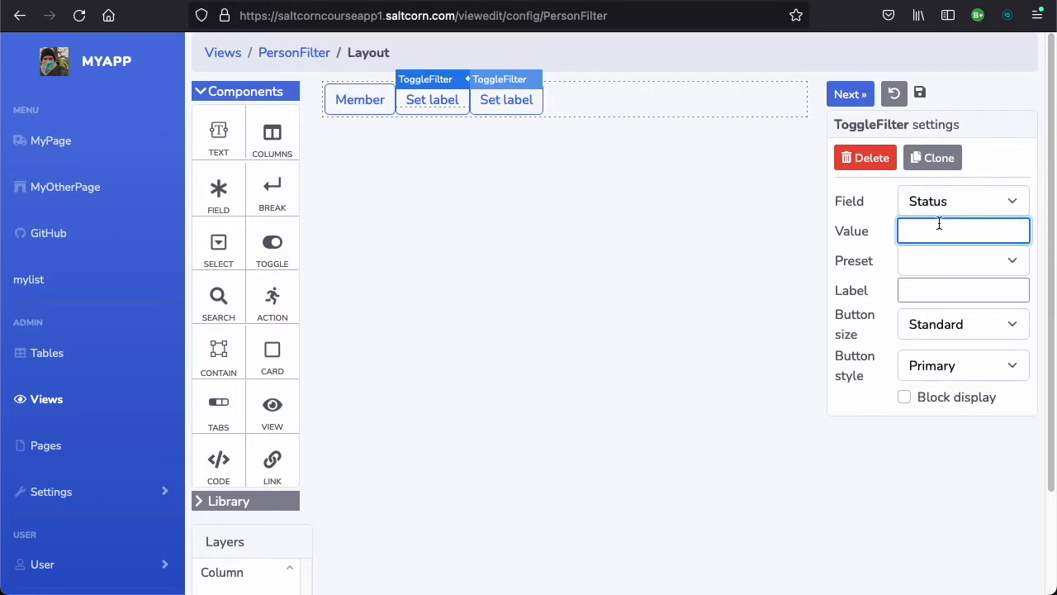
type("Lapsed")
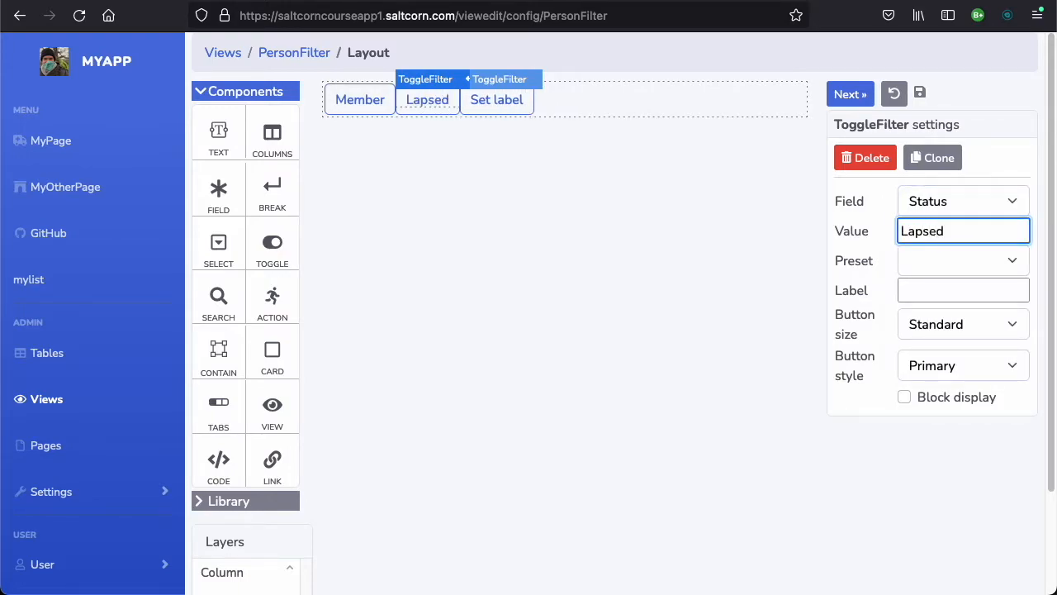
Set the third toggle filter to Field Status with value Prospect
left_click(496, 99)
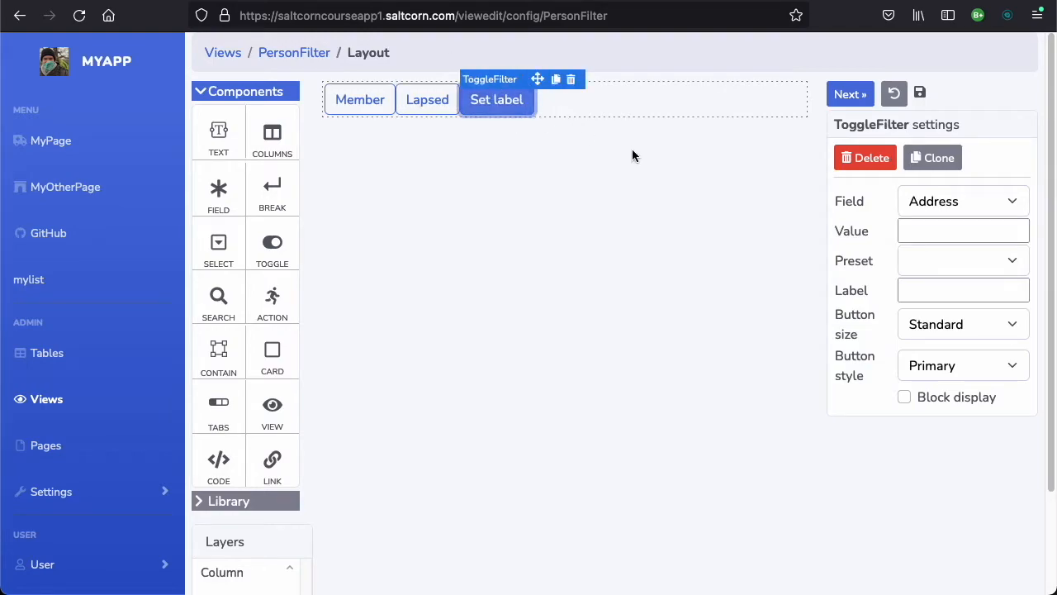
left_click(961, 202)
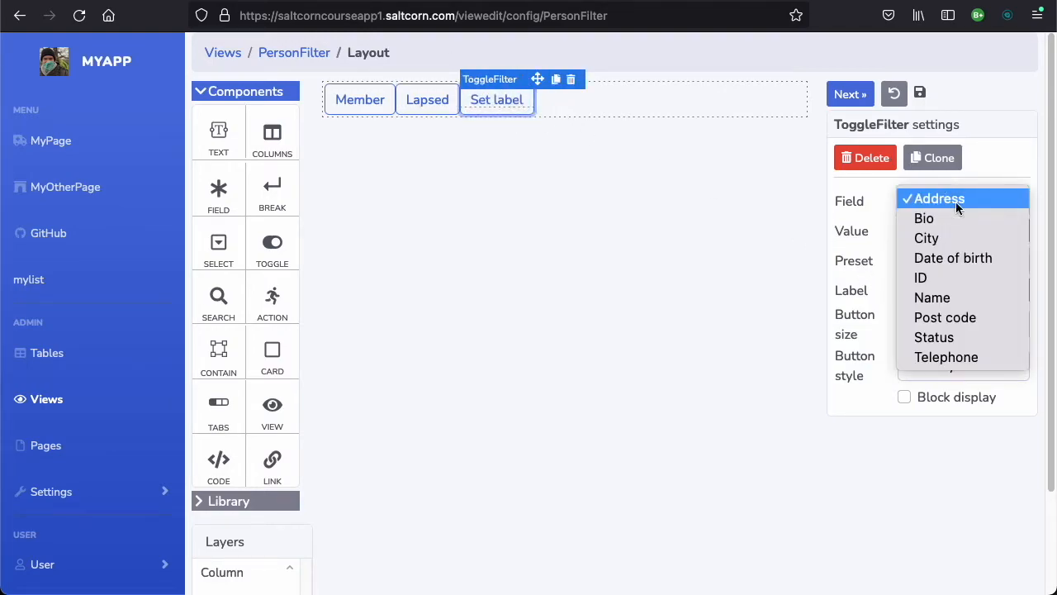
left_click(935, 337)
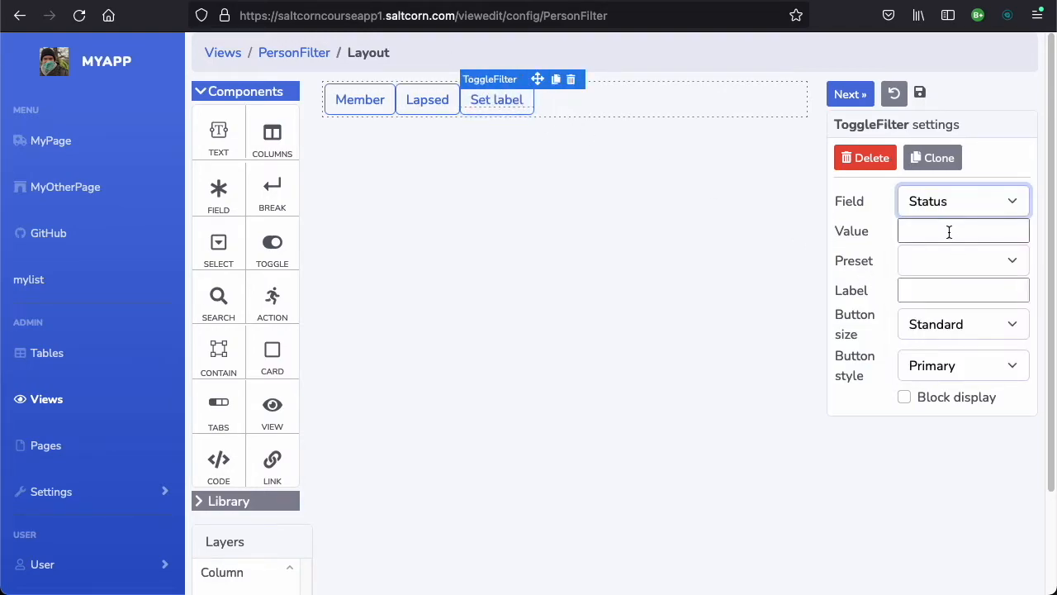
left_click(963, 231)
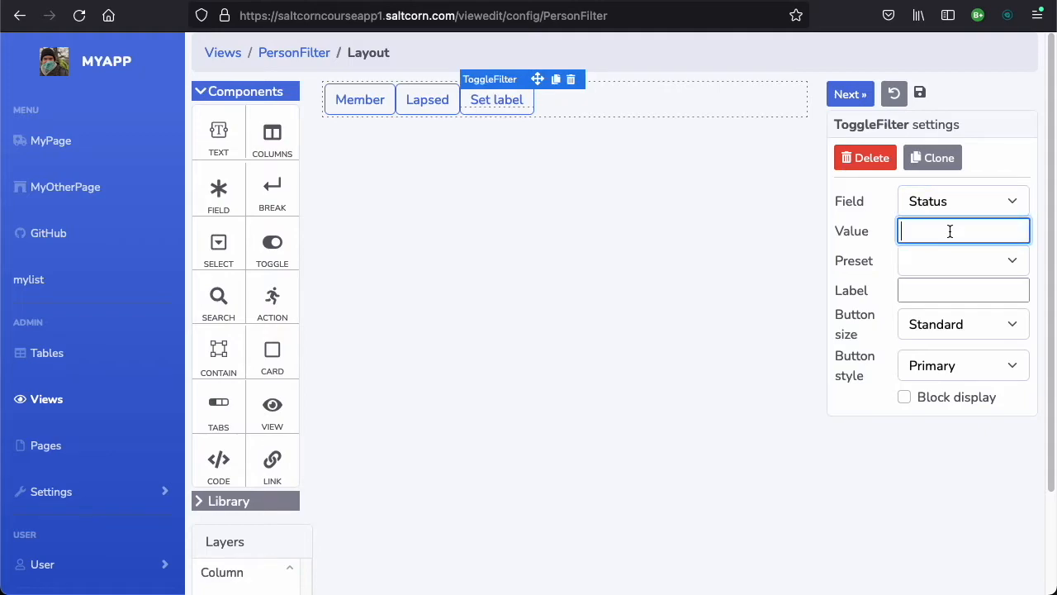
type("Prosp")
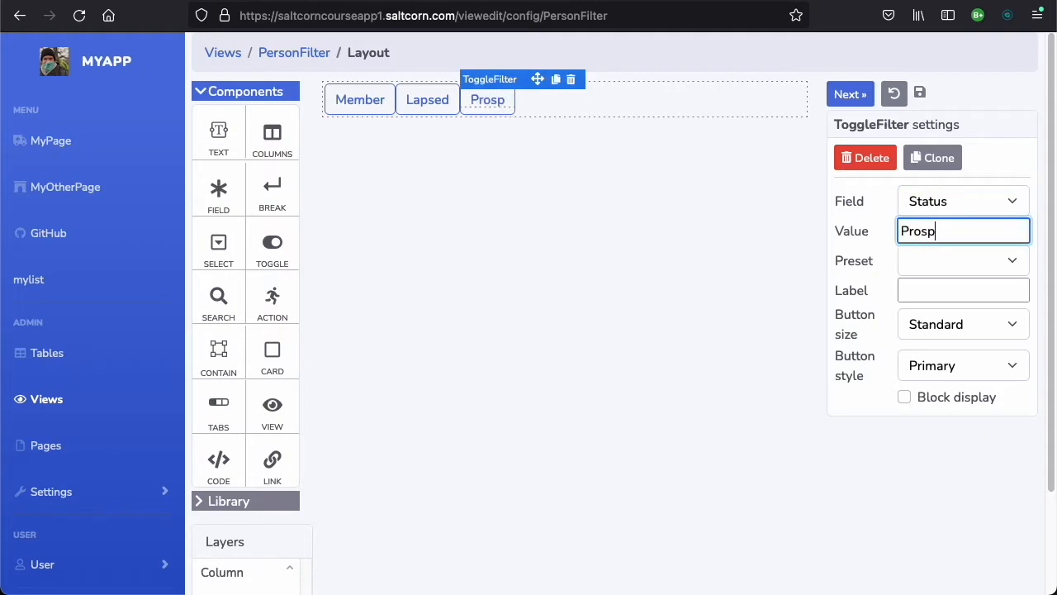
type("ect")
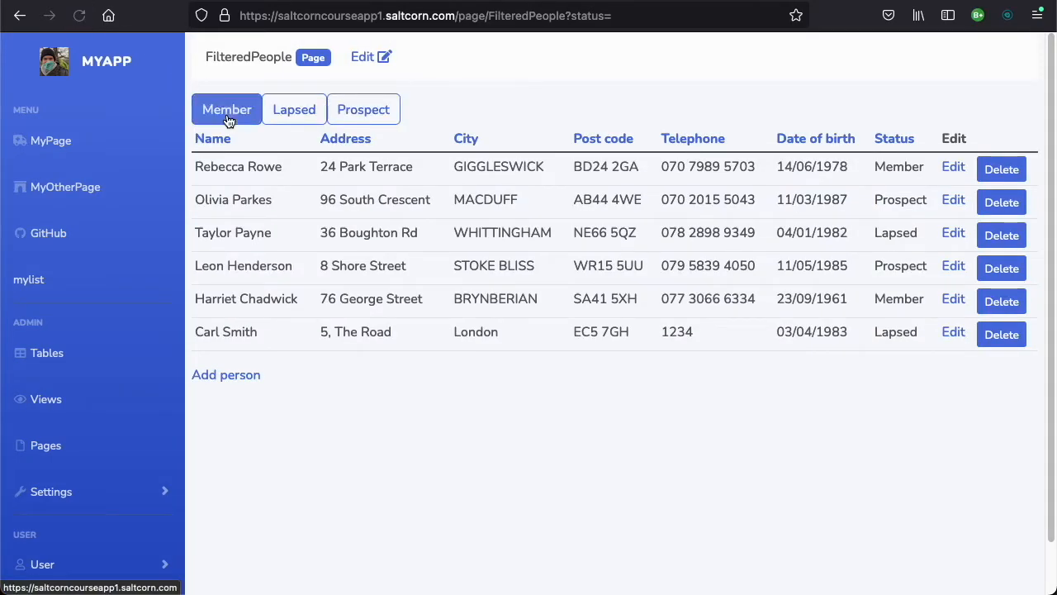
Try the Member, Prospect and Lapsed toggles on FilteredPeople, leaving the list filtered to members
left_click(226, 109)
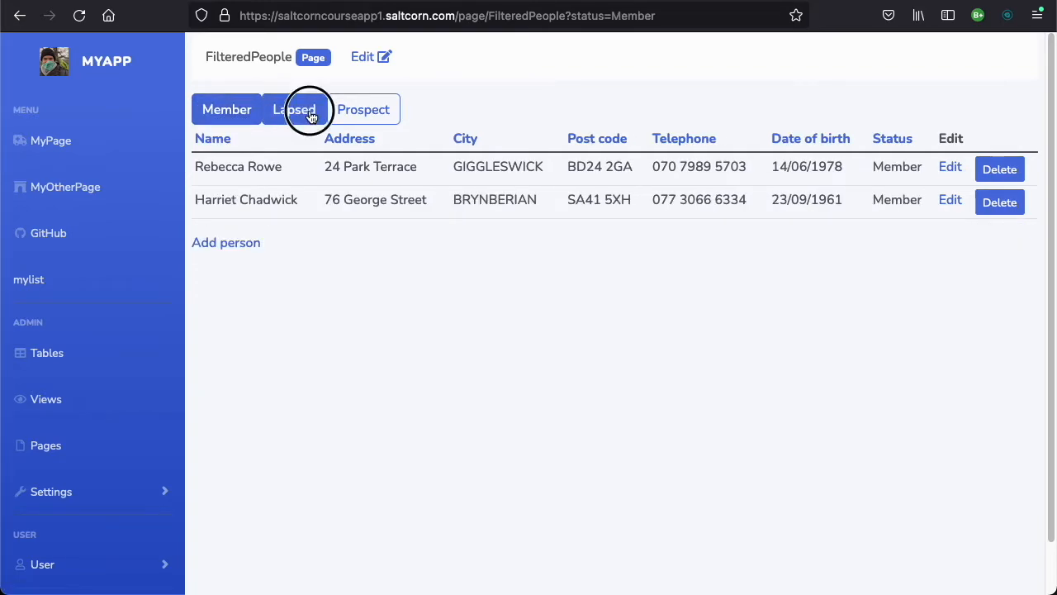
left_click(363, 109)
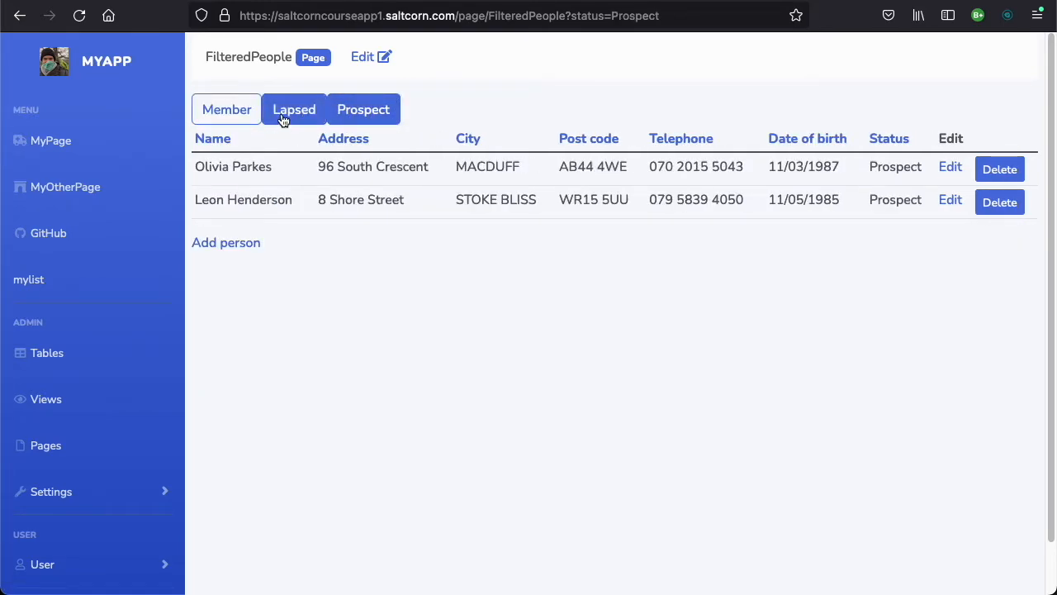
left_click(294, 110)
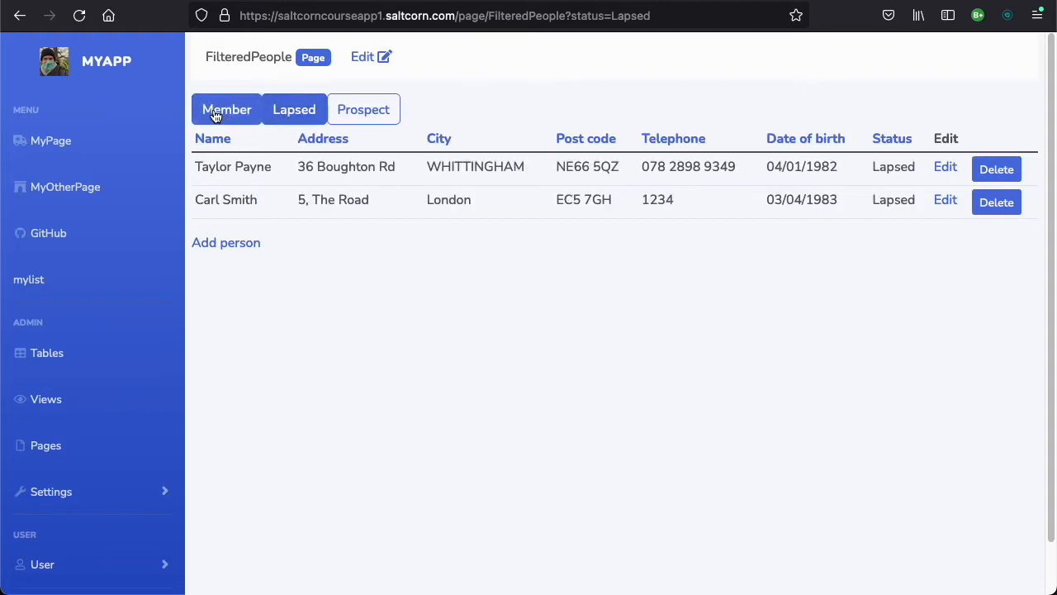
left_click(226, 109)
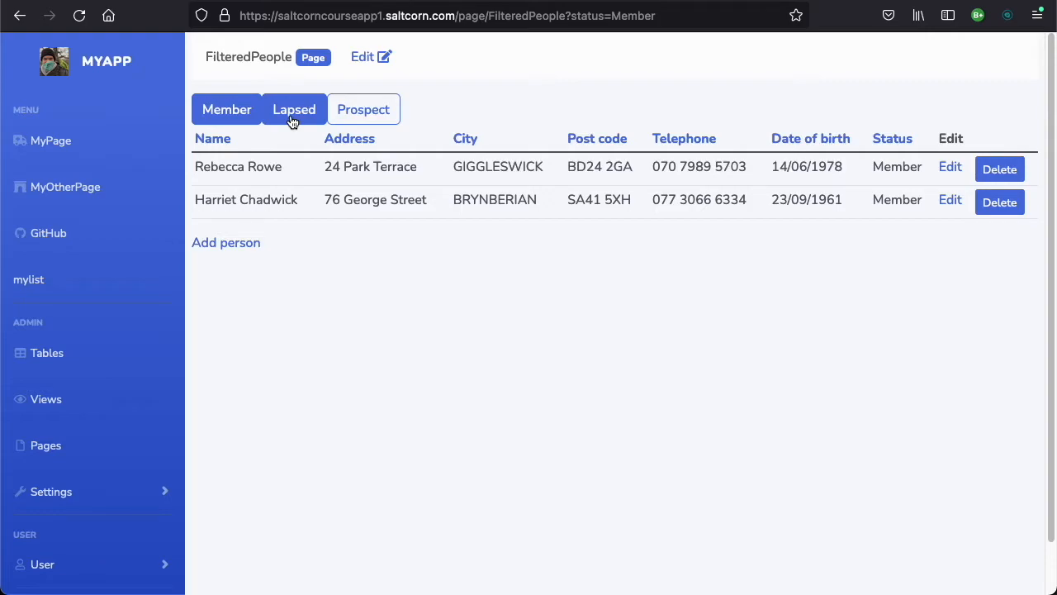
mouse_move(312, 114)
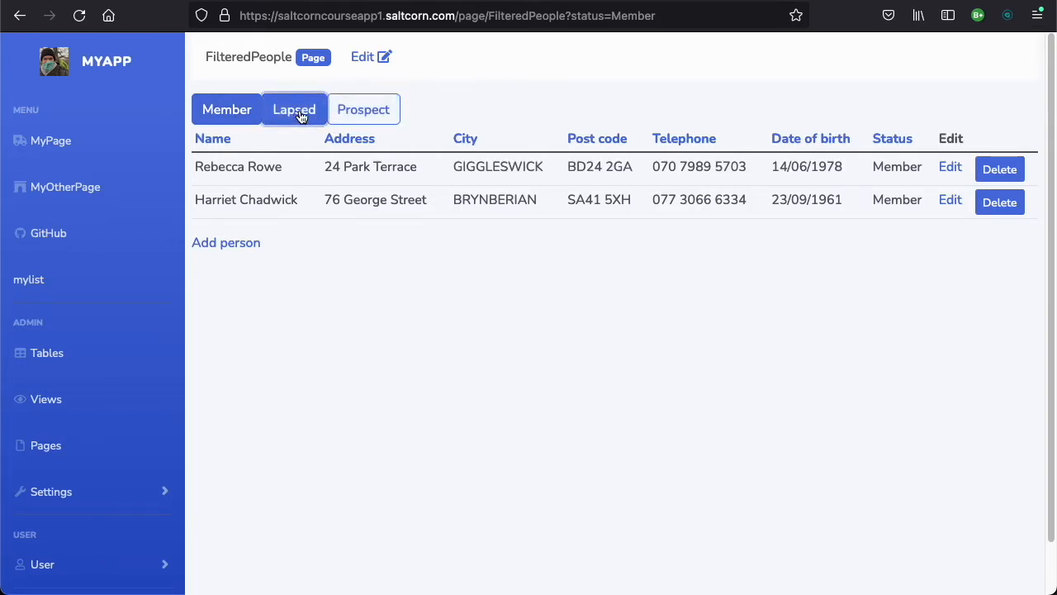
left_click(226, 109)
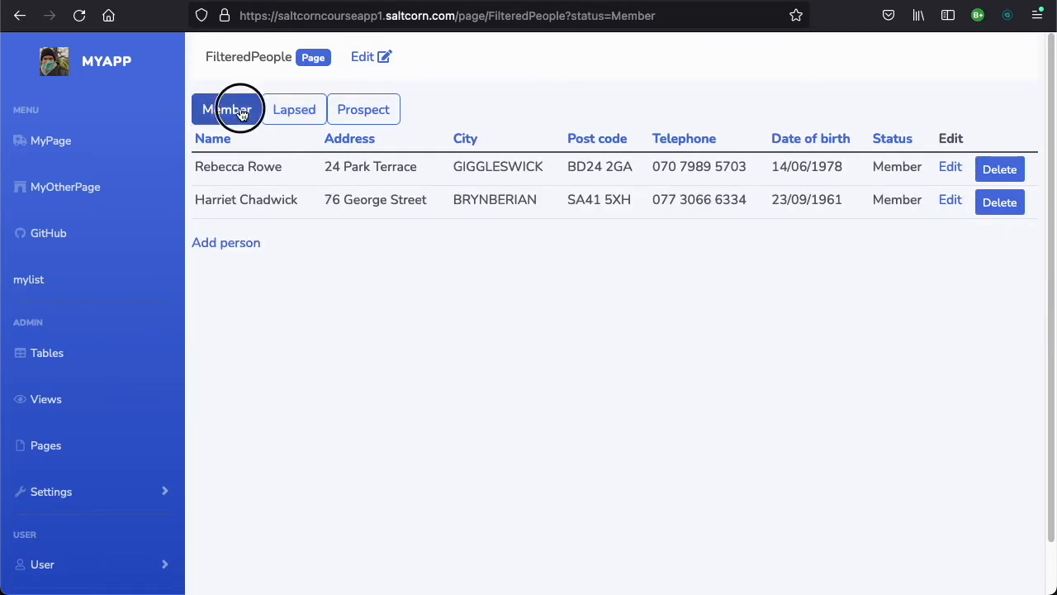
left_click(370, 56)
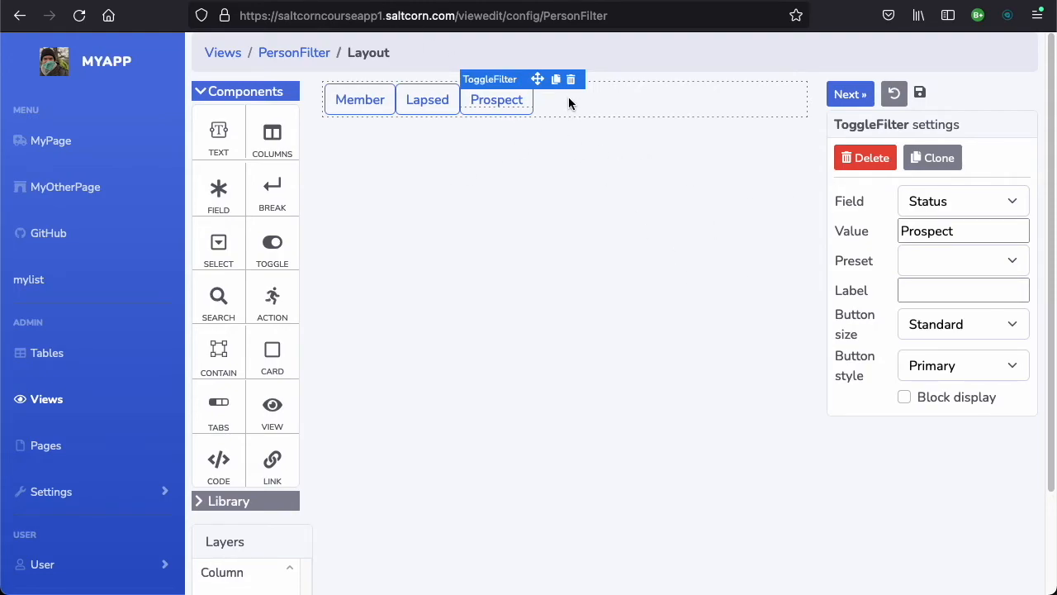
Select a toggle filter in the PersonFilter layout to replace it with a Status checkbox group
left_click(426, 99)
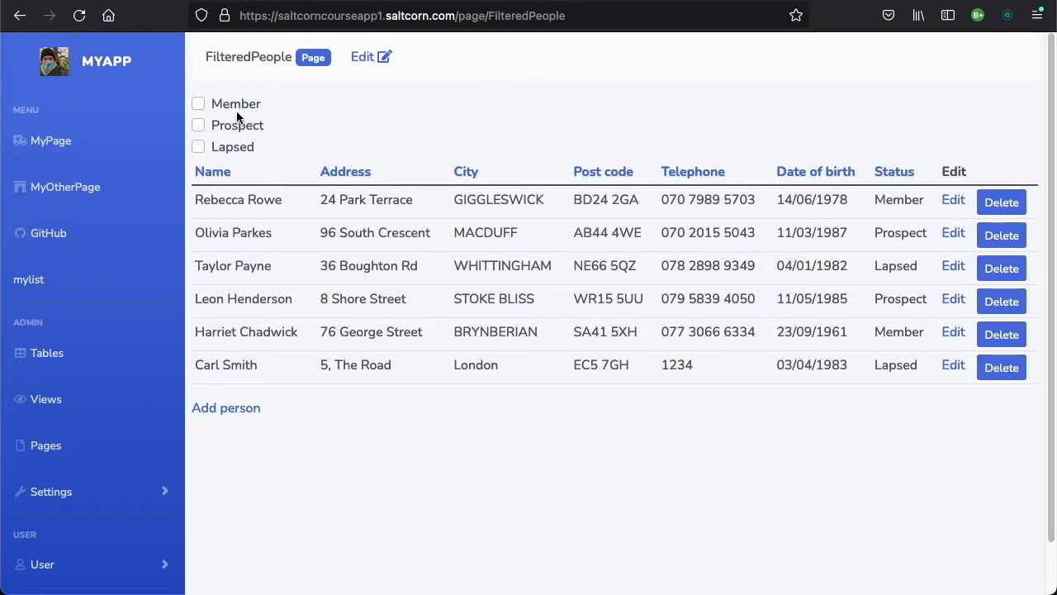
Tick Member, Prospect and Lapsed checkboxes in turn, then clear them to list everyone
left_click(198, 102)
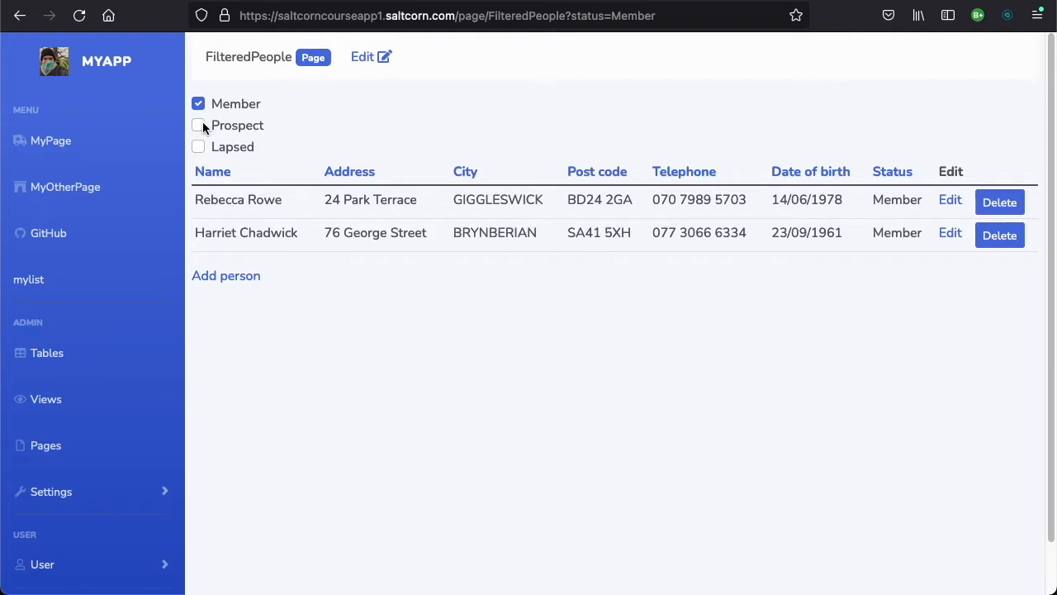
left_click(199, 125)
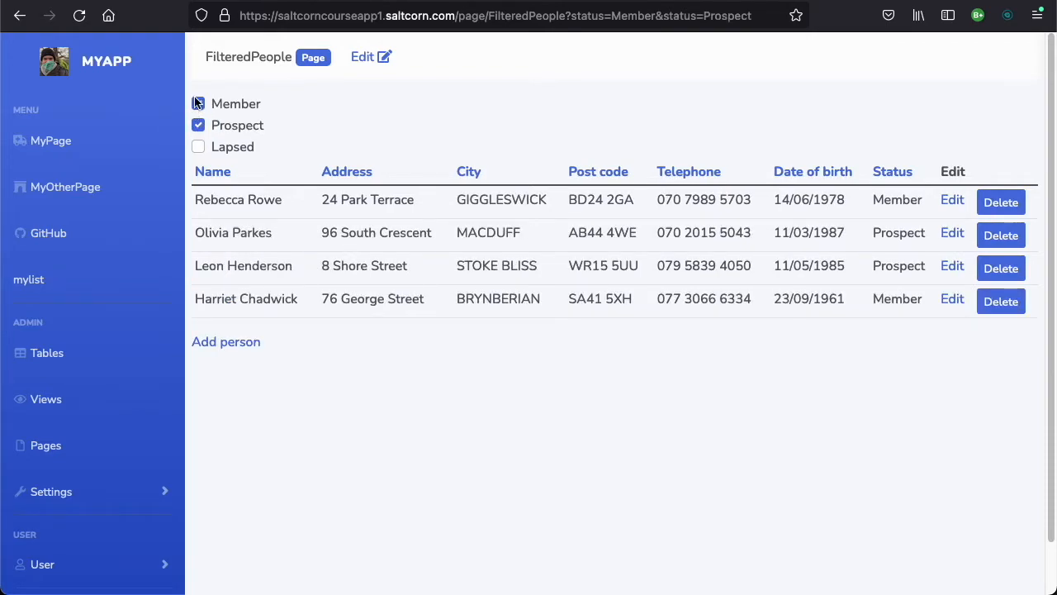
left_click(199, 145)
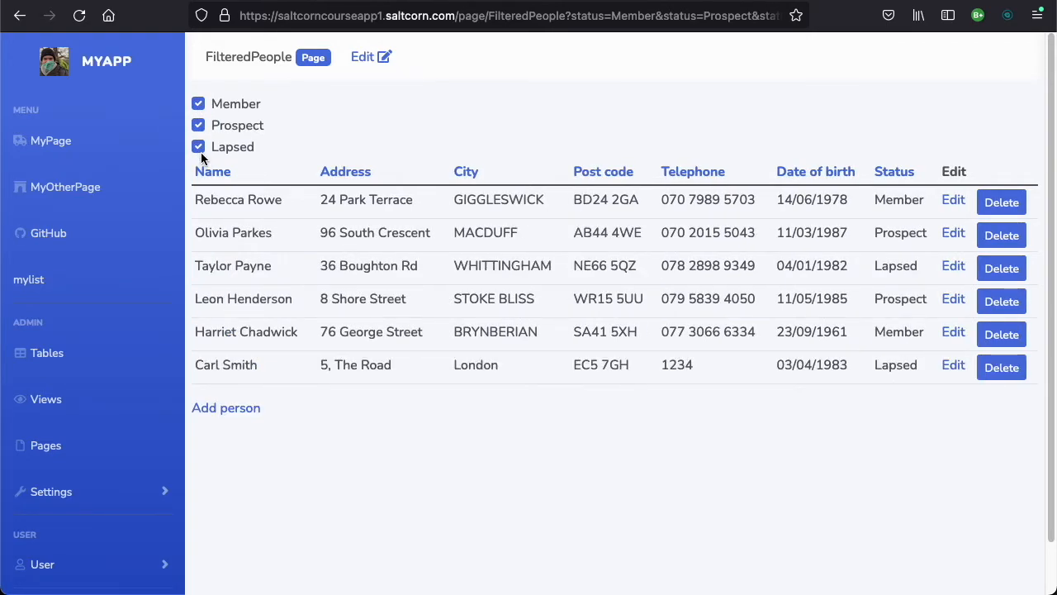
left_click(199, 145)
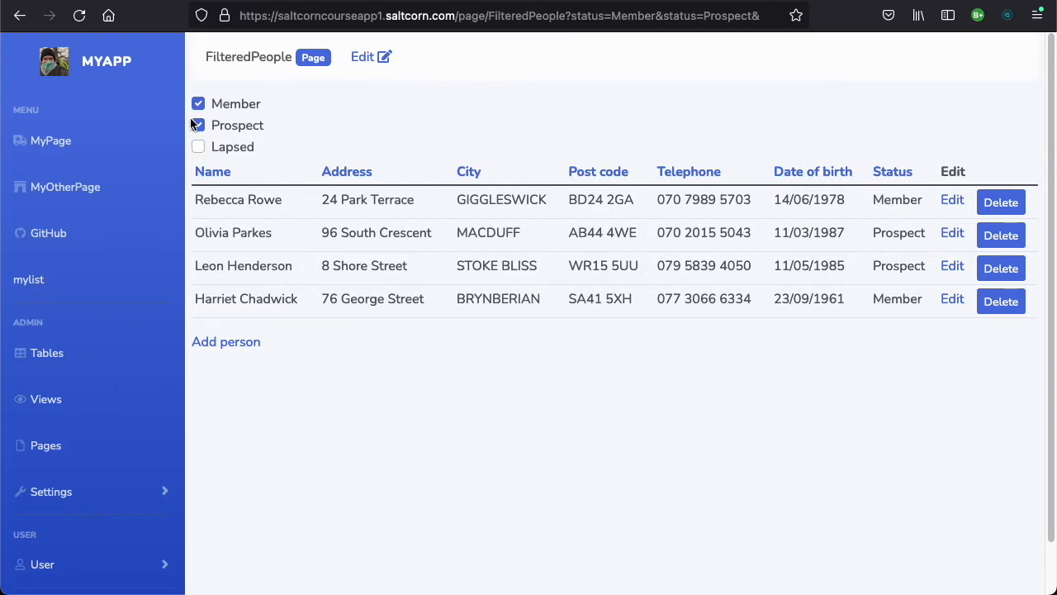
left_click(198, 126)
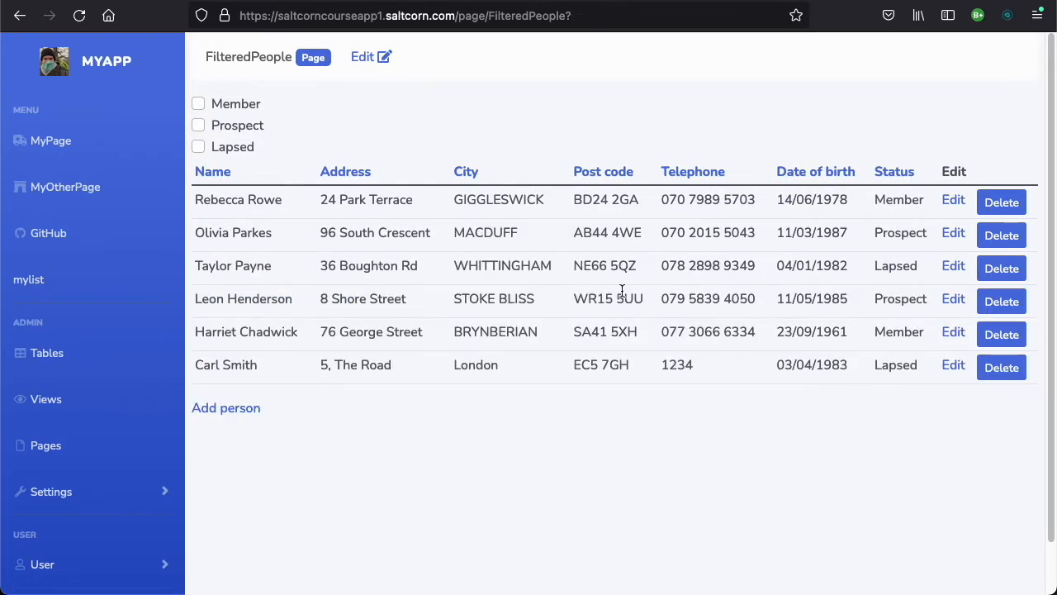
mouse_move(714, 439)
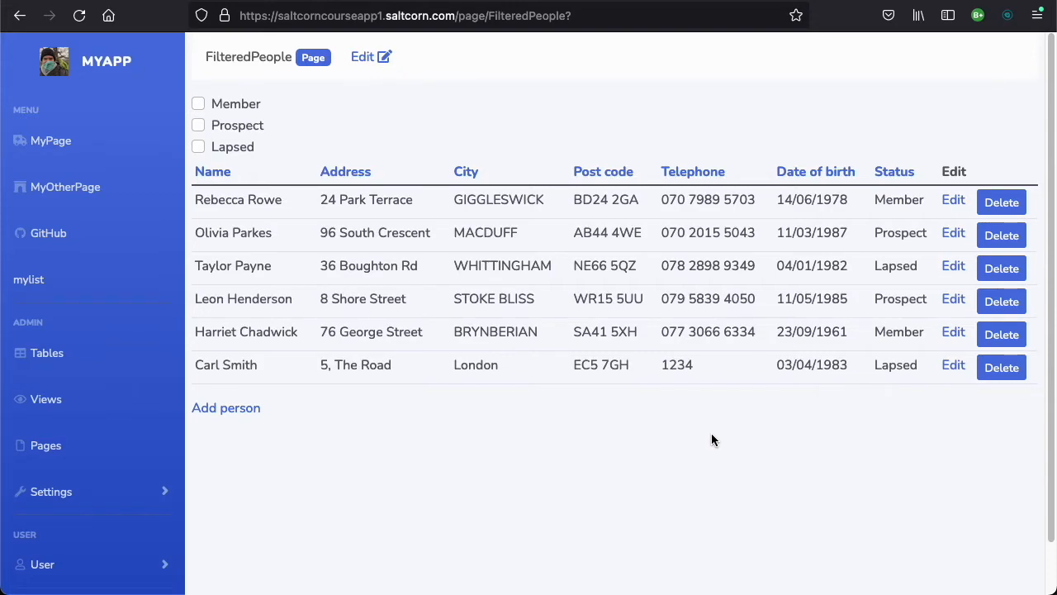
mouse_move(687, 435)
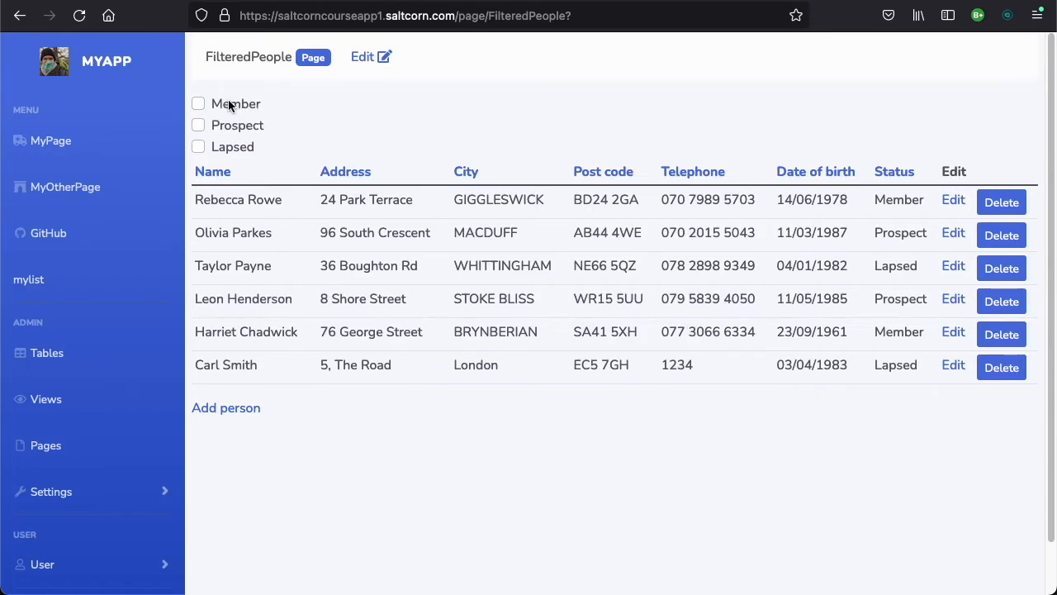
Leave Member and Prospect ticked, then return to editing the PersonFilter layout
left_click(198, 102)
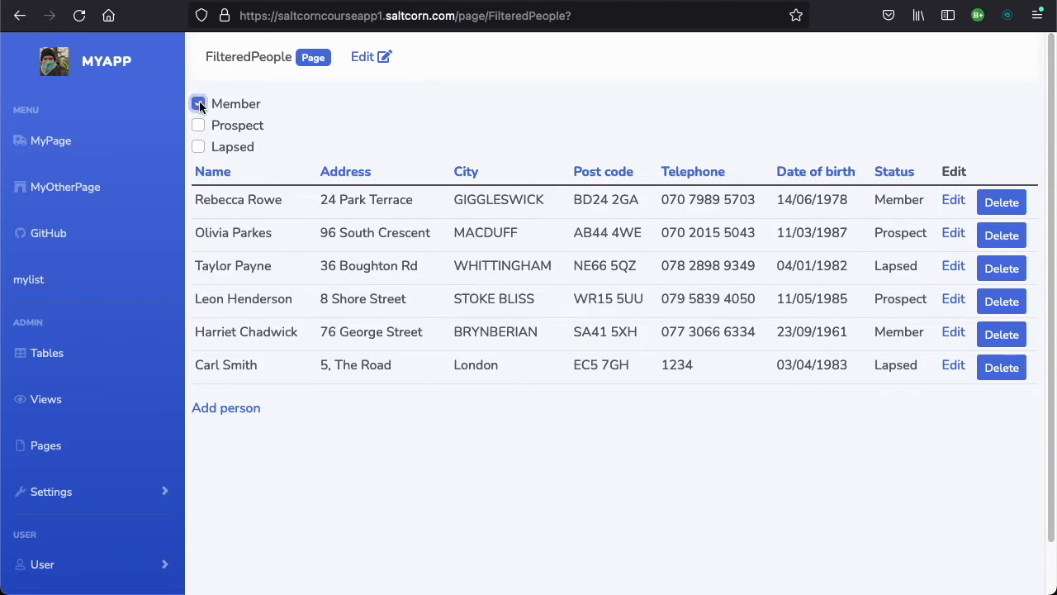
left_click(198, 103)
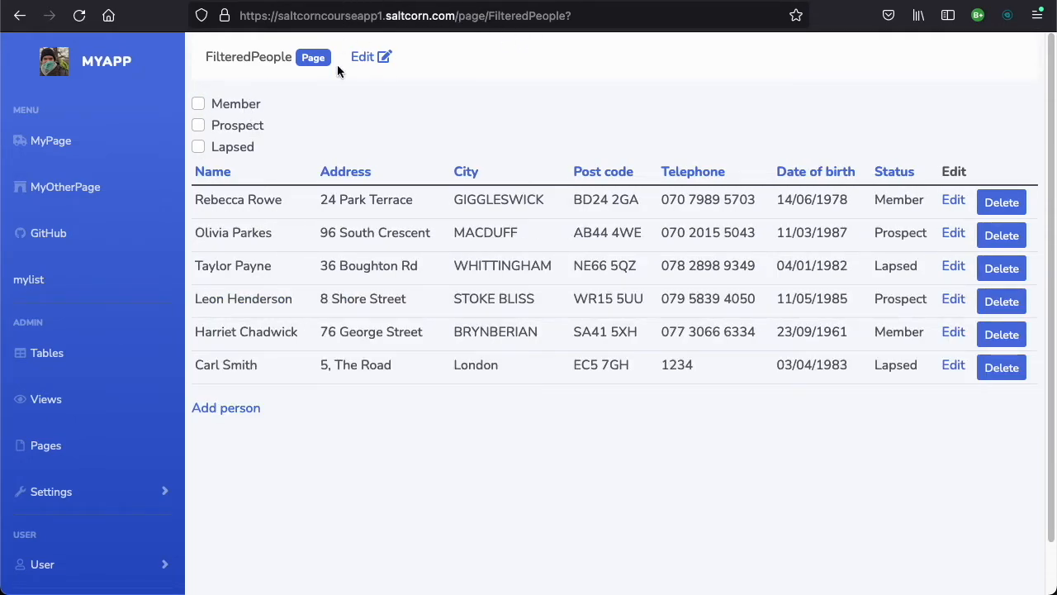
left_click(198, 102)
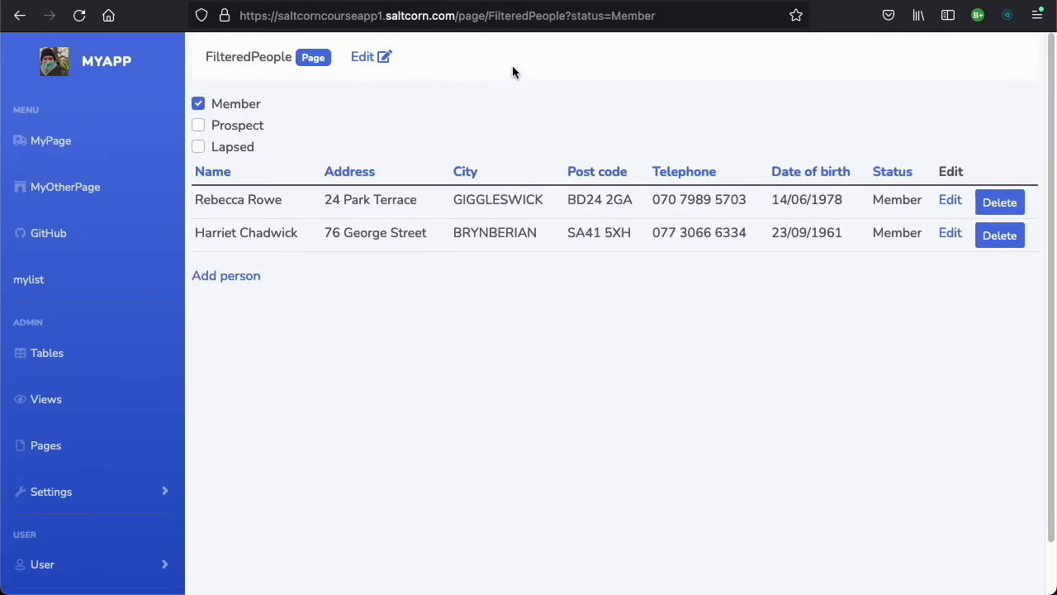
left_click(198, 126)
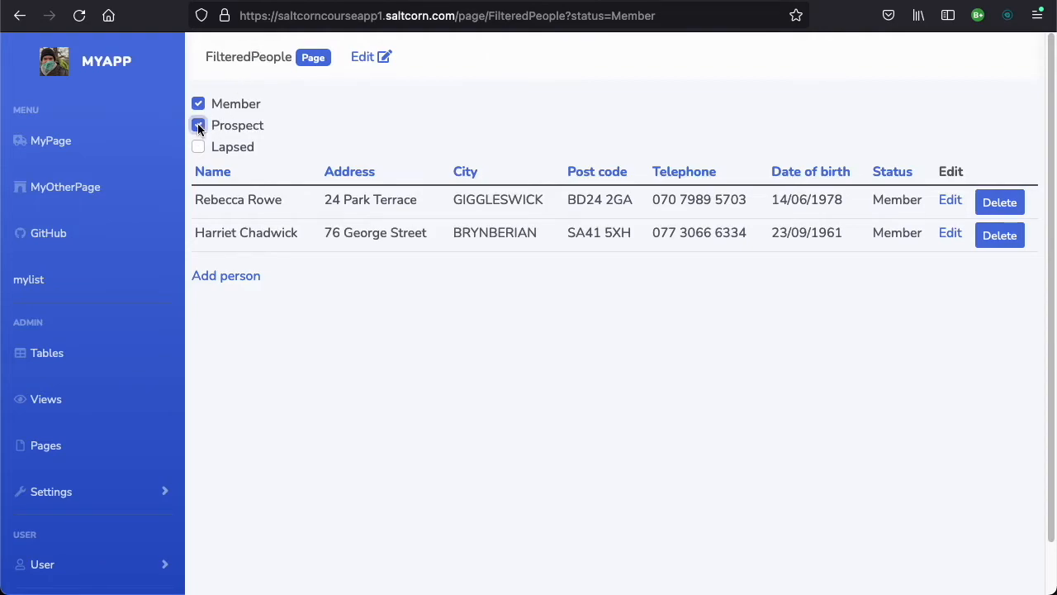
left_click(199, 126)
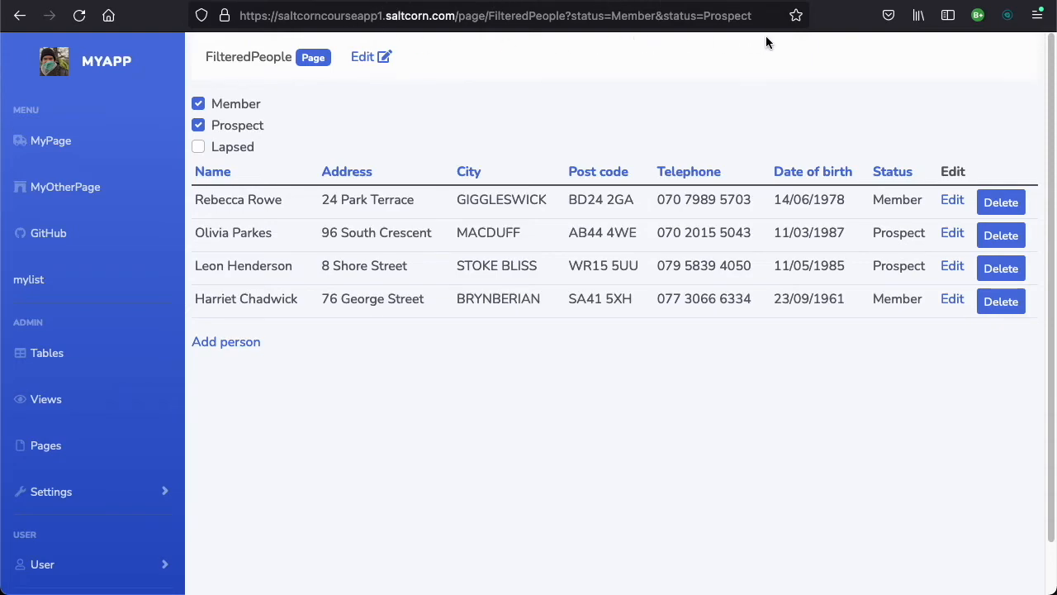
mouse_move(753, 43)
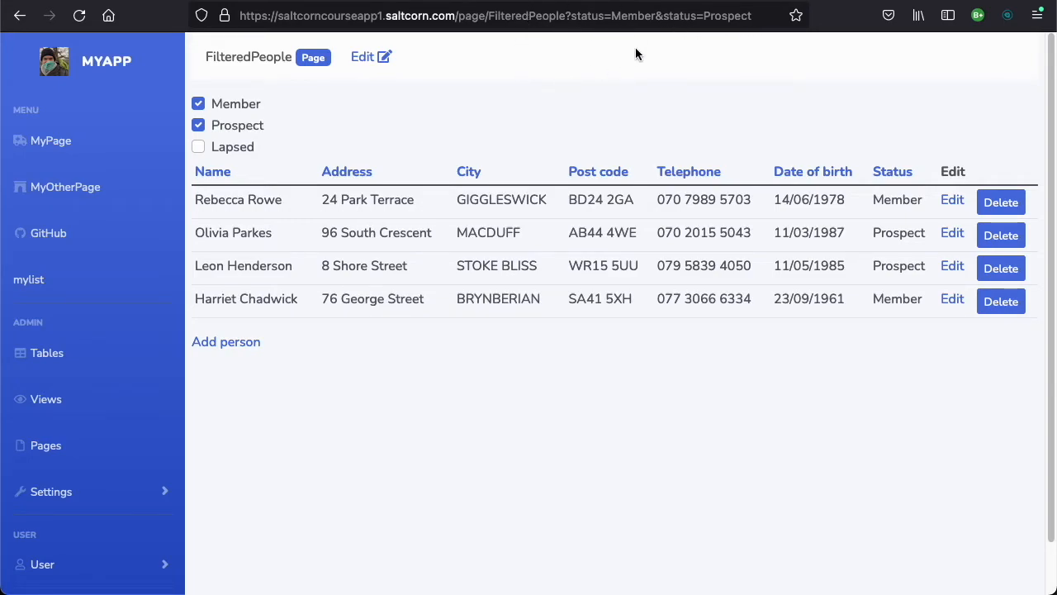
left_click(199, 126)
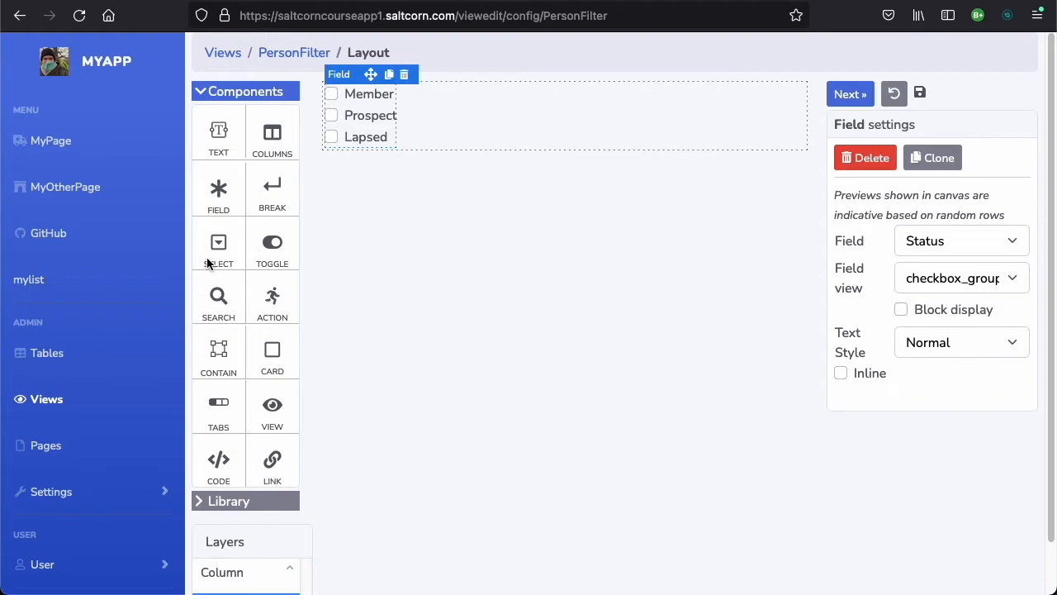
mouse_move(218, 303)
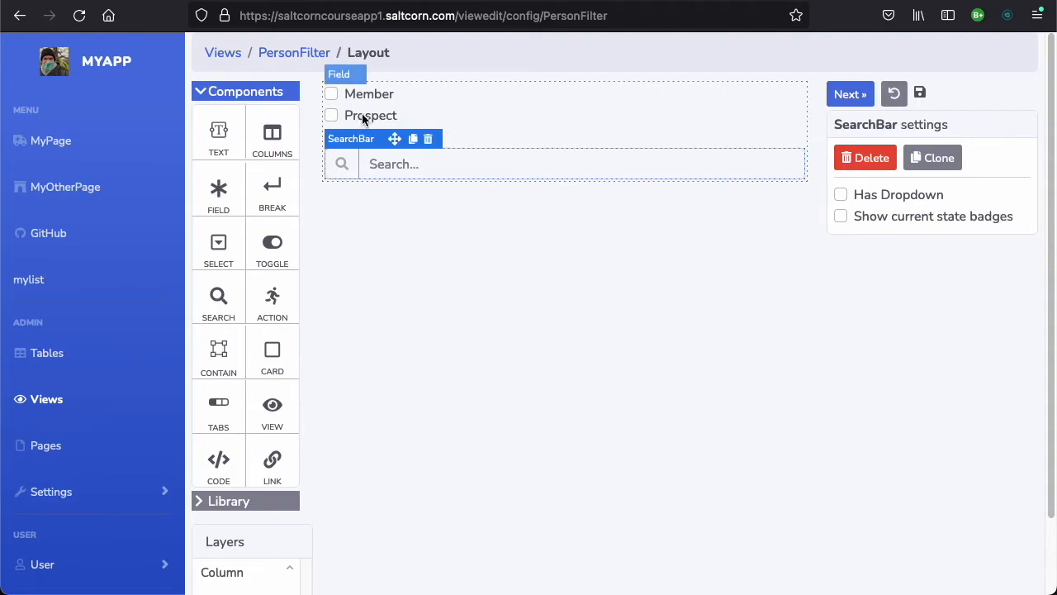
mouse_move(313, 294)
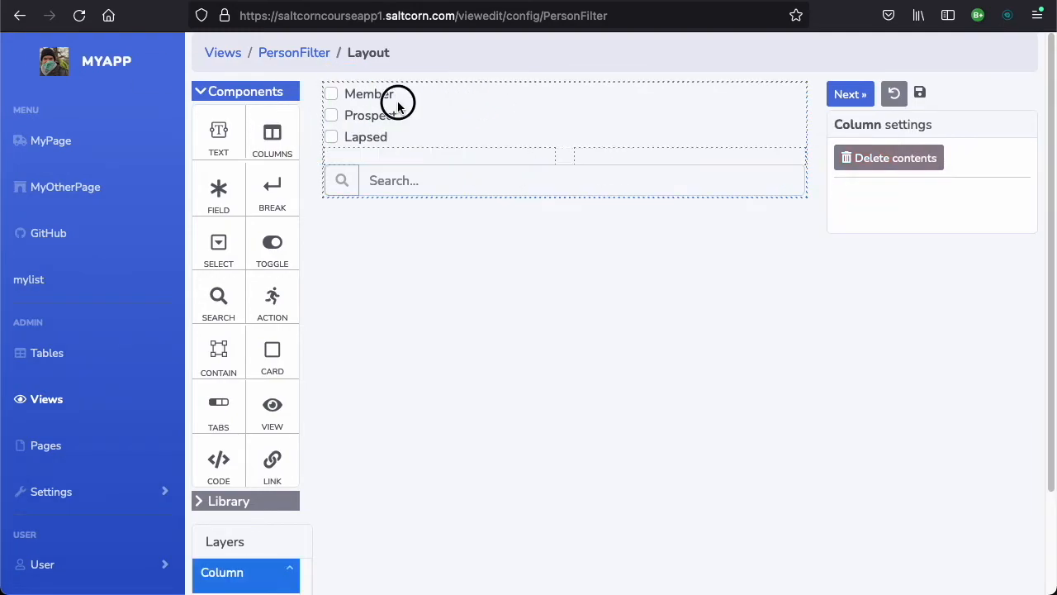
Select the Status checkbox group to place it in the right column beside the search bar
left_click(363, 116)
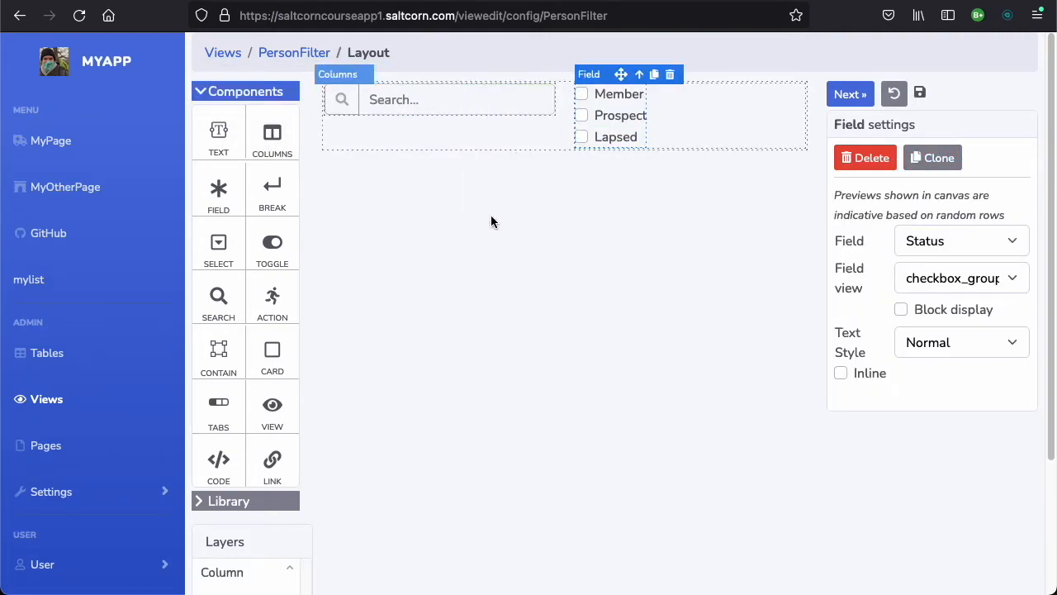
mouse_move(594, 233)
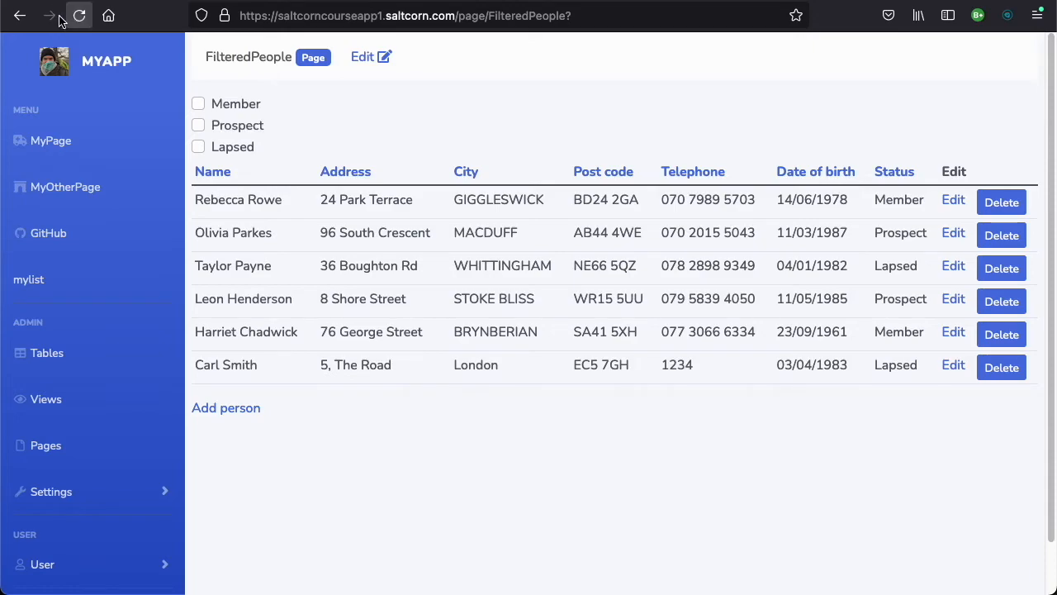
left_click(79, 15)
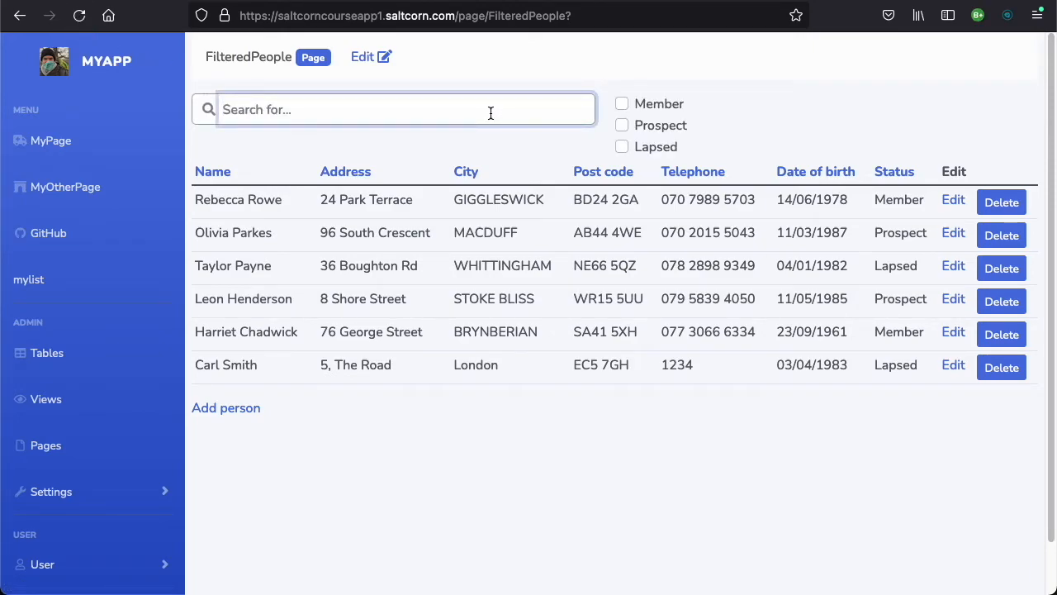
type("Olu")
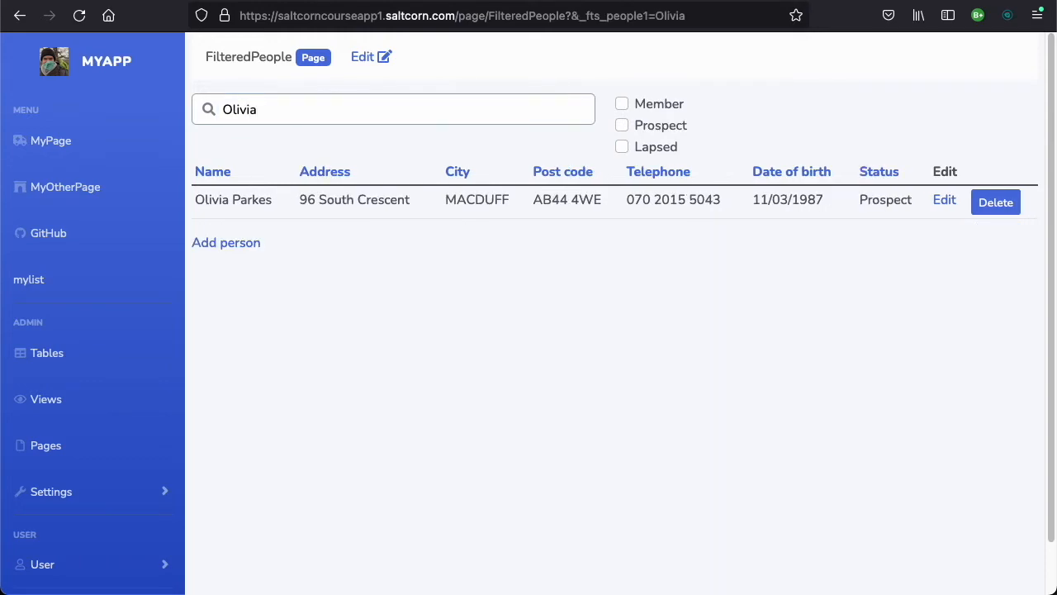
mouse_move(661, 122)
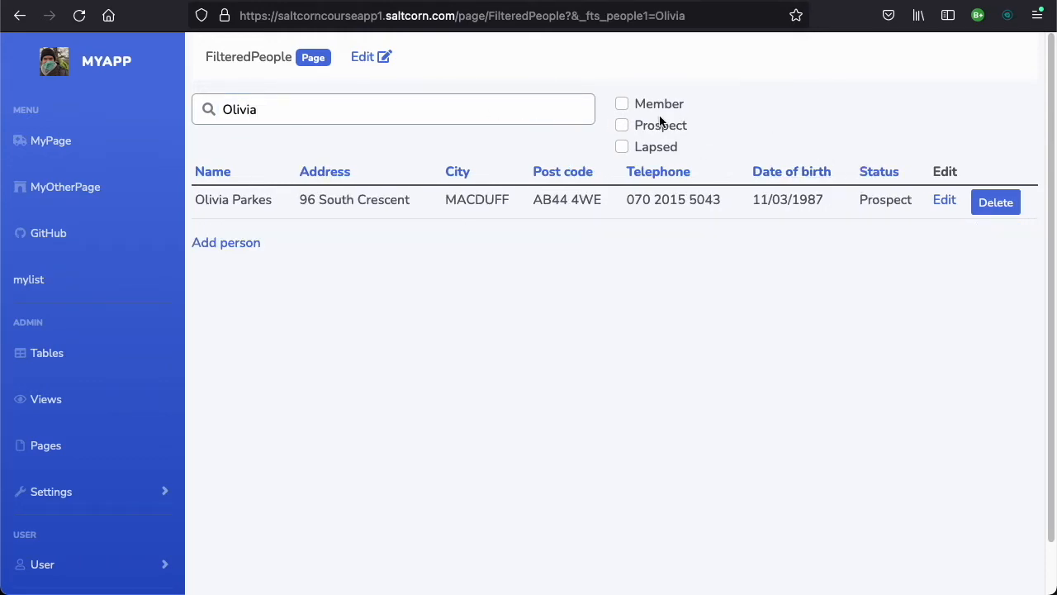
left_click(621, 103)
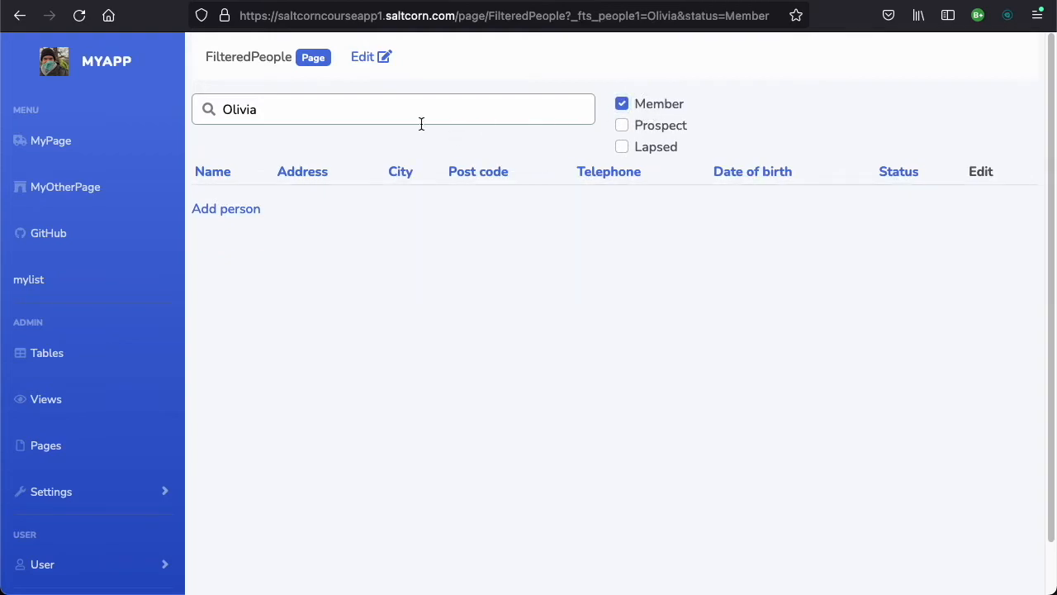
mouse_move(328, 180)
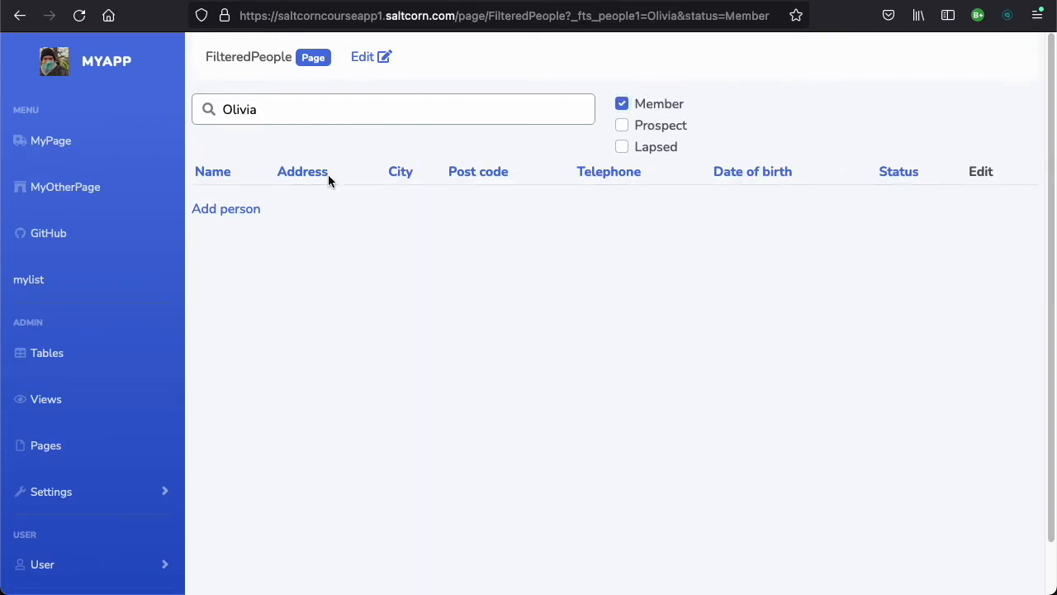
mouse_move(600, 103)
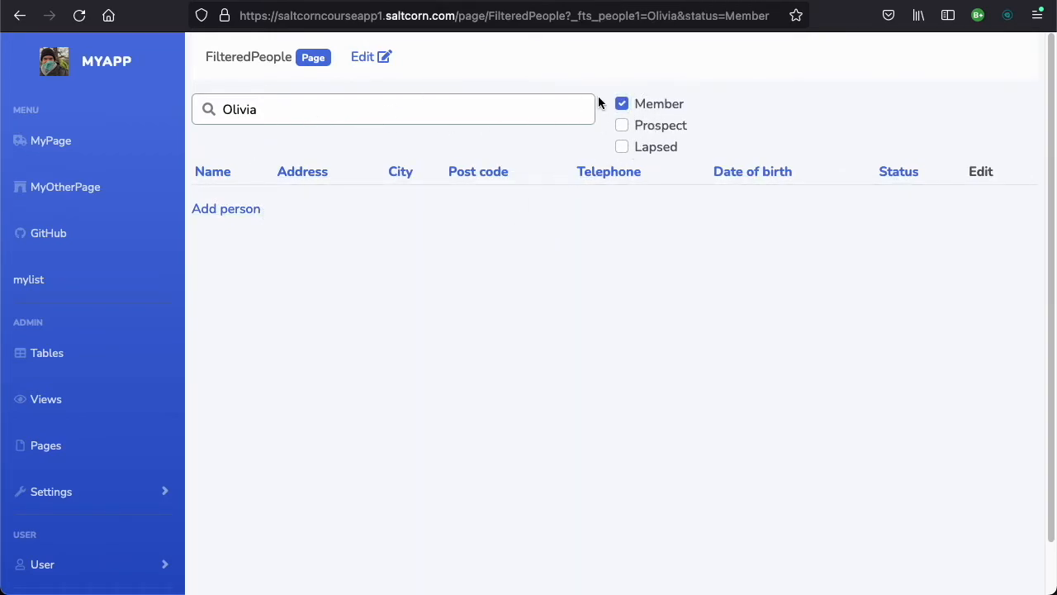
left_click(621, 103)
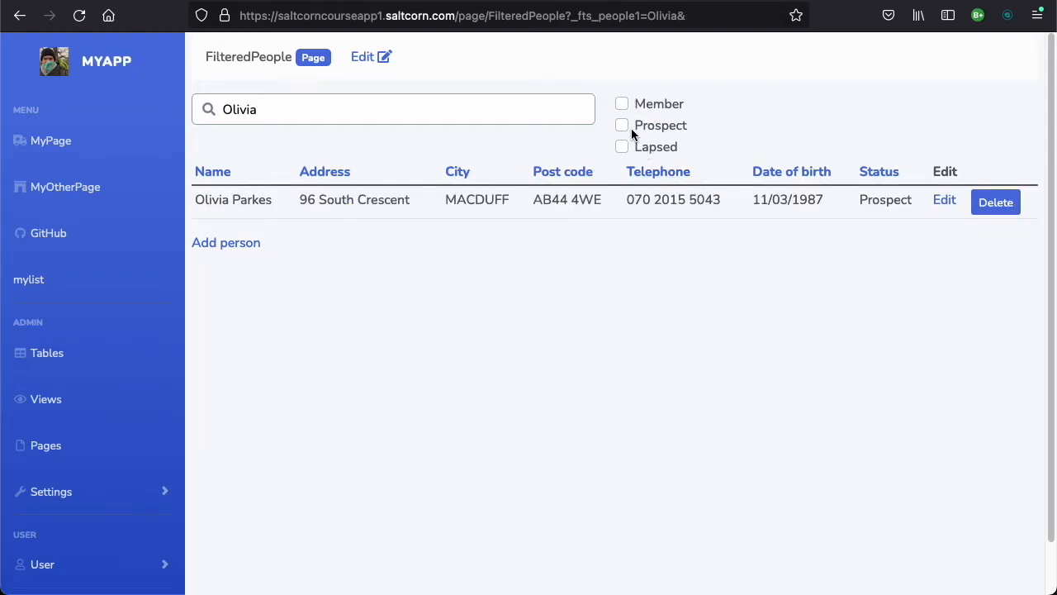
left_click(621, 125)
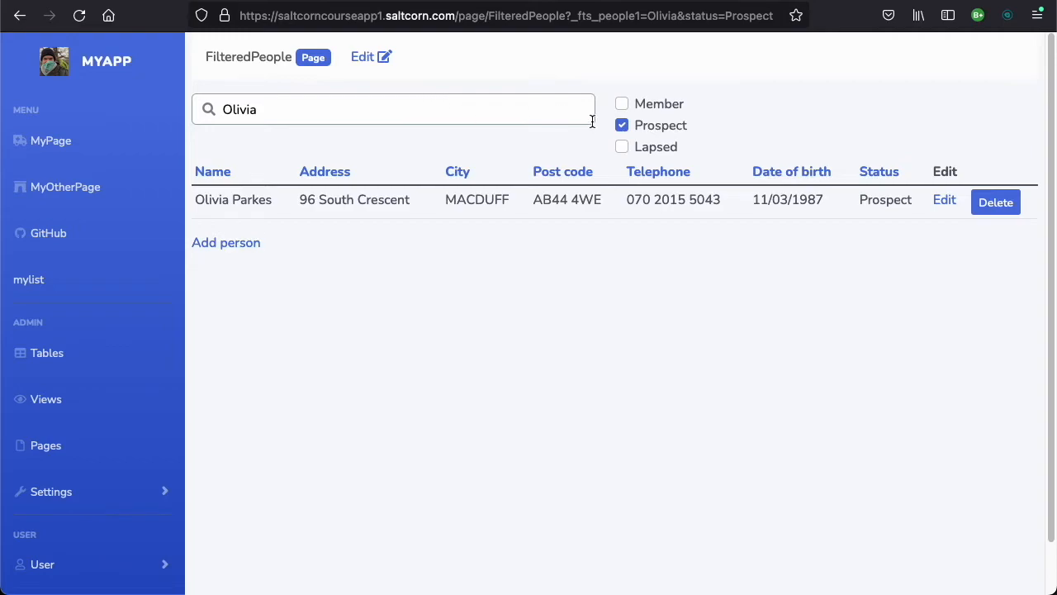
left_click(621, 125)
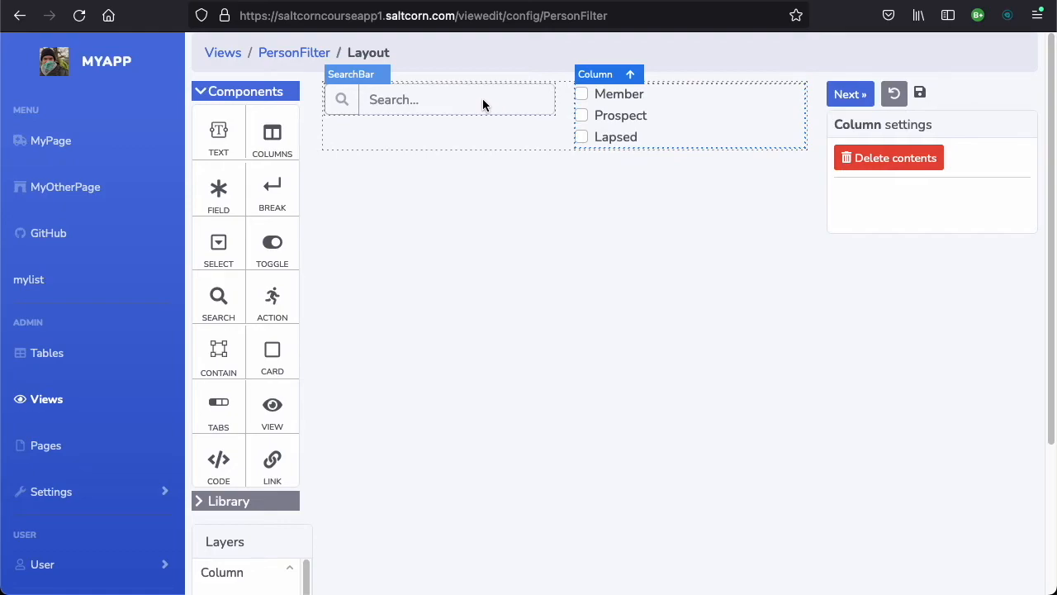
mouse_move(393, 101)
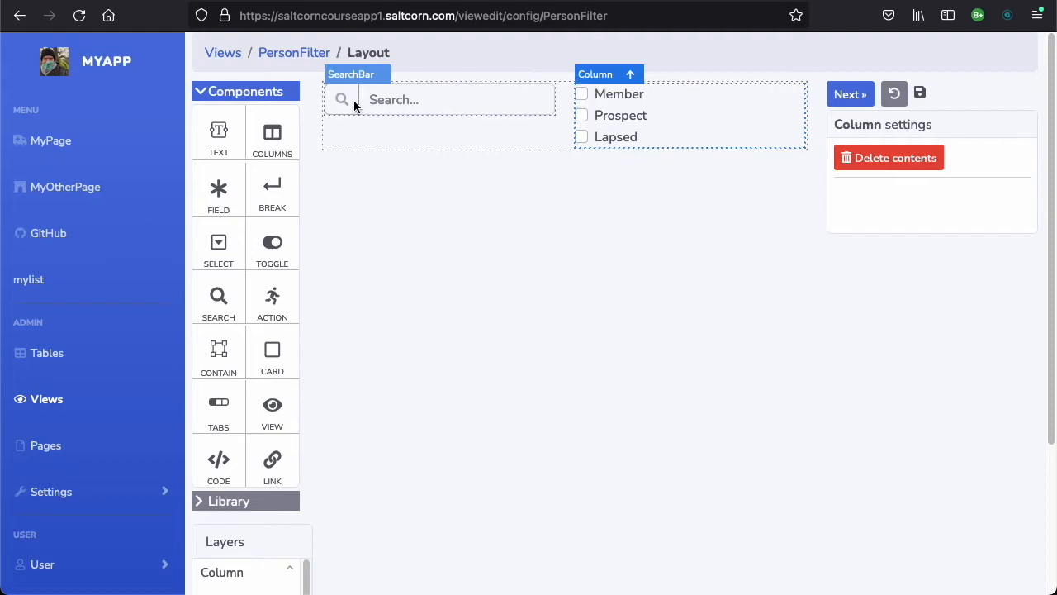
mouse_move(354, 105)
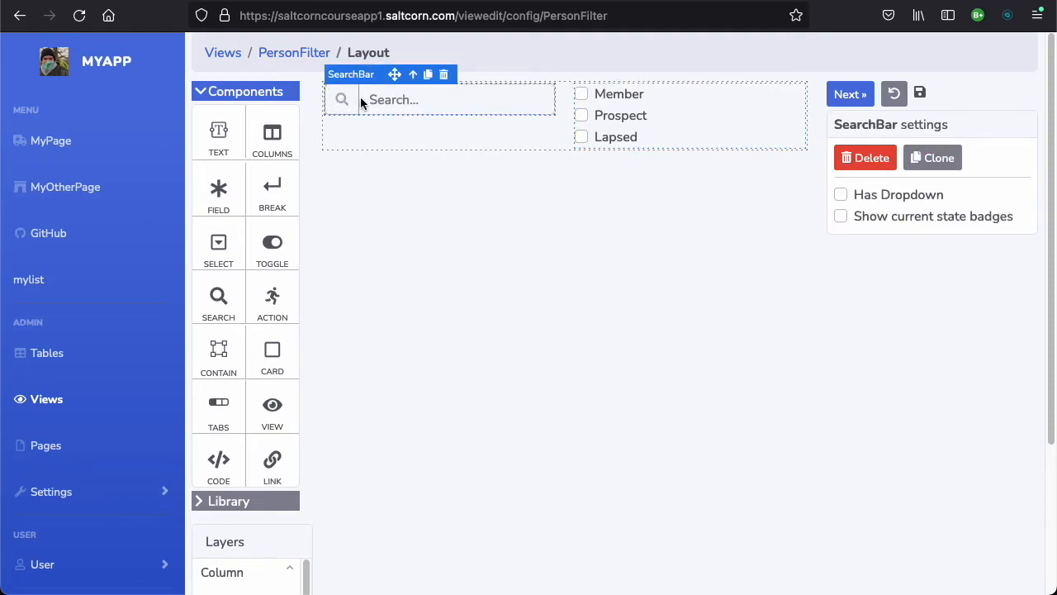
mouse_move(519, 102)
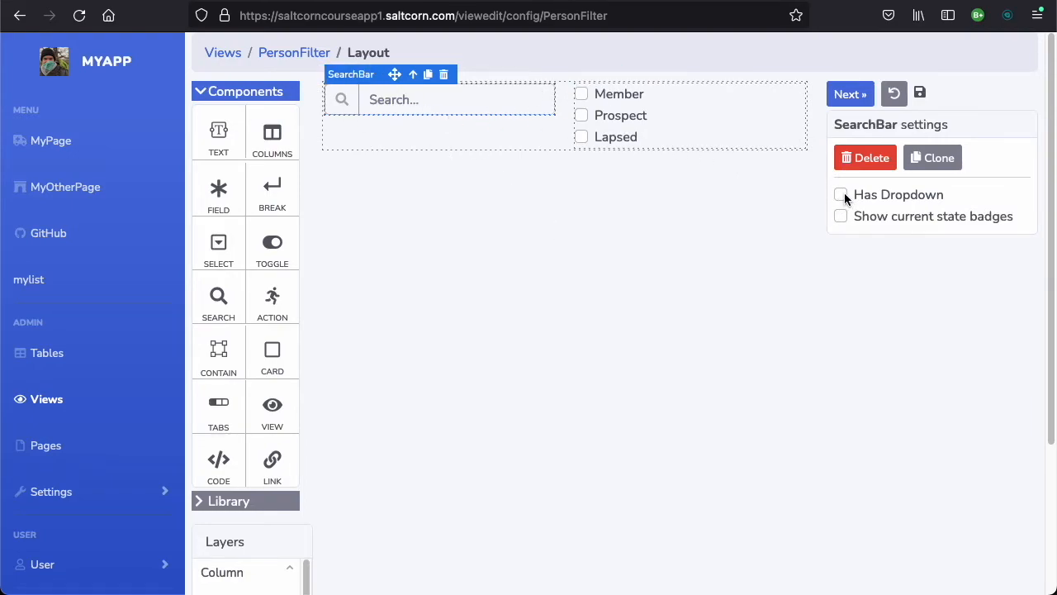
Give the SearchBar a dropdown, move the Status checkboxes inside it, and save the layout
left_click(839, 195)
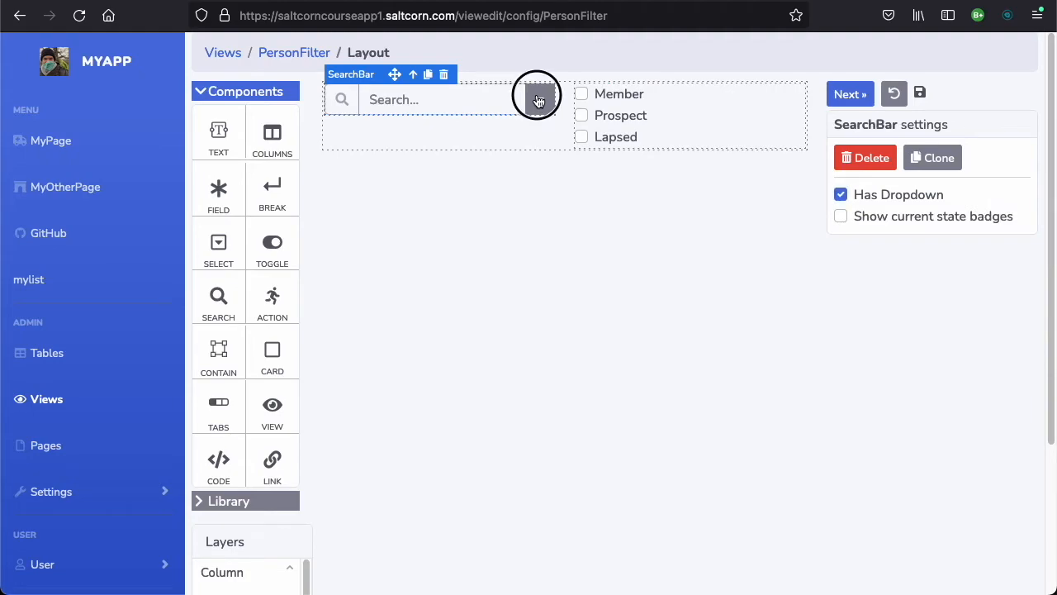
left_click(538, 99)
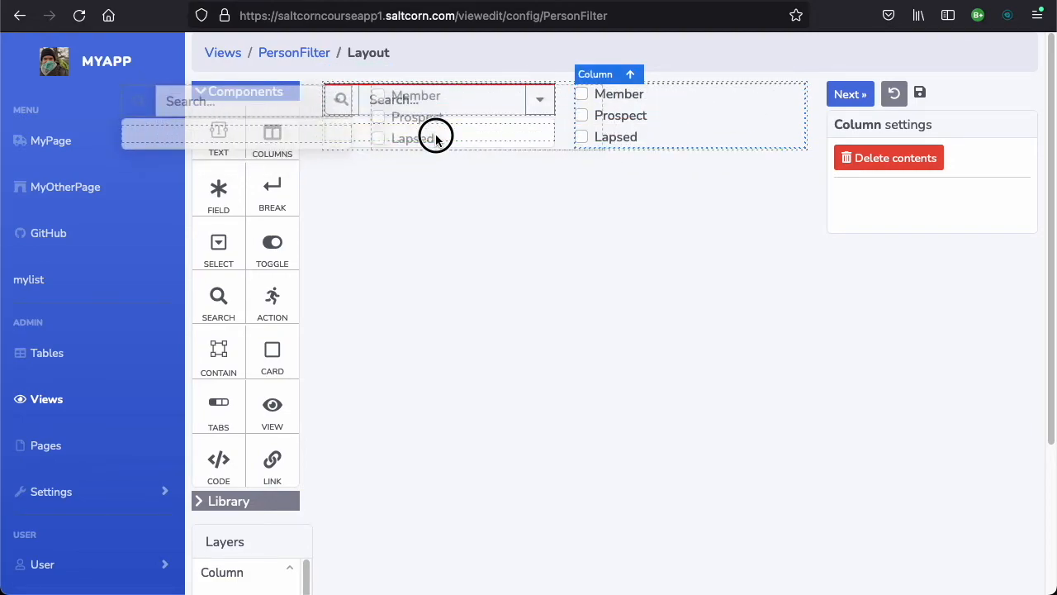
left_click(433, 136)
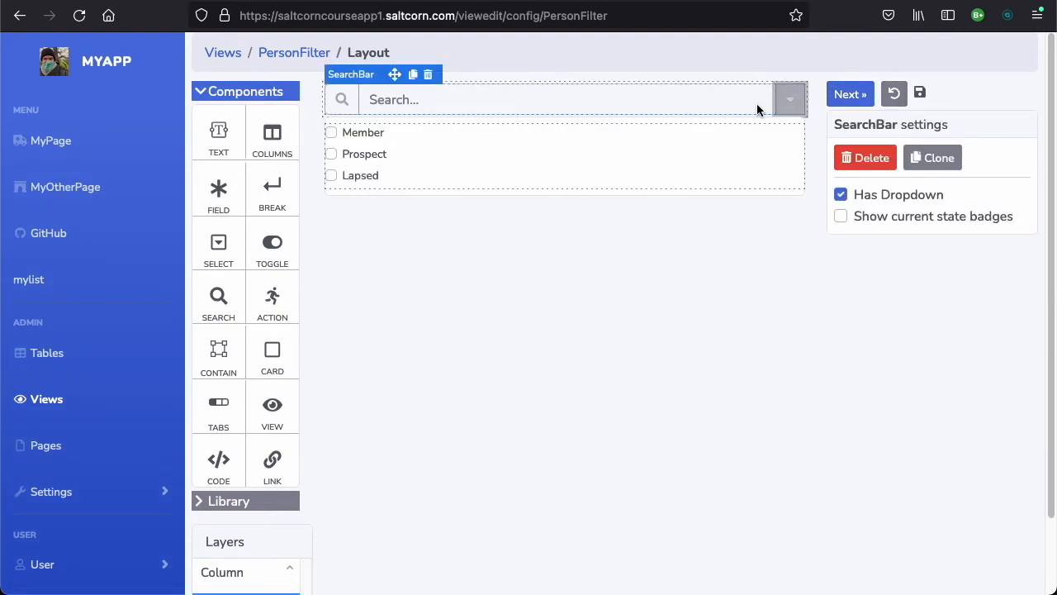
left_click(790, 99)
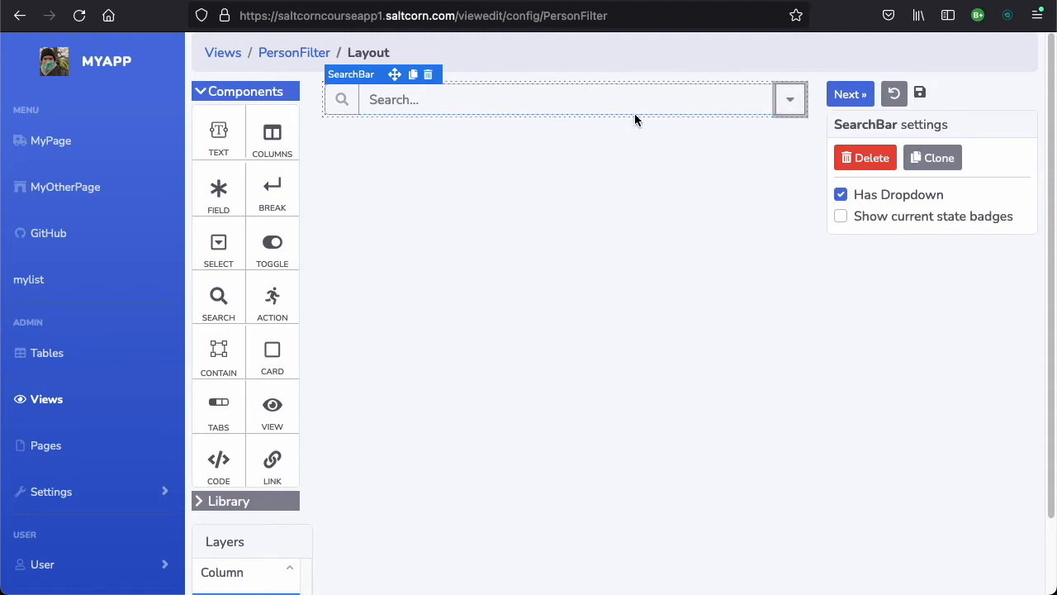
left_click(789, 99)
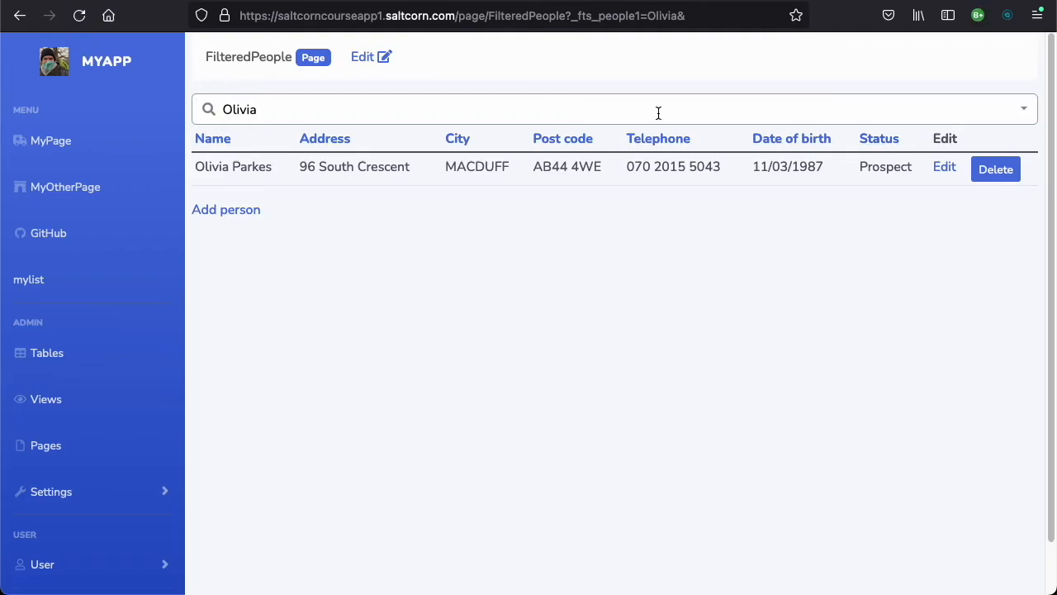
Search for Taylor with Member ticked in the search dropdown, which returns no one
left_click(615, 109)
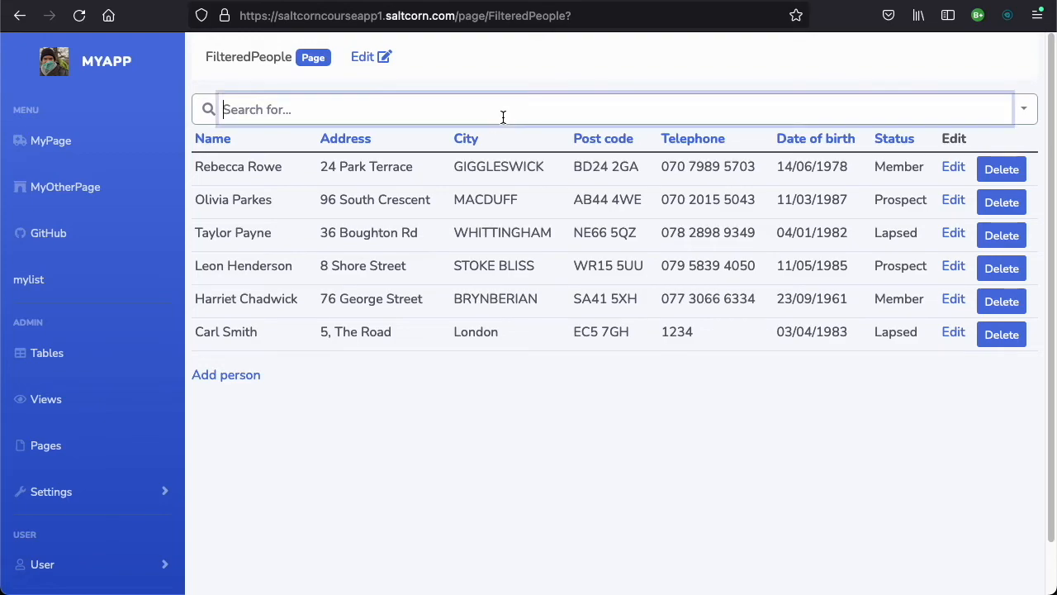
type("Taylor")
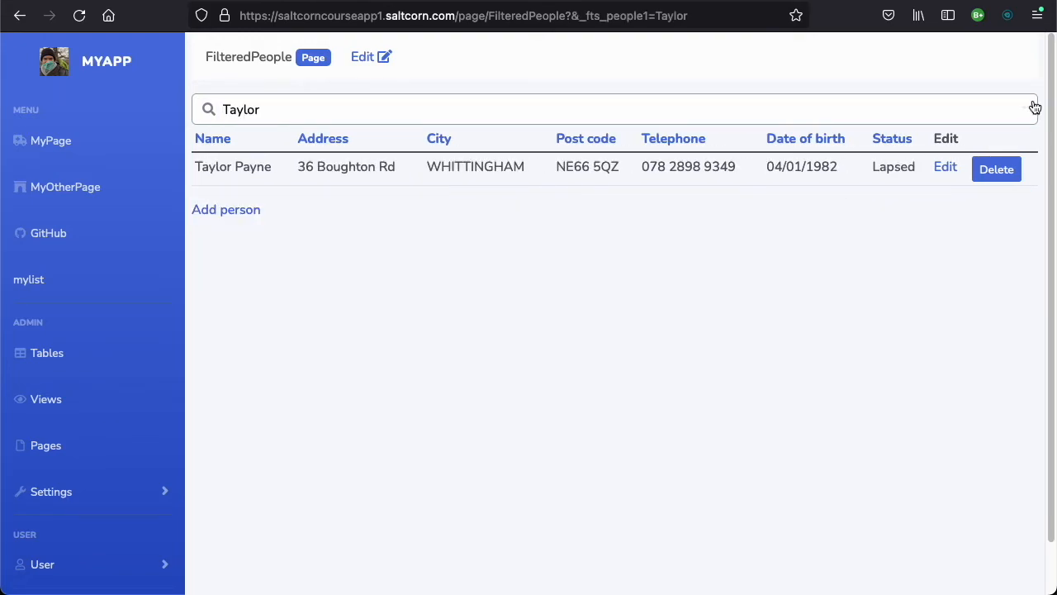
left_click(1025, 109)
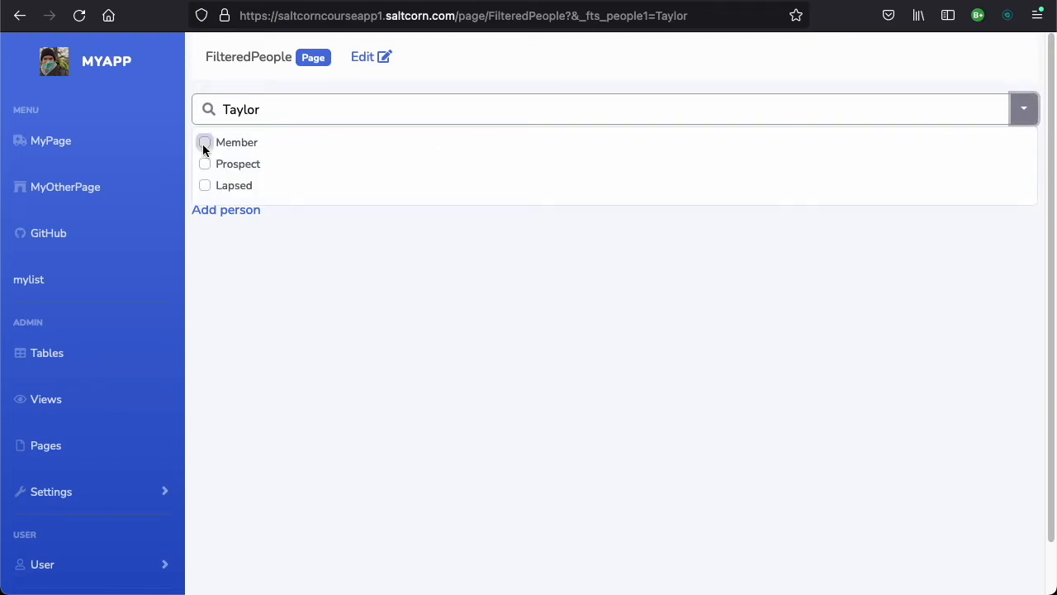
left_click(204, 142)
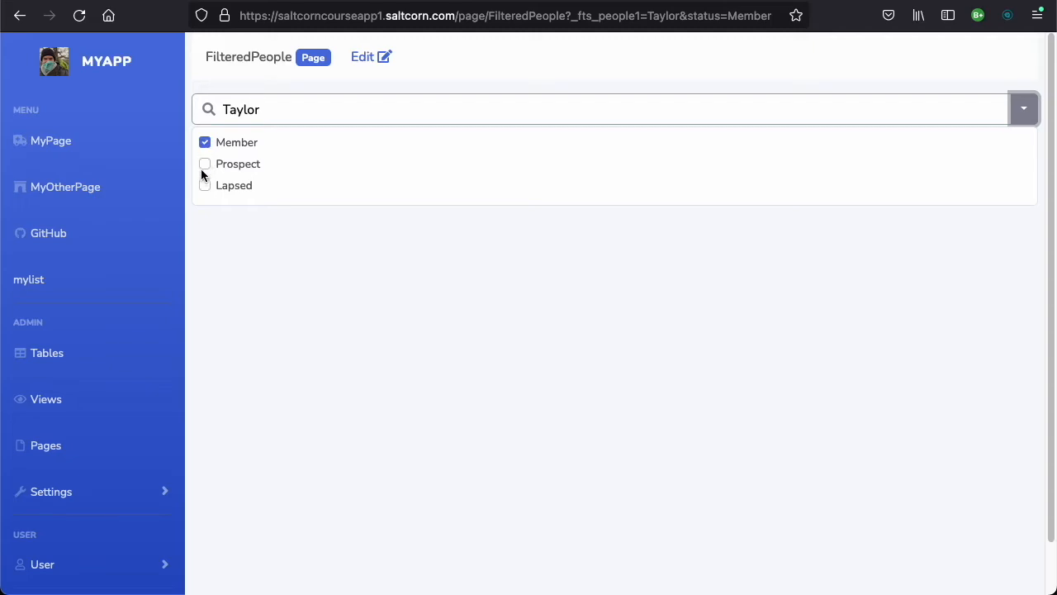
left_click(1024, 109)
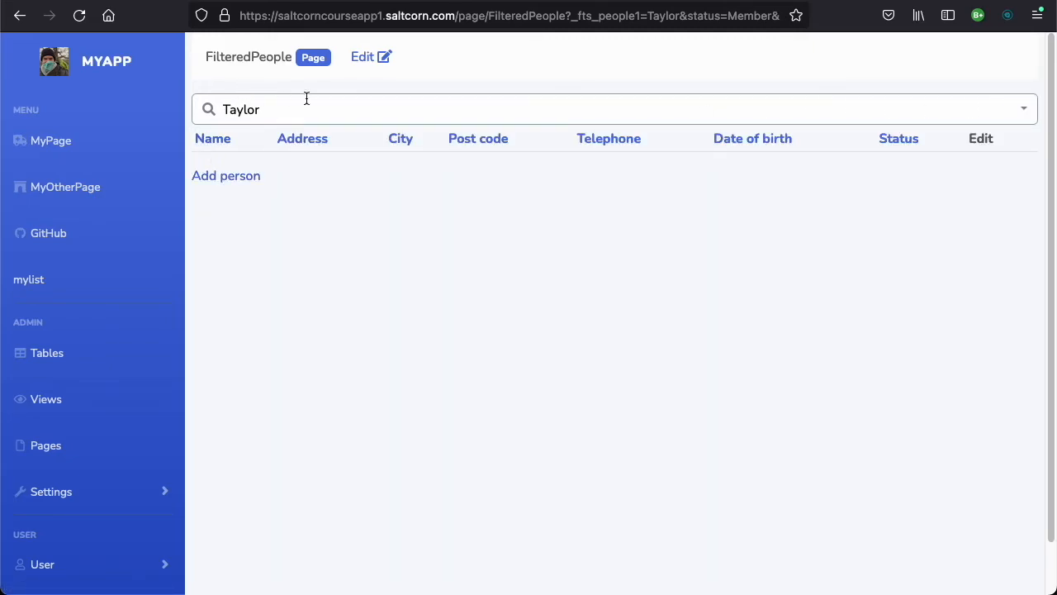
left_click(1024, 109)
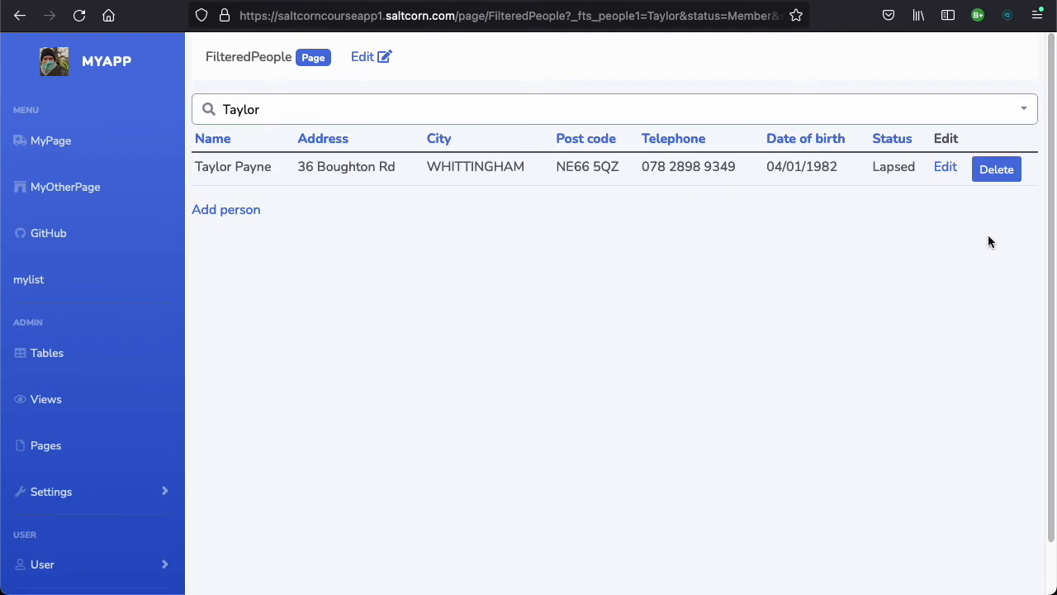
mouse_move(897, 380)
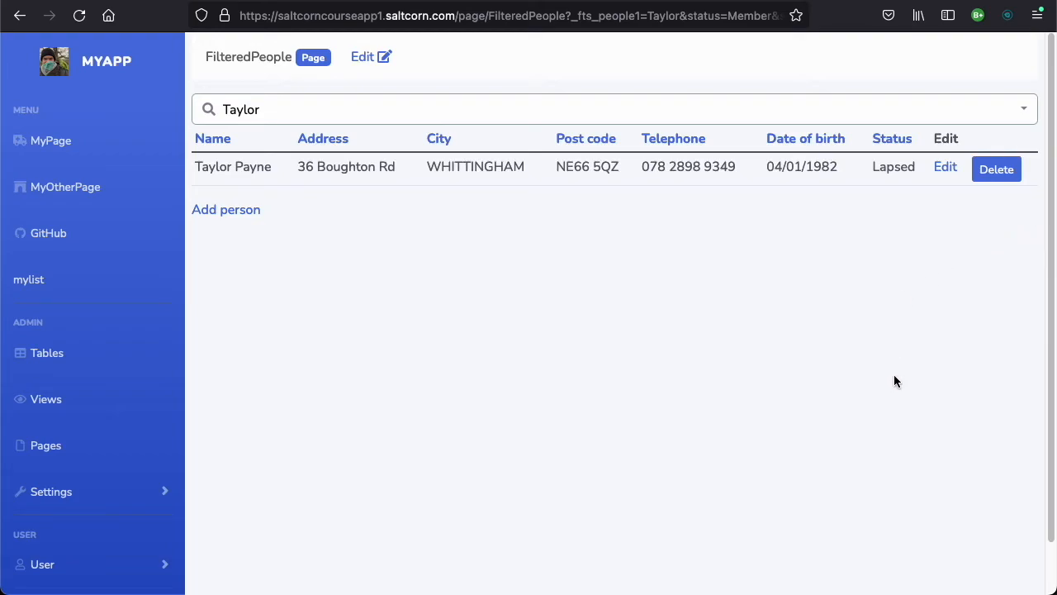
mouse_move(691, 309)
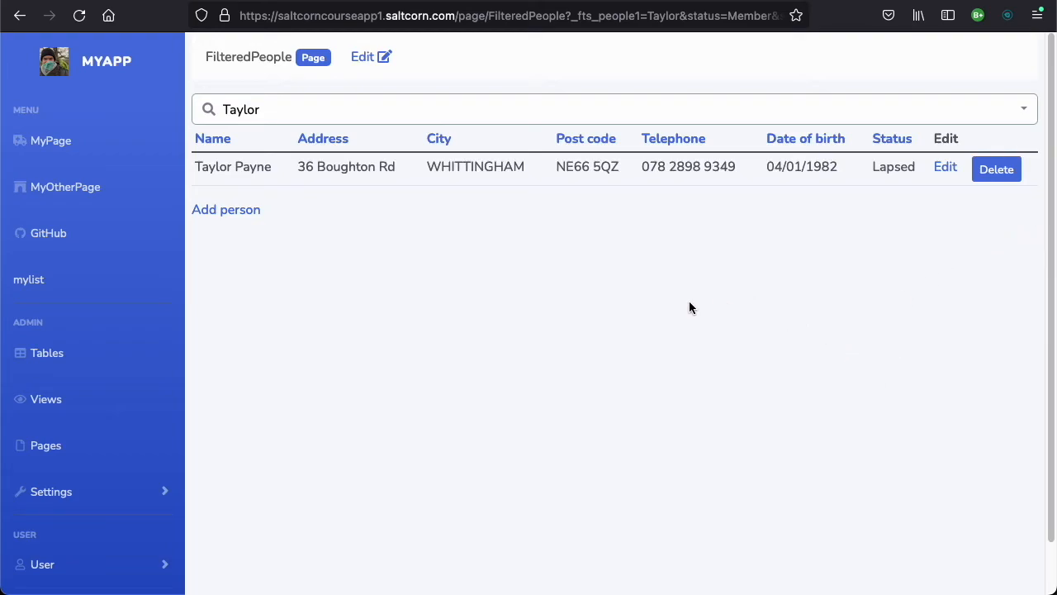
mouse_move(680, 290)
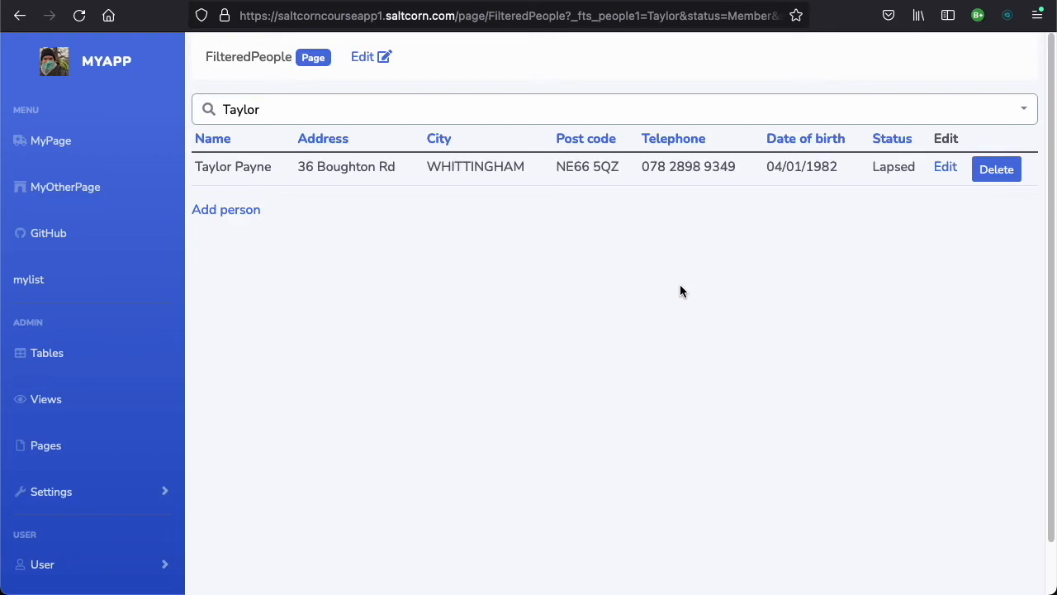
mouse_move(522, 295)
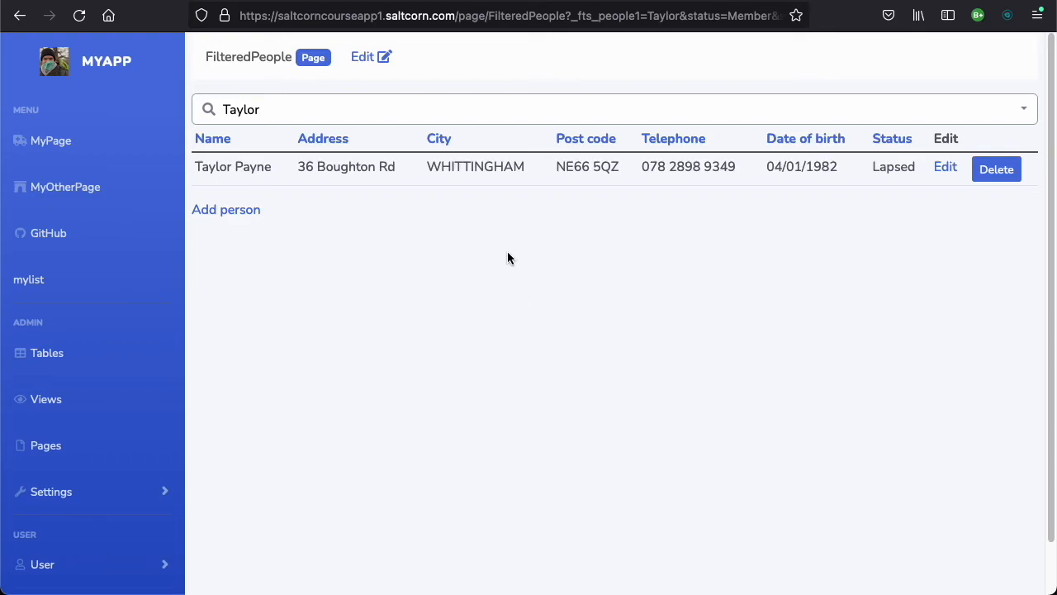
mouse_move(46, 446)
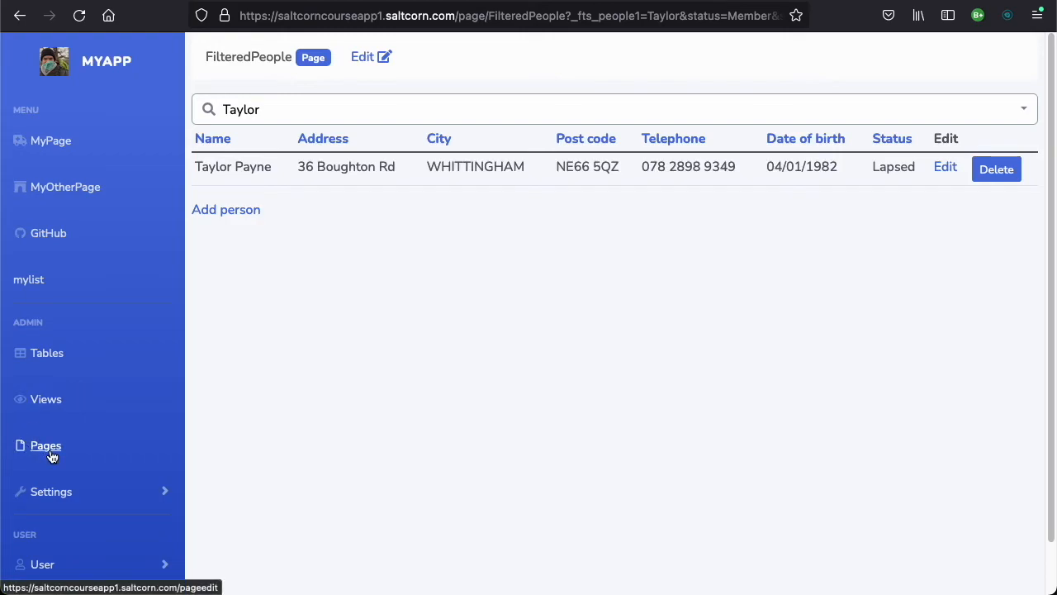
From the Pages list, create a new page named ReceptionListOfPeople and enter its builder
left_click(47, 446)
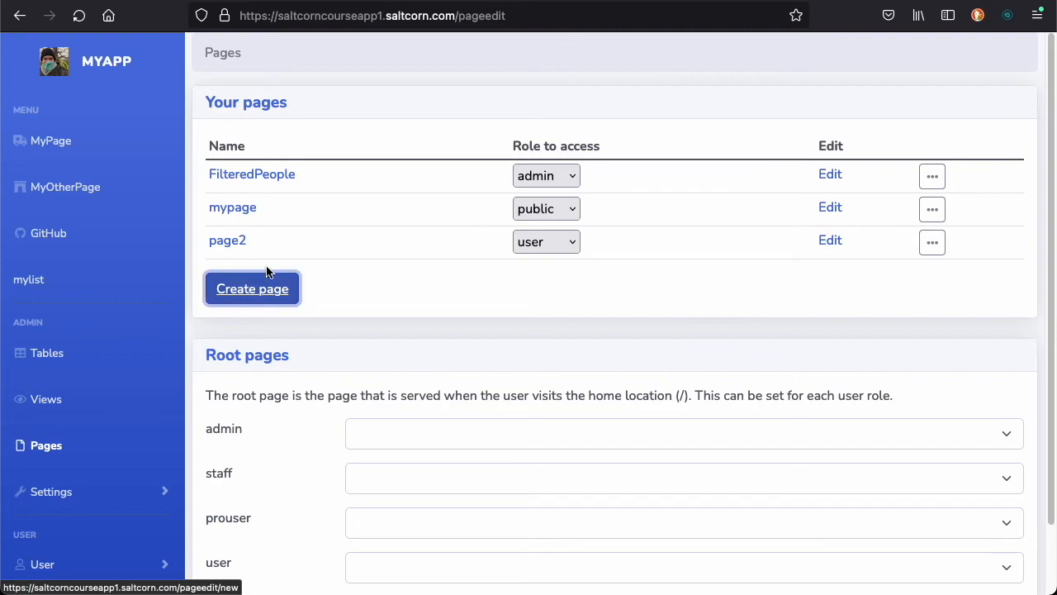
left_click(251, 287)
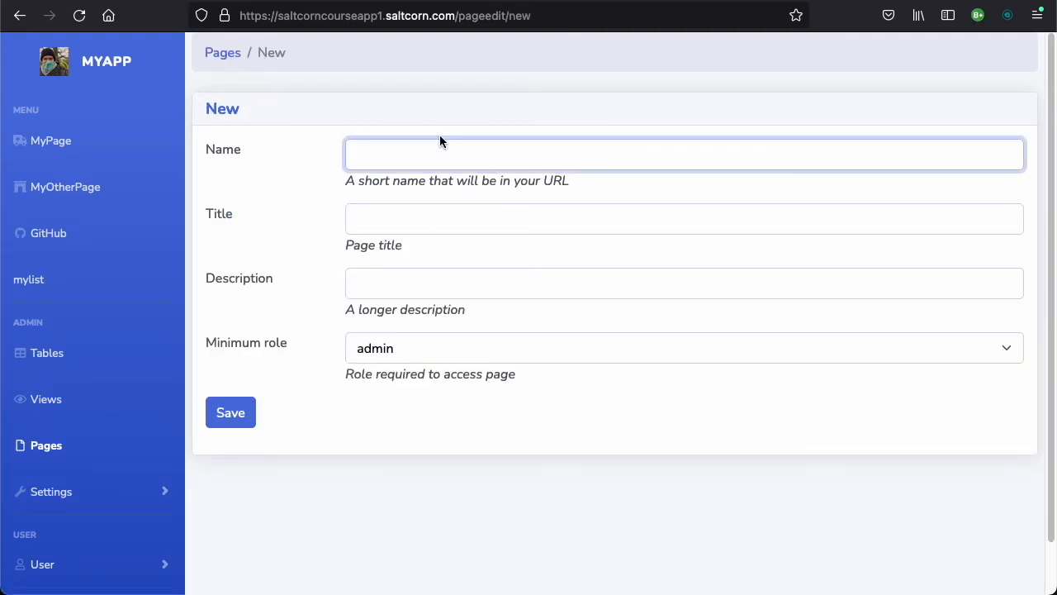
type("ReceptionListOfPeo")
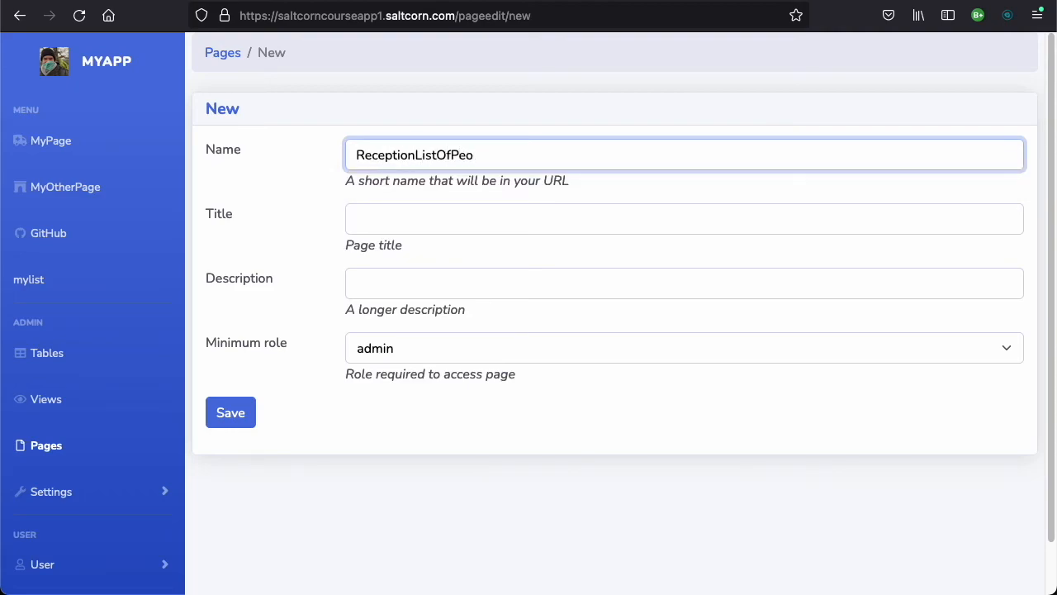
type("ple")
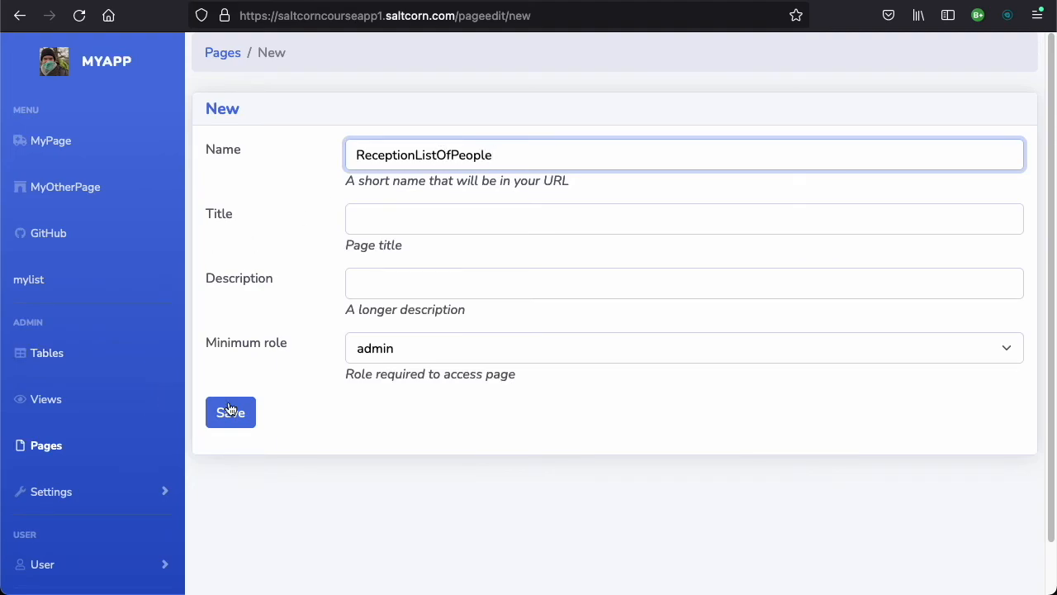
left_click(231, 413)
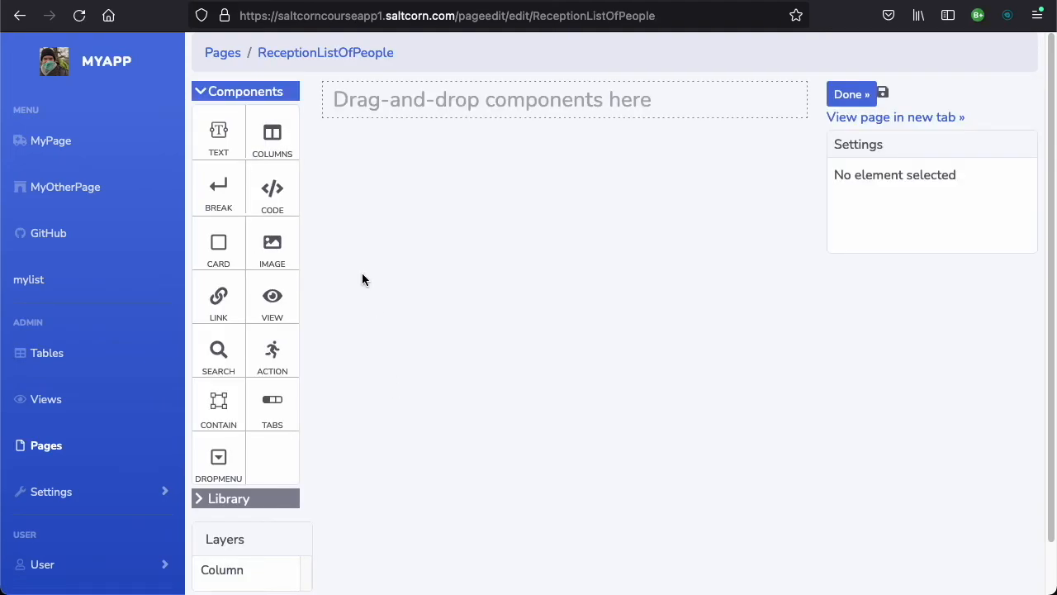
mouse_move(408, 267)
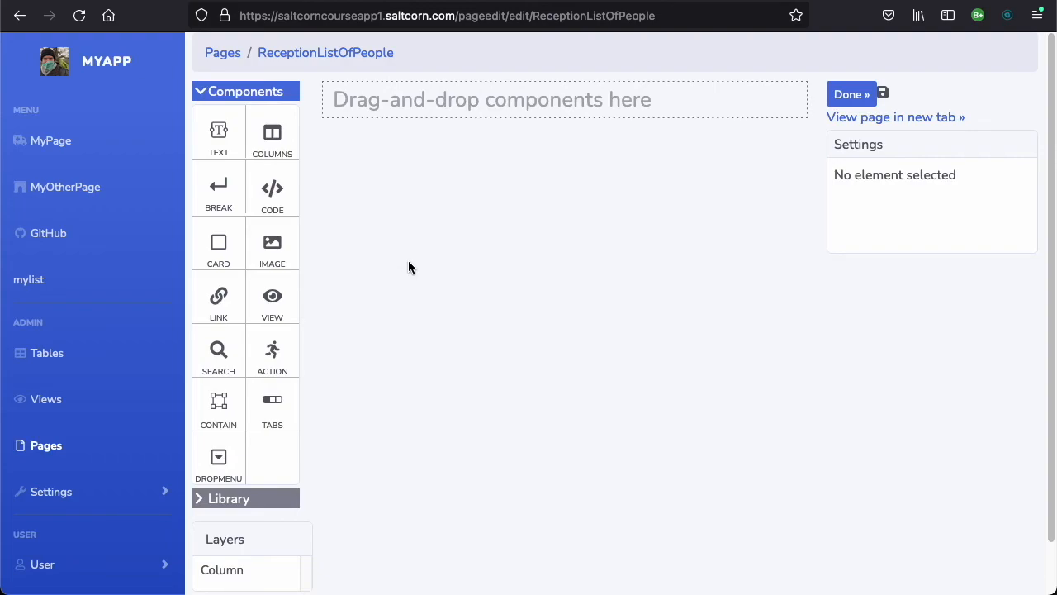
mouse_move(389, 271)
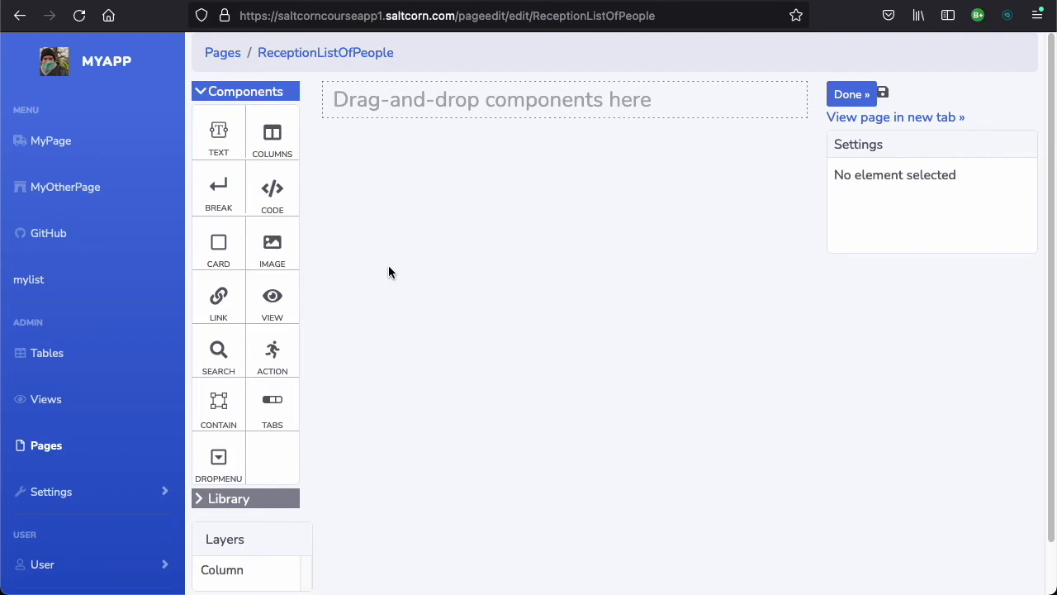
mouse_move(270, 297)
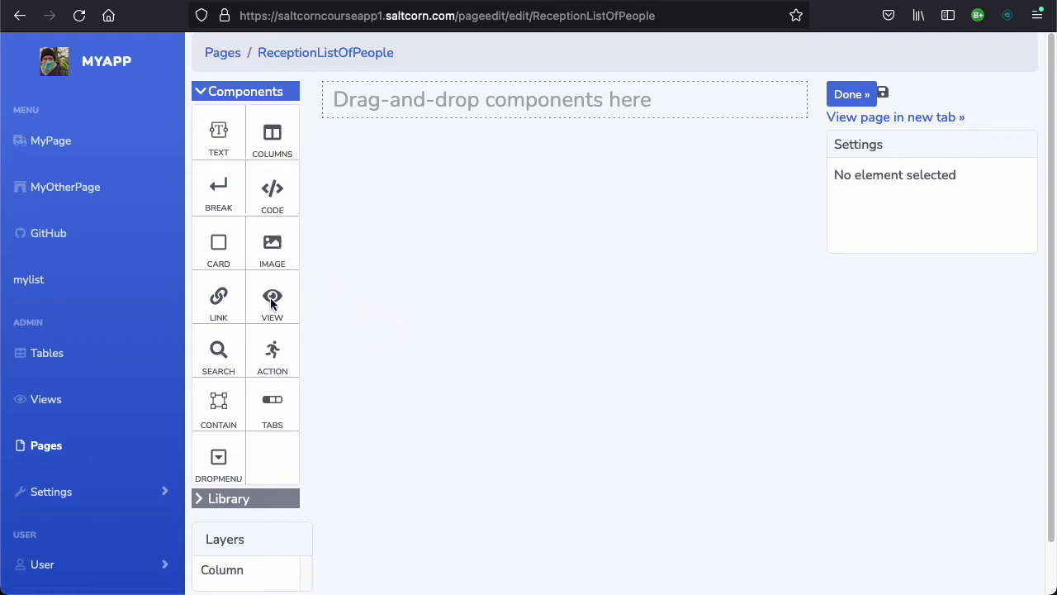
Drag a View component onto the canvas showing the mylist people view
left_click_drag(271, 298, 565, 99)
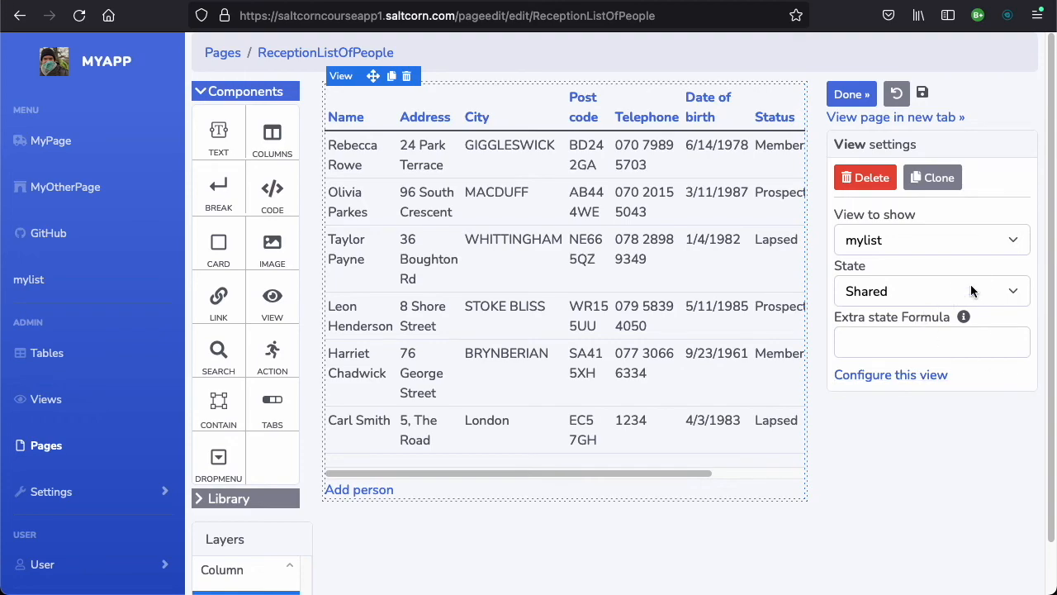
left_click(932, 291)
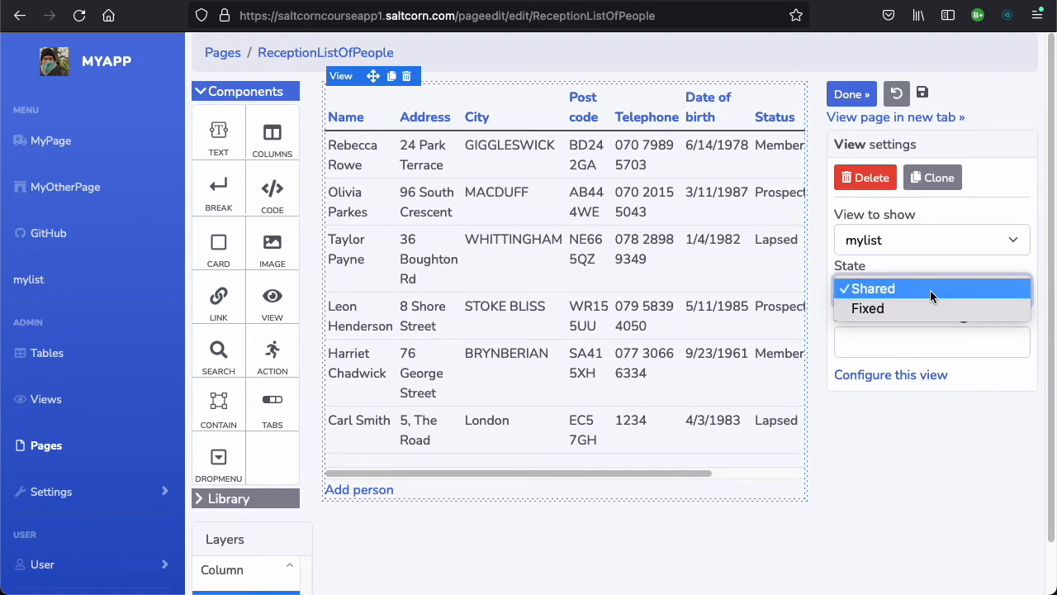
mouse_move(922, 295)
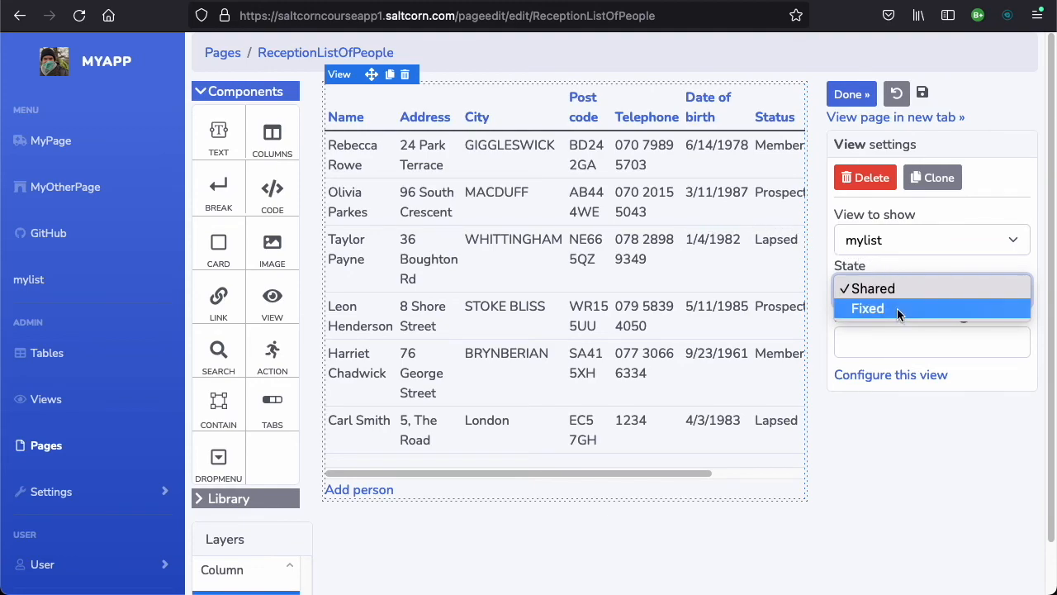
Set the view's State to Fixed and enable a fixed Status value
left_click(867, 309)
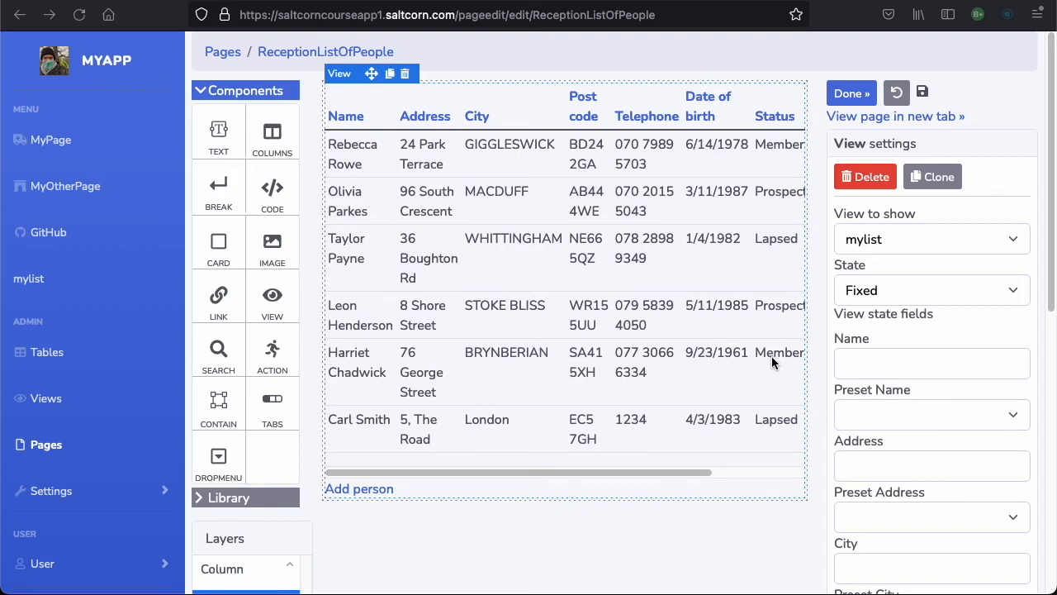
mouse_move(816, 357)
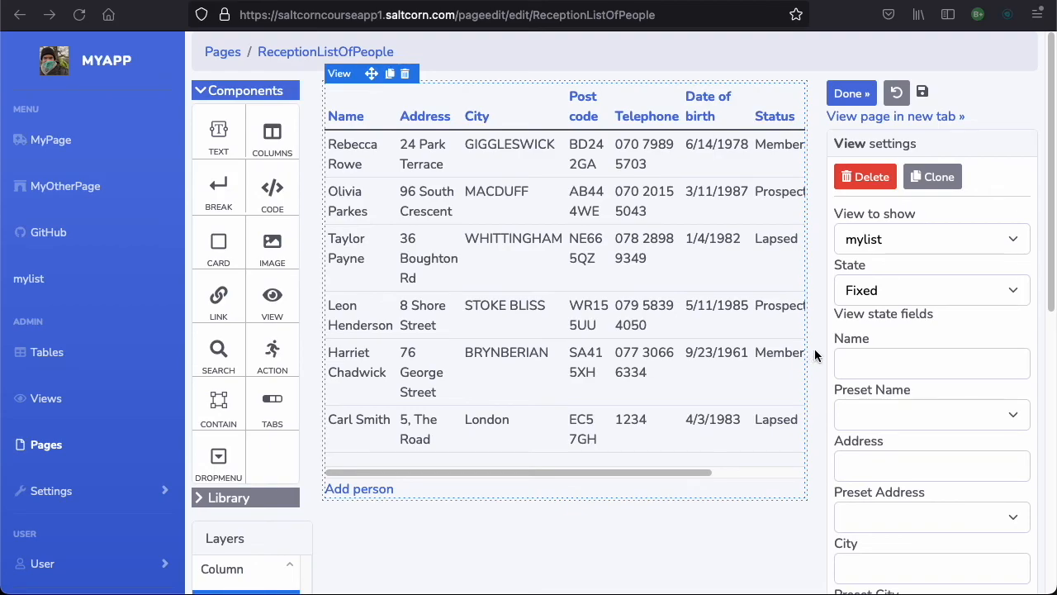
scroll("down", 3)
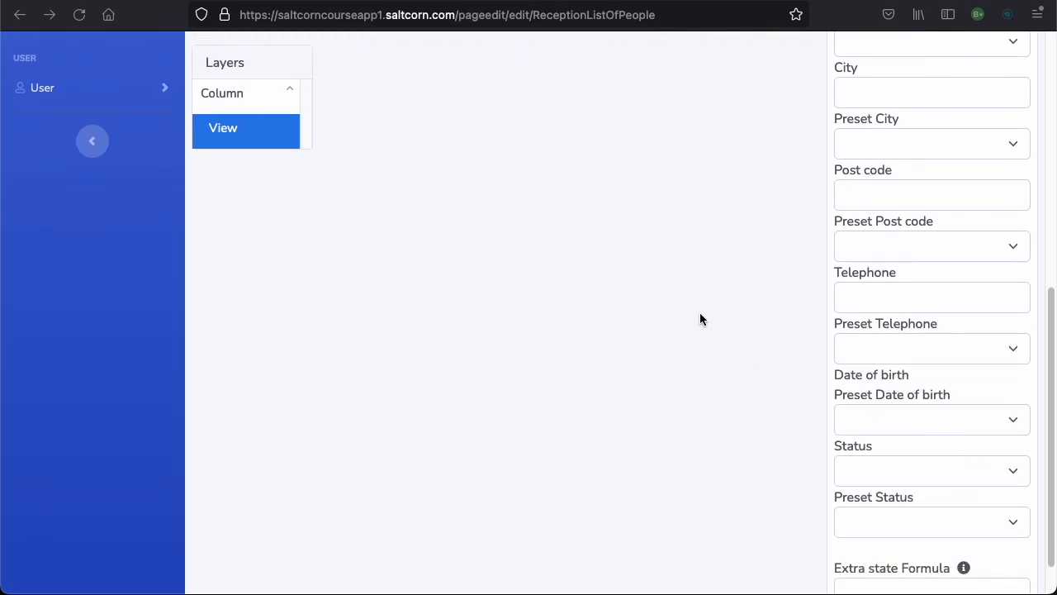
scroll("down", 3)
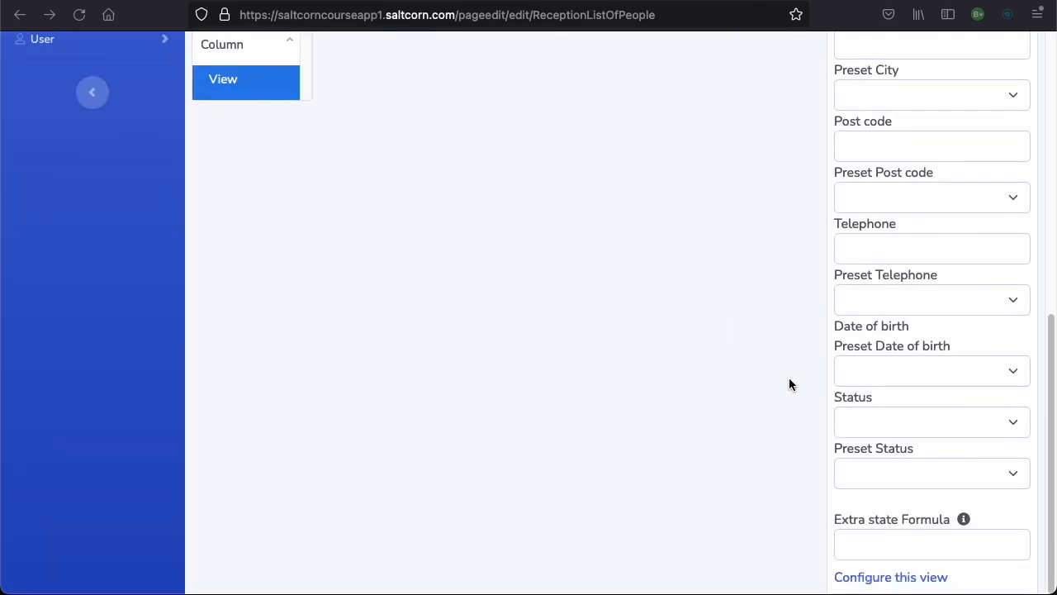
mouse_move(948, 426)
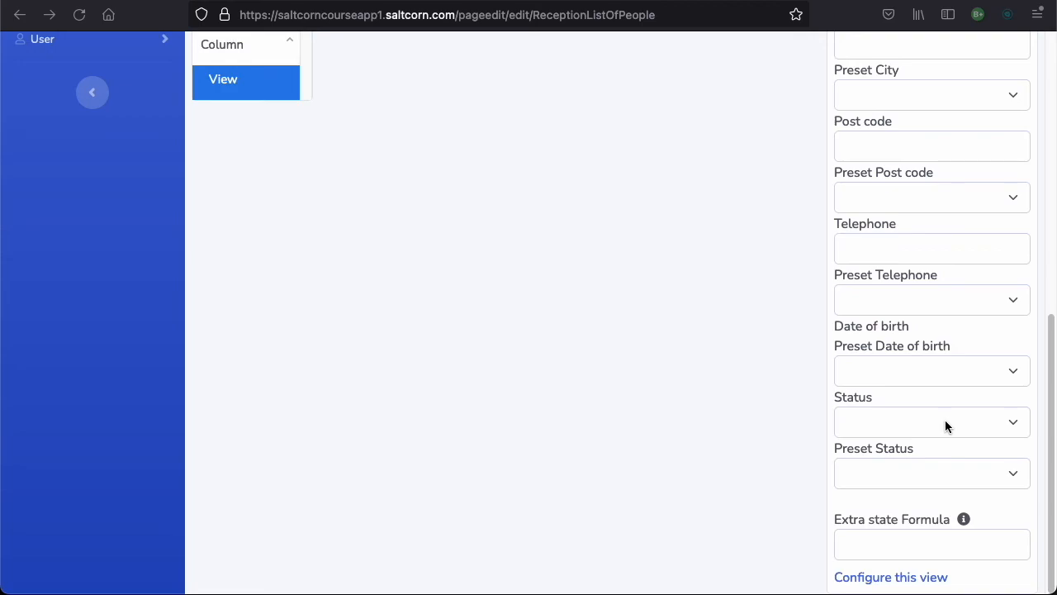
left_click(931, 423)
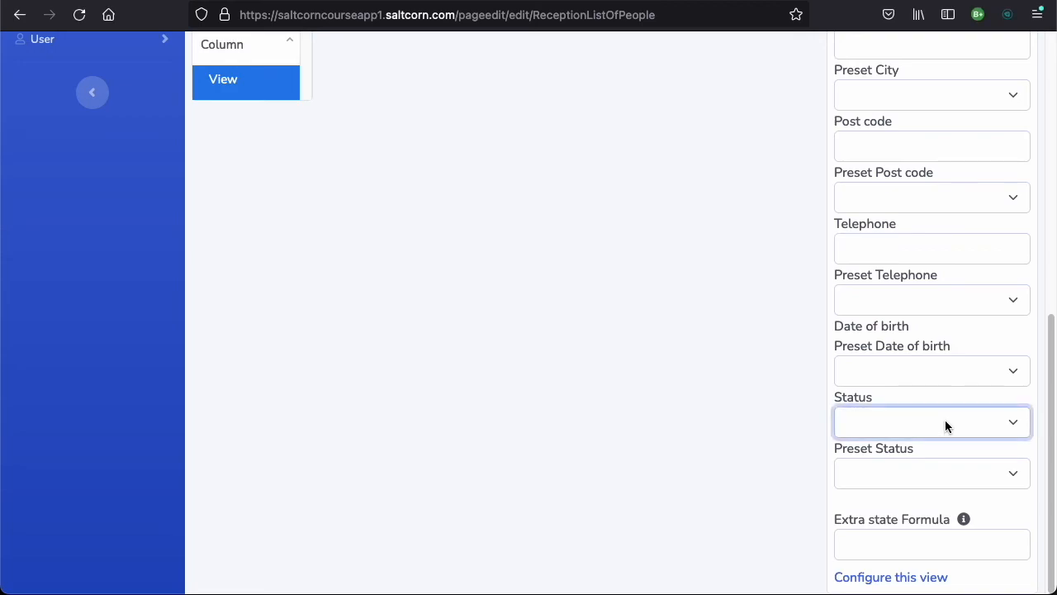
Fix Status to Member so only members show, then save the page with Done
left_click(932, 421)
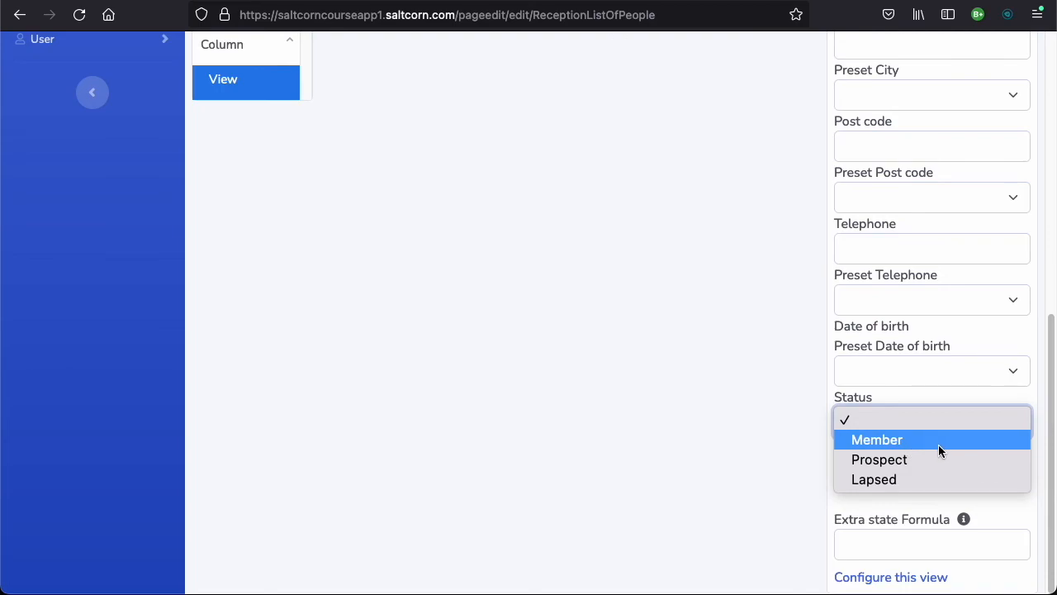
mouse_move(948, 453)
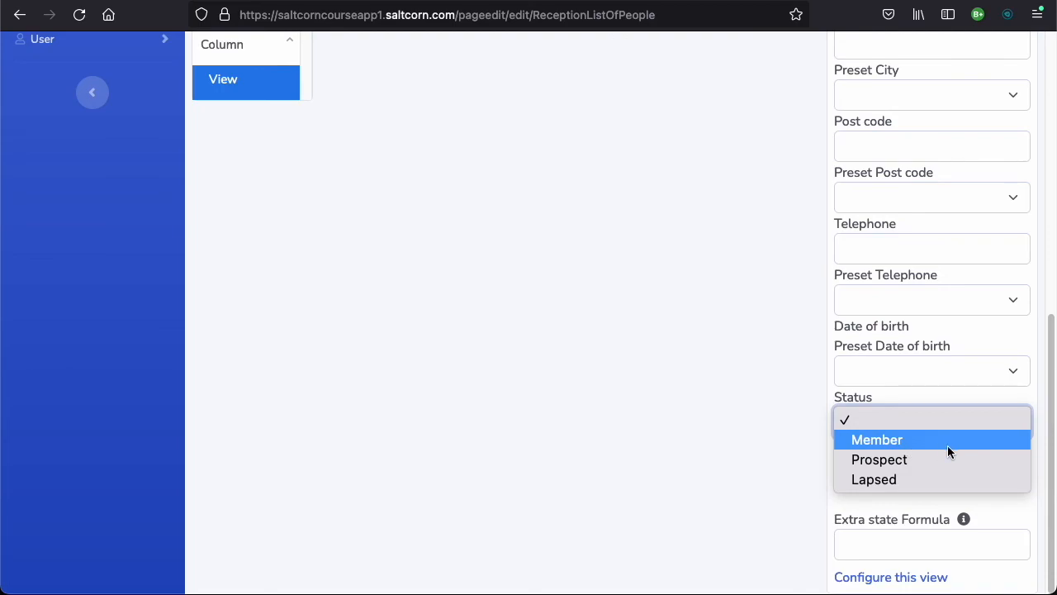
left_click(877, 439)
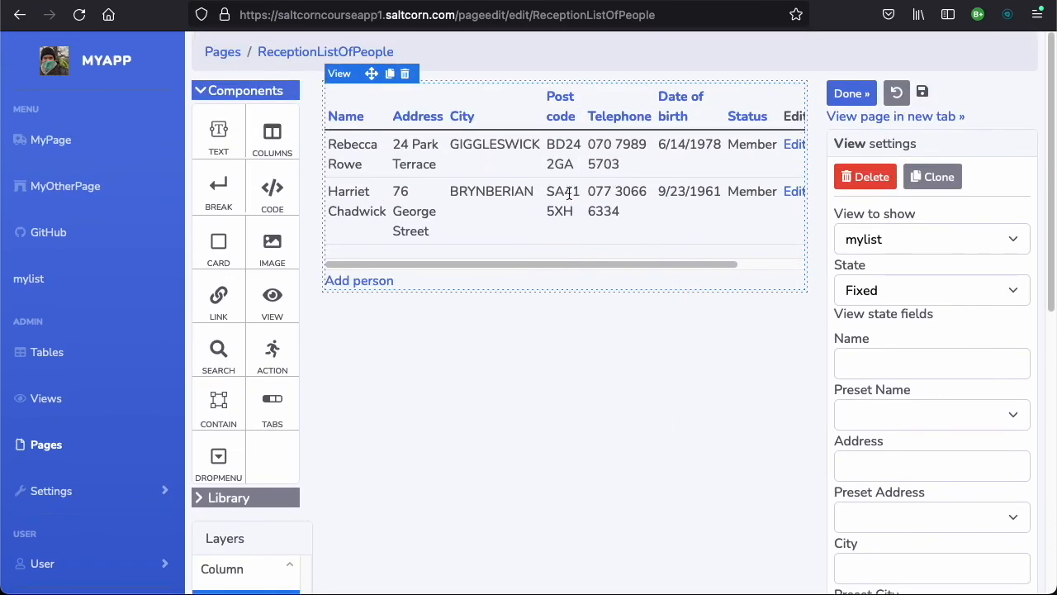
left_click(850, 93)
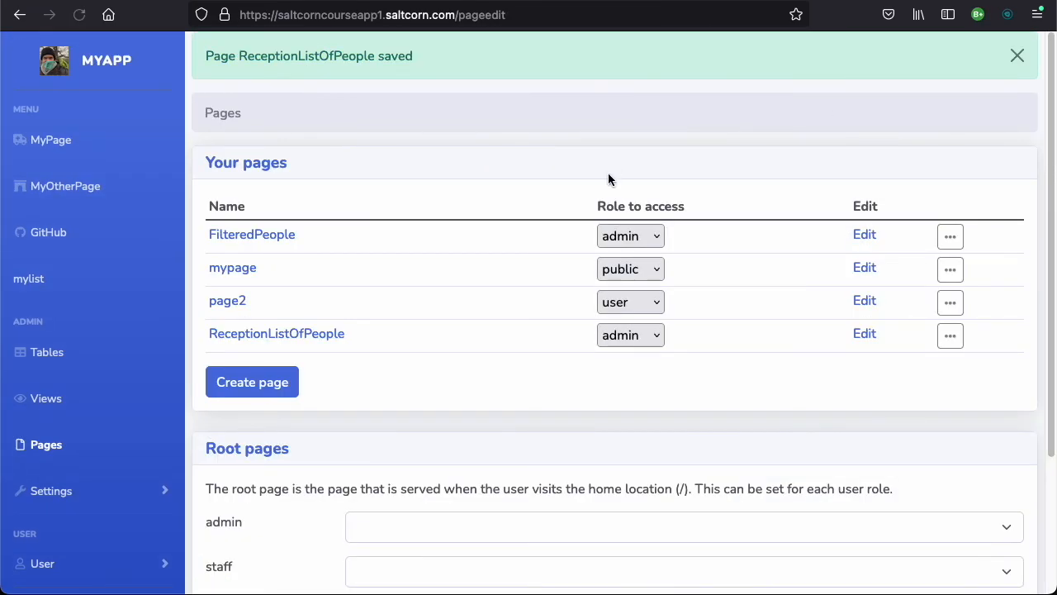
View the live ReceptionListOfPeople page listing only the two members
left_click(278, 334)
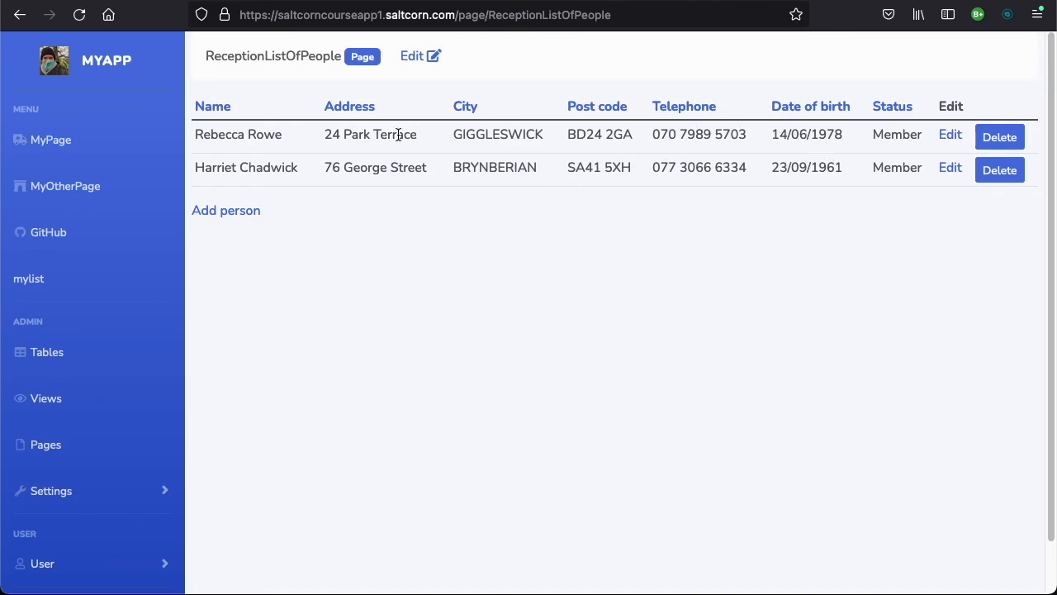
mouse_move(632, 228)
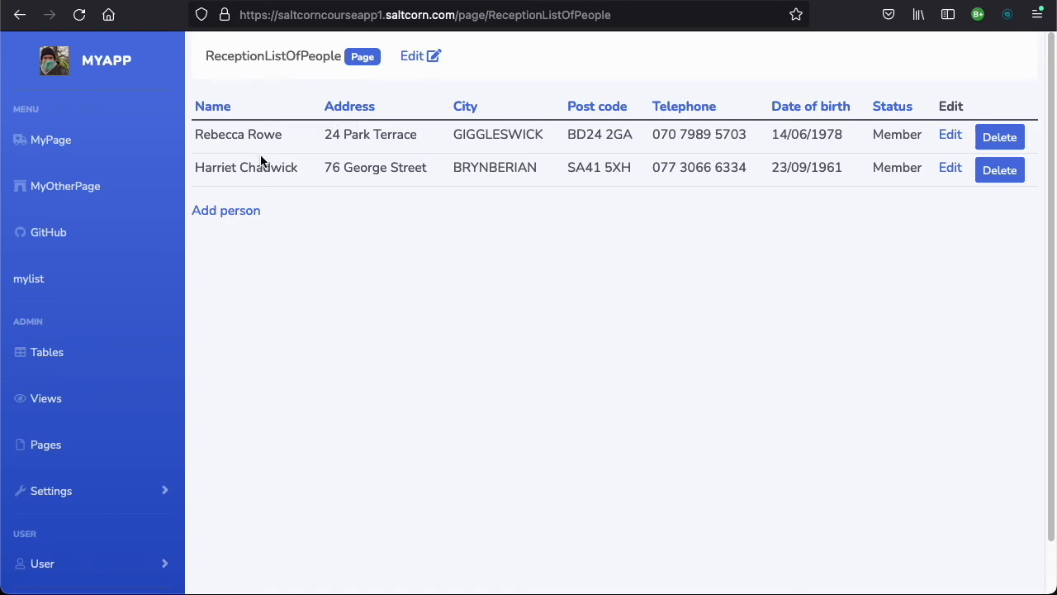
mouse_move(347, 261)
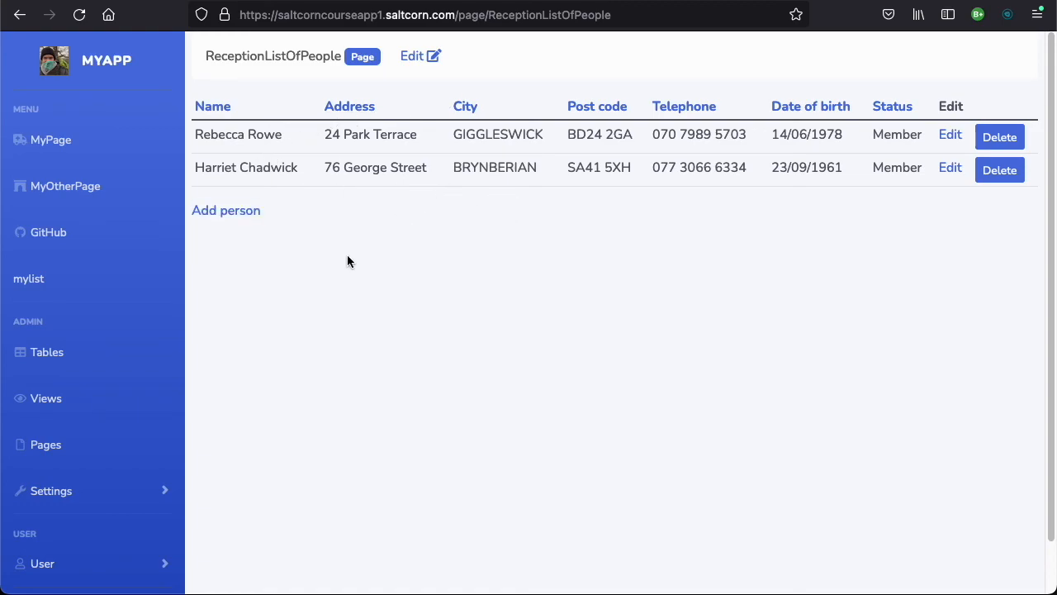
mouse_move(443, 228)
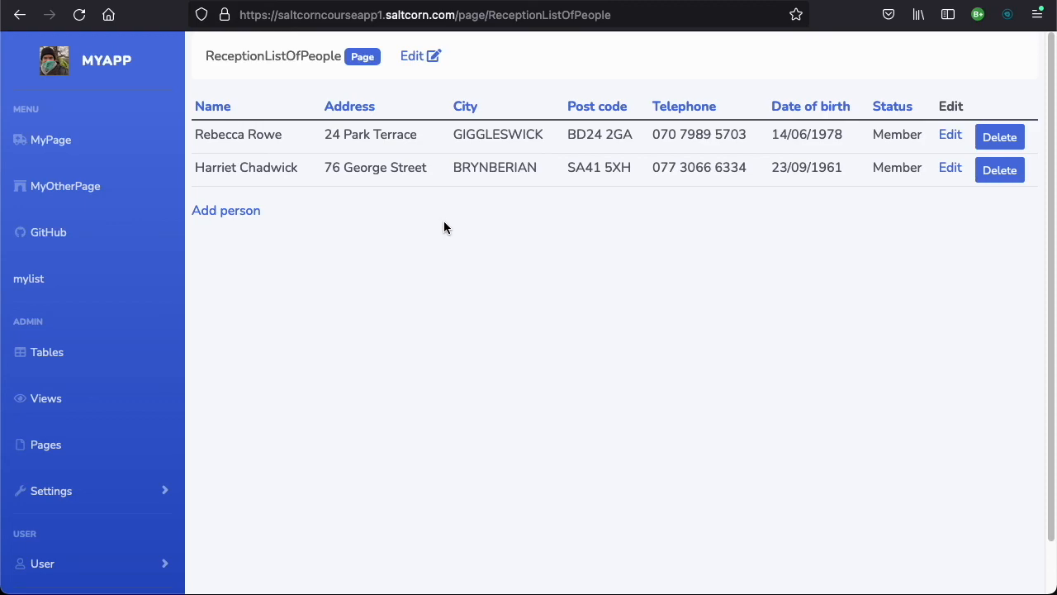
mouse_move(482, 238)
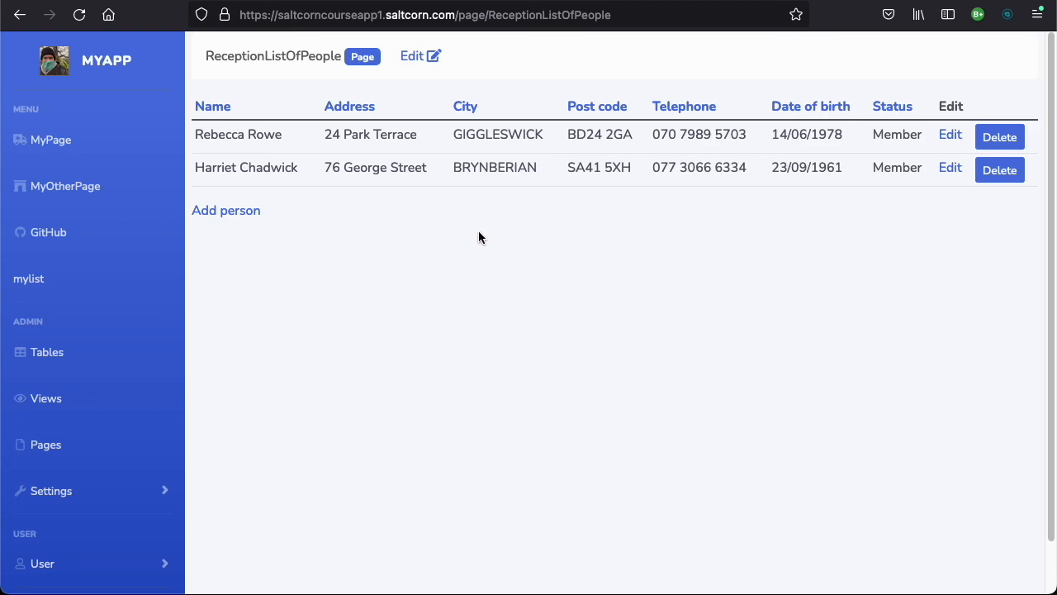
mouse_move(489, 237)
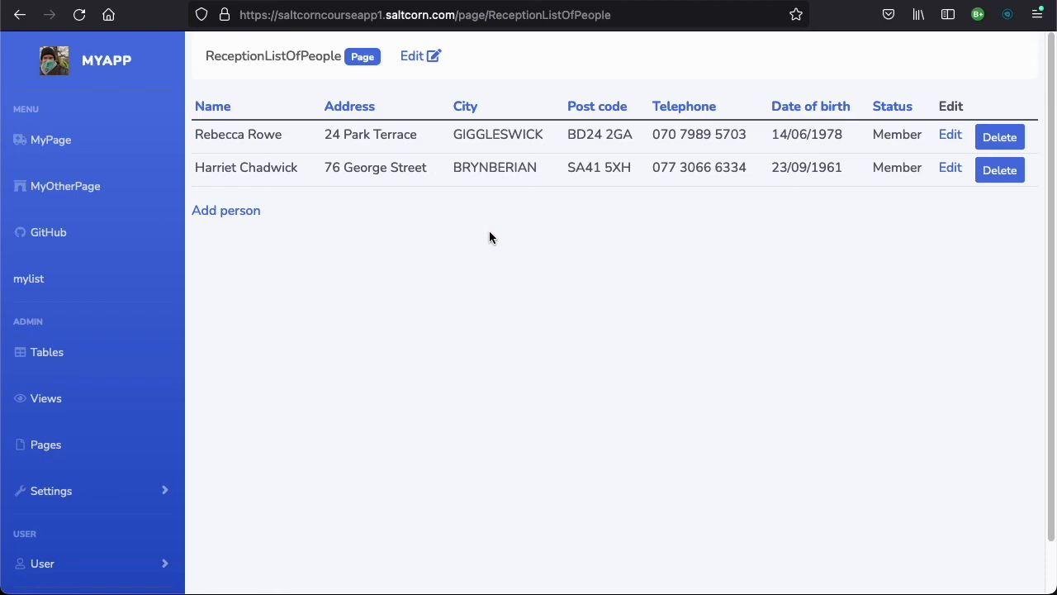
mouse_move(565, 248)
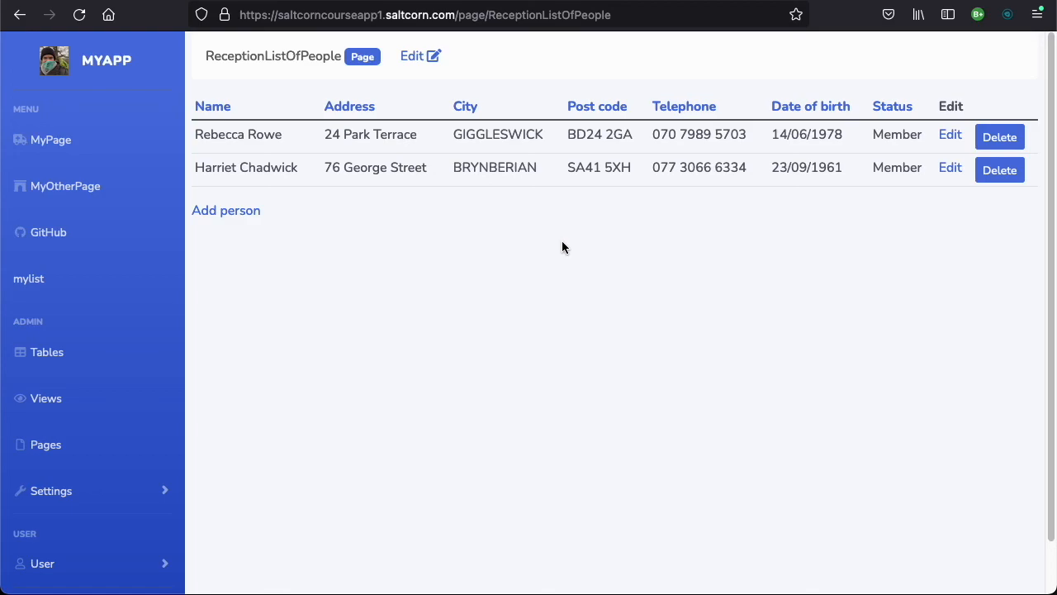
mouse_move(575, 248)
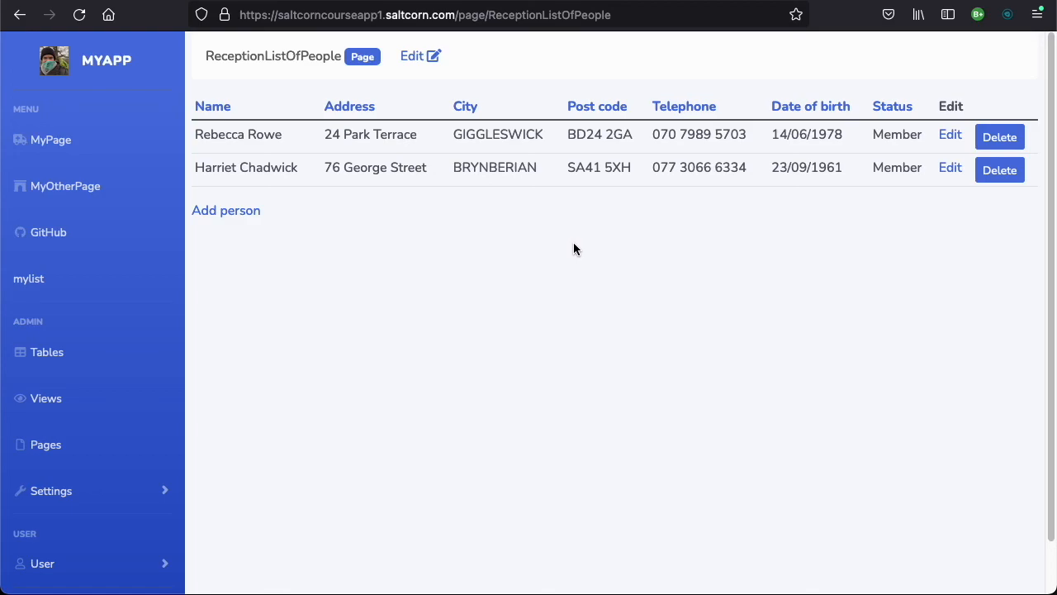
mouse_move(629, 316)
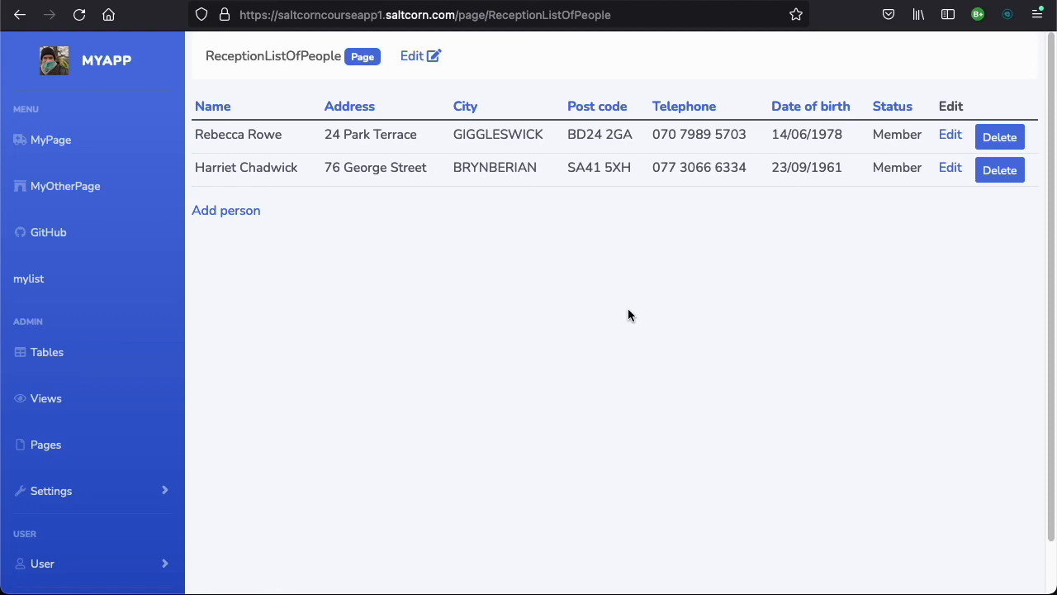